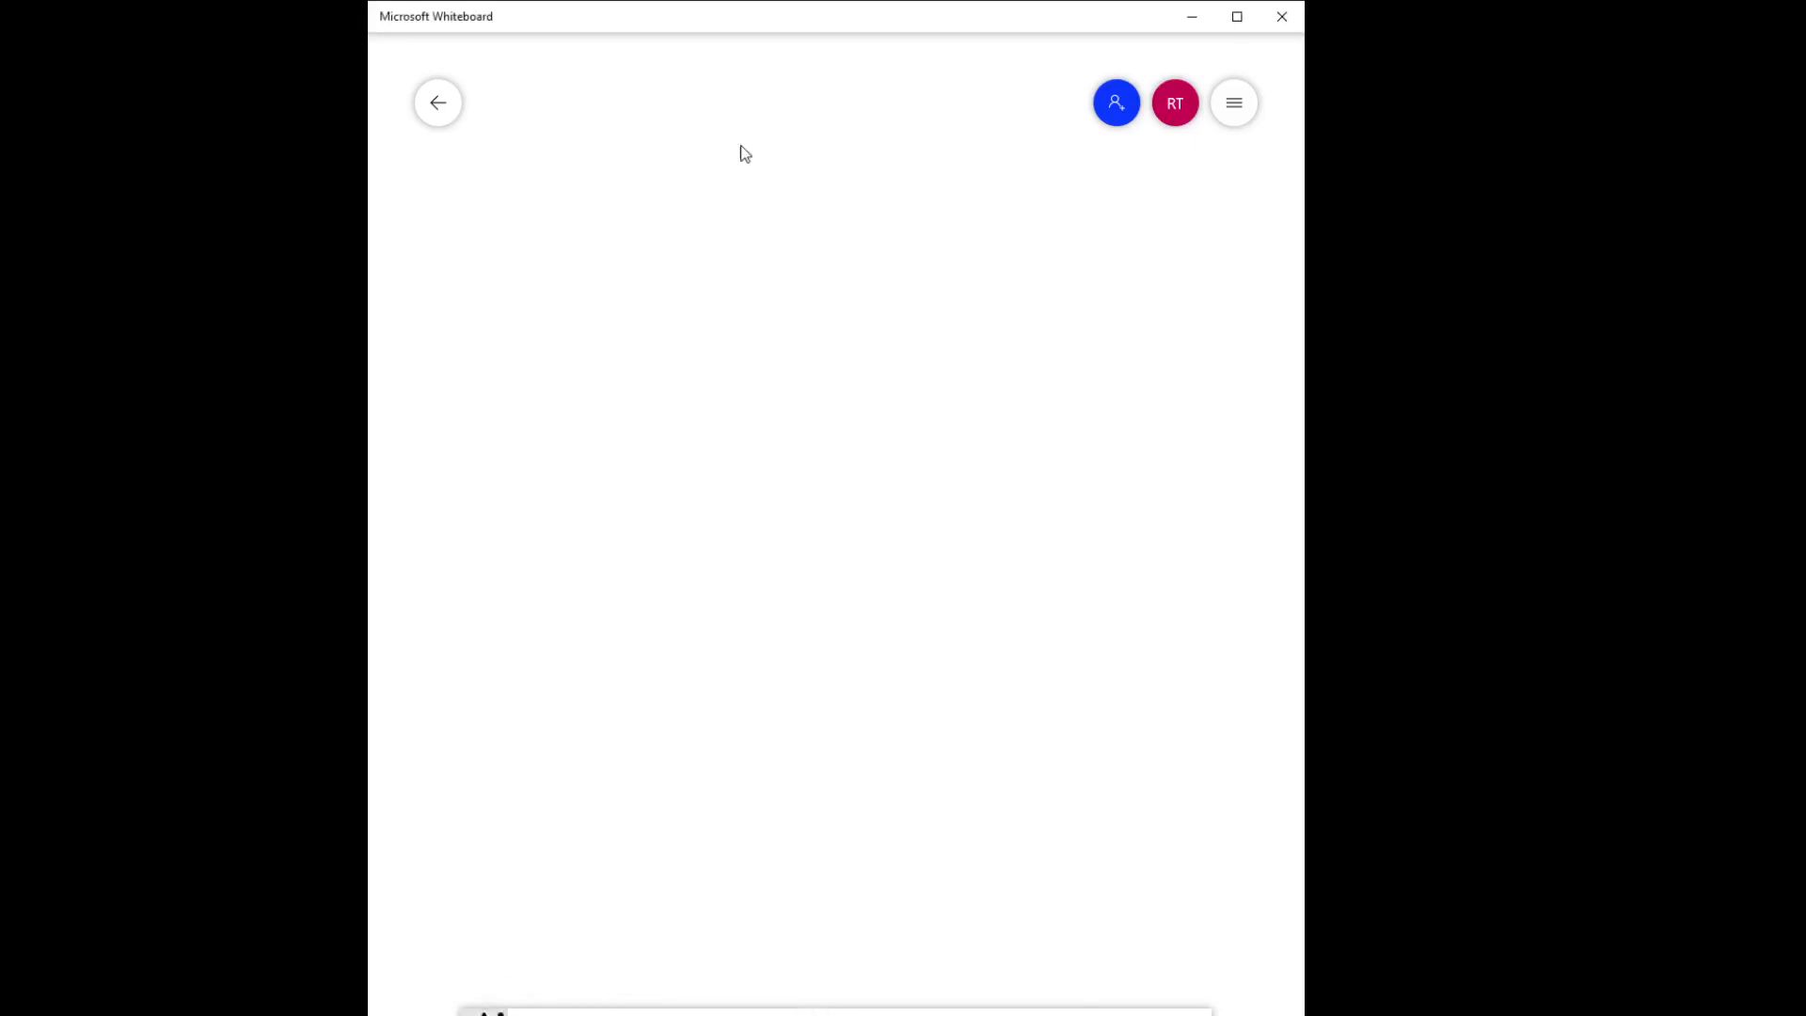
Draw the upper and lower plate lines and label them above and below.
left_click_drag(643, 235, 901, 231)
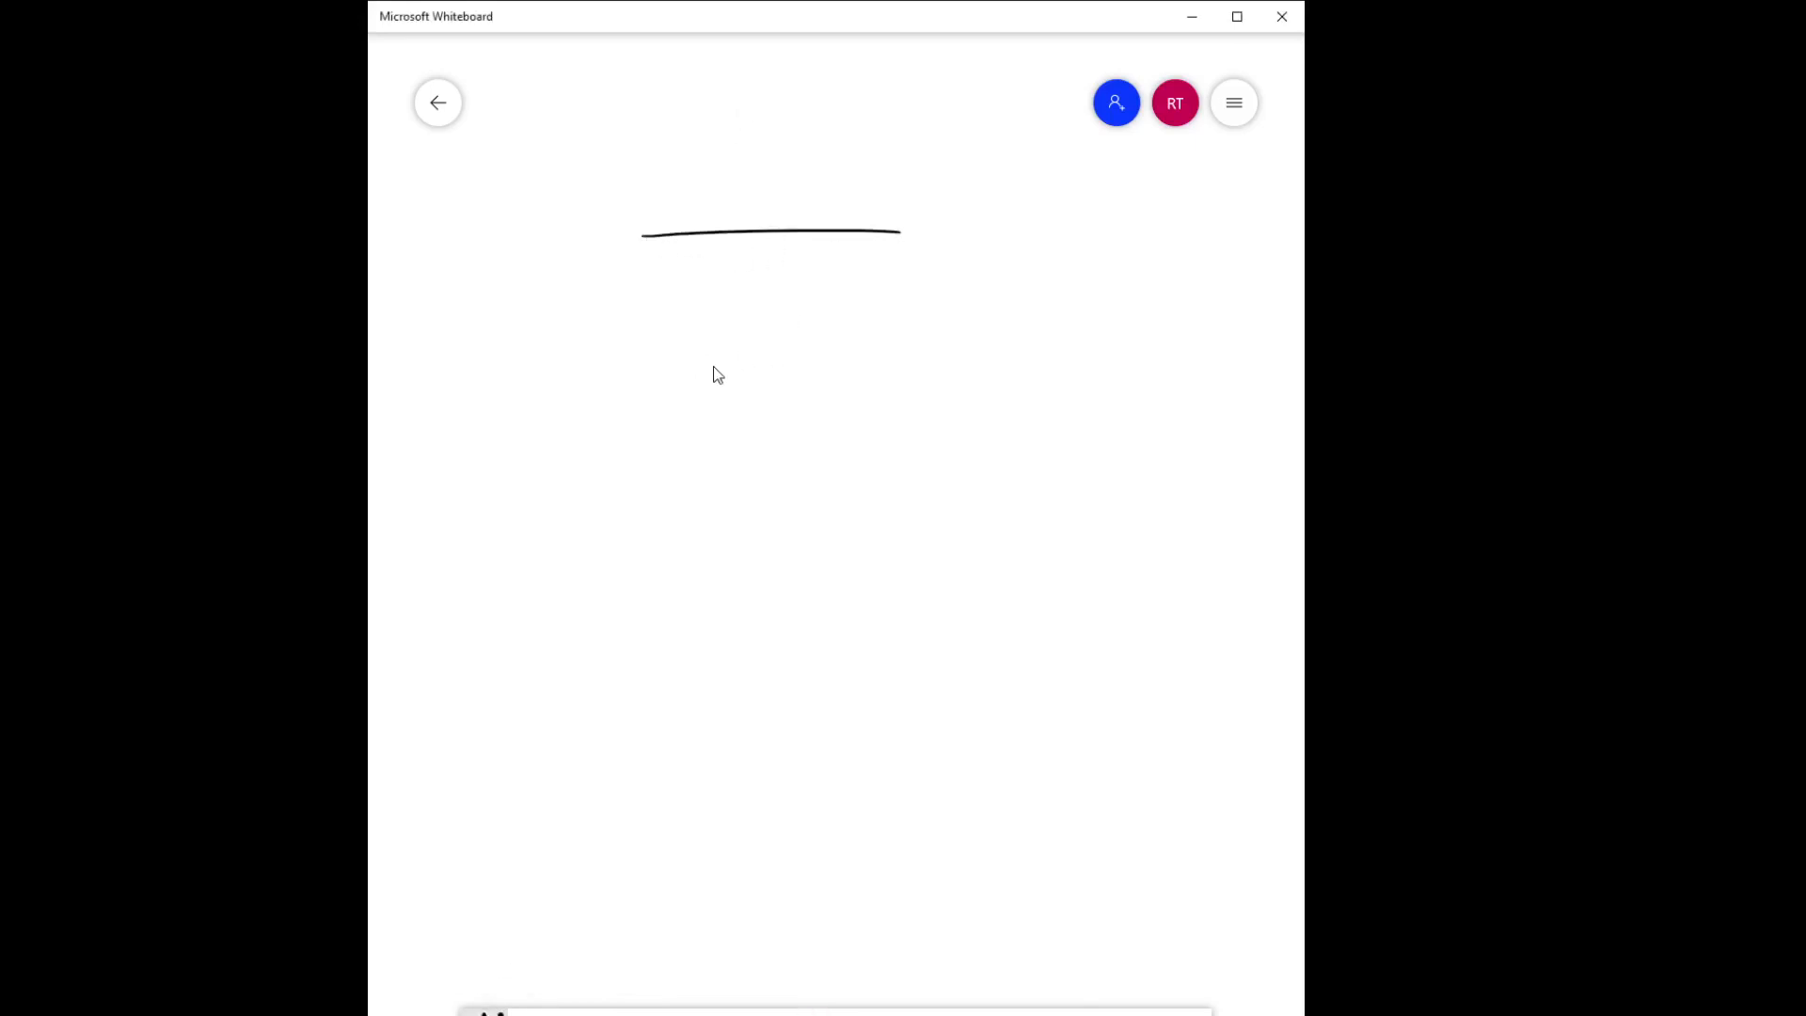
left_click_drag(643, 366, 921, 357)
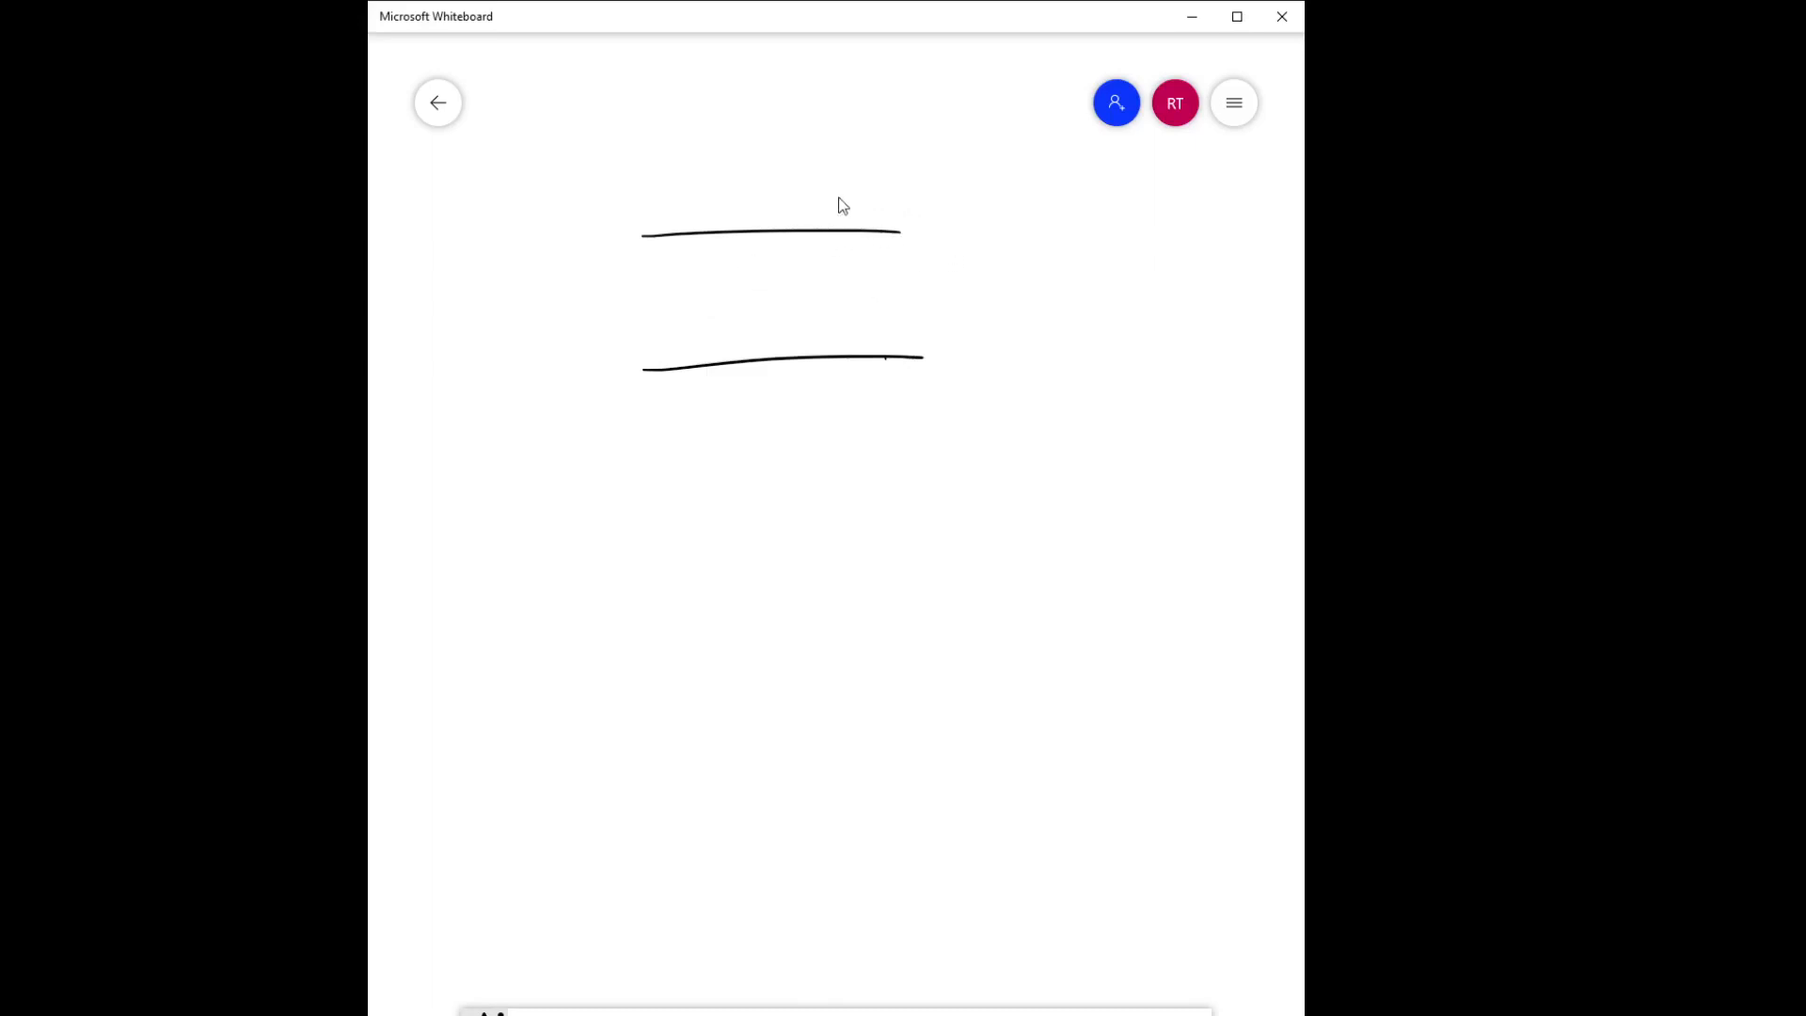
left_click_drag(840, 214, 858, 202)
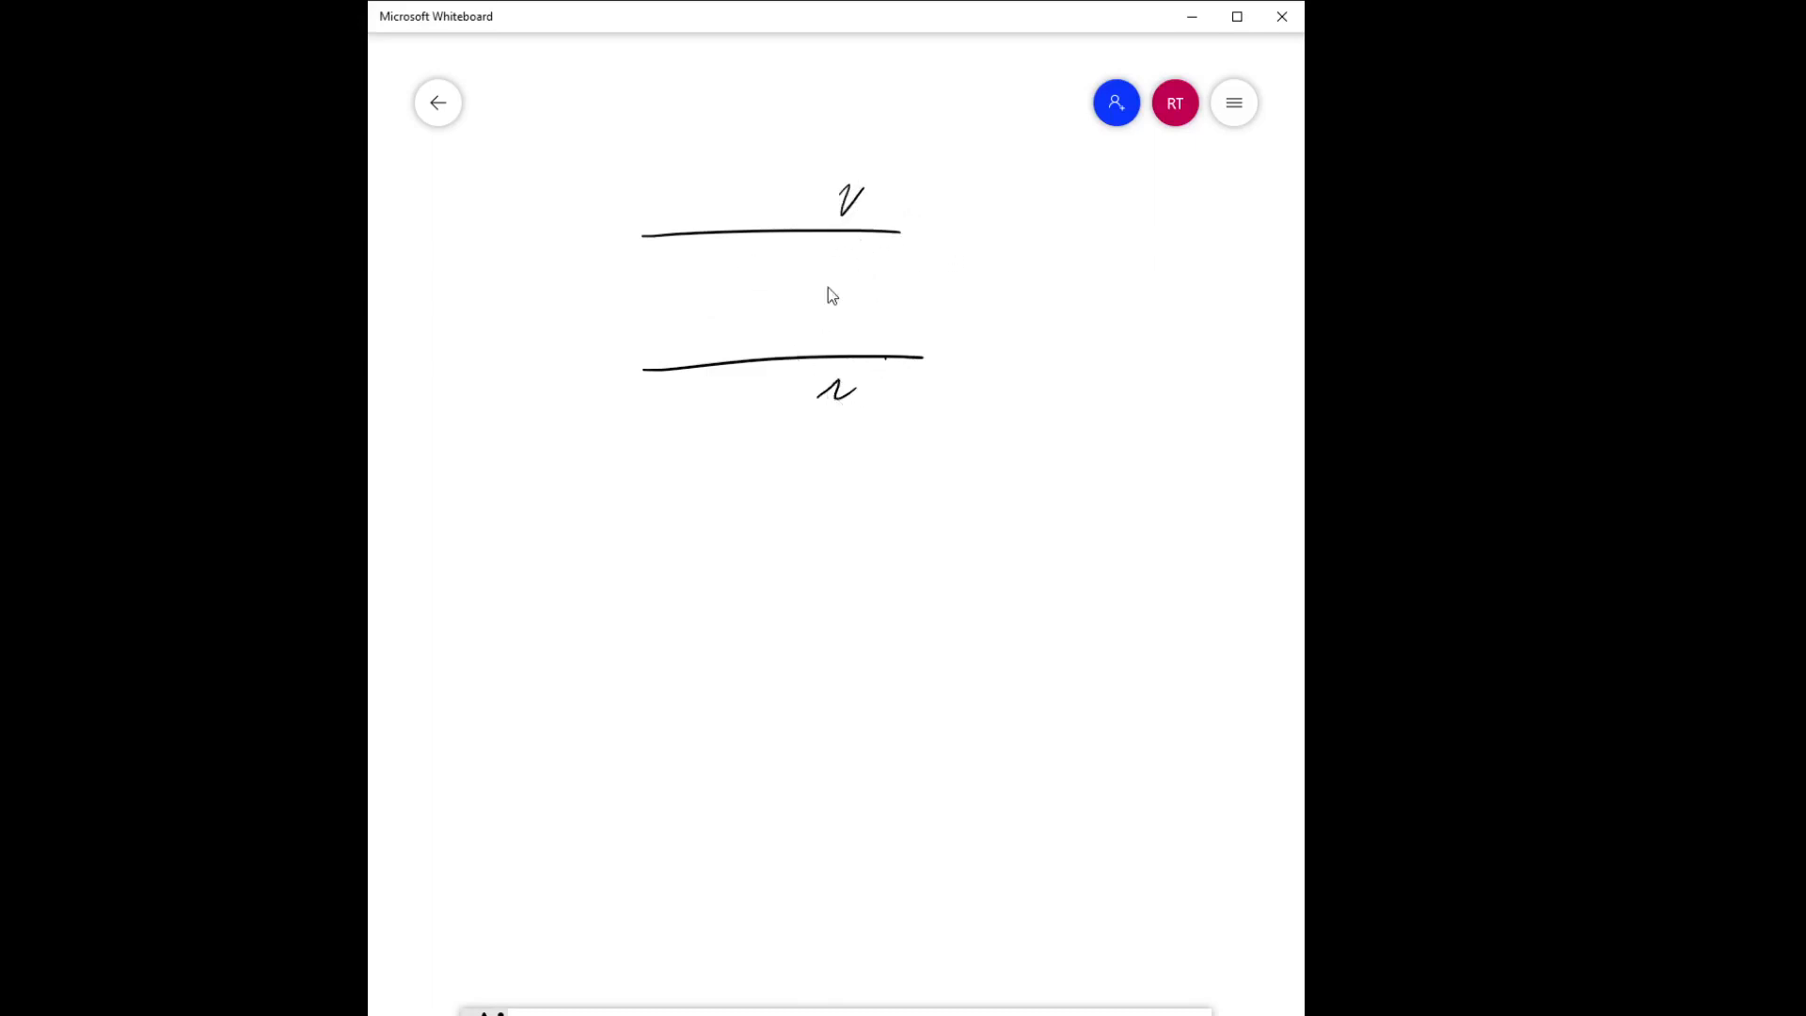
mouse_move(564, 801)
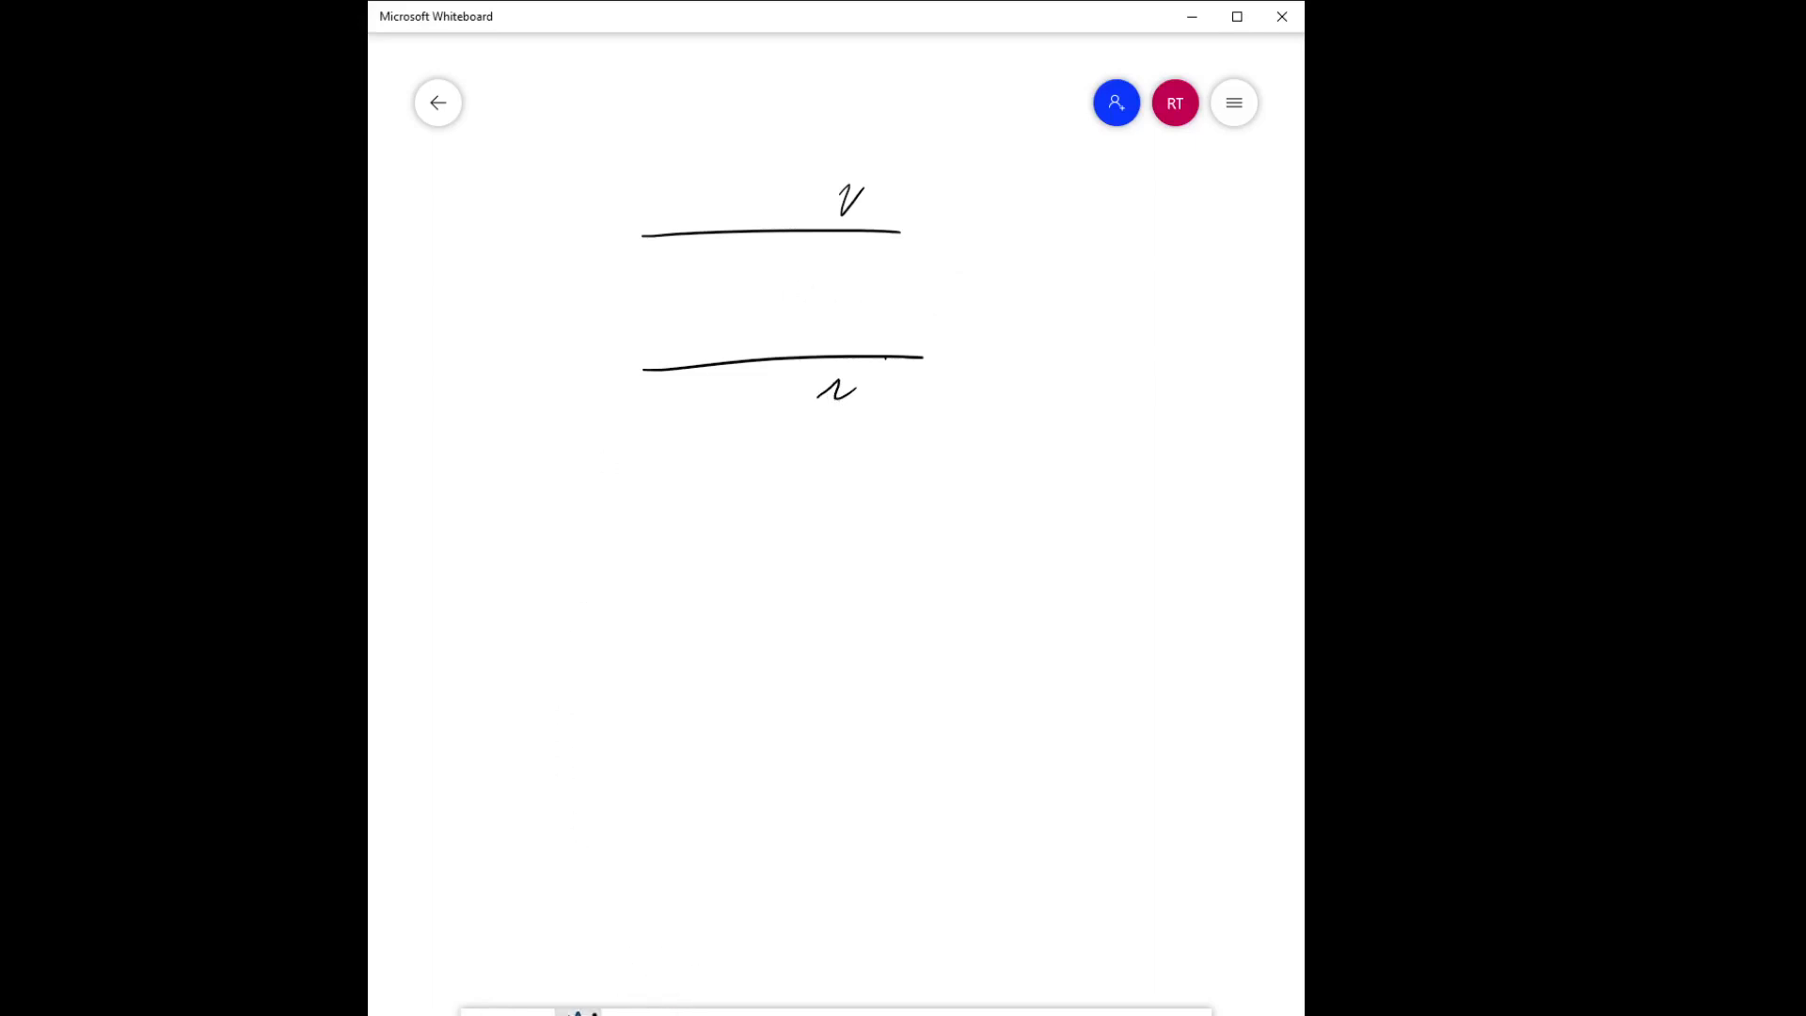
Draw blue flow lines between the plates and write z=0 underneath.
left_click_drag(645, 276, 910, 299)
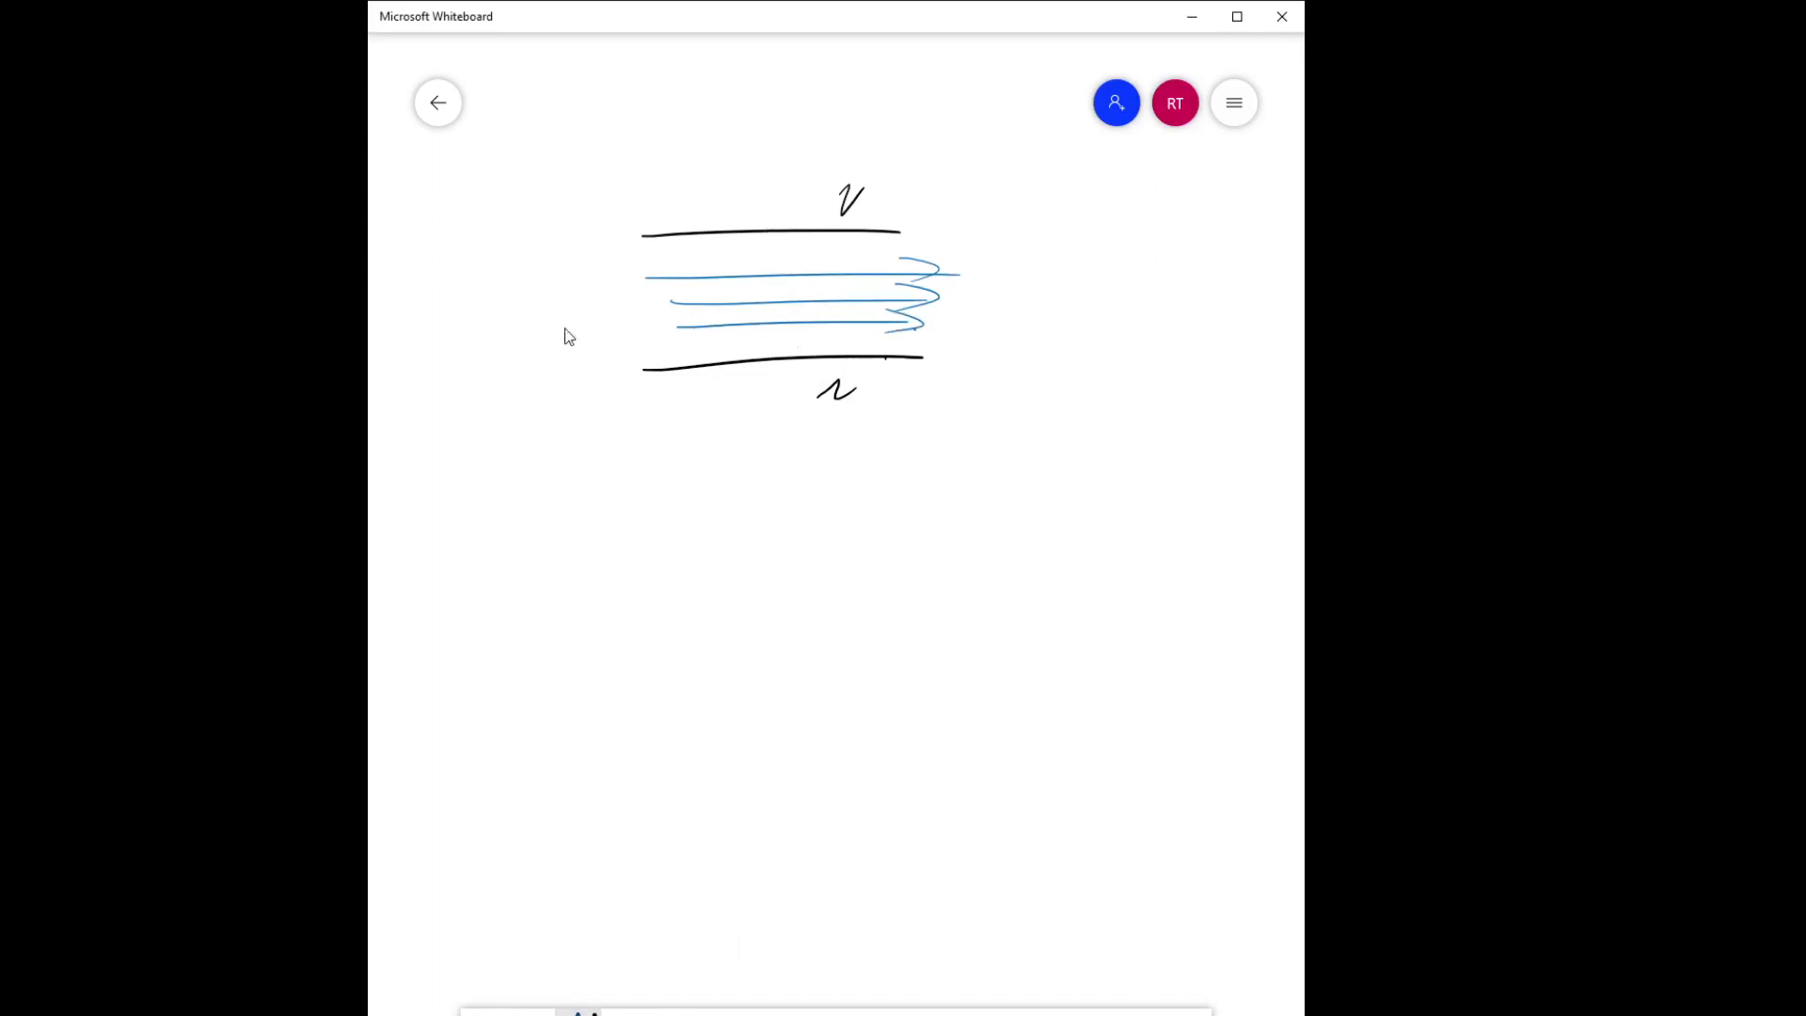
mouse_move(651, 335)
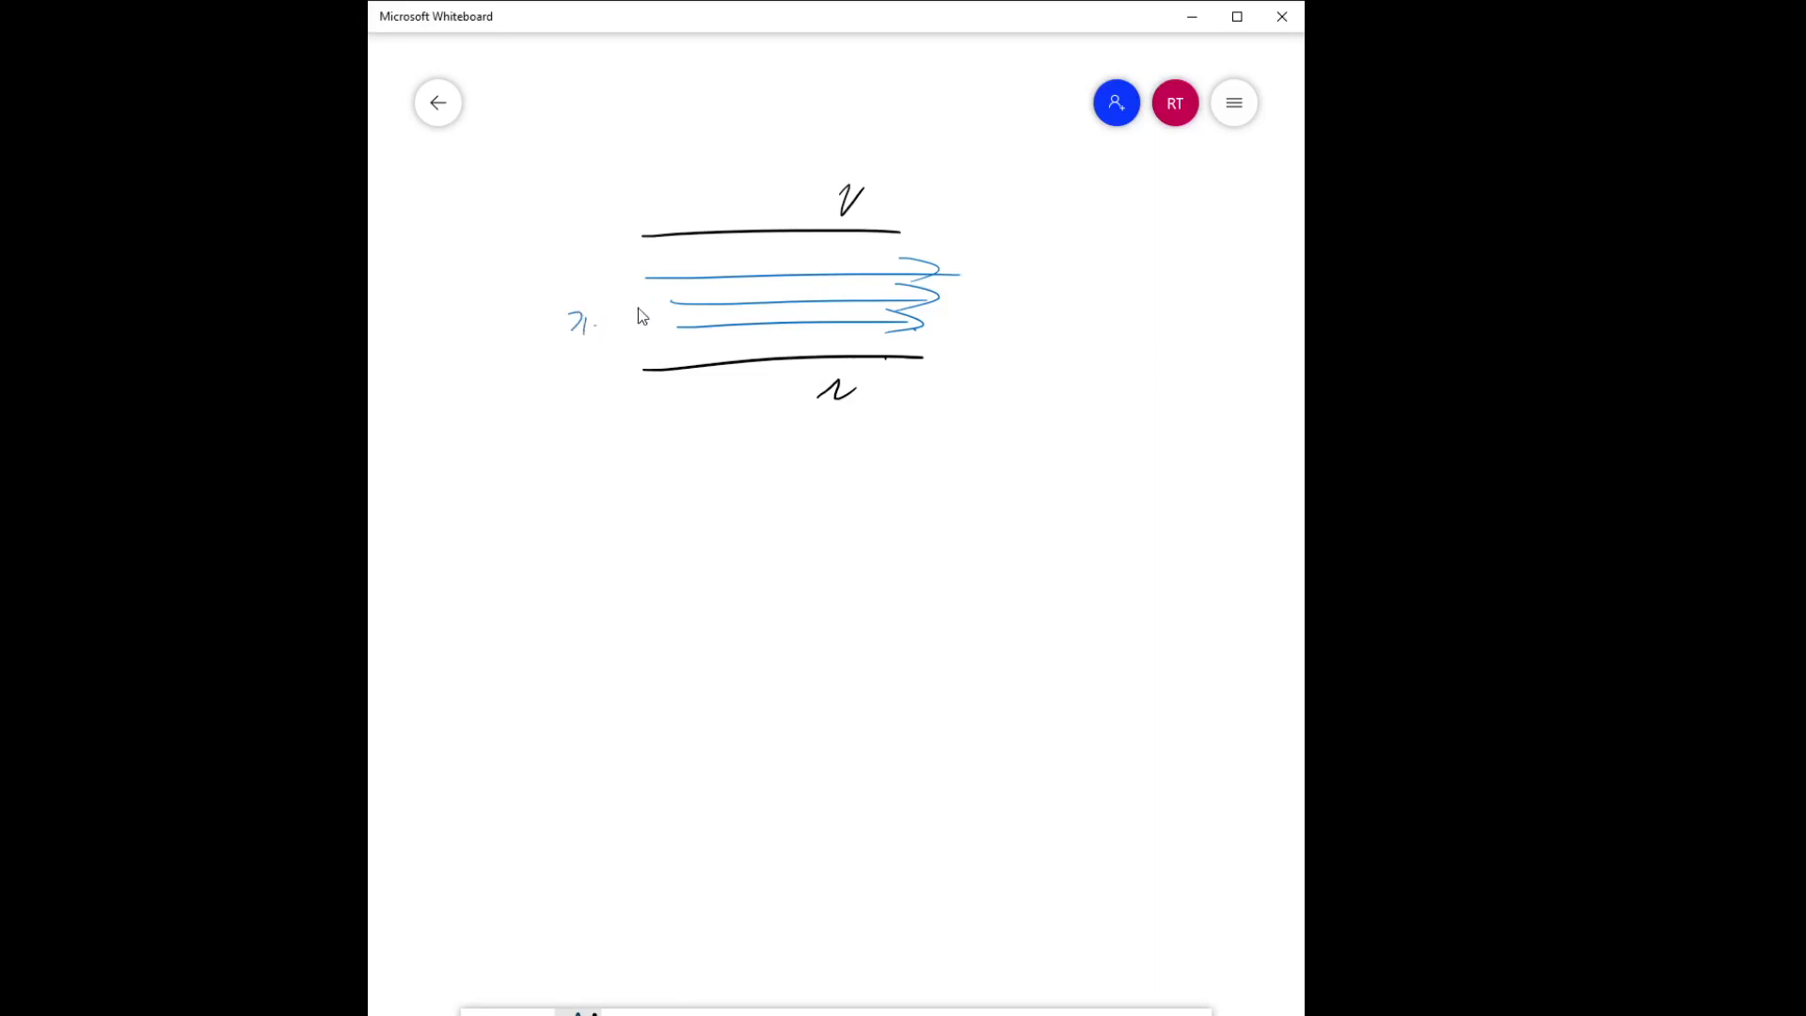
mouse_move(691, 410)
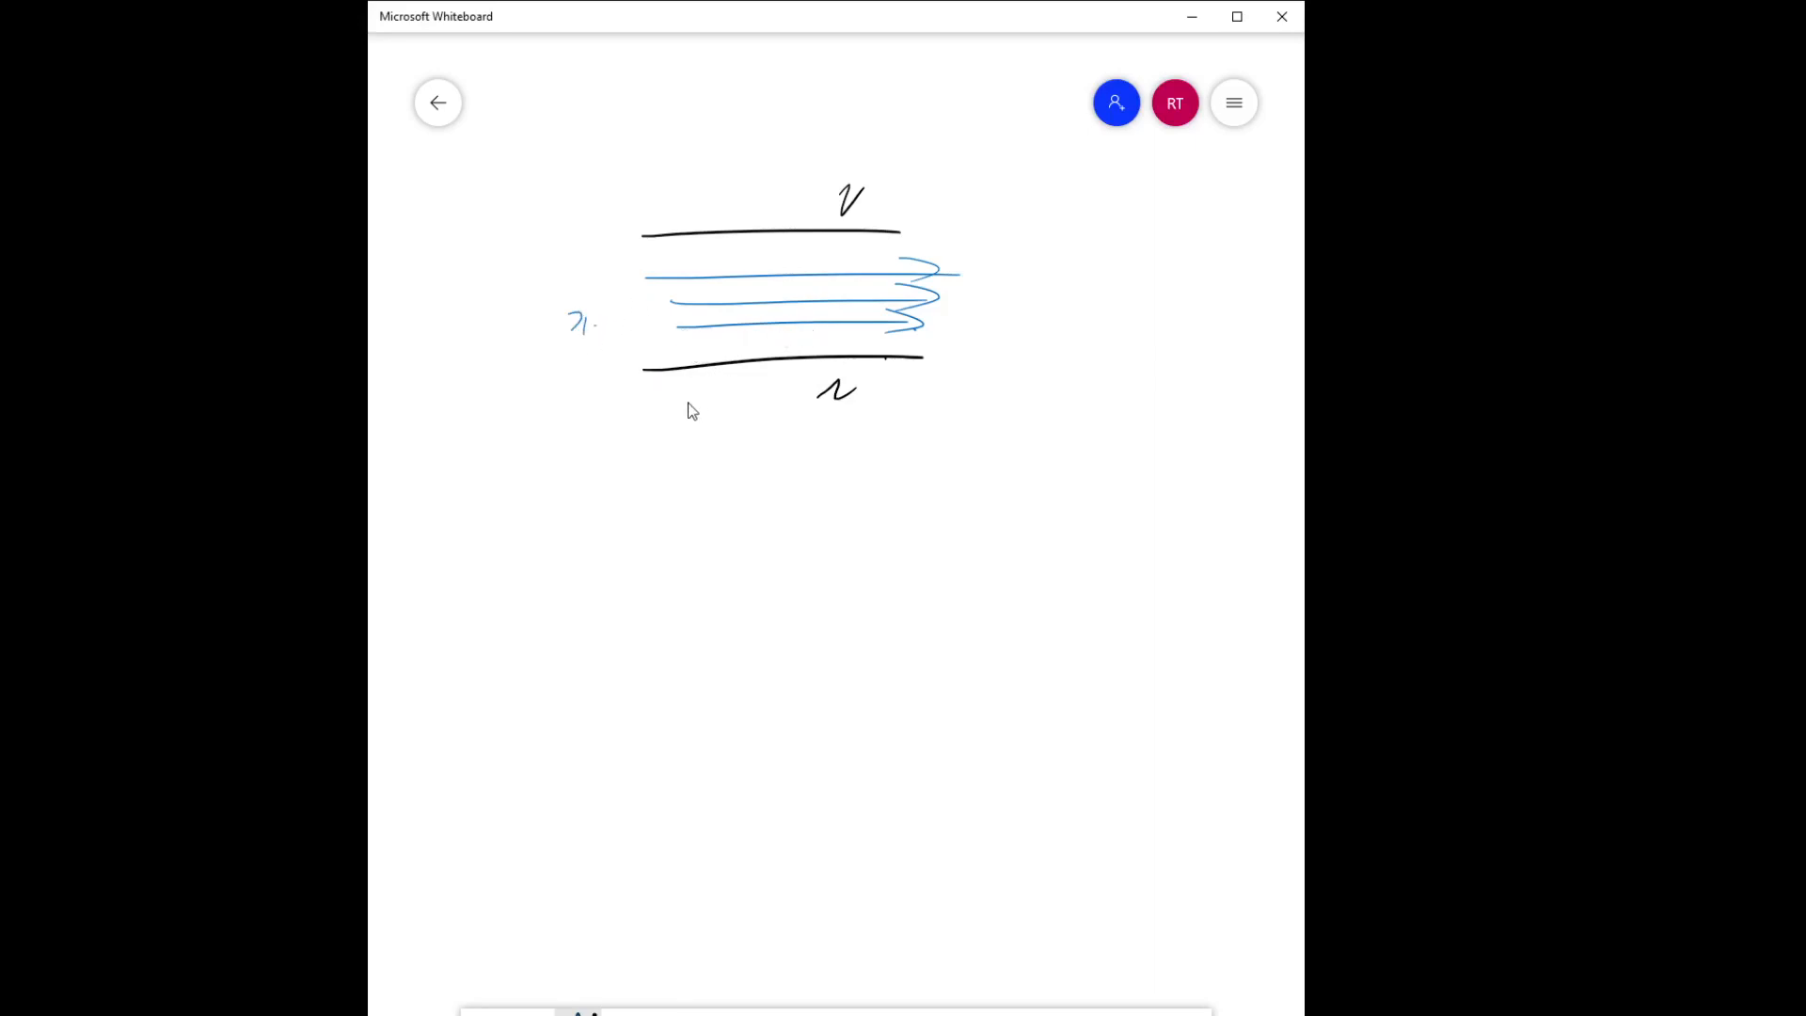
type("Z=0")
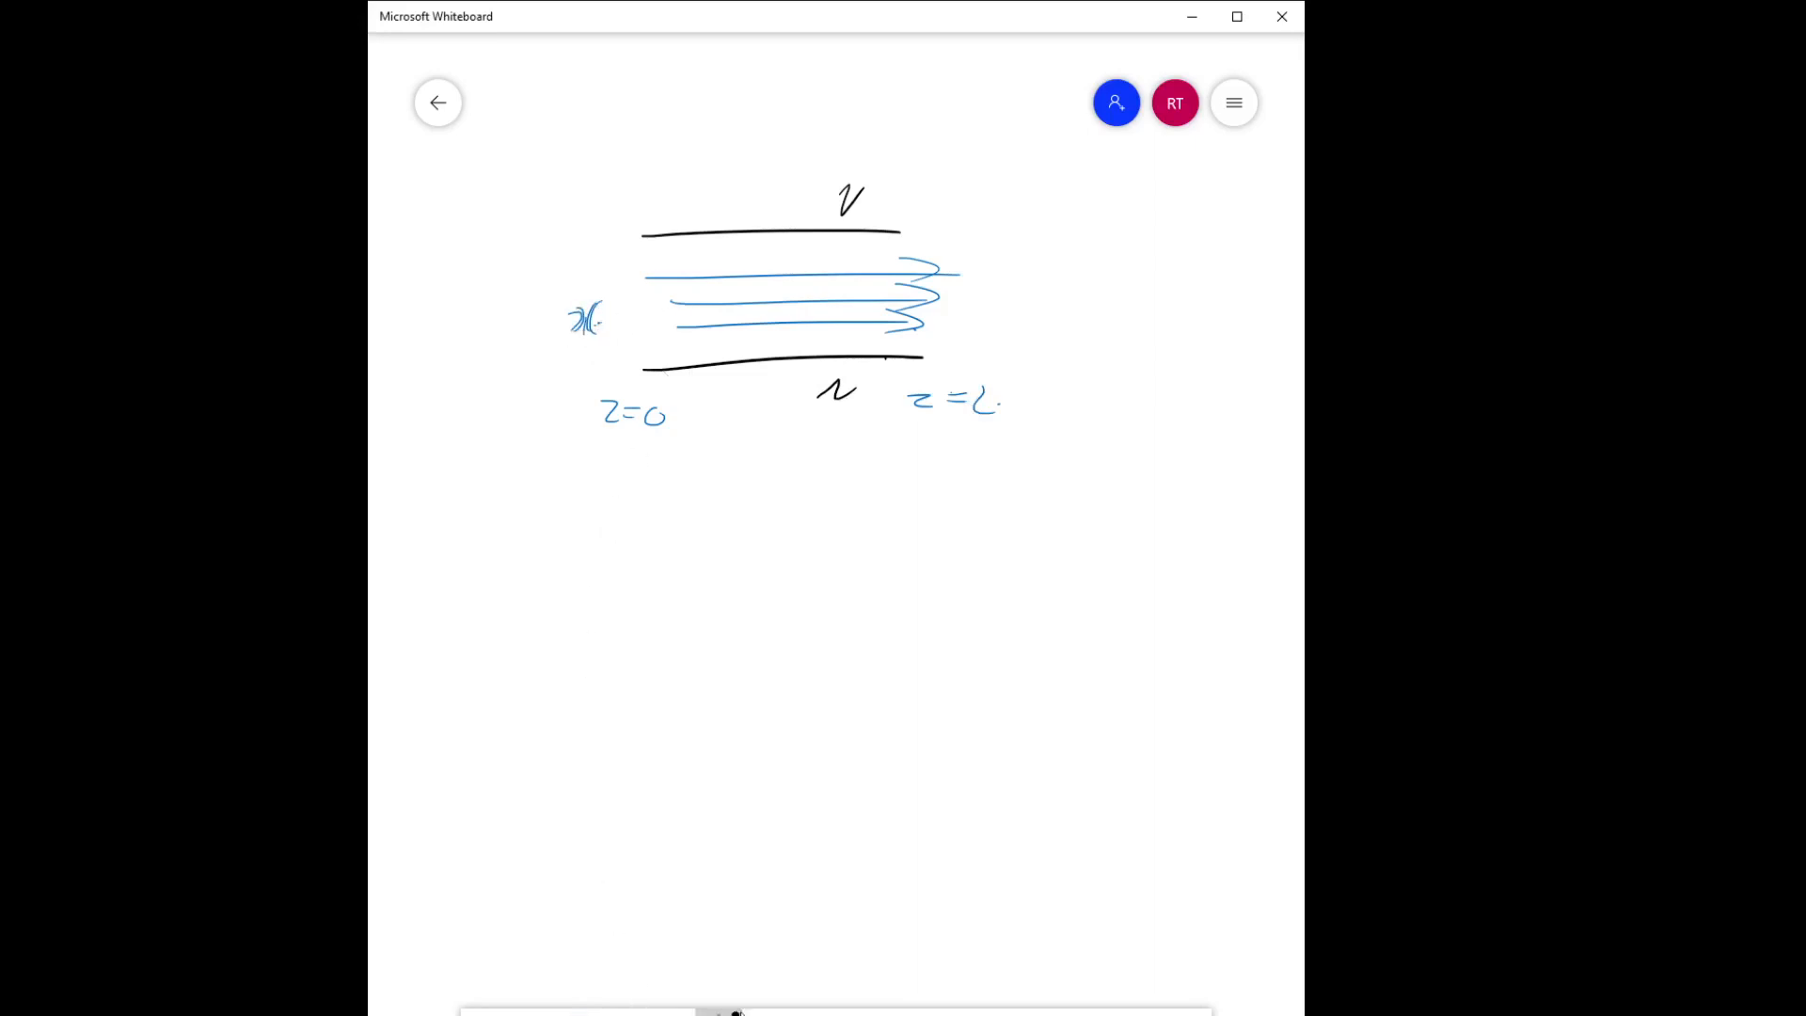
Outline a thin fluid element inside the flow, shade it and mark its dx dimensions.
left_click_drag(679, 309, 691, 297)
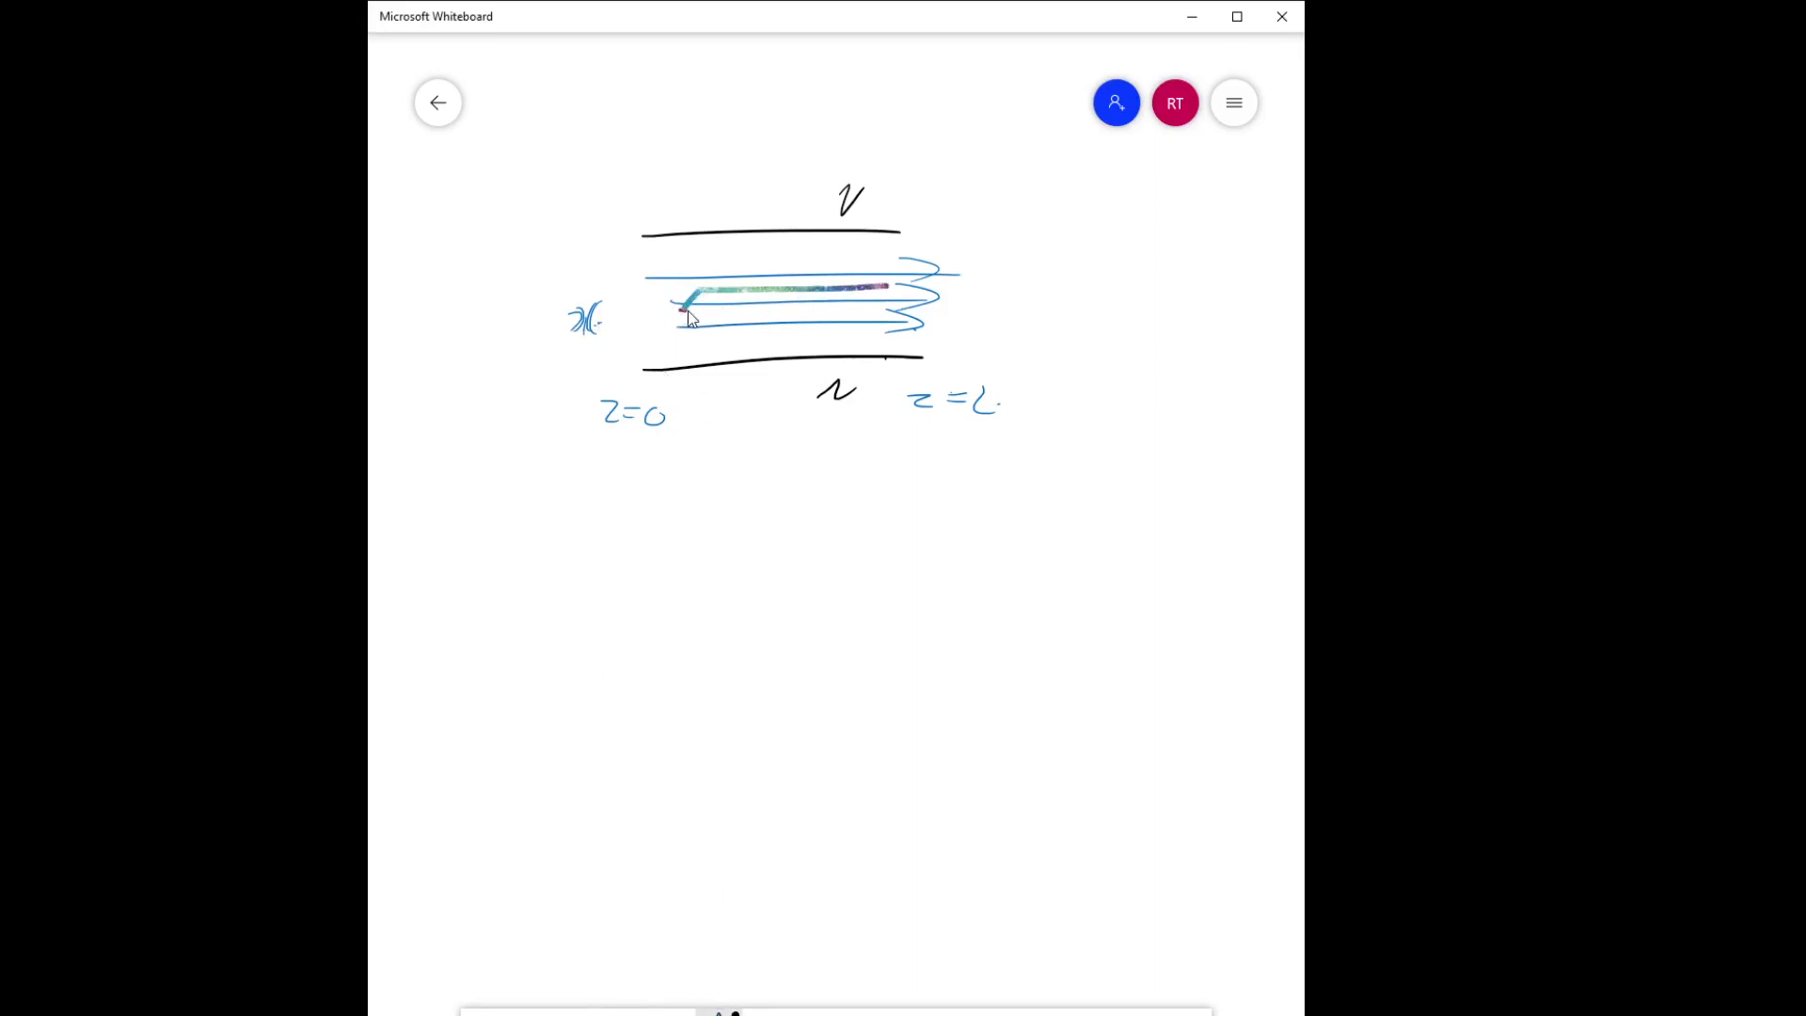
left_click_drag(691, 308, 875, 303)
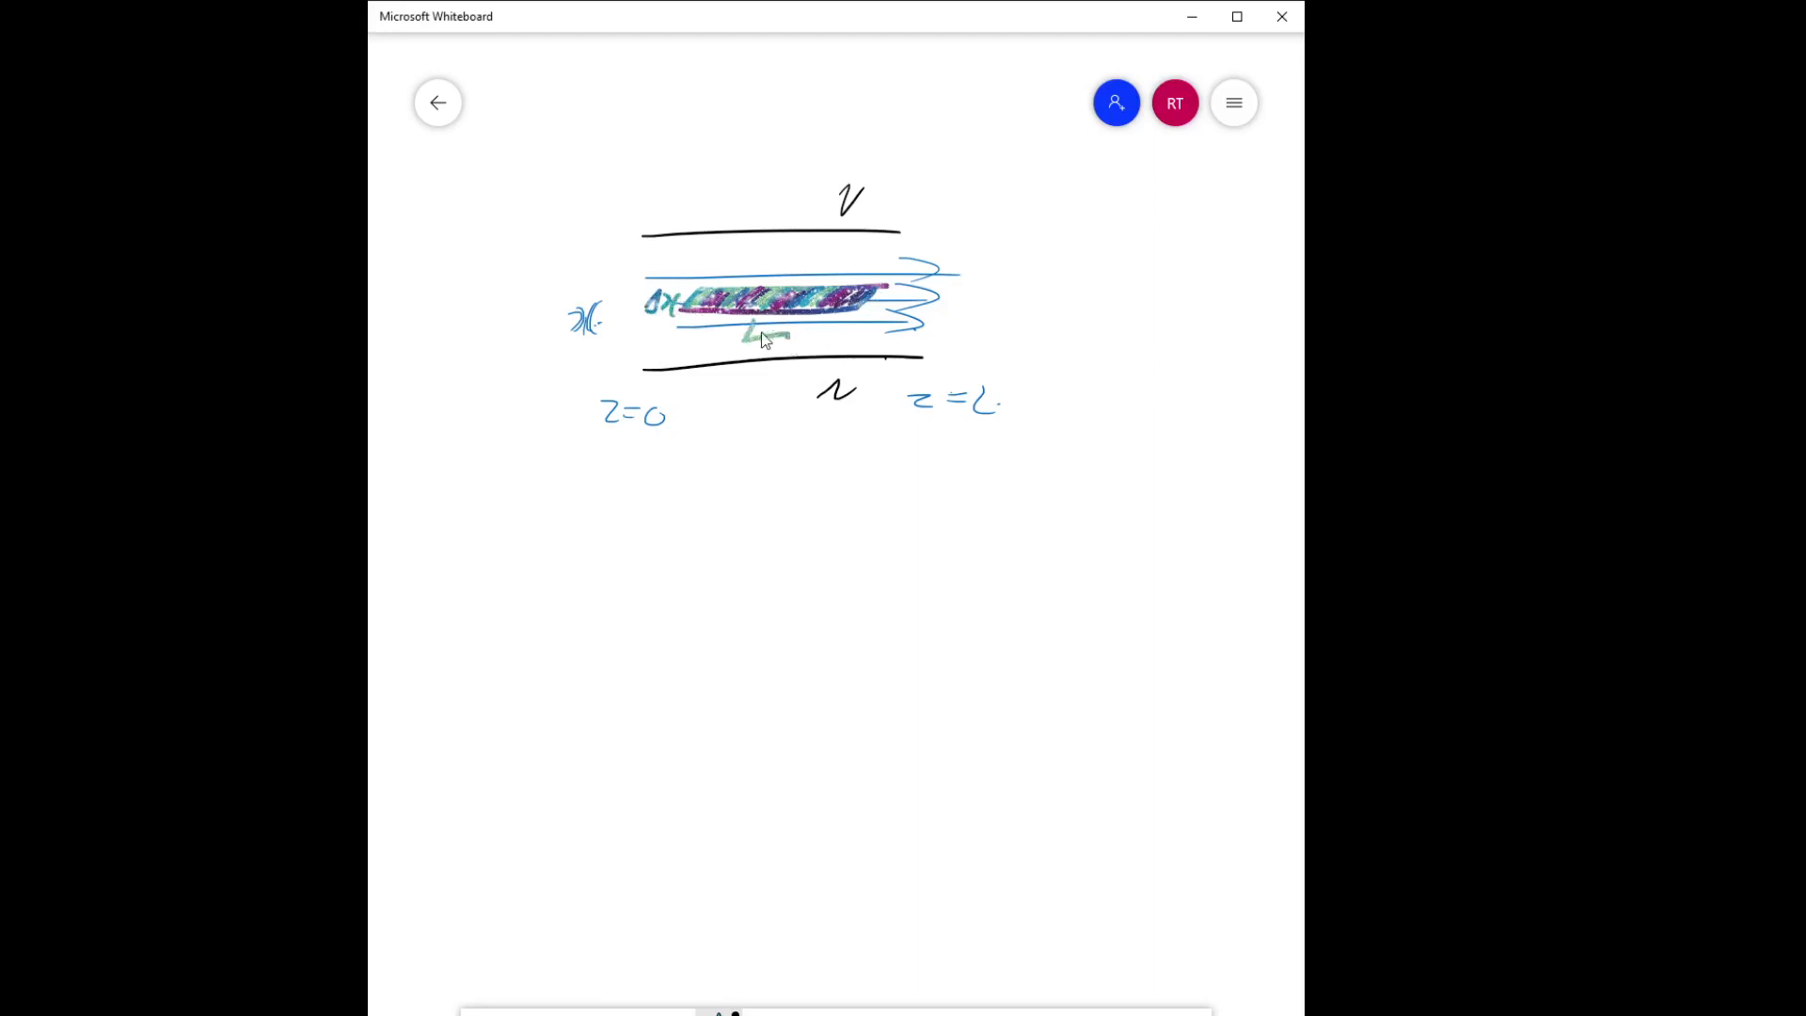
mouse_move(699, 270)
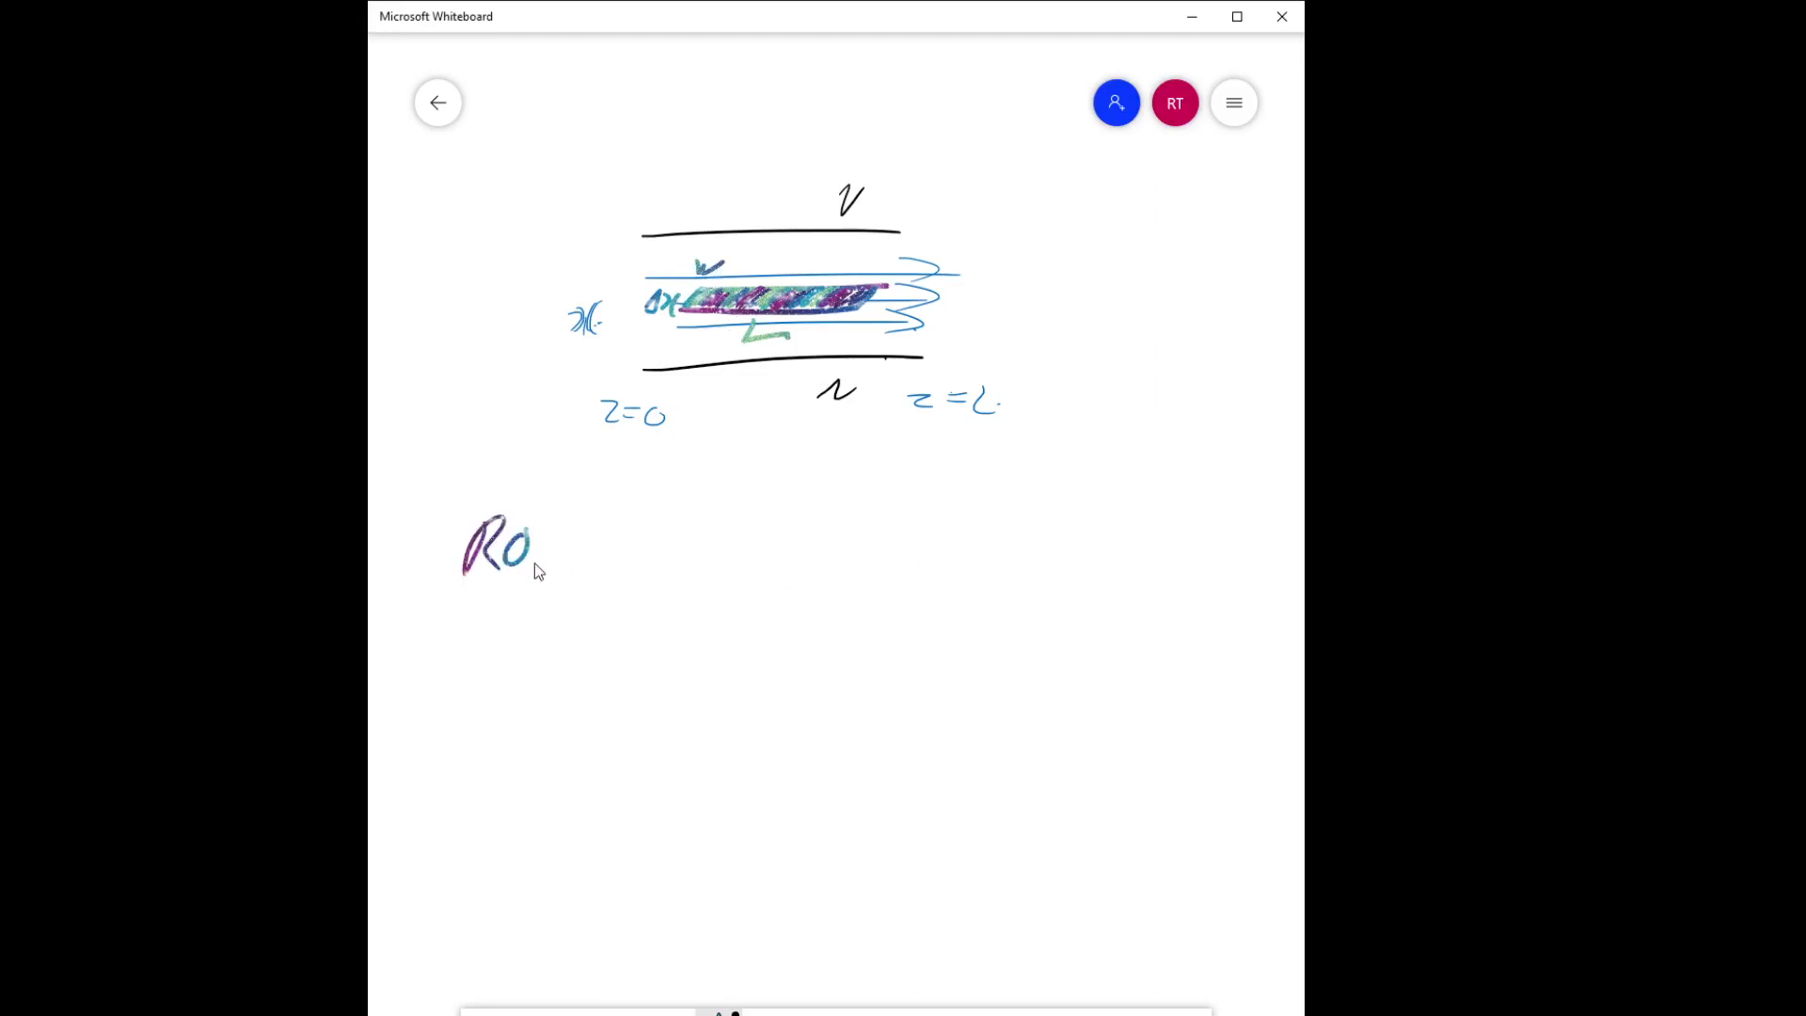
Write the momentum term at z=0 with its Δx W stress expression.
left_click_drag(535, 542, 565, 570)
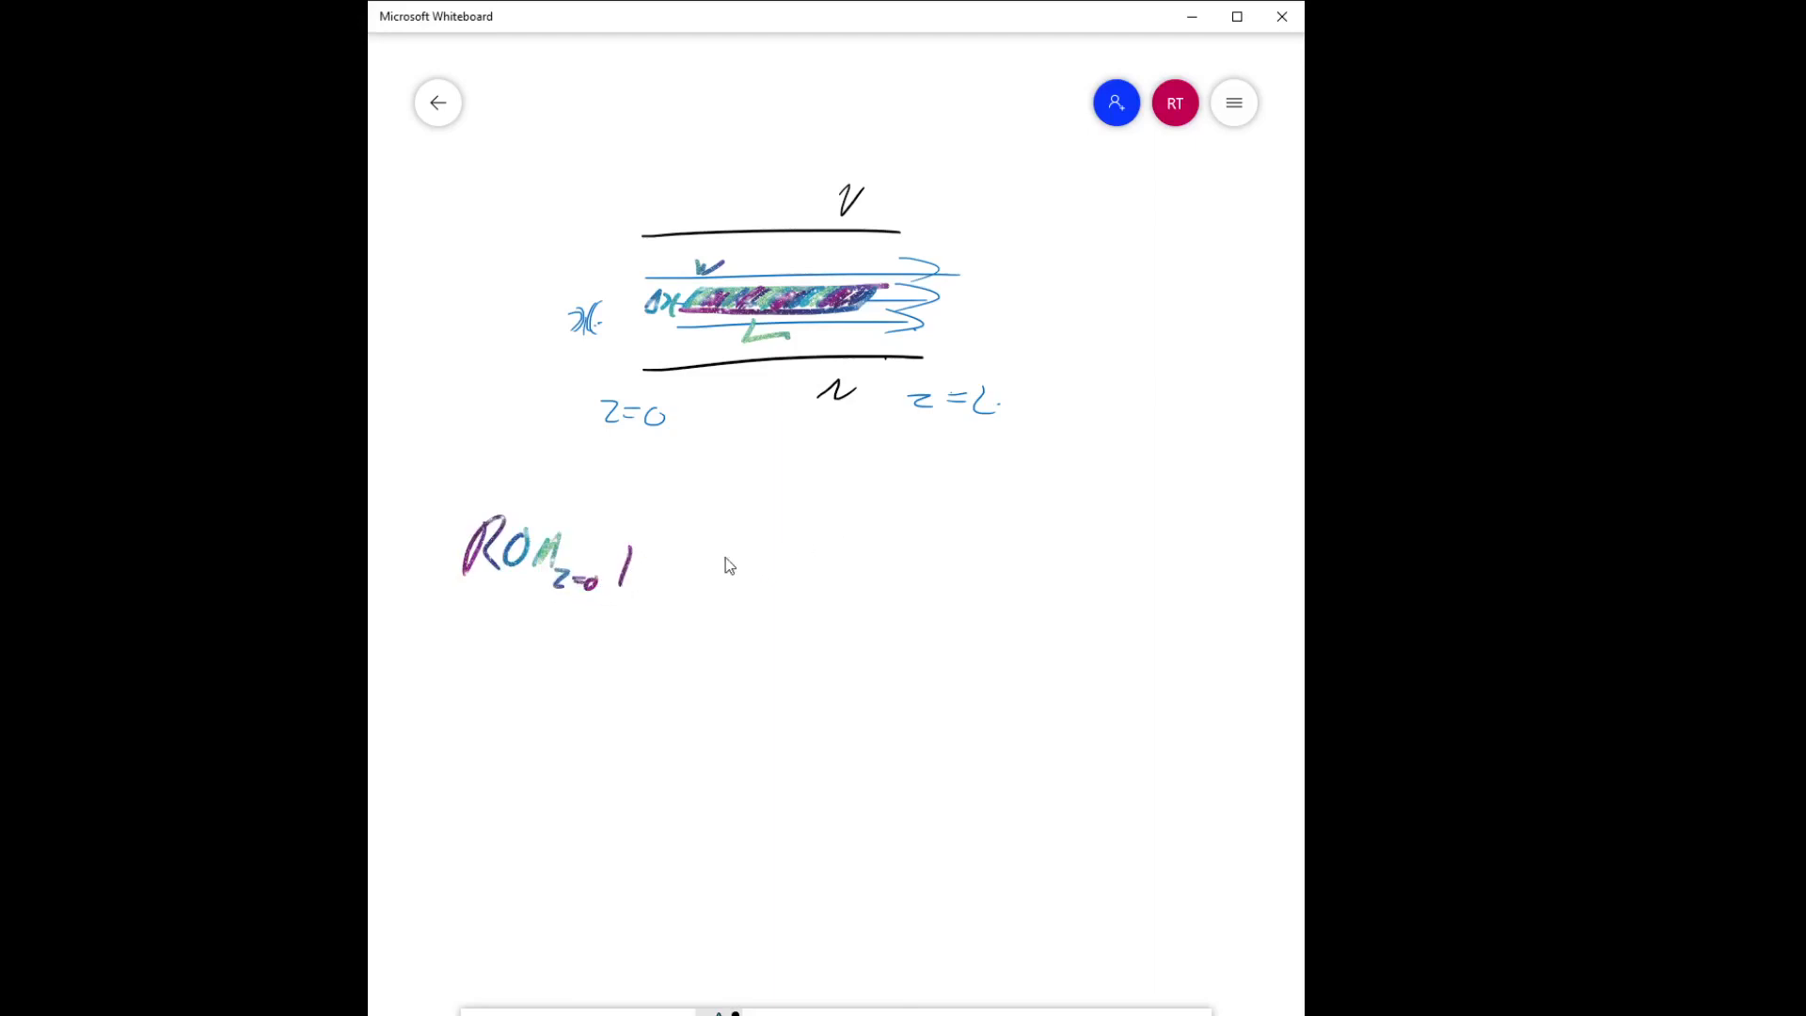
left_click_drag(732, 535, 743, 570)
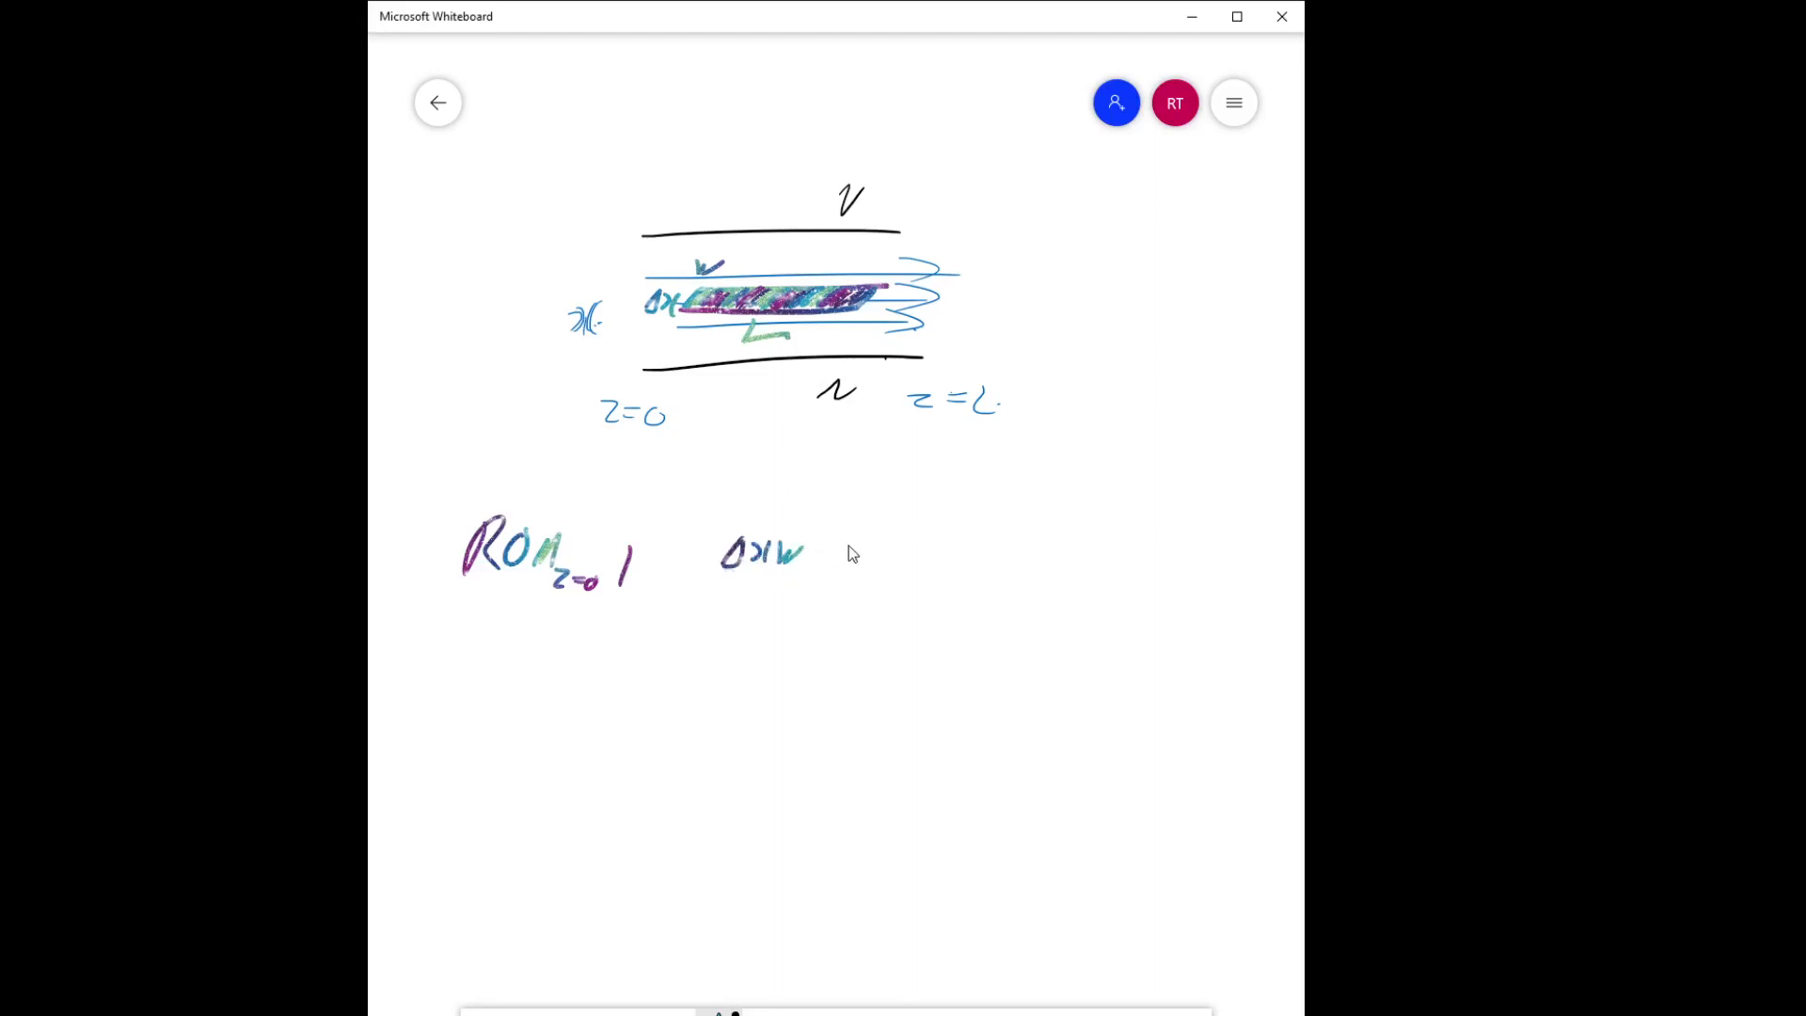
left_click_drag(817, 530, 818, 576)
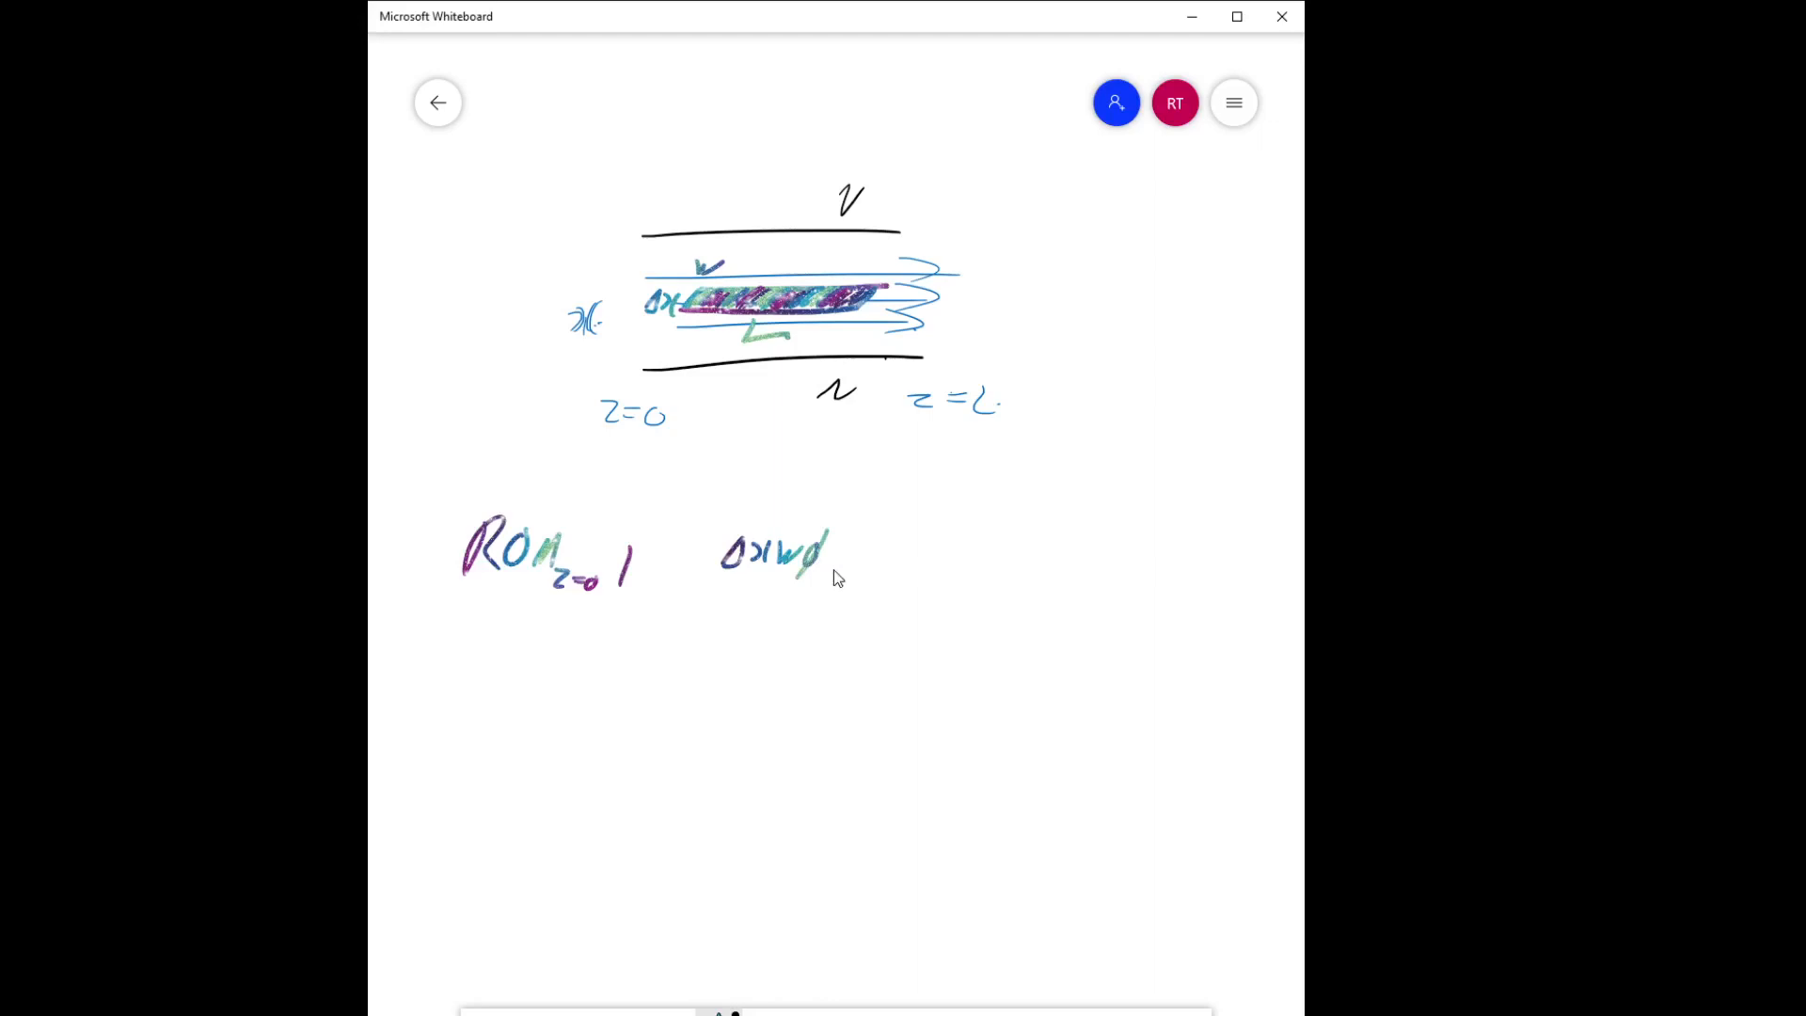
left_click_drag(817, 564, 829, 576)
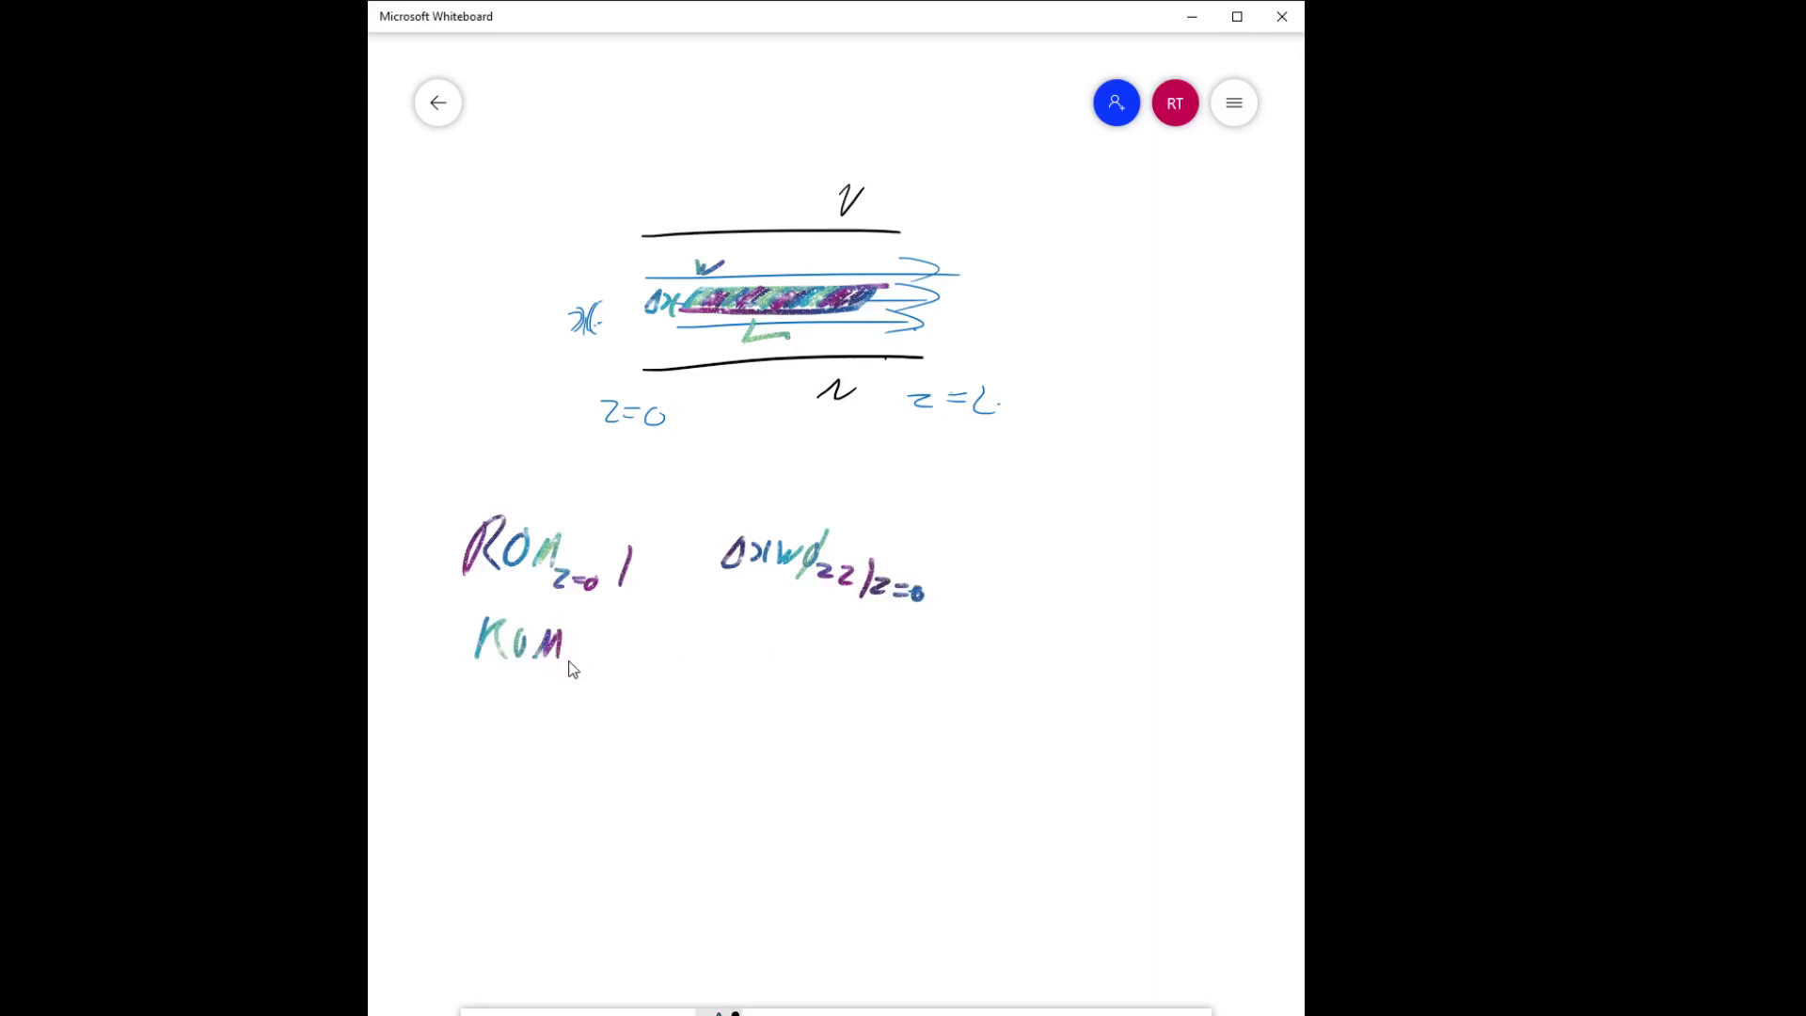
Write the second momentum term at z=L with its Δx W stress expression.
left_click_drag(570, 668, 622, 673)
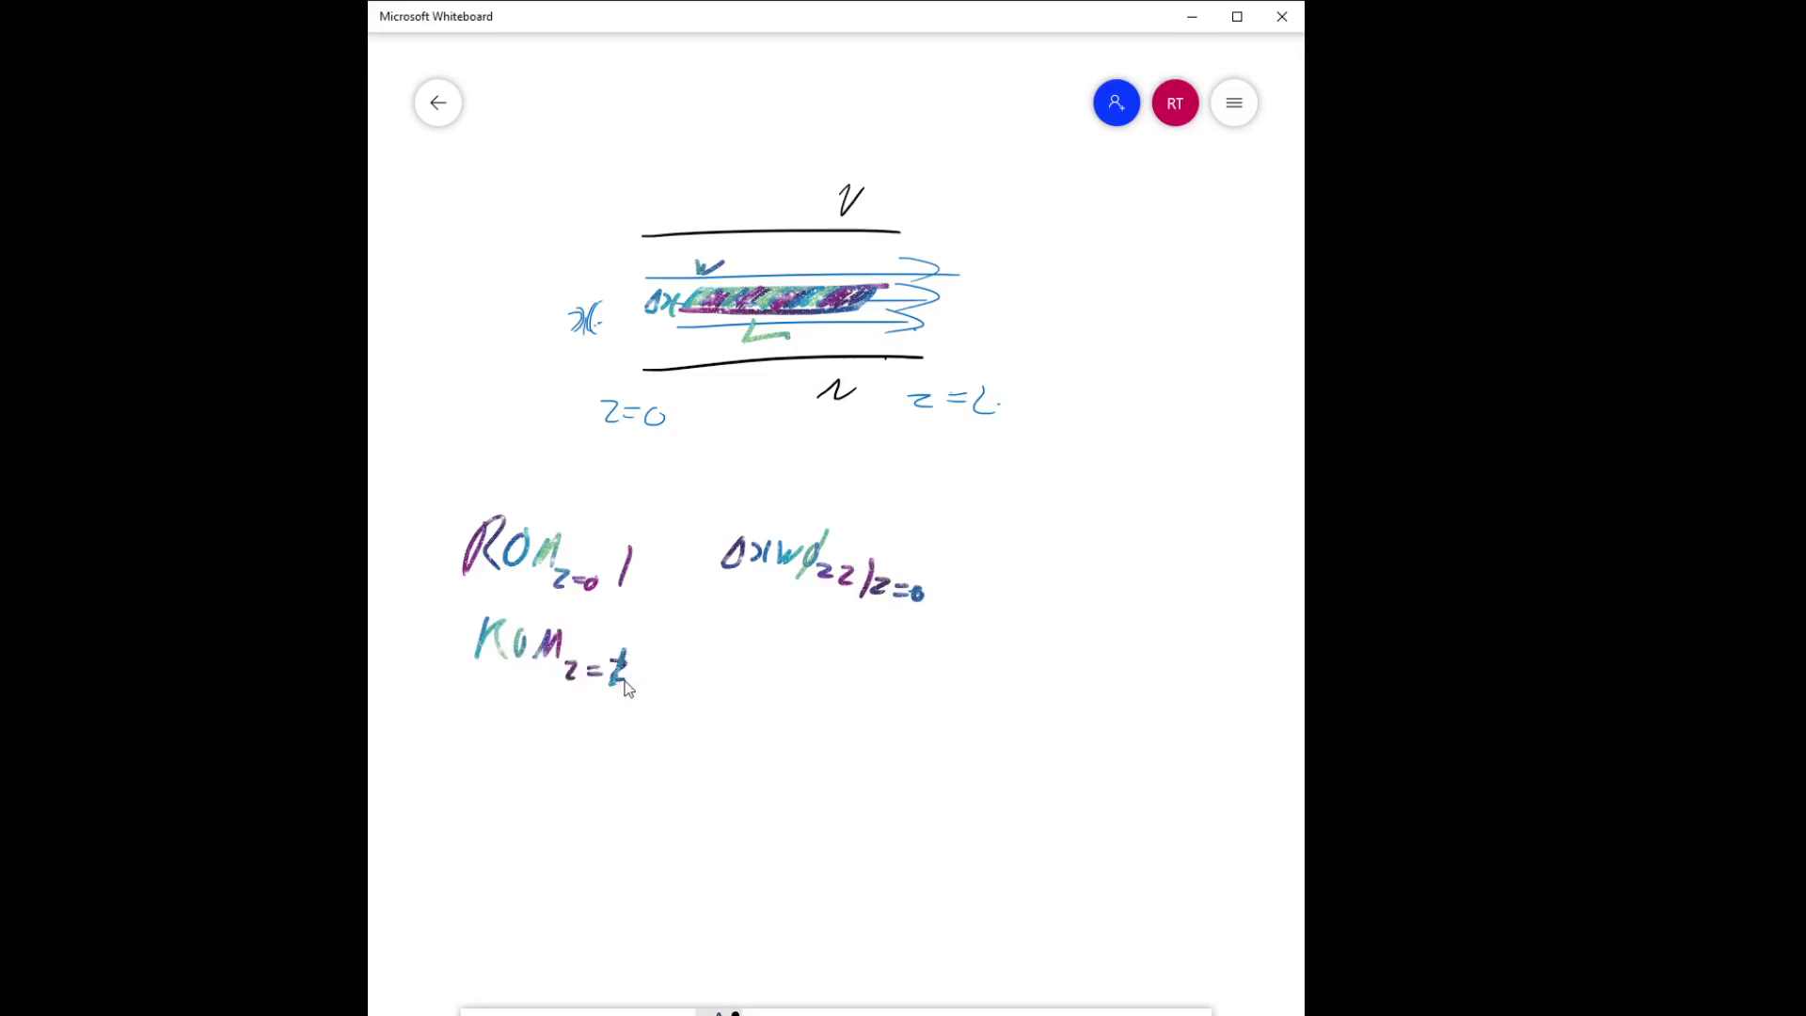
left_click_drag(627, 686, 737, 640)
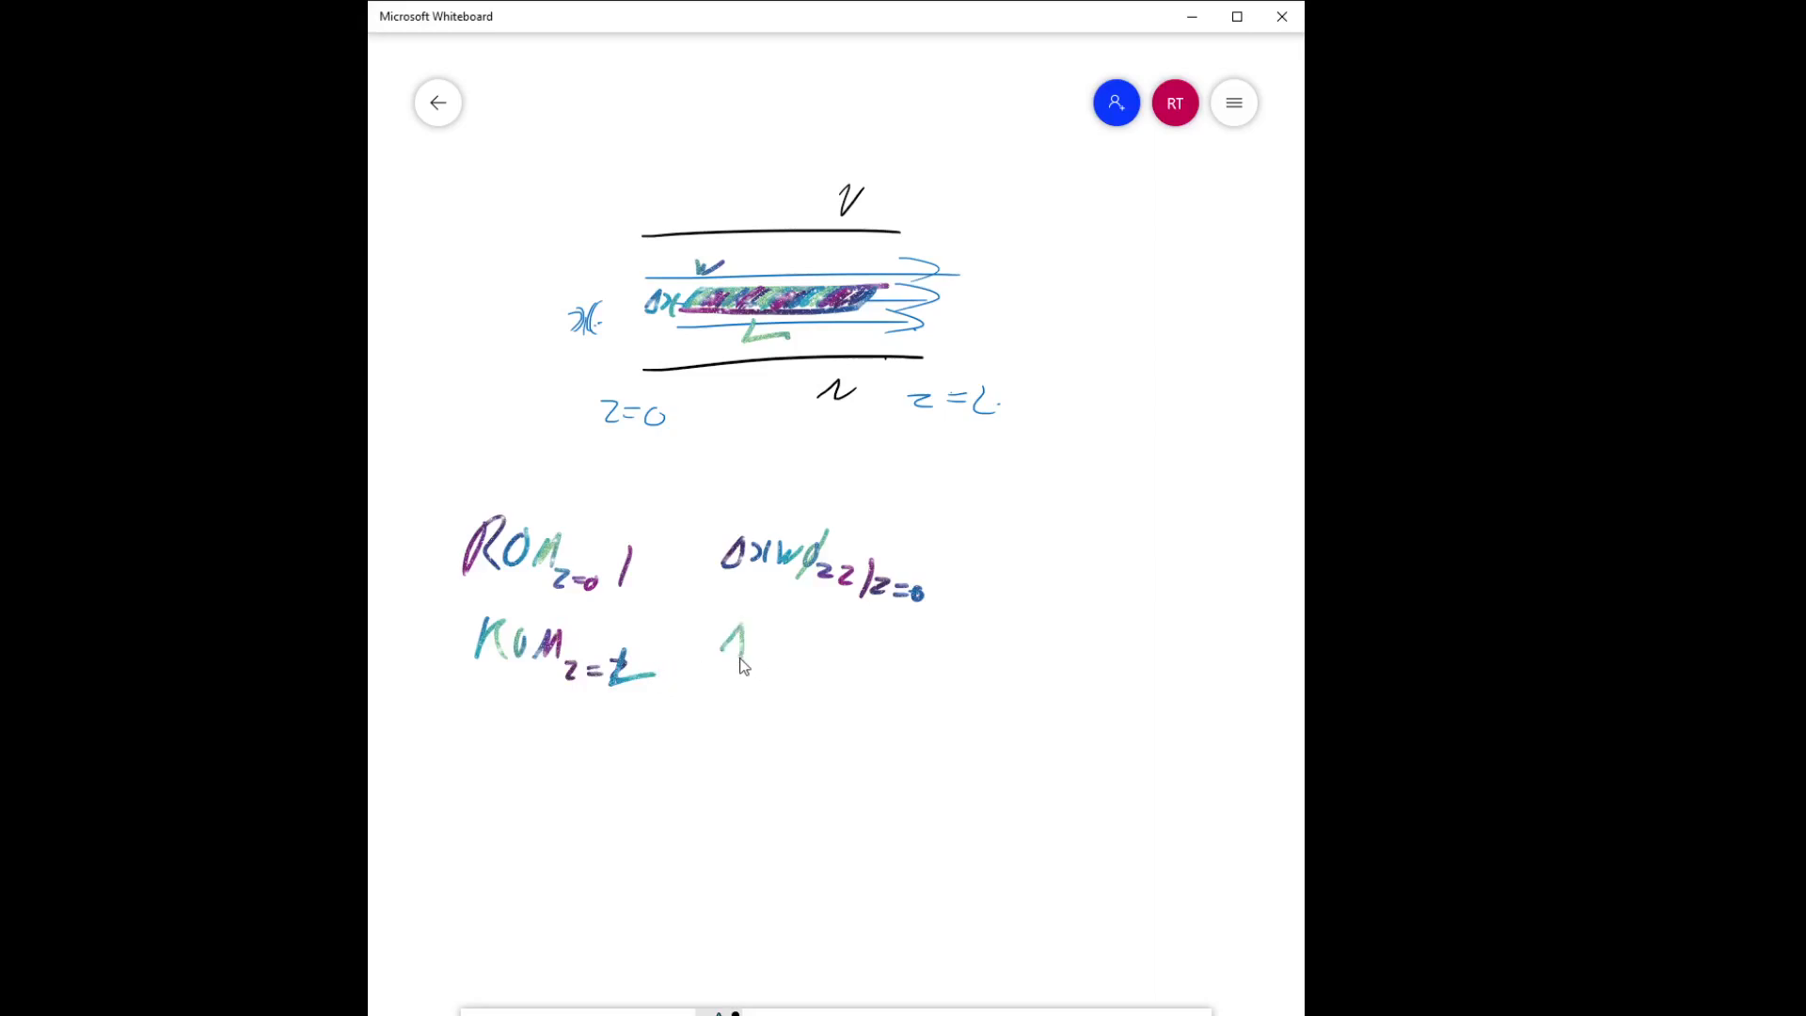
left_click_drag(737, 645, 829, 639)
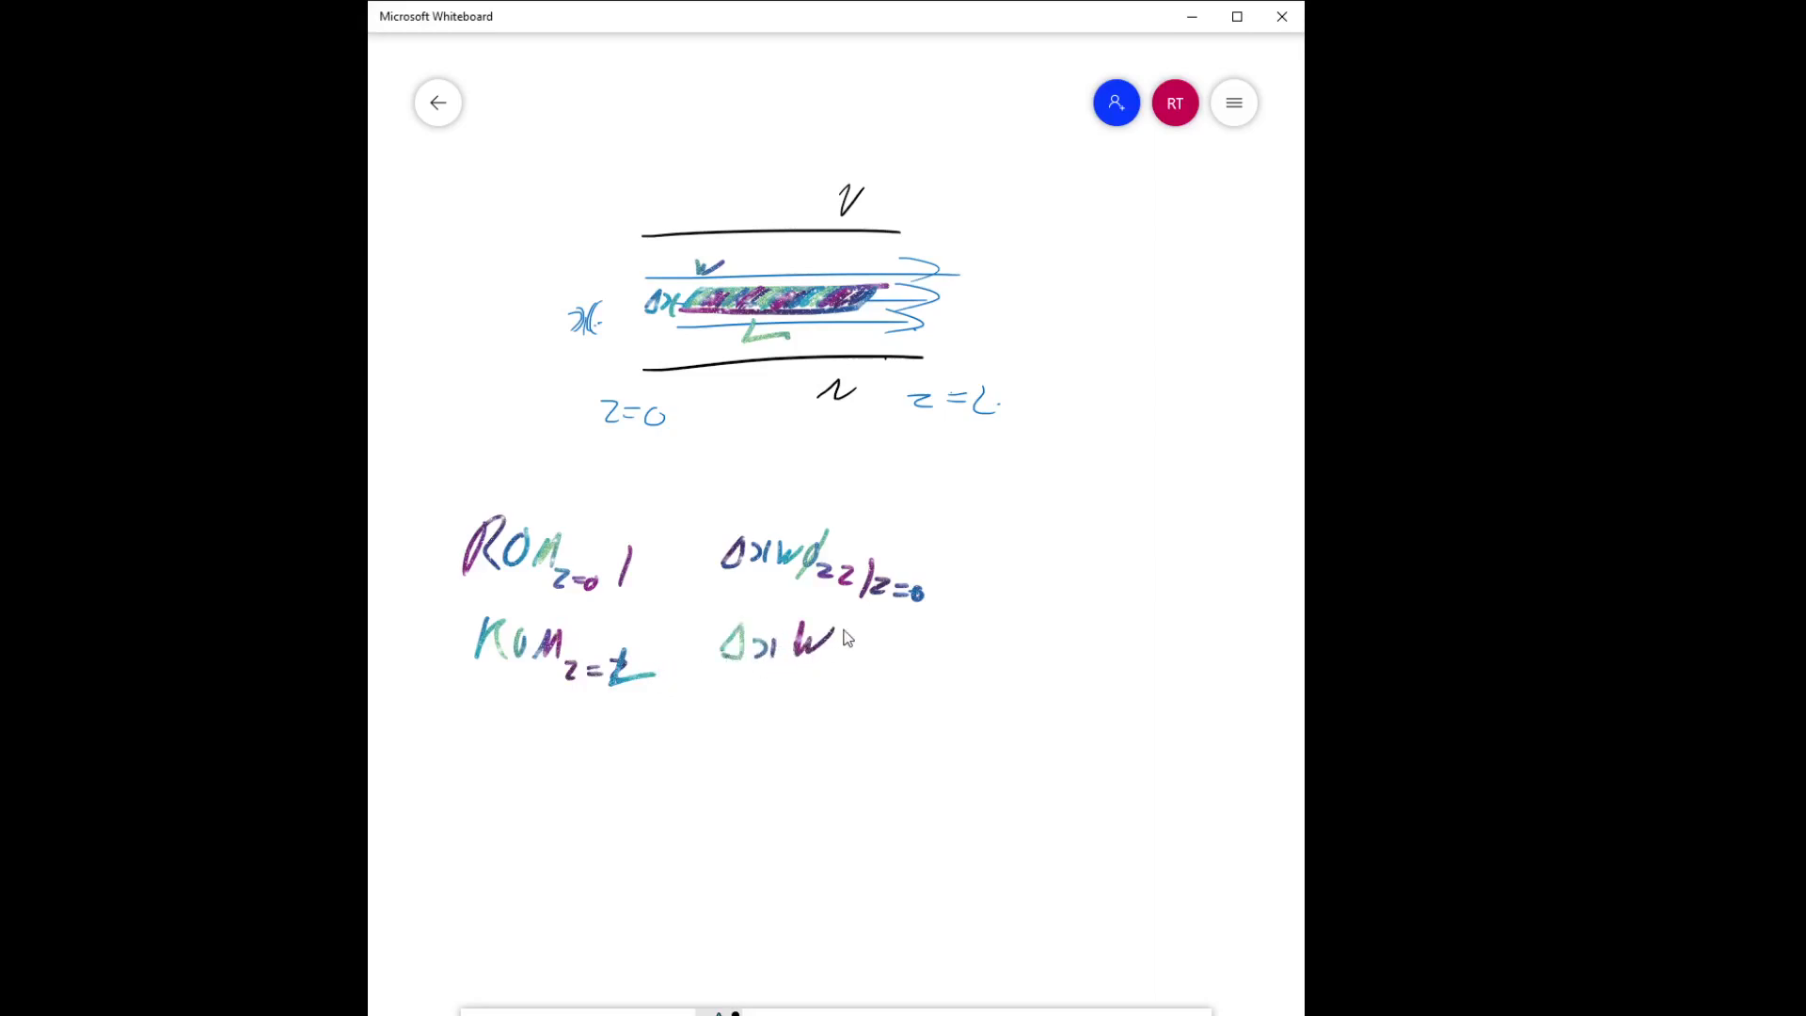
left_click_drag(858, 645, 887, 662)
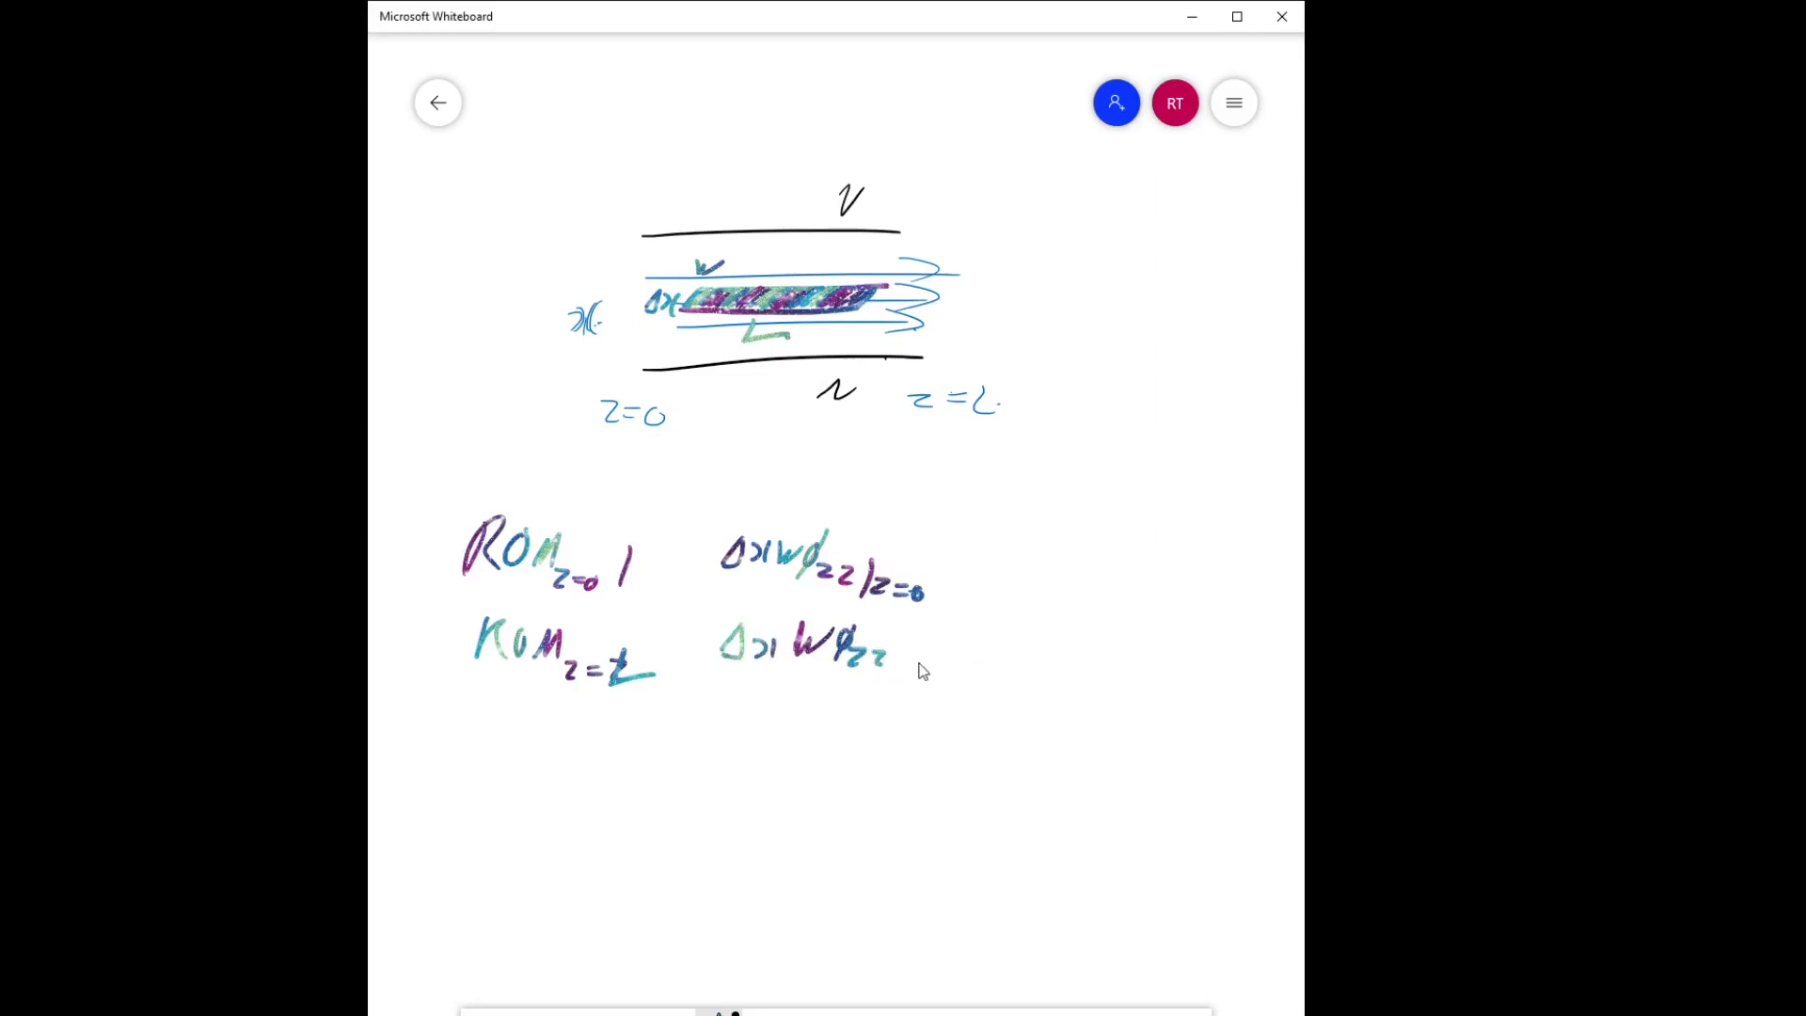
left_click_drag(898, 668, 985, 673)
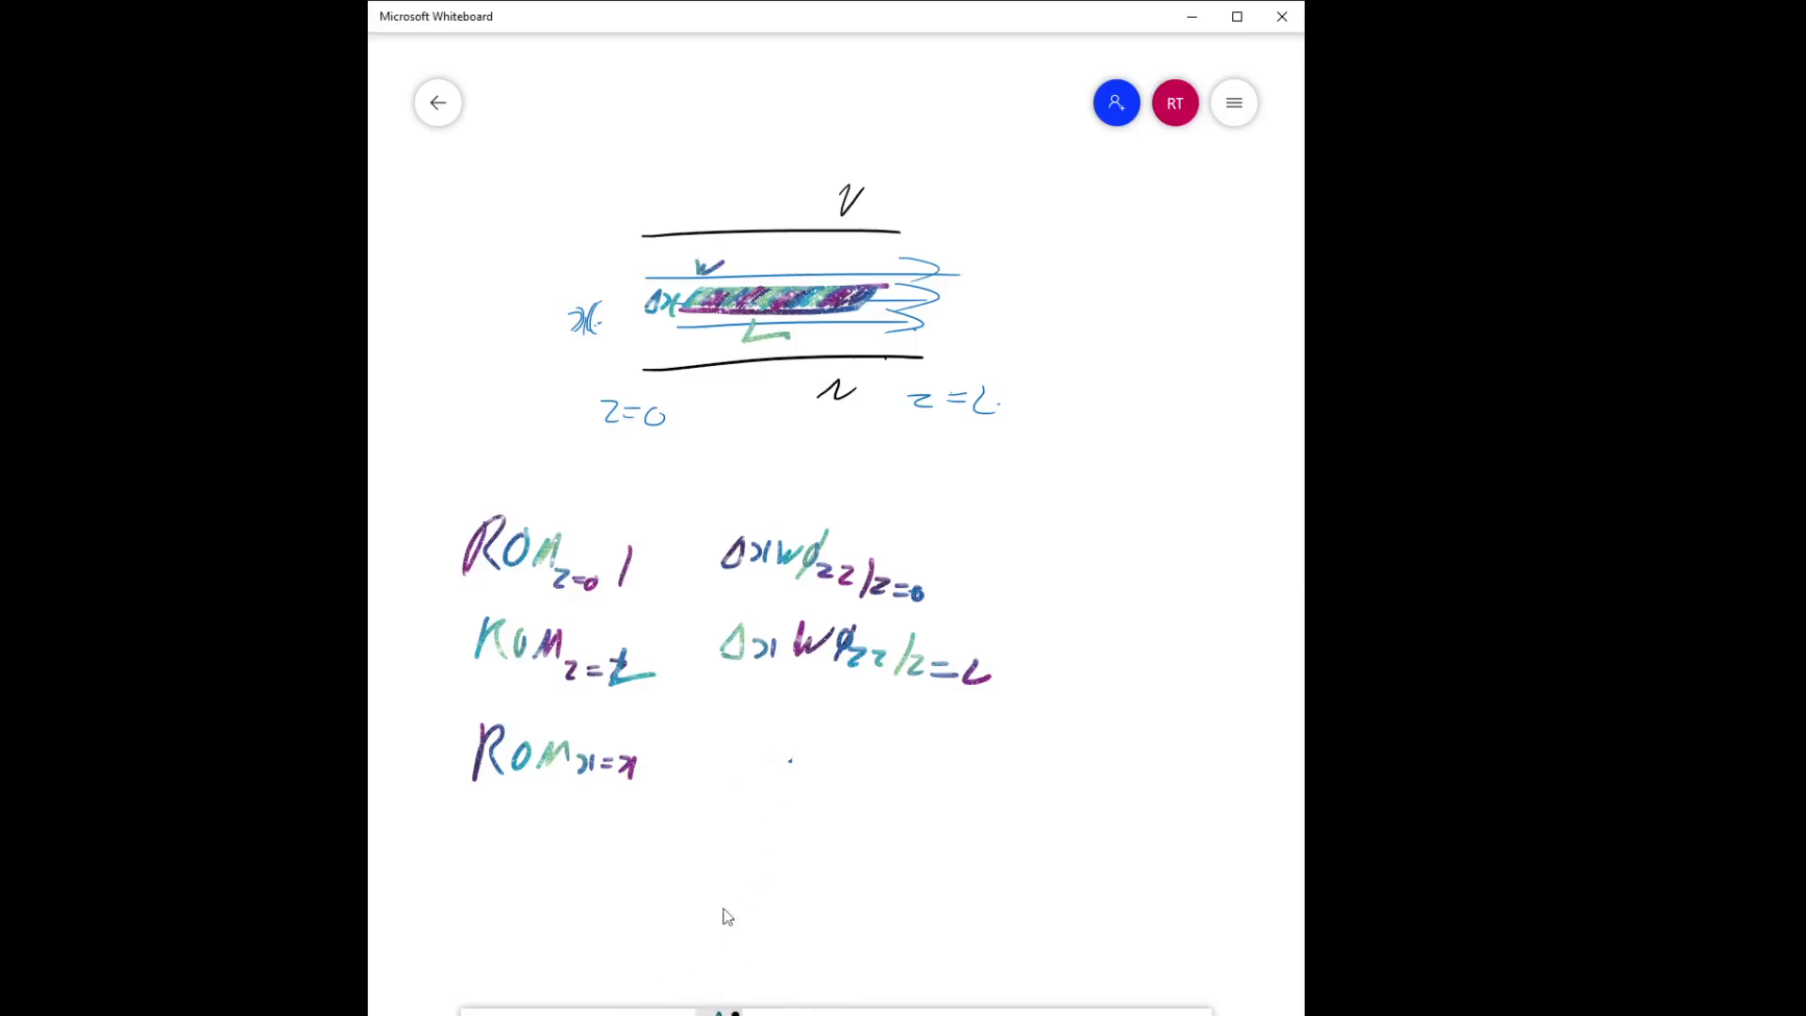
left_click_drag(735, 743, 795, 766)
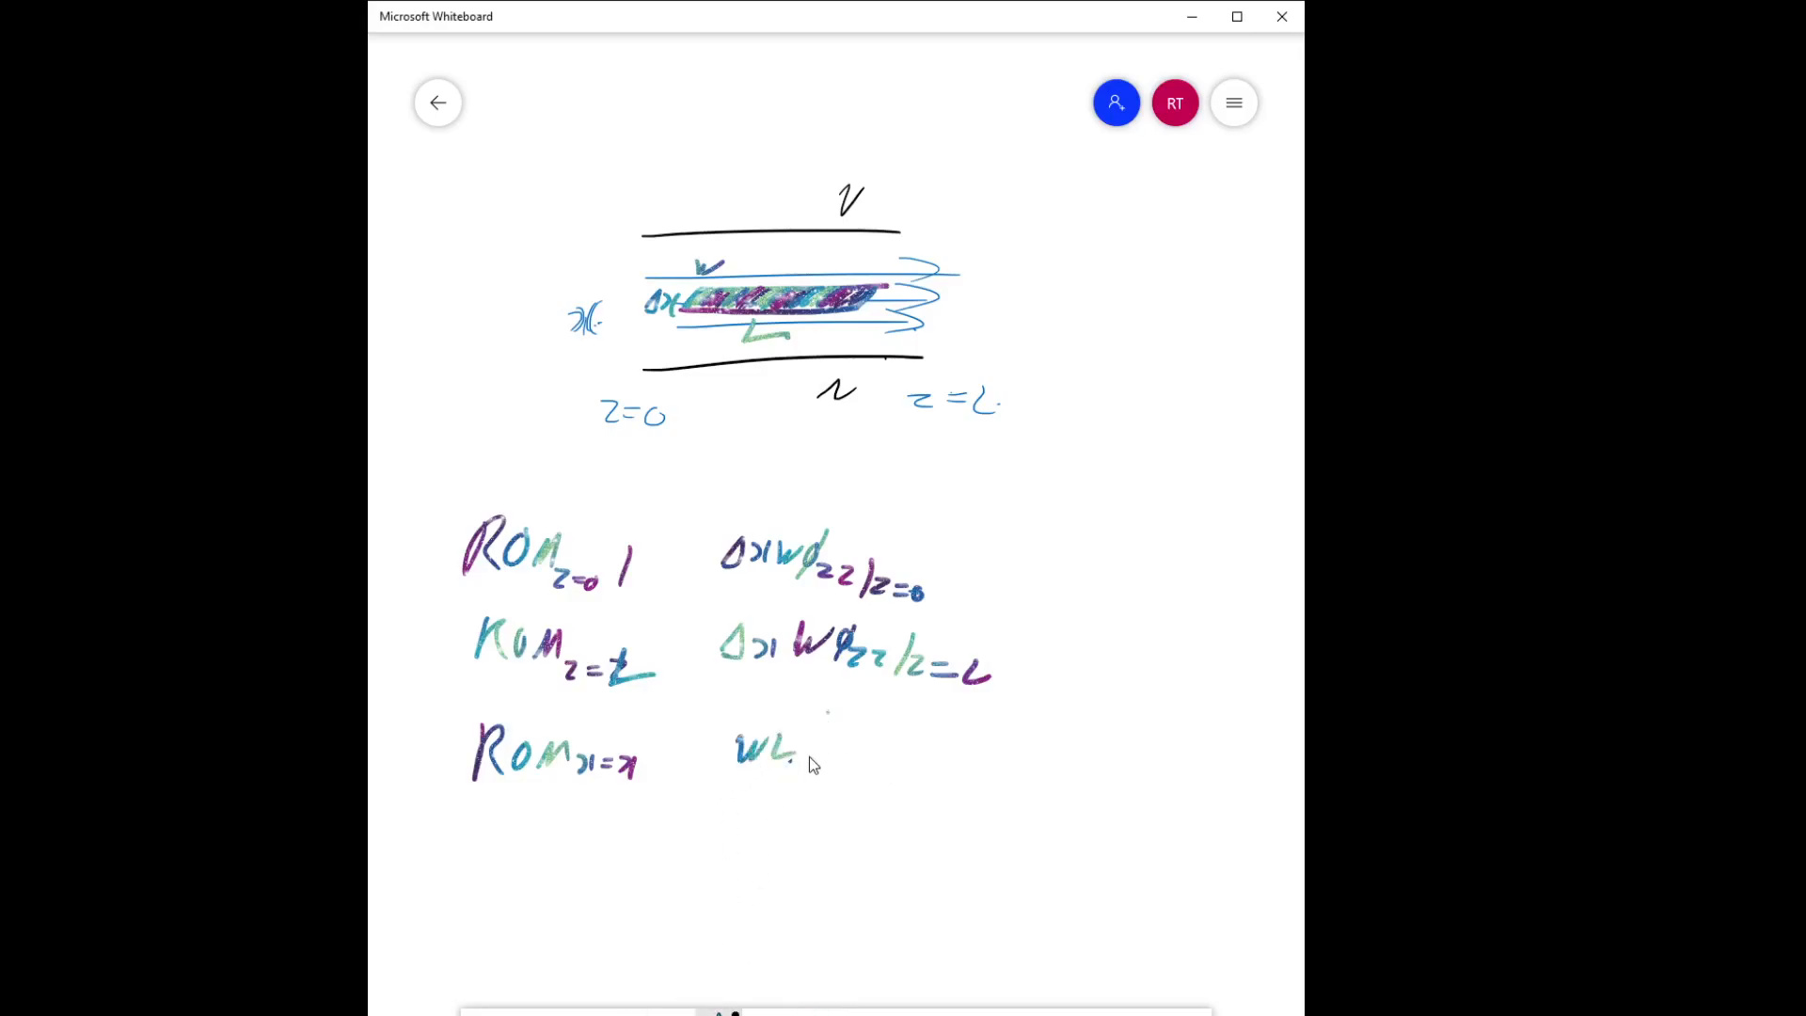
left_click_drag(807, 749, 893, 749)
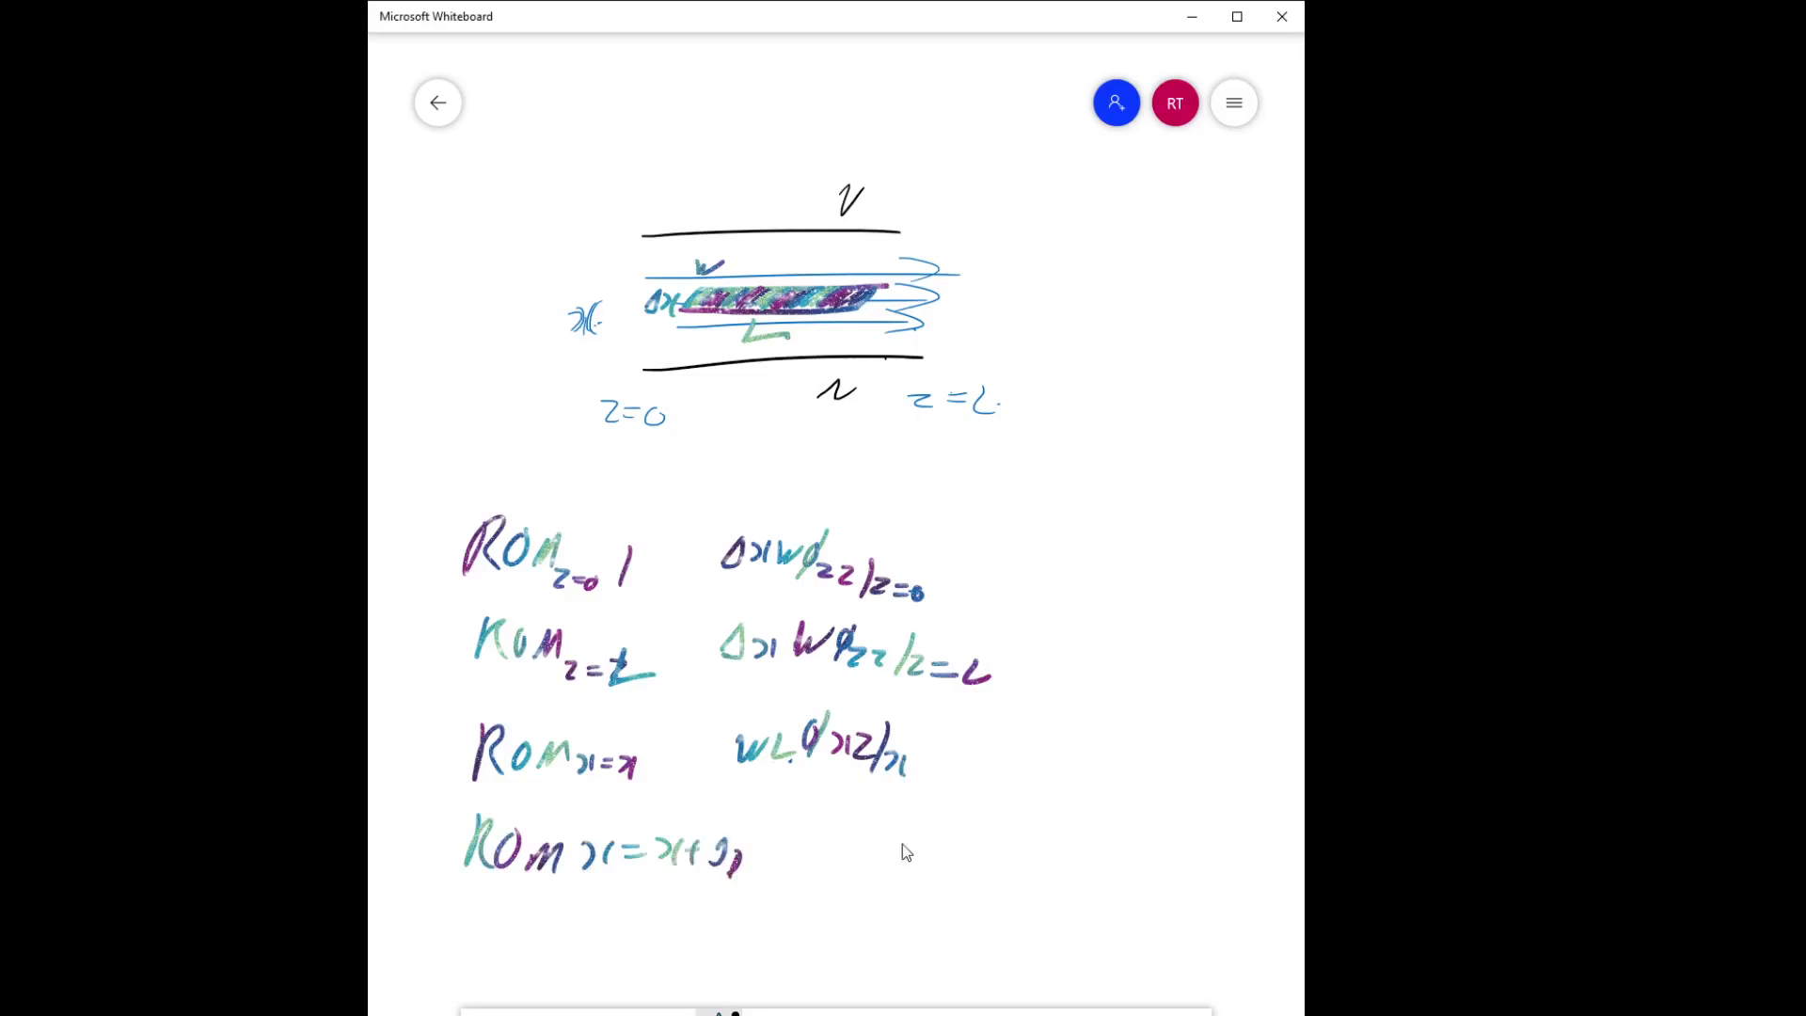
left_click_drag(789, 836, 892, 841)
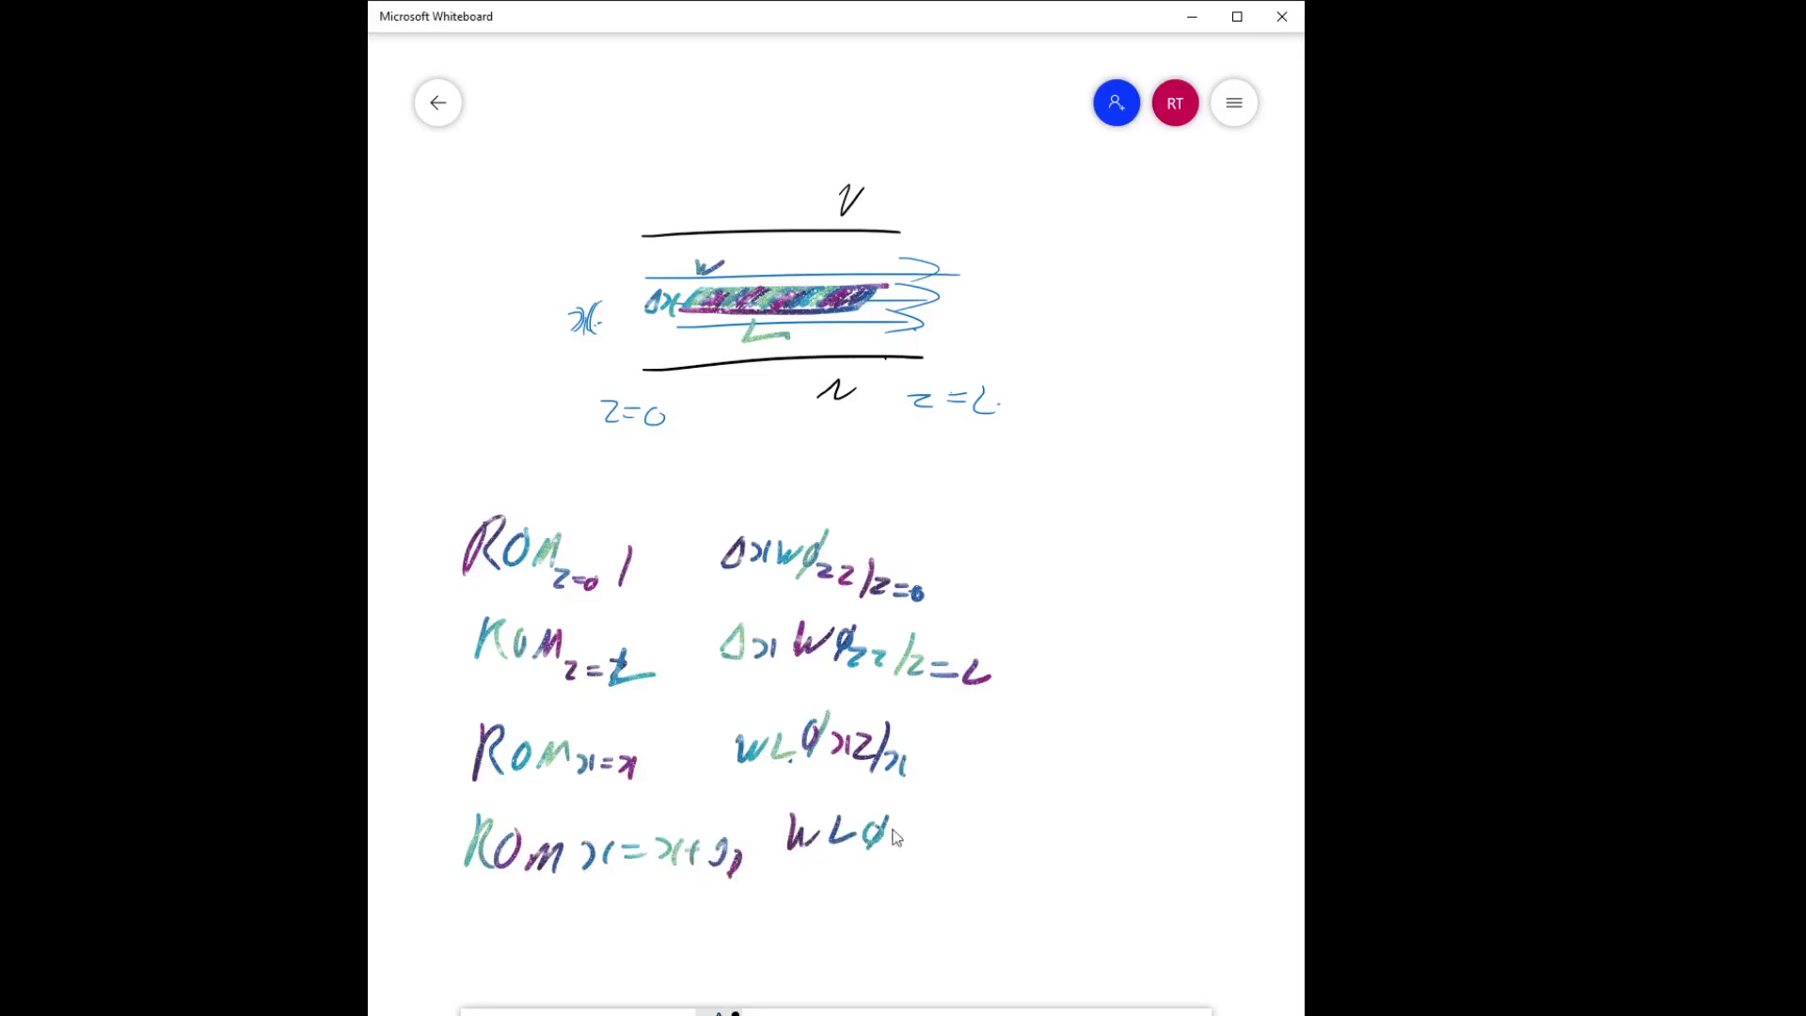
left_click_drag(887, 830, 968, 857)
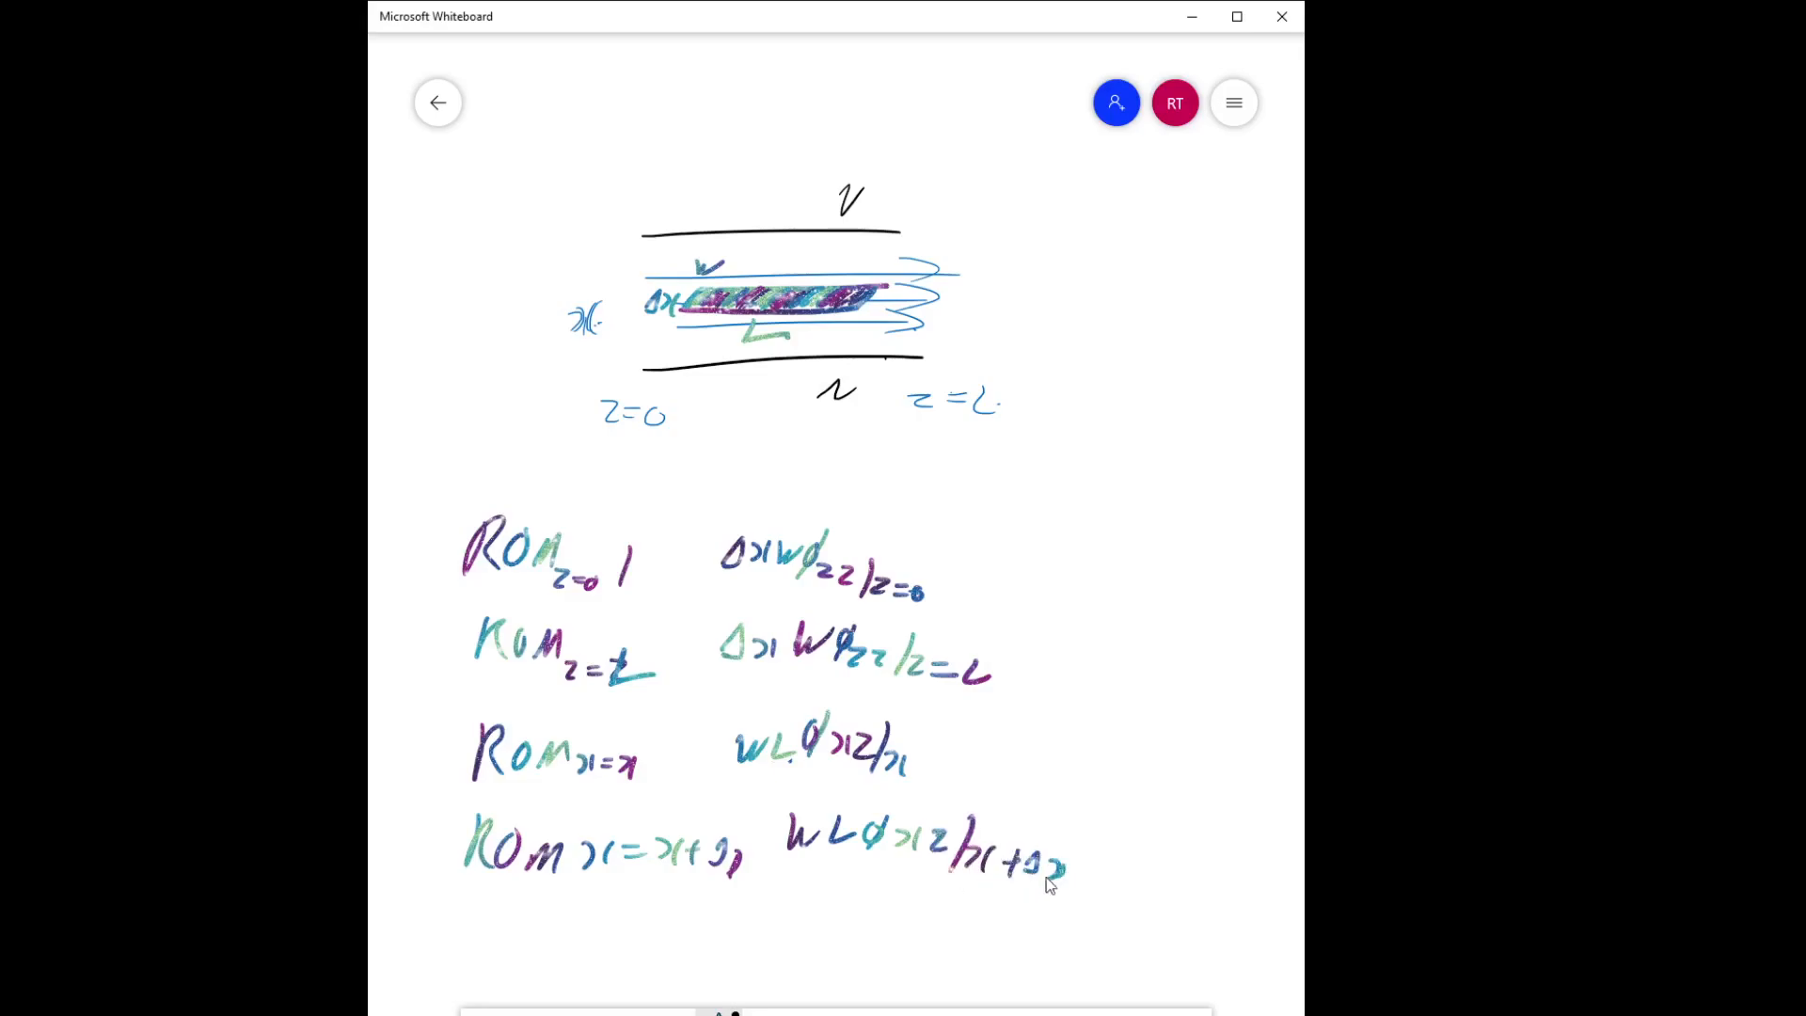
mouse_move(686, 320)
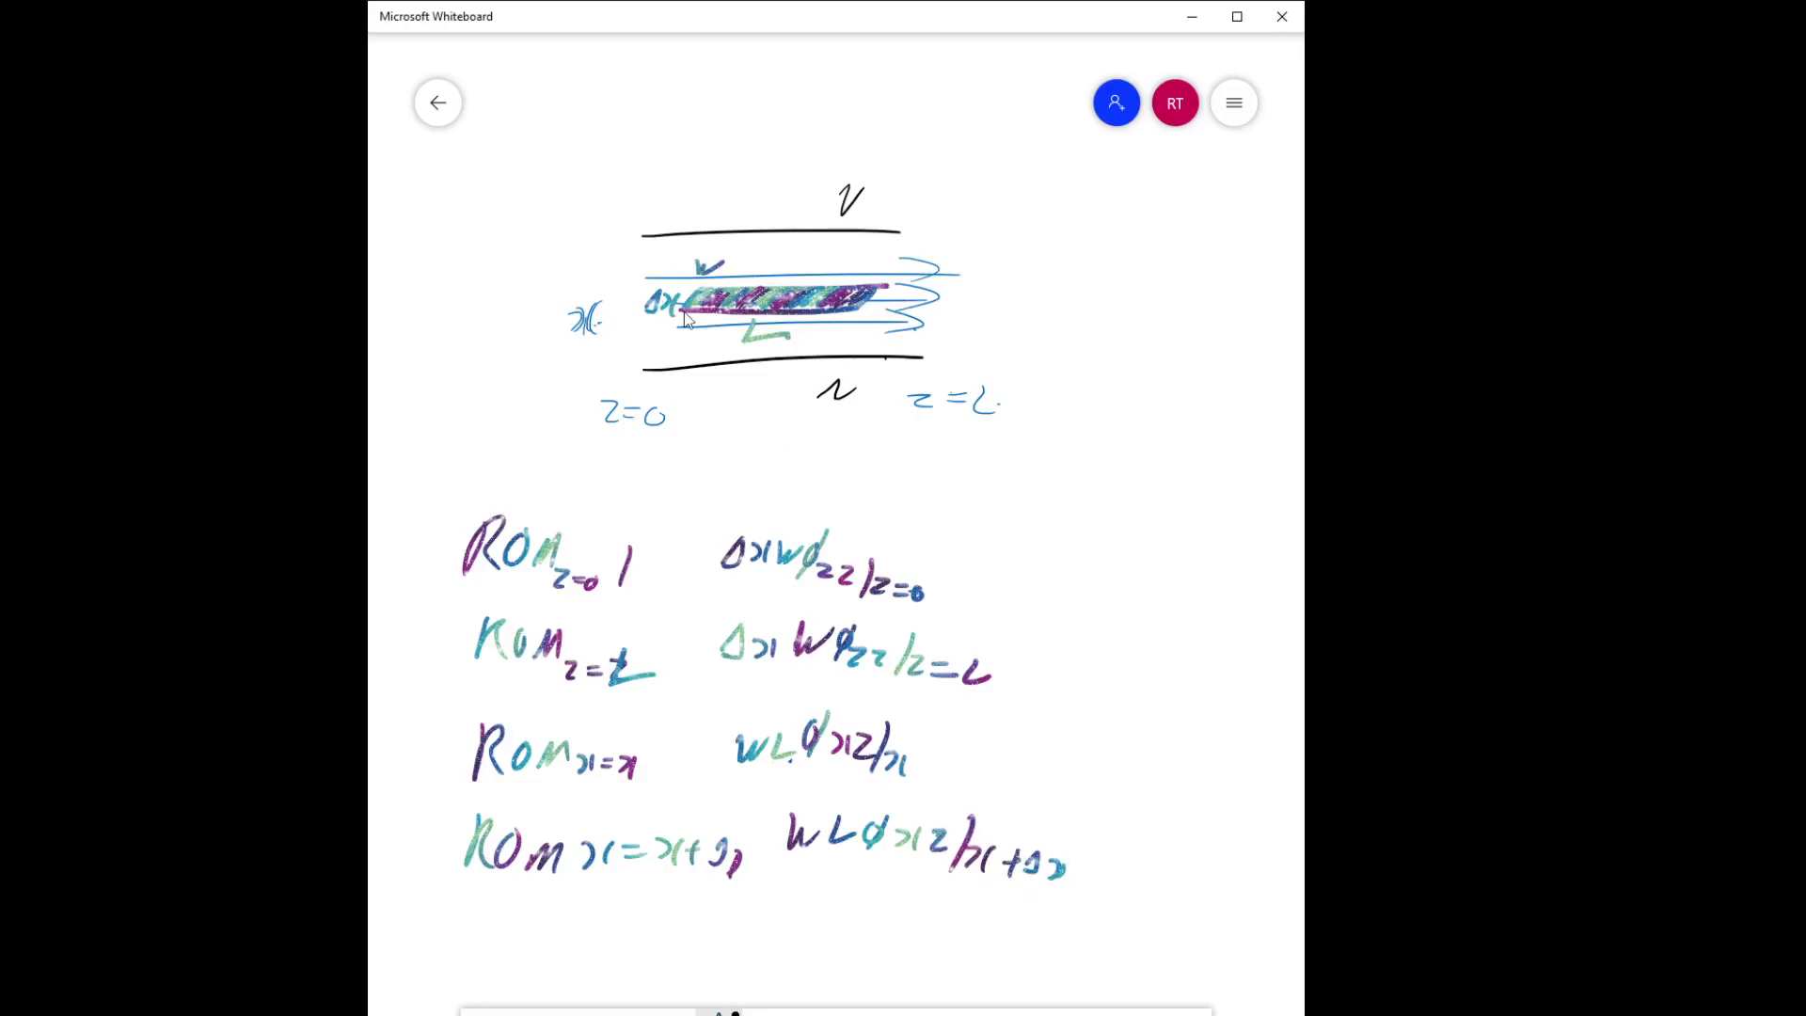
mouse_move(500, 262)
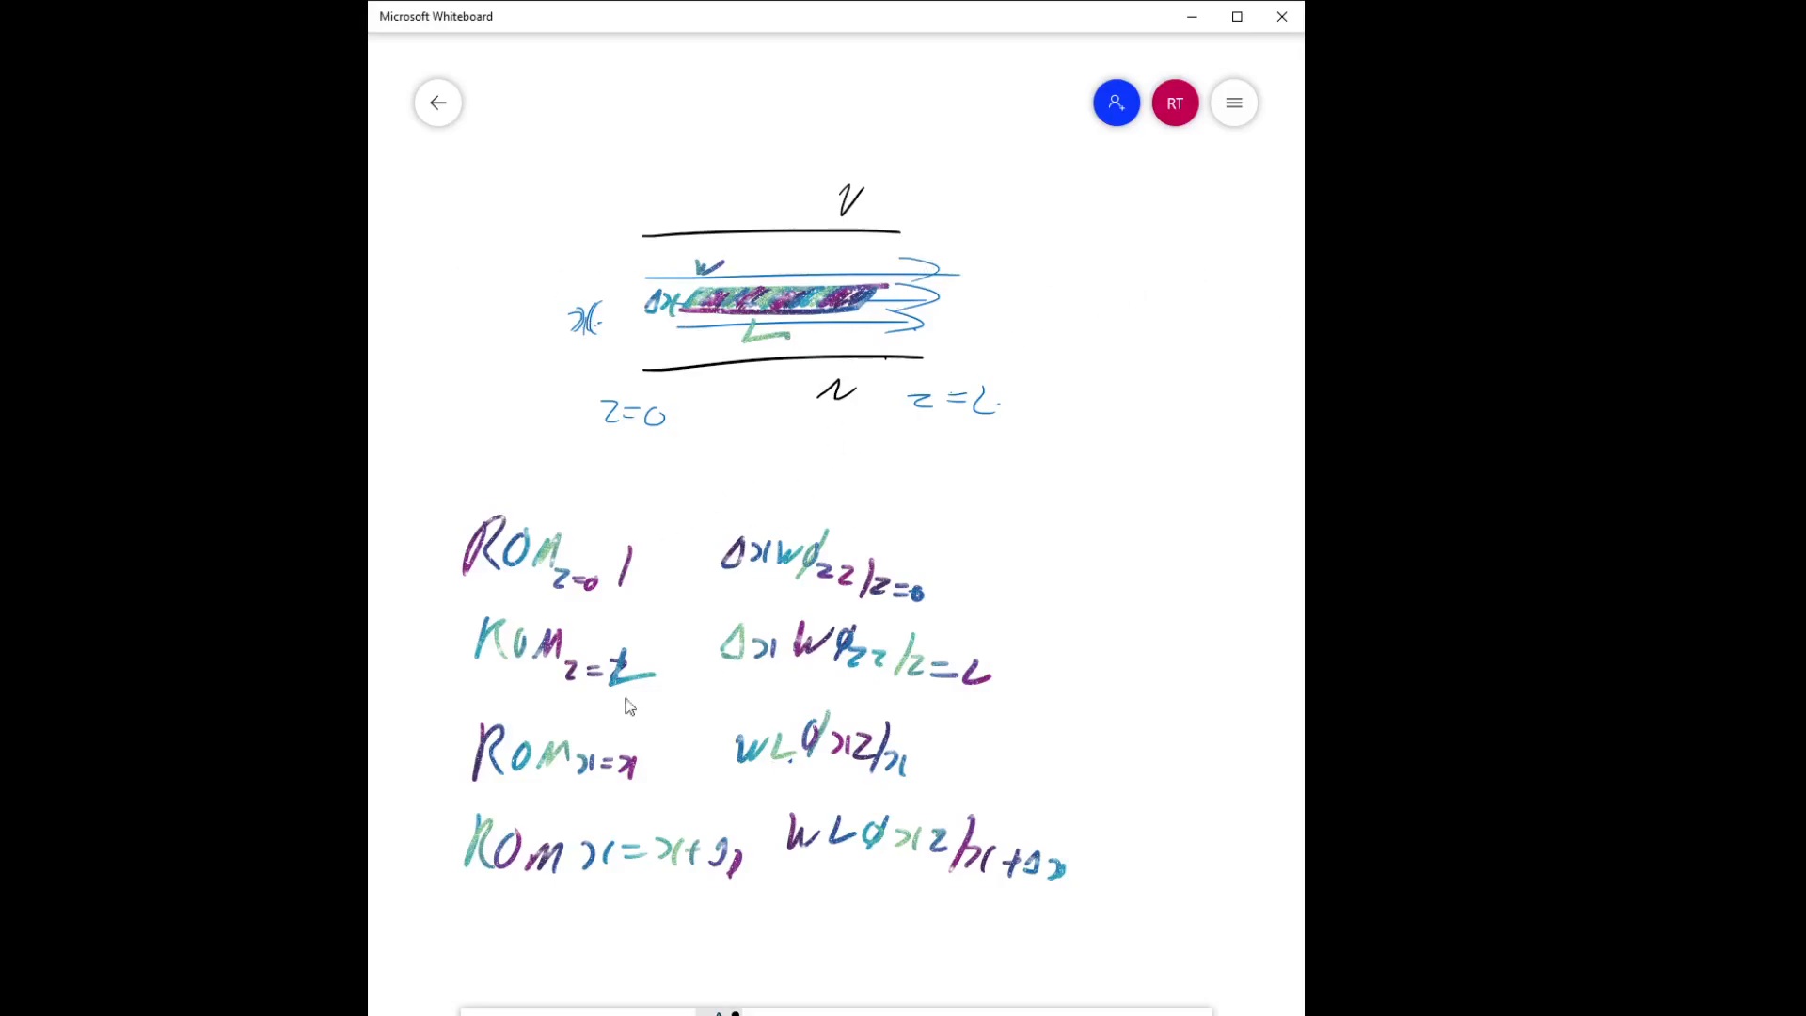
mouse_move(824, 749)
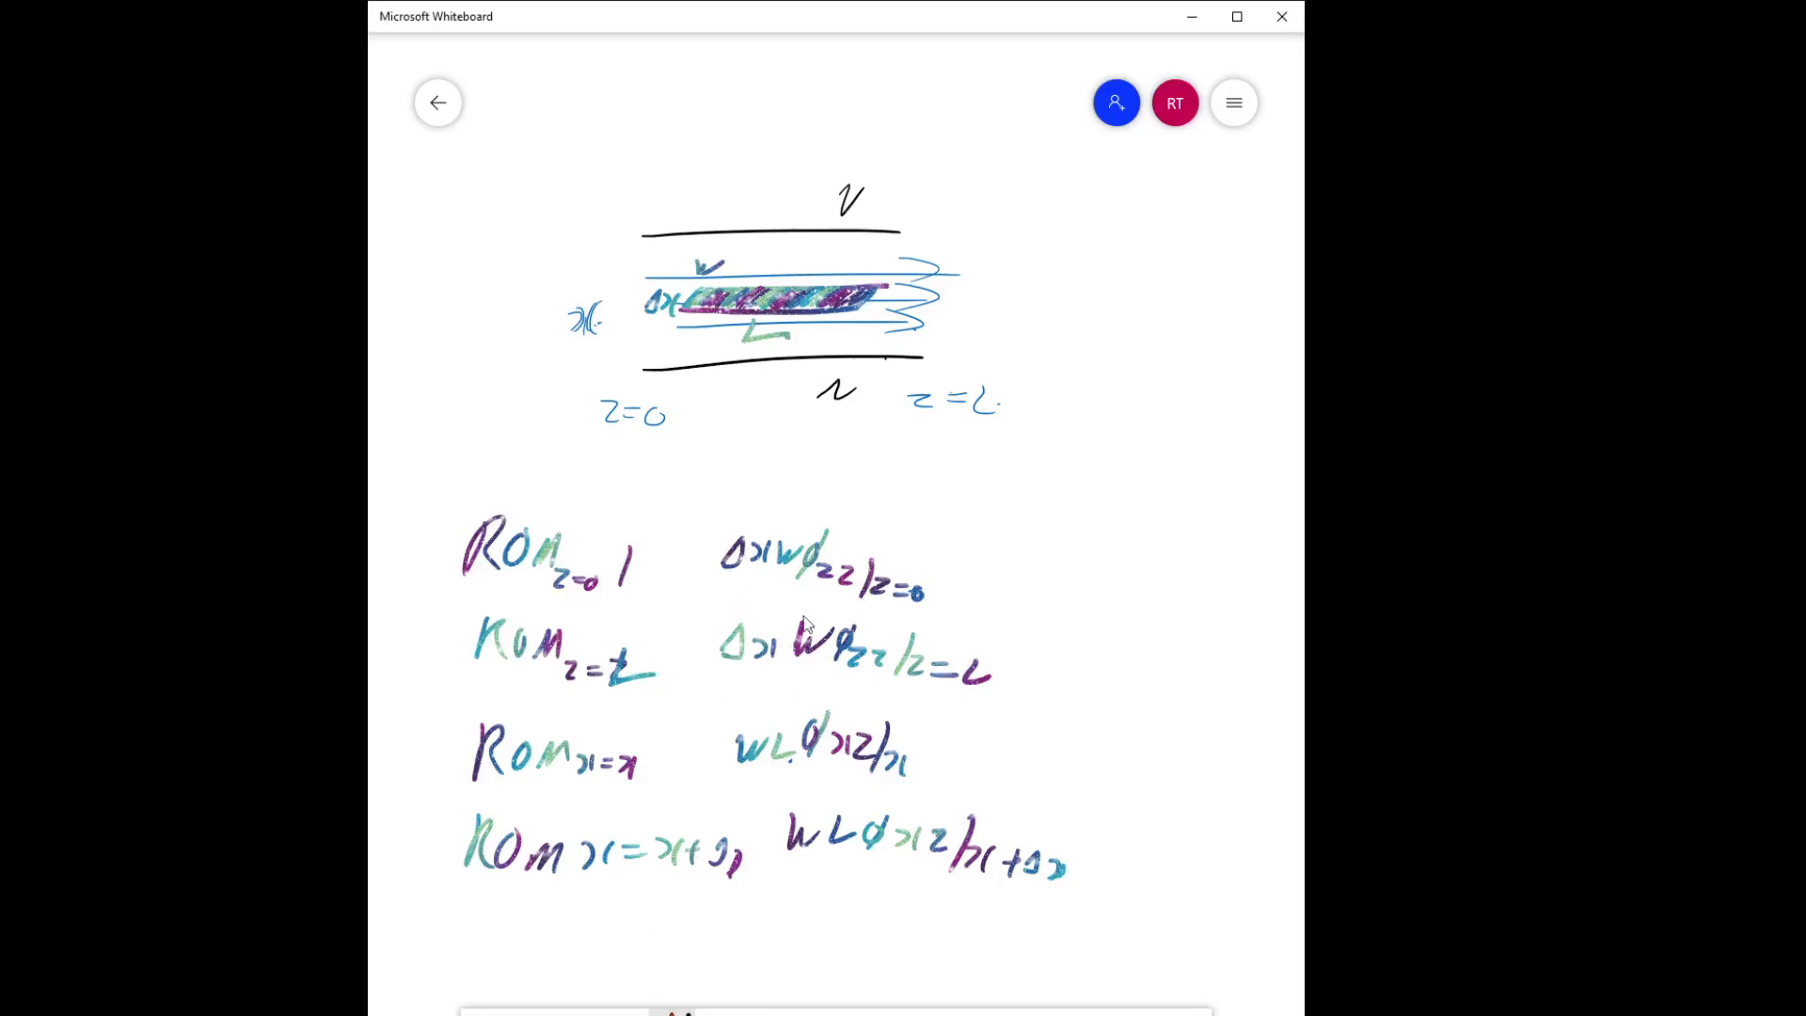
mouse_move(990, 711)
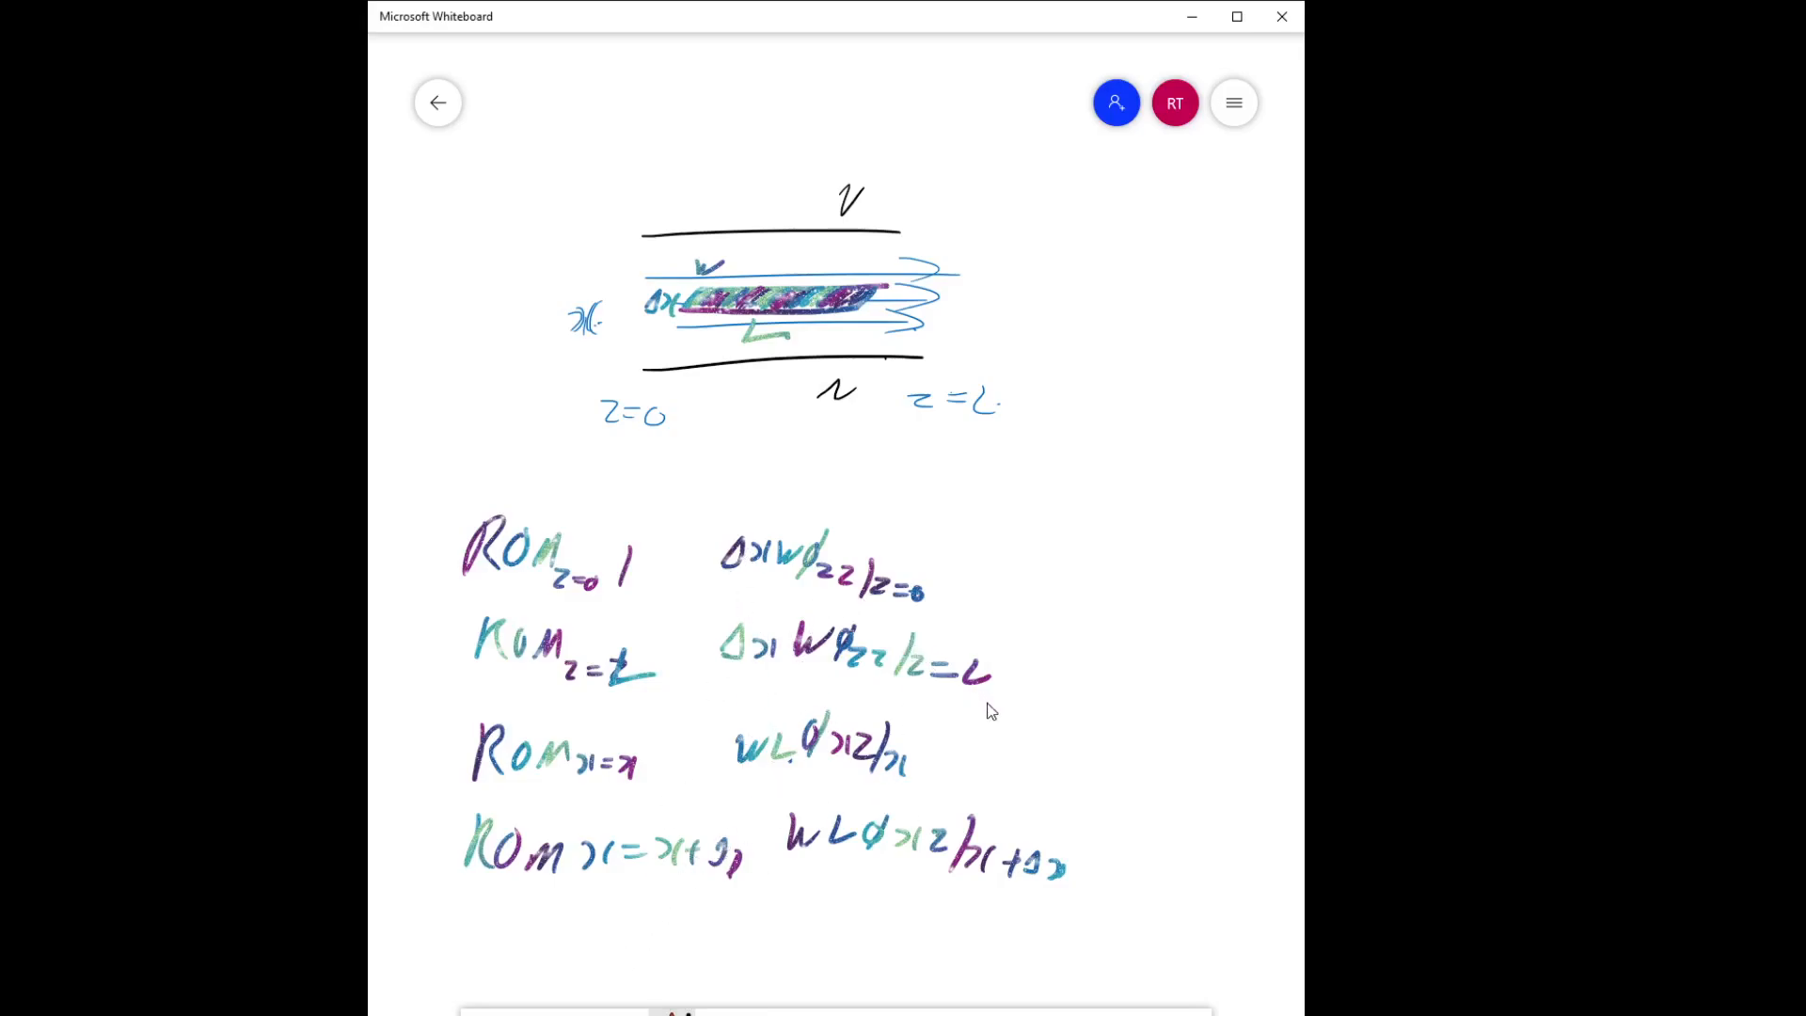
mouse_move(827, 681)
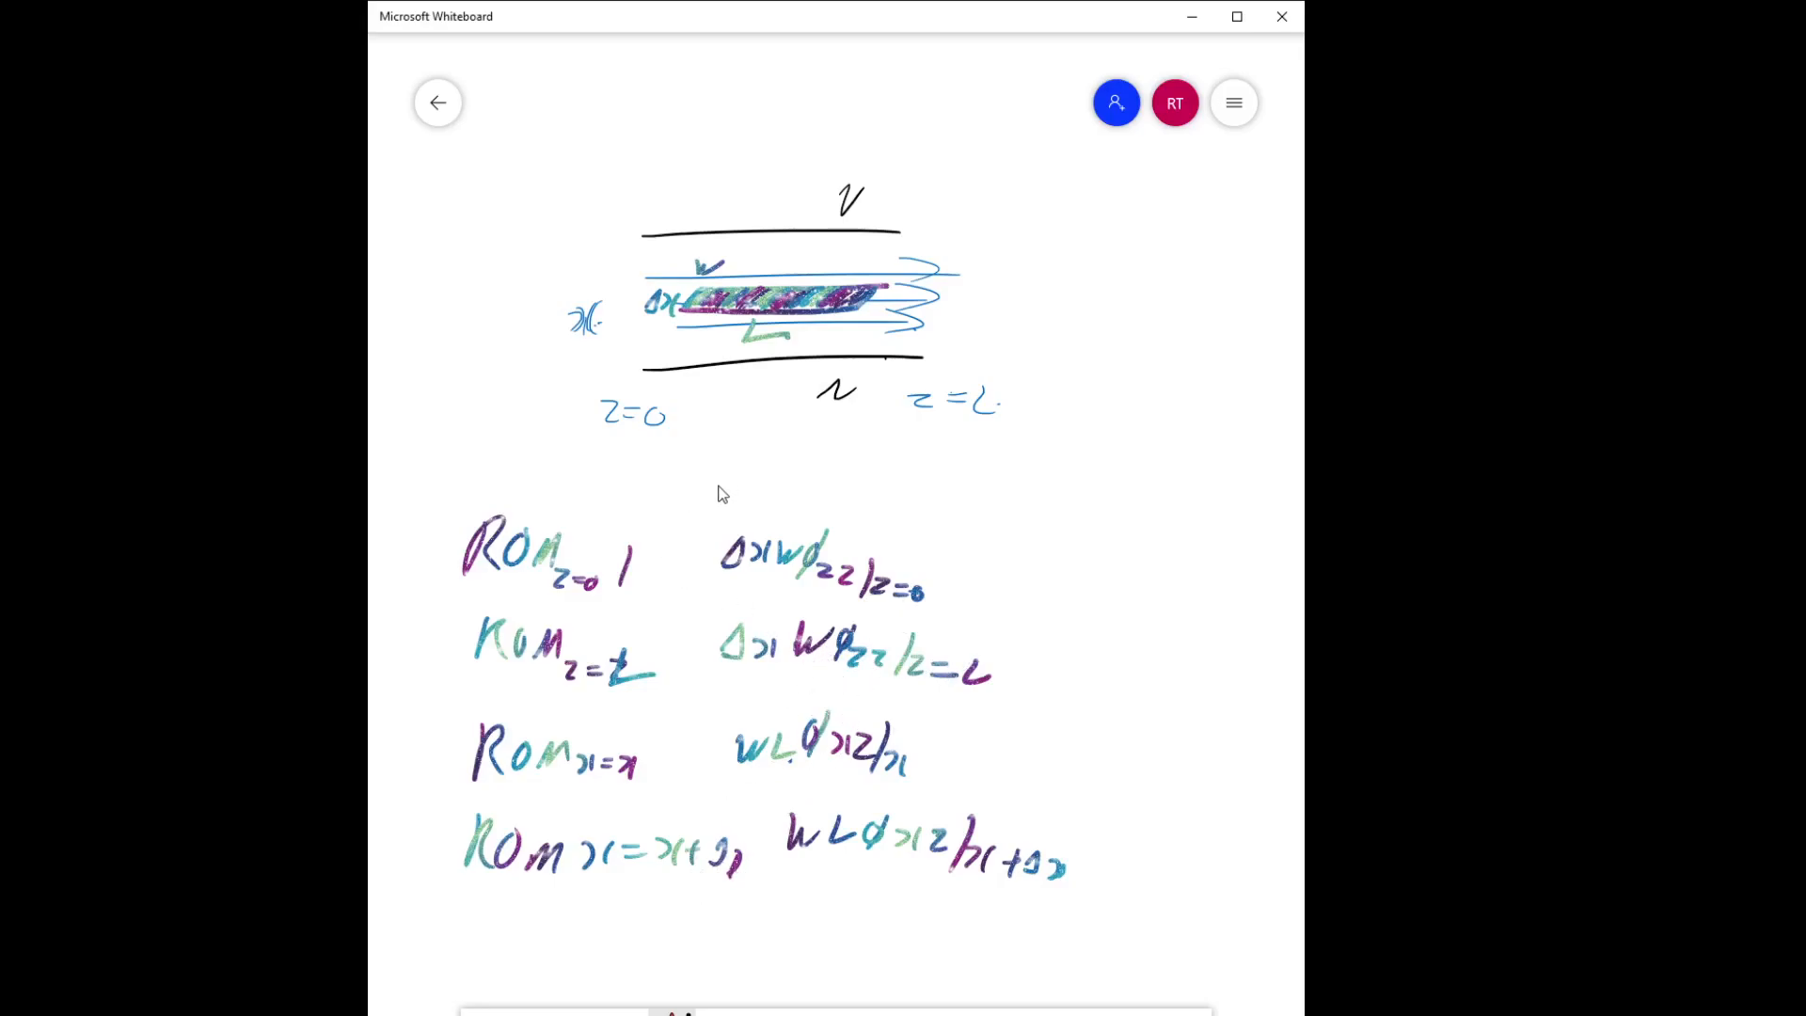
Write ΔxWL above the momentum terms and retrace it in bold black ink.
left_click_drag(720, 478, 789, 483)
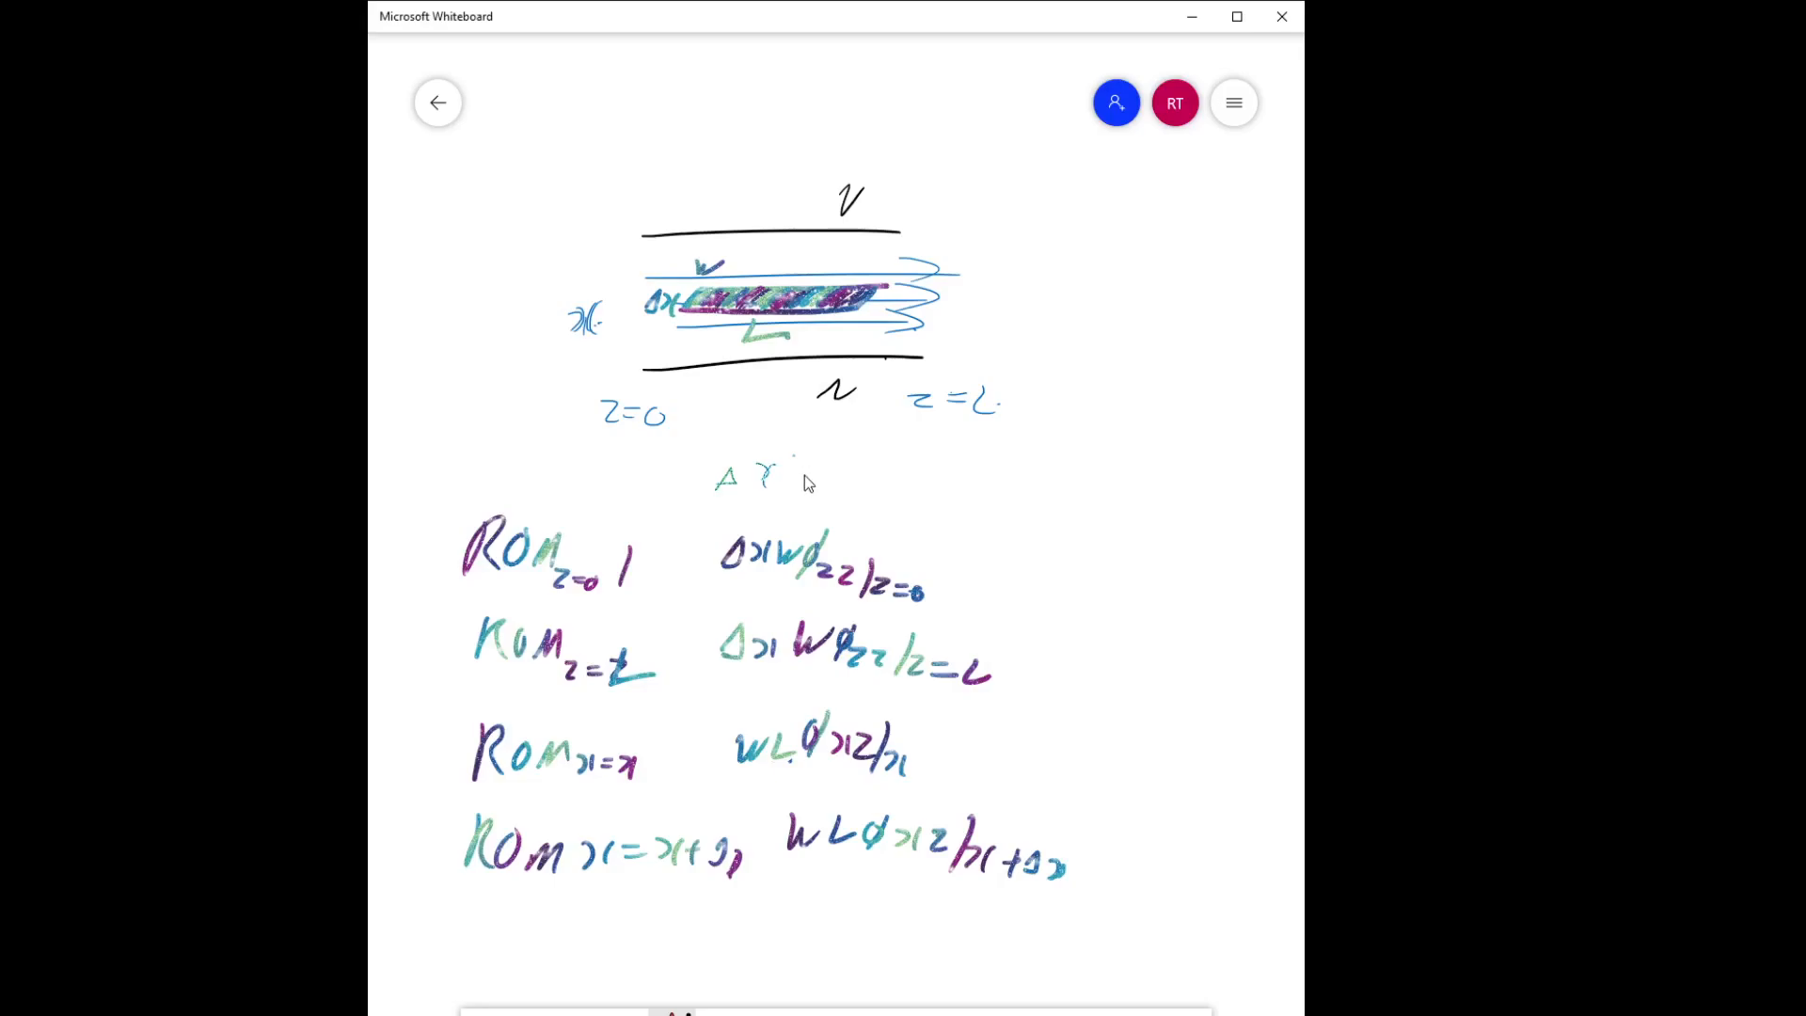
left_click_drag(795, 472, 869, 472)
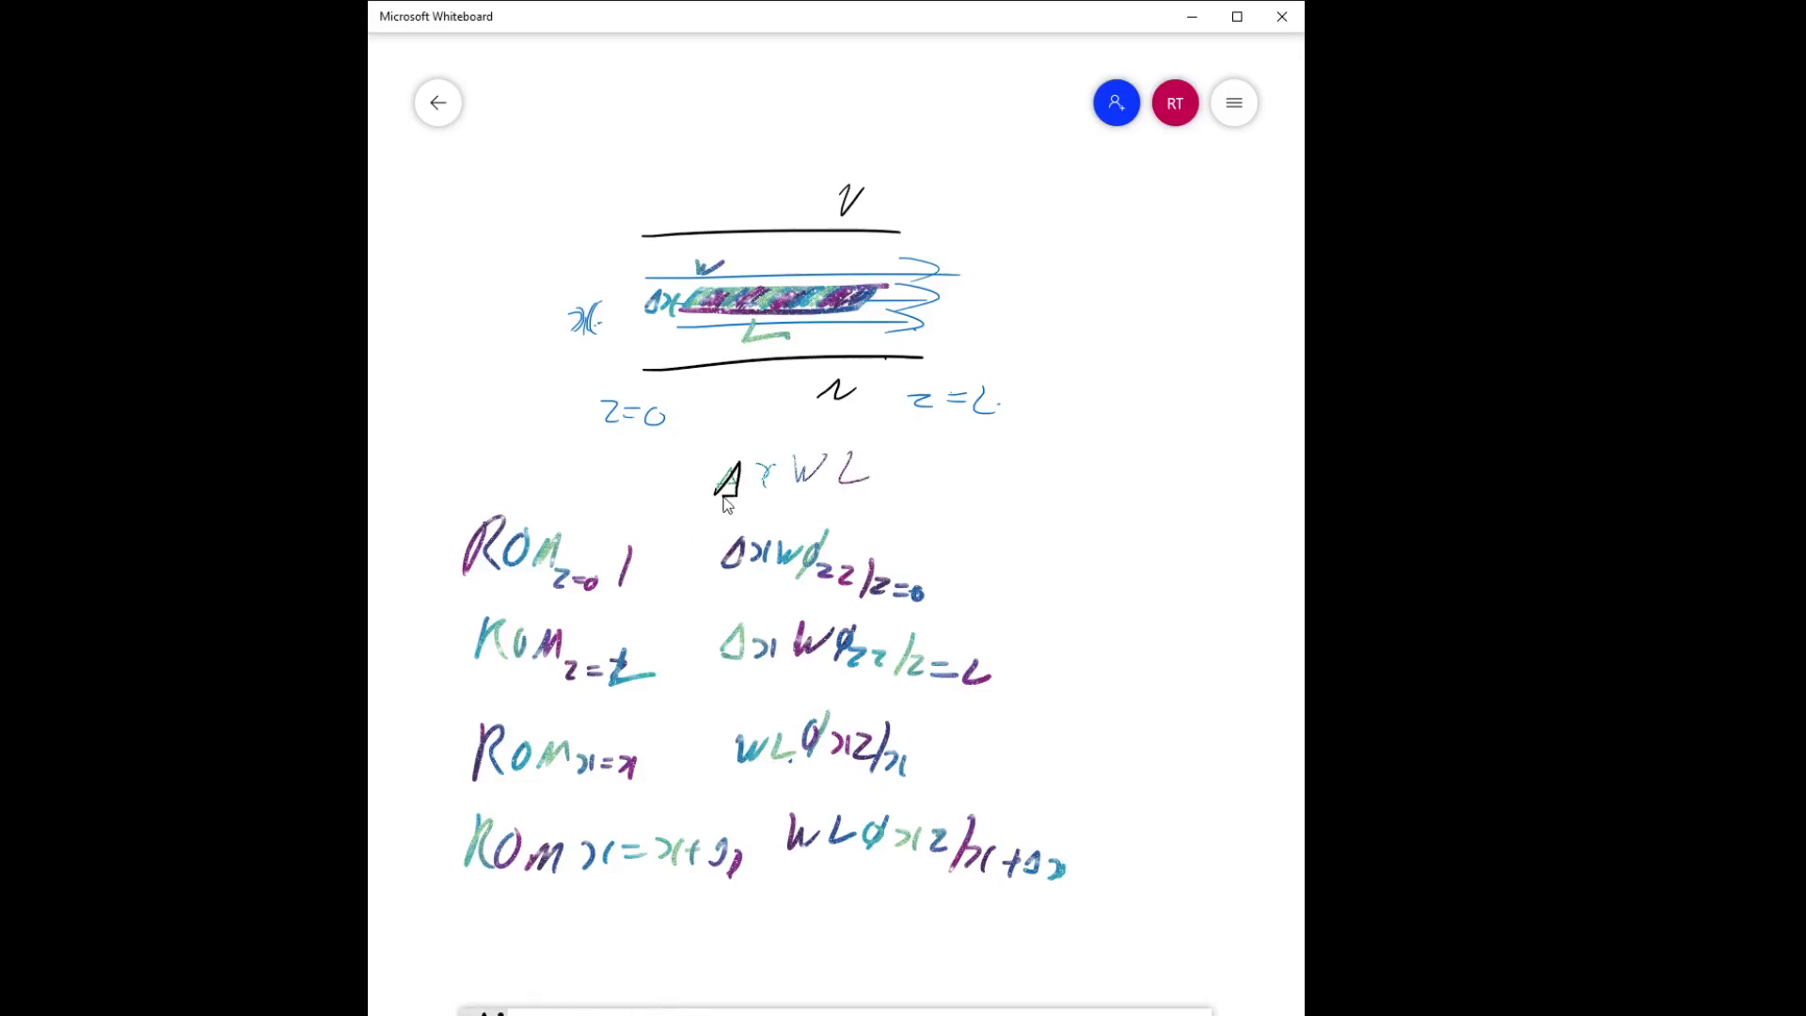
left_click_drag(754, 478, 876, 484)
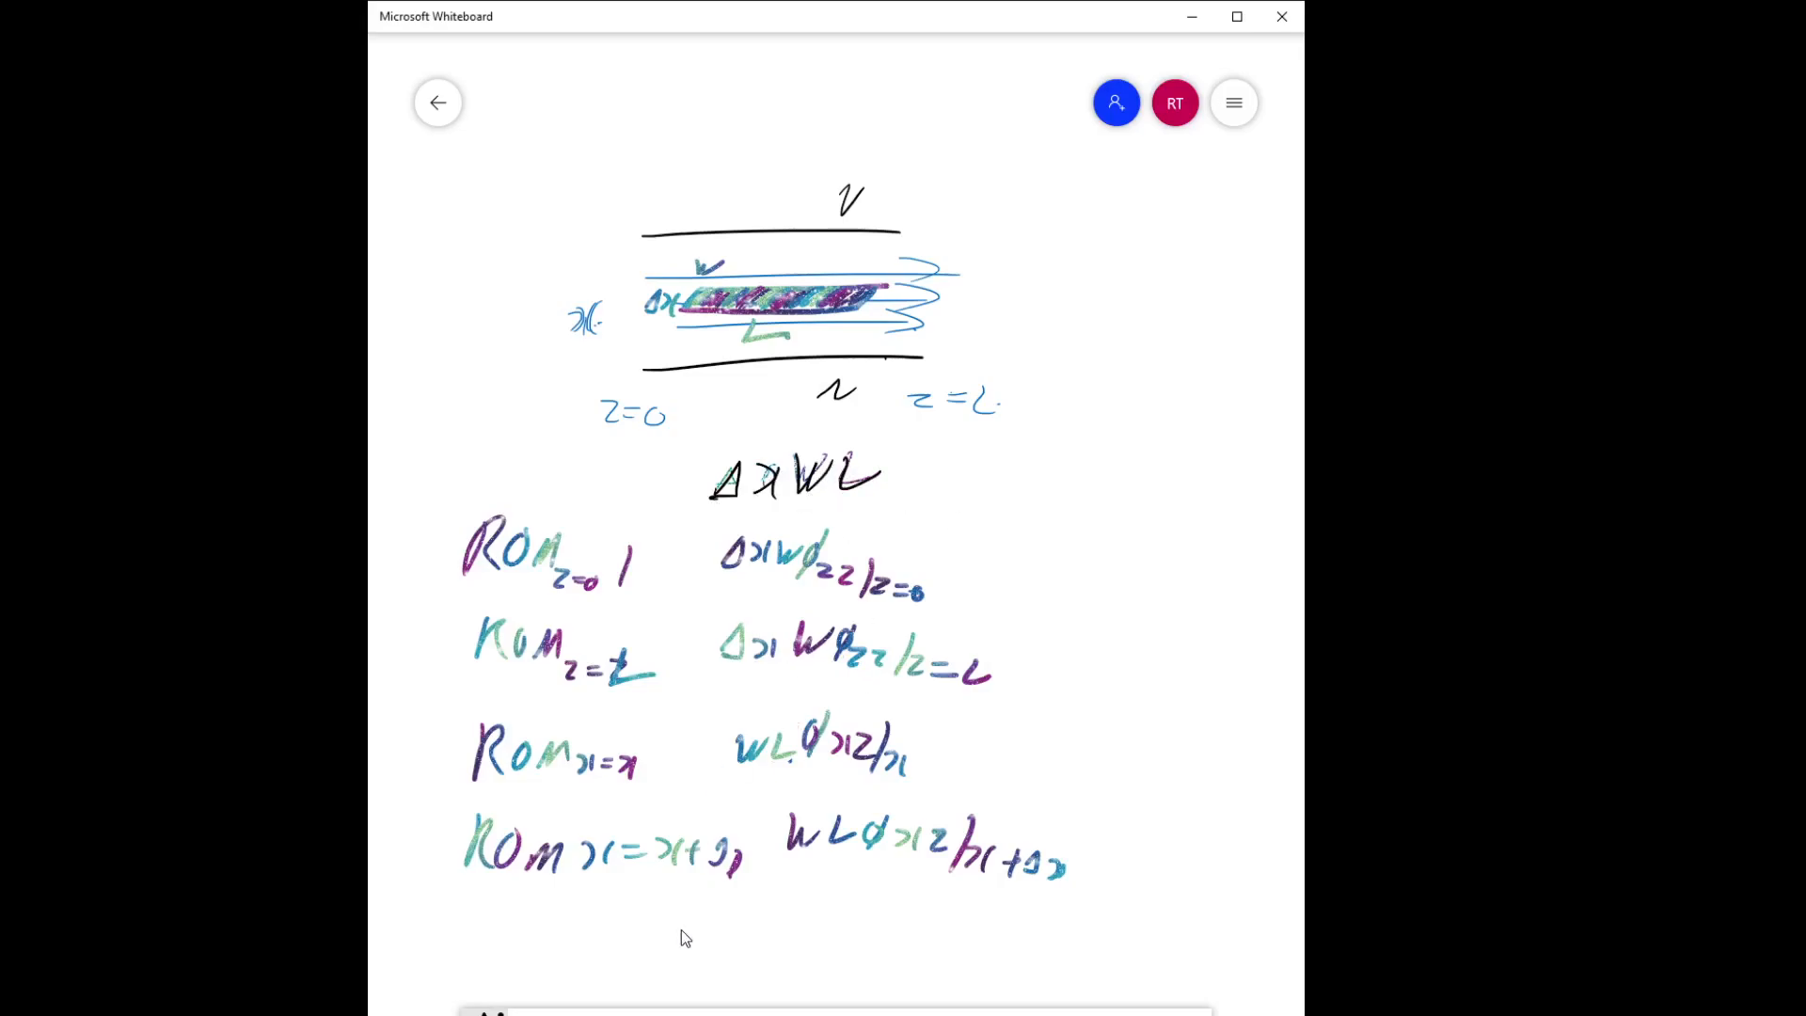
Write (φzz|0 − φzz|L)/L = (φxz|x+Δx − φxz|x)/Δx below the terms.
left_click_drag(662, 928, 686, 910)
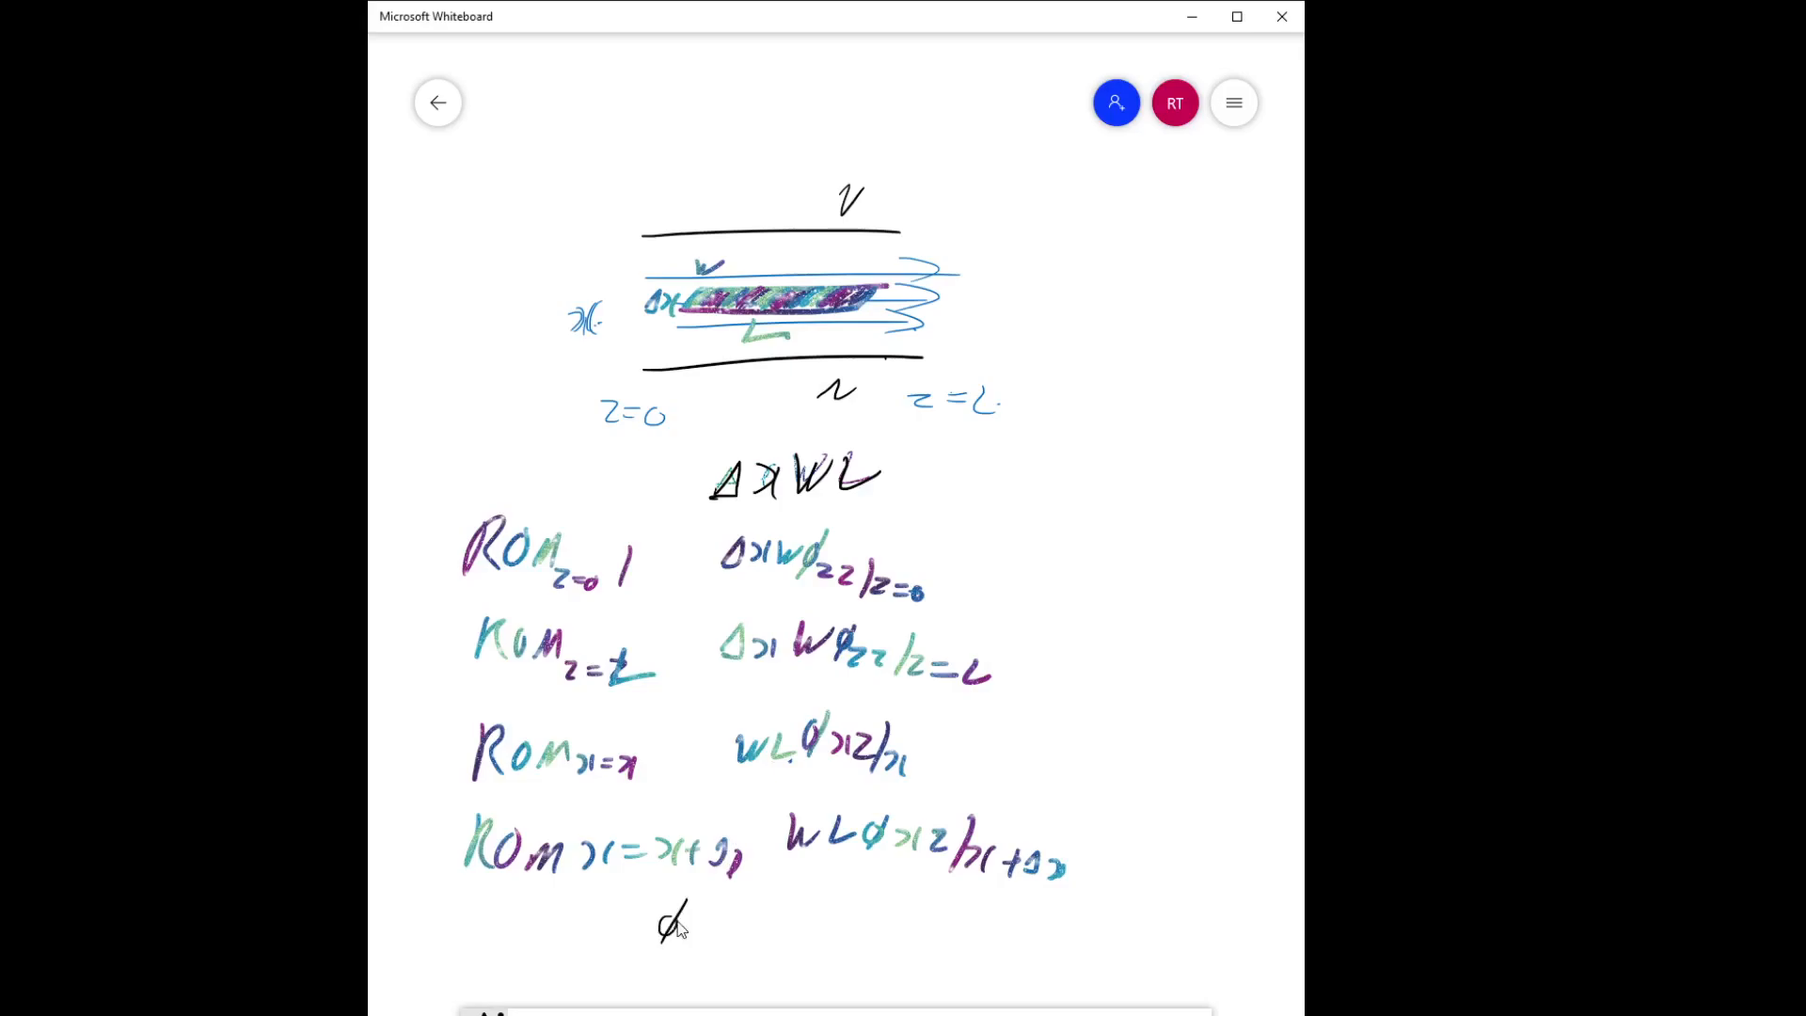
type("zz")
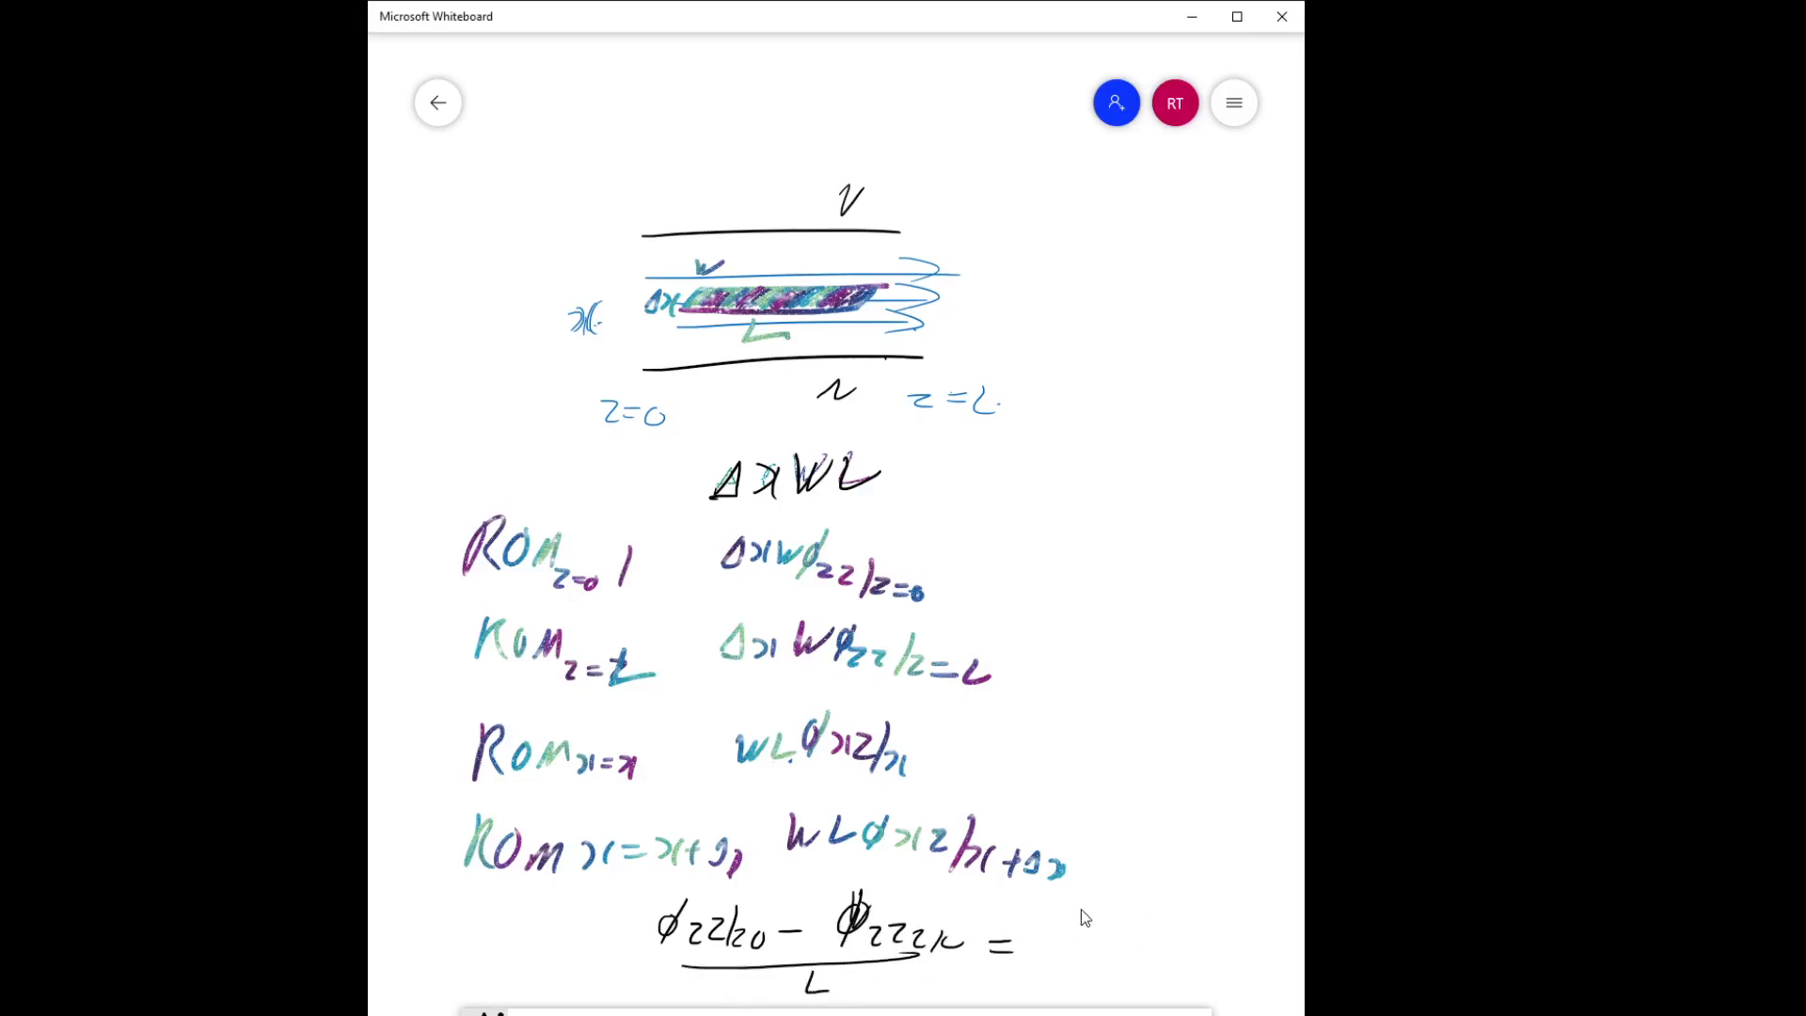
left_click_drag(1048, 933, 1123, 933)
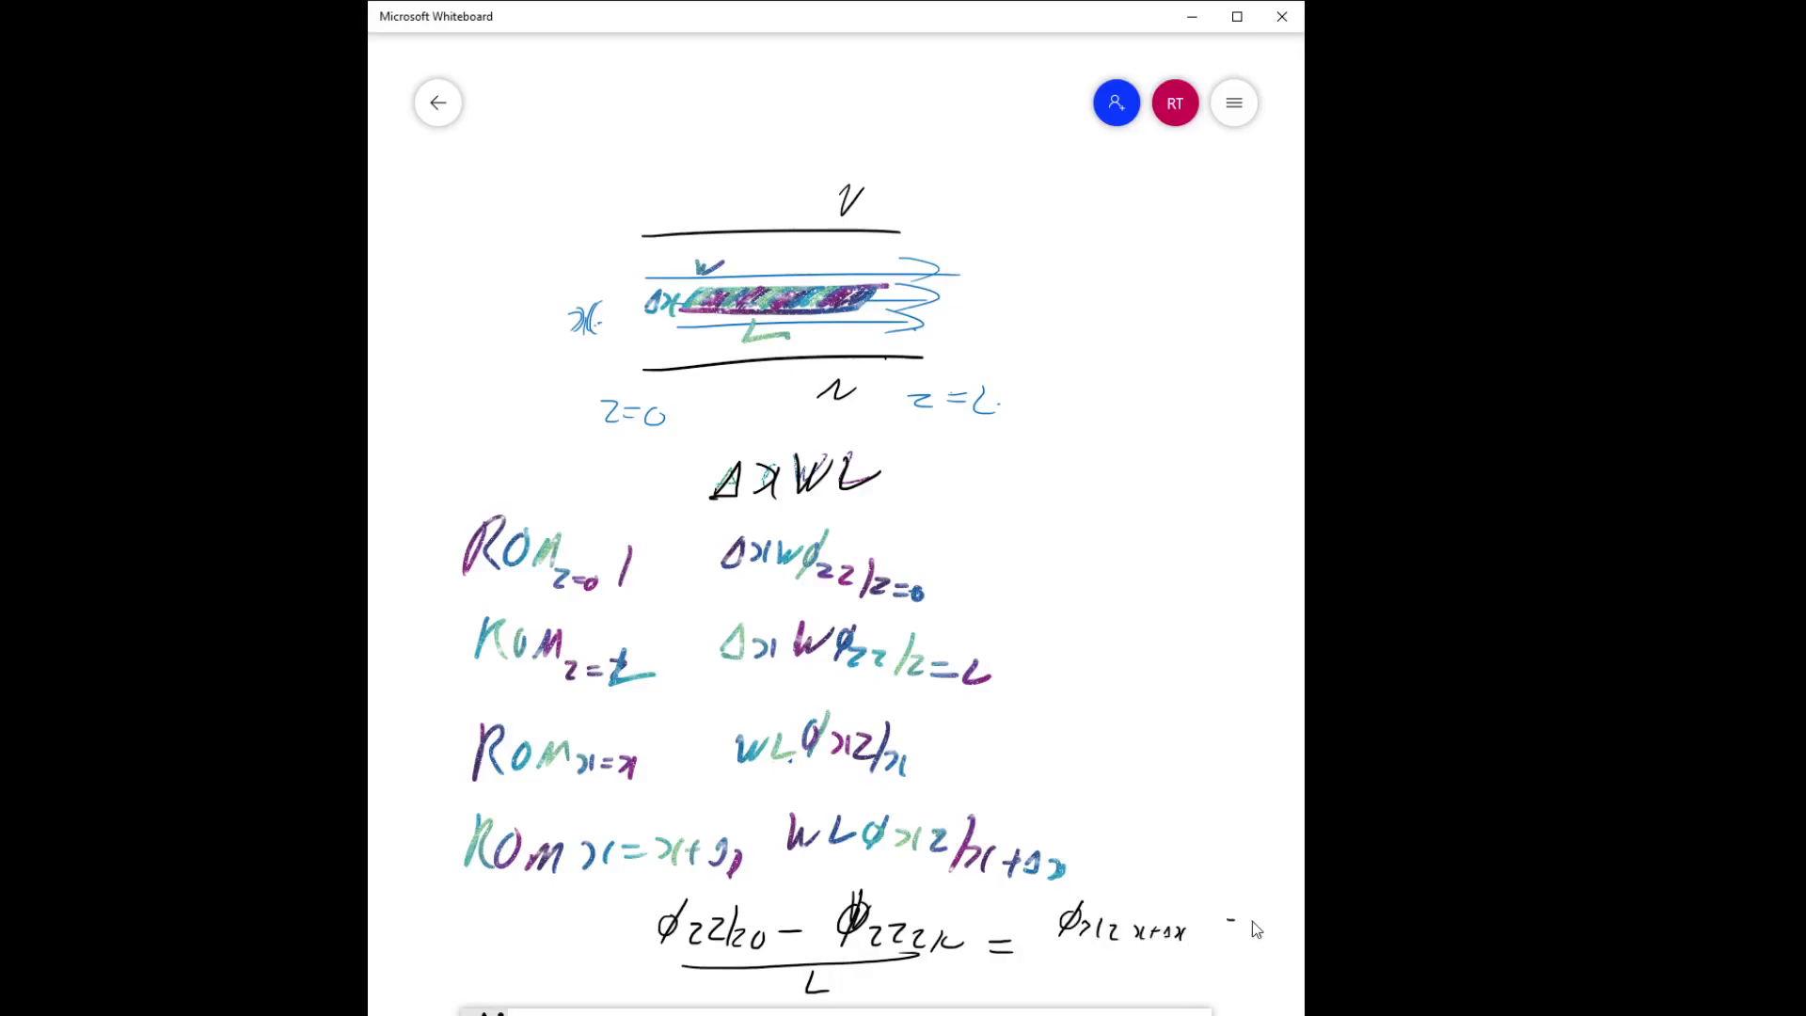
left_click_drag(1243, 933, 1267, 921)
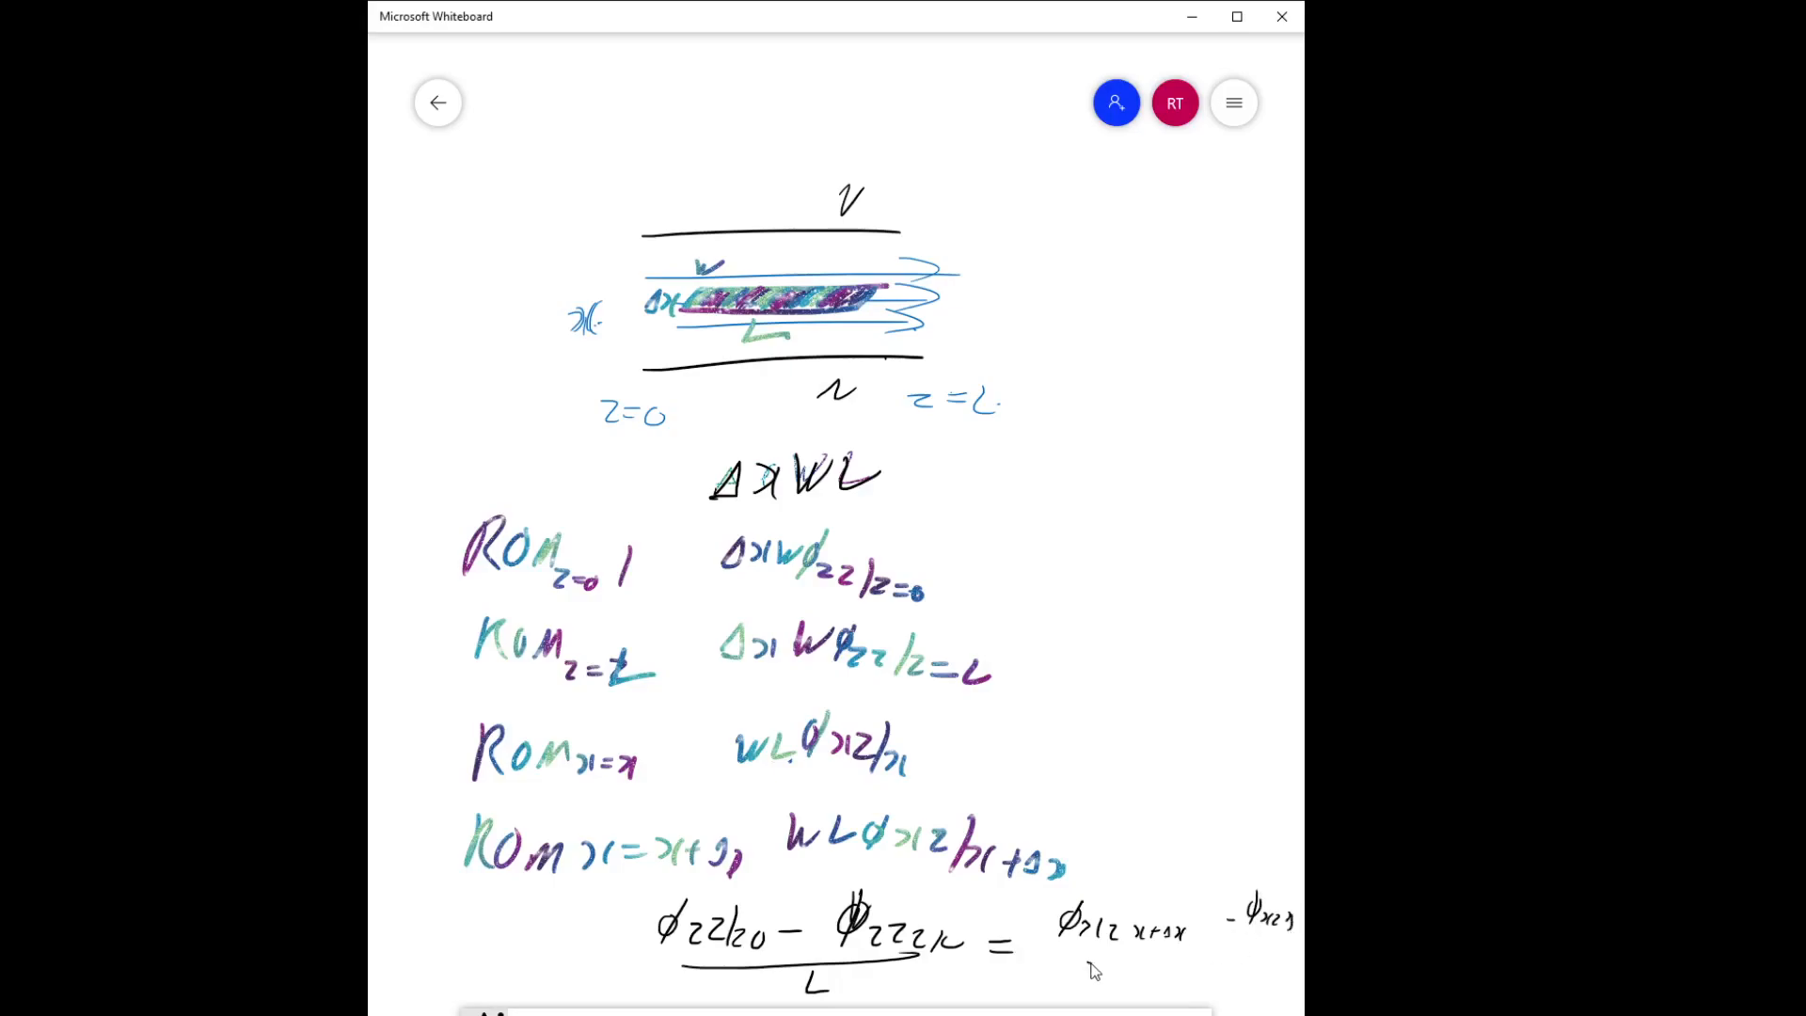
left_click_drag(1088, 961, 1267, 944)
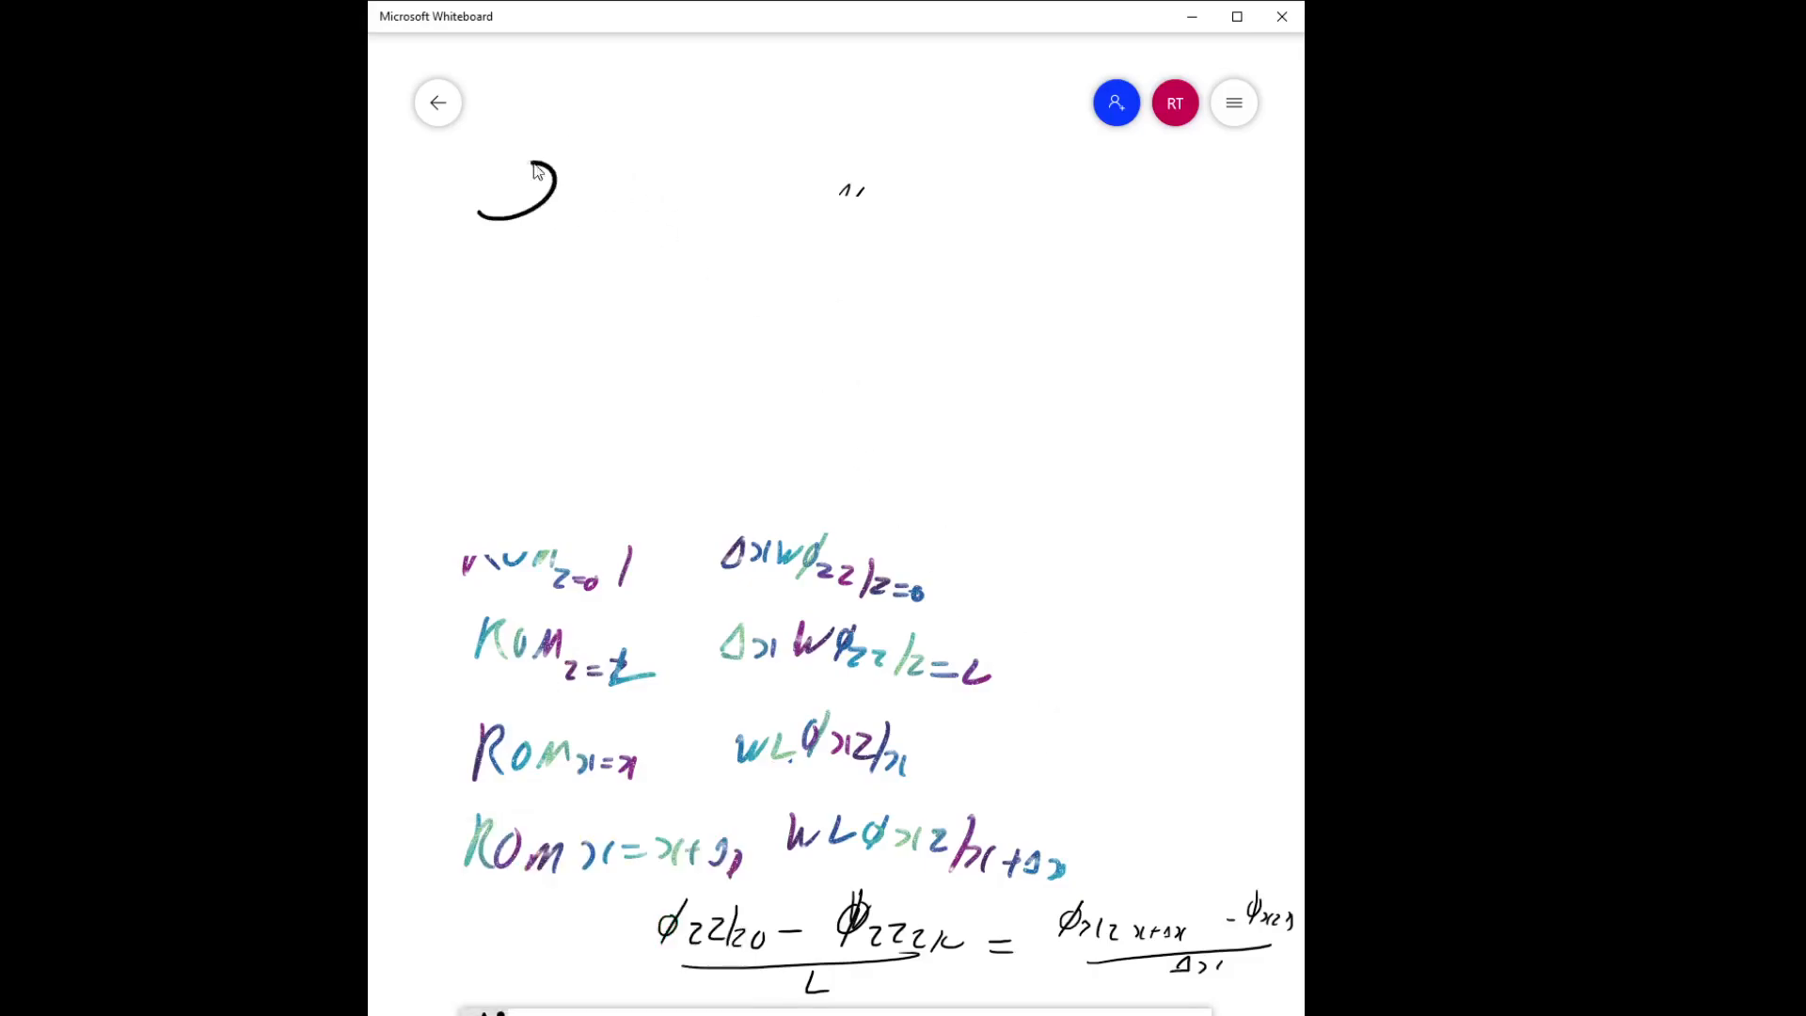
Write the x-derivative of the xz flux equal to the zz flux difference over L at top.
left_click_drag(541, 173, 633, 214)
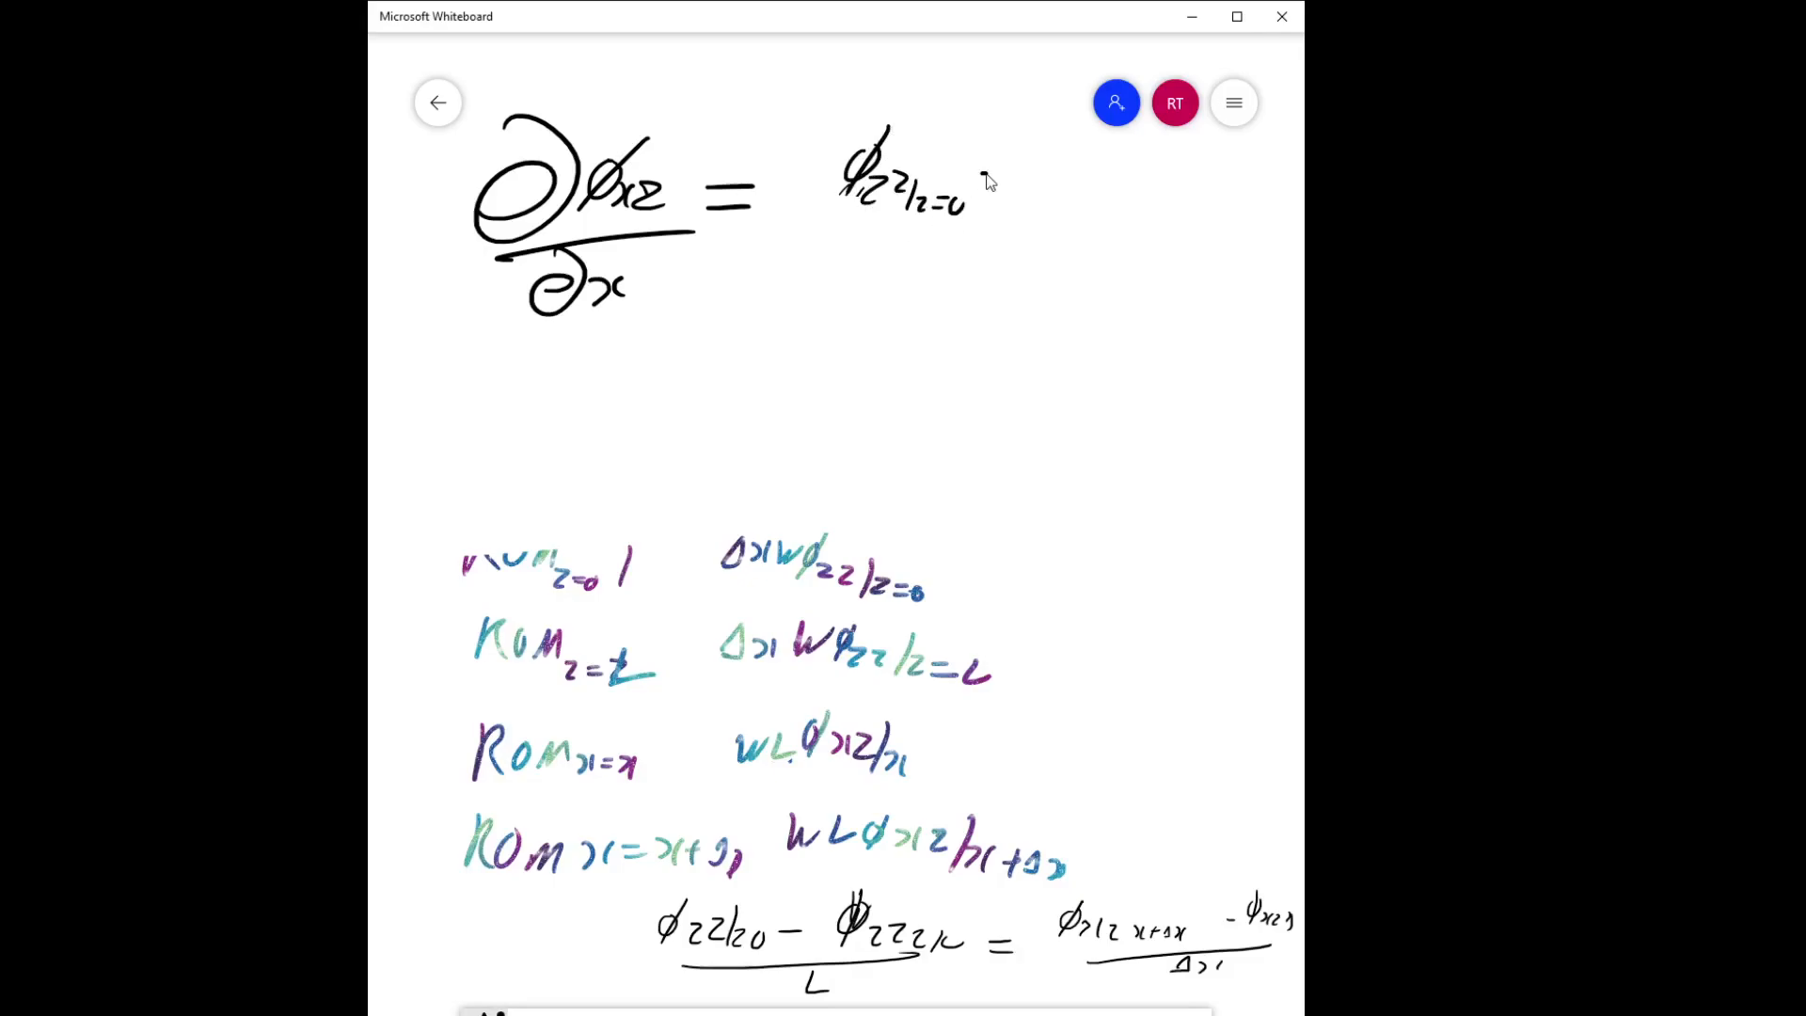
left_click_drag(996, 190, 1094, 185)
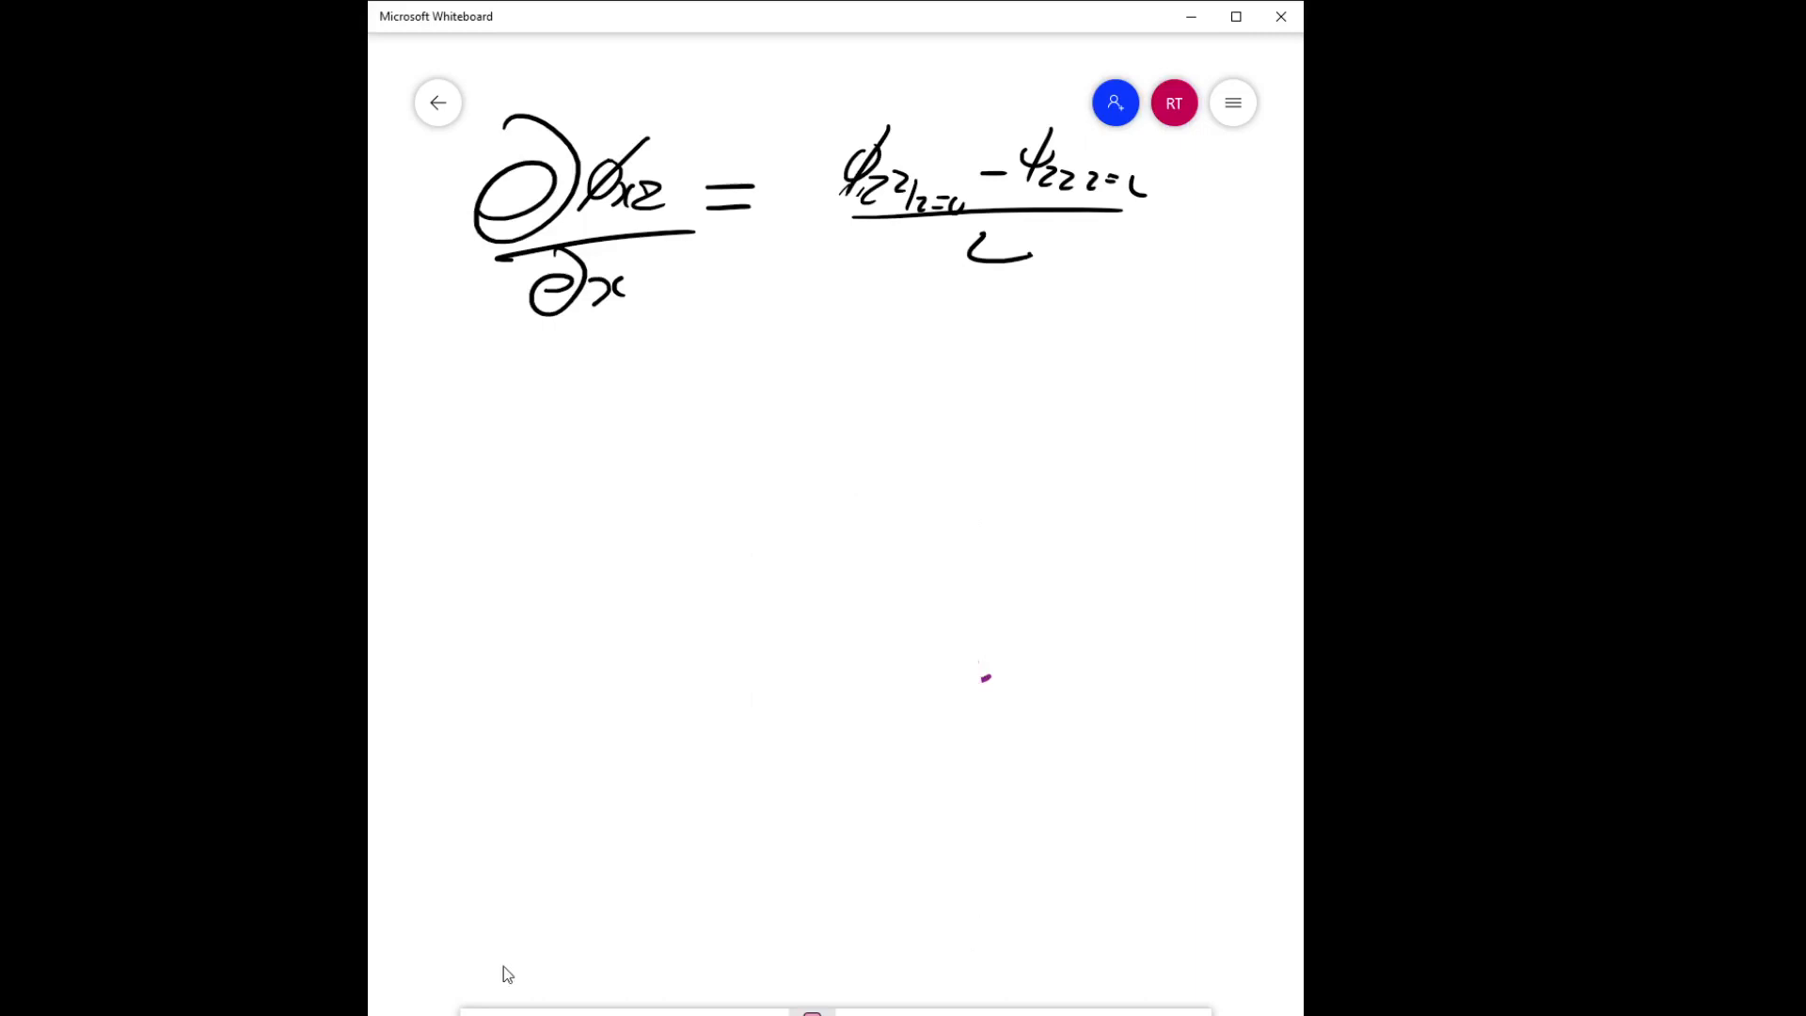
mouse_move(599, 378)
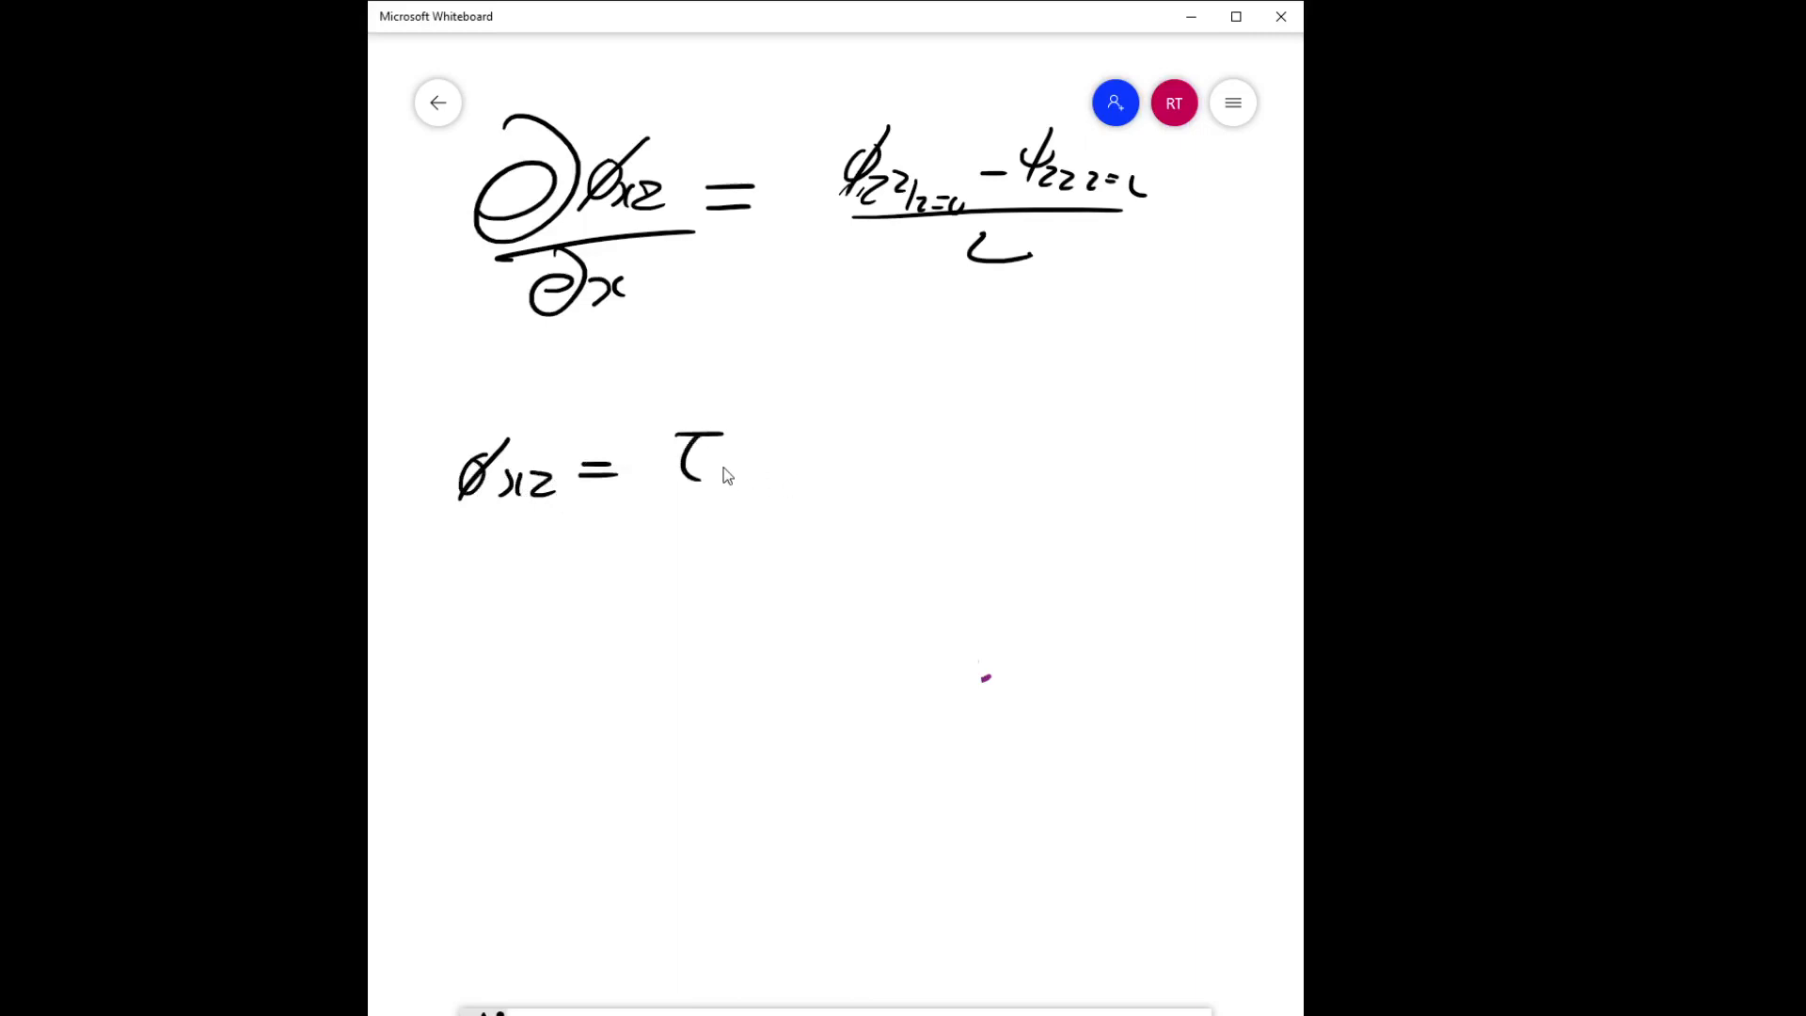
Write φxz = τxz + ρvxvz and cross out the velocity term as zero.
left_click_drag(714, 472, 847, 461)
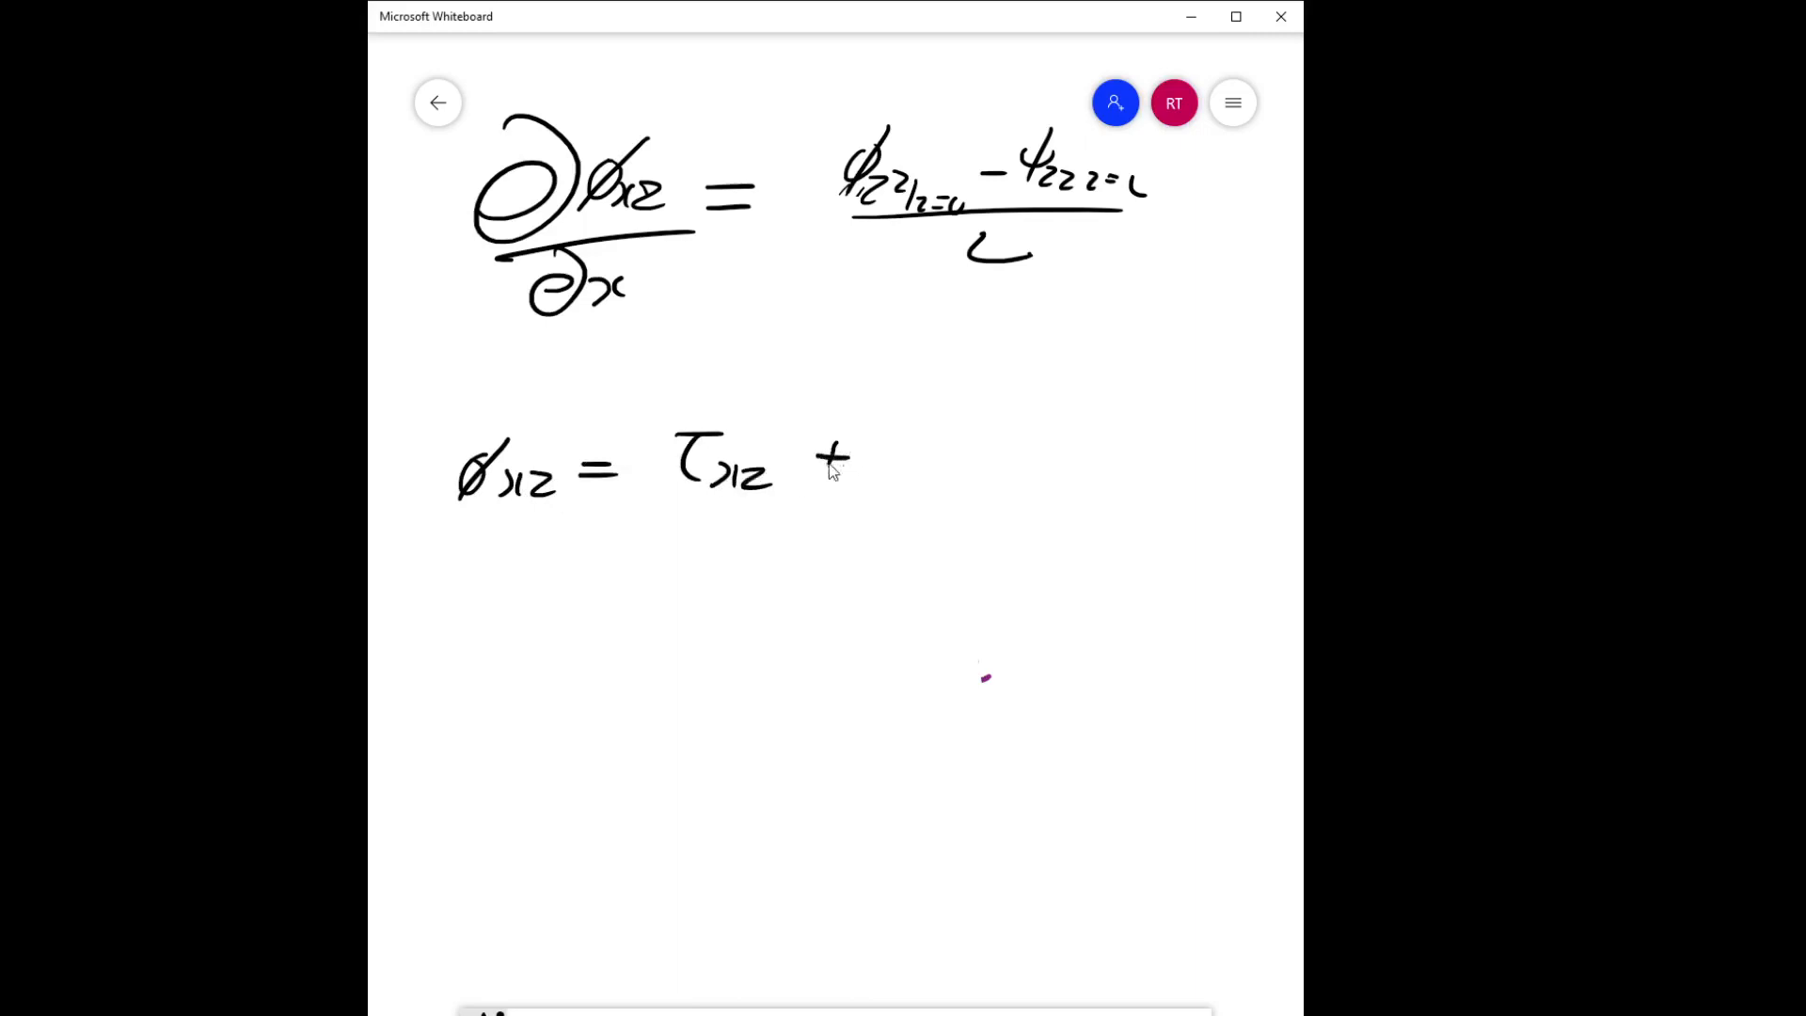
left_click_drag(892, 473, 922, 415)
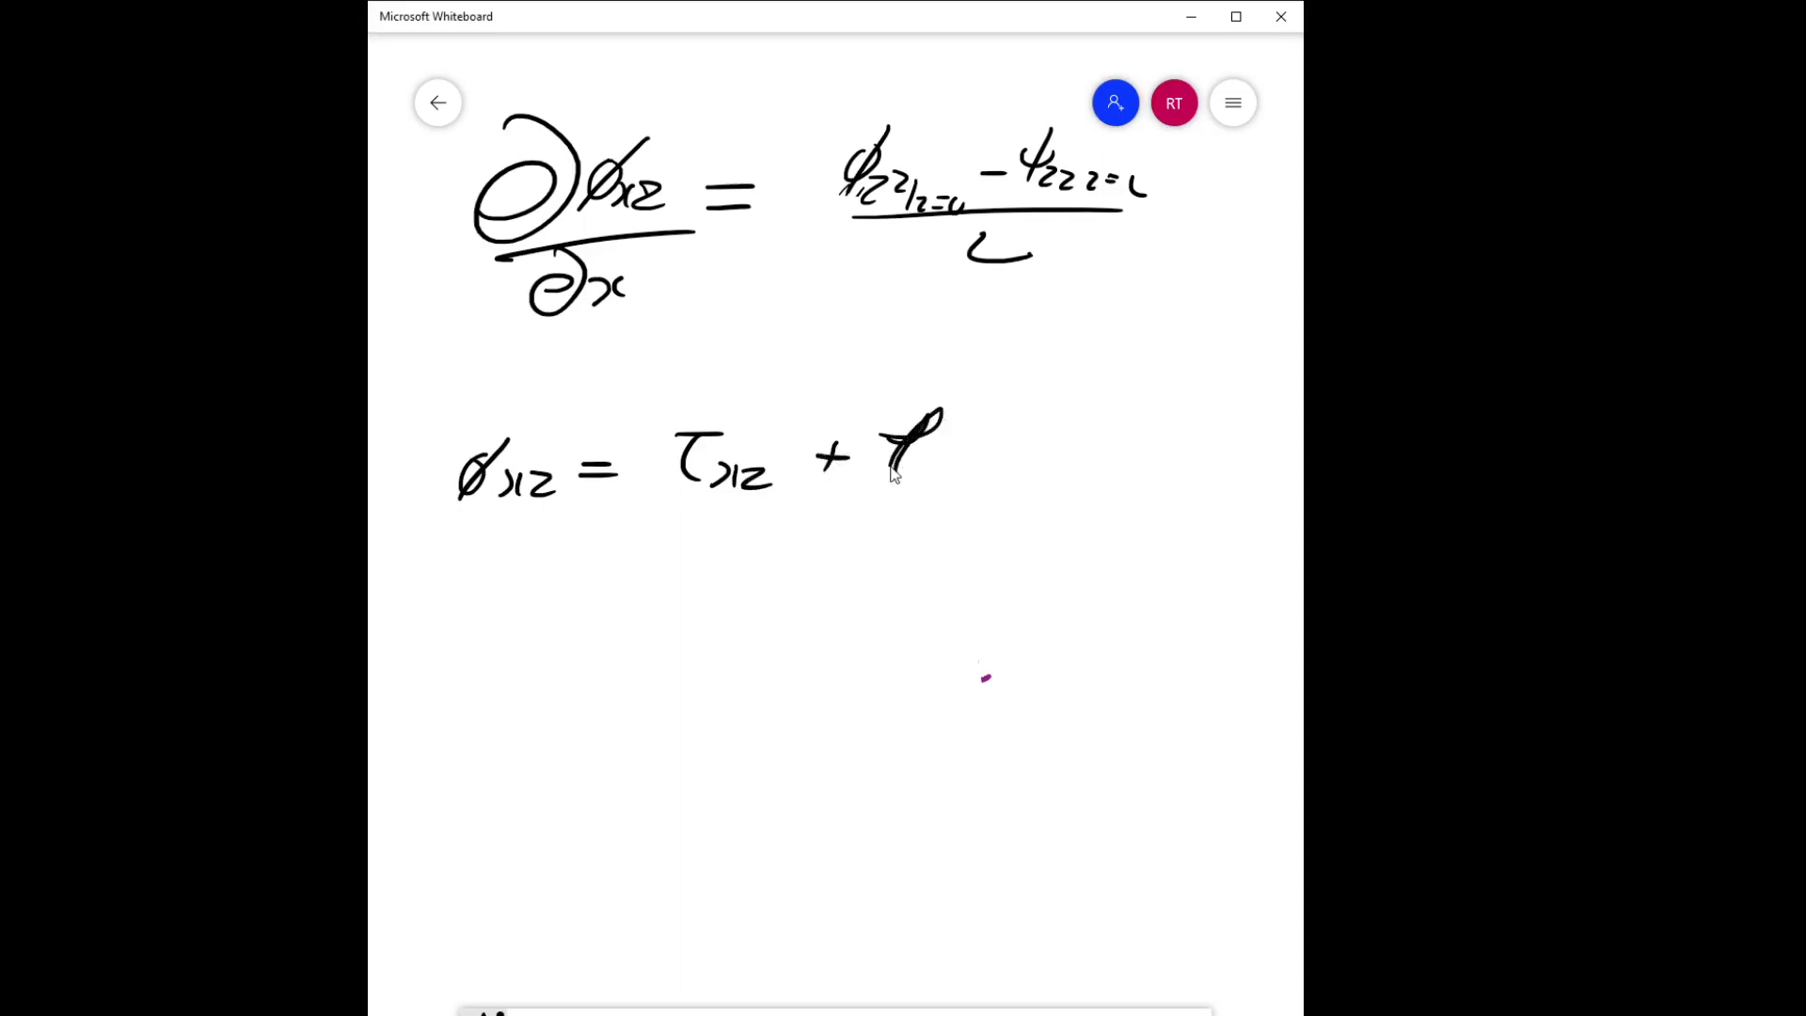
left_click_drag(944, 461, 1042, 472)
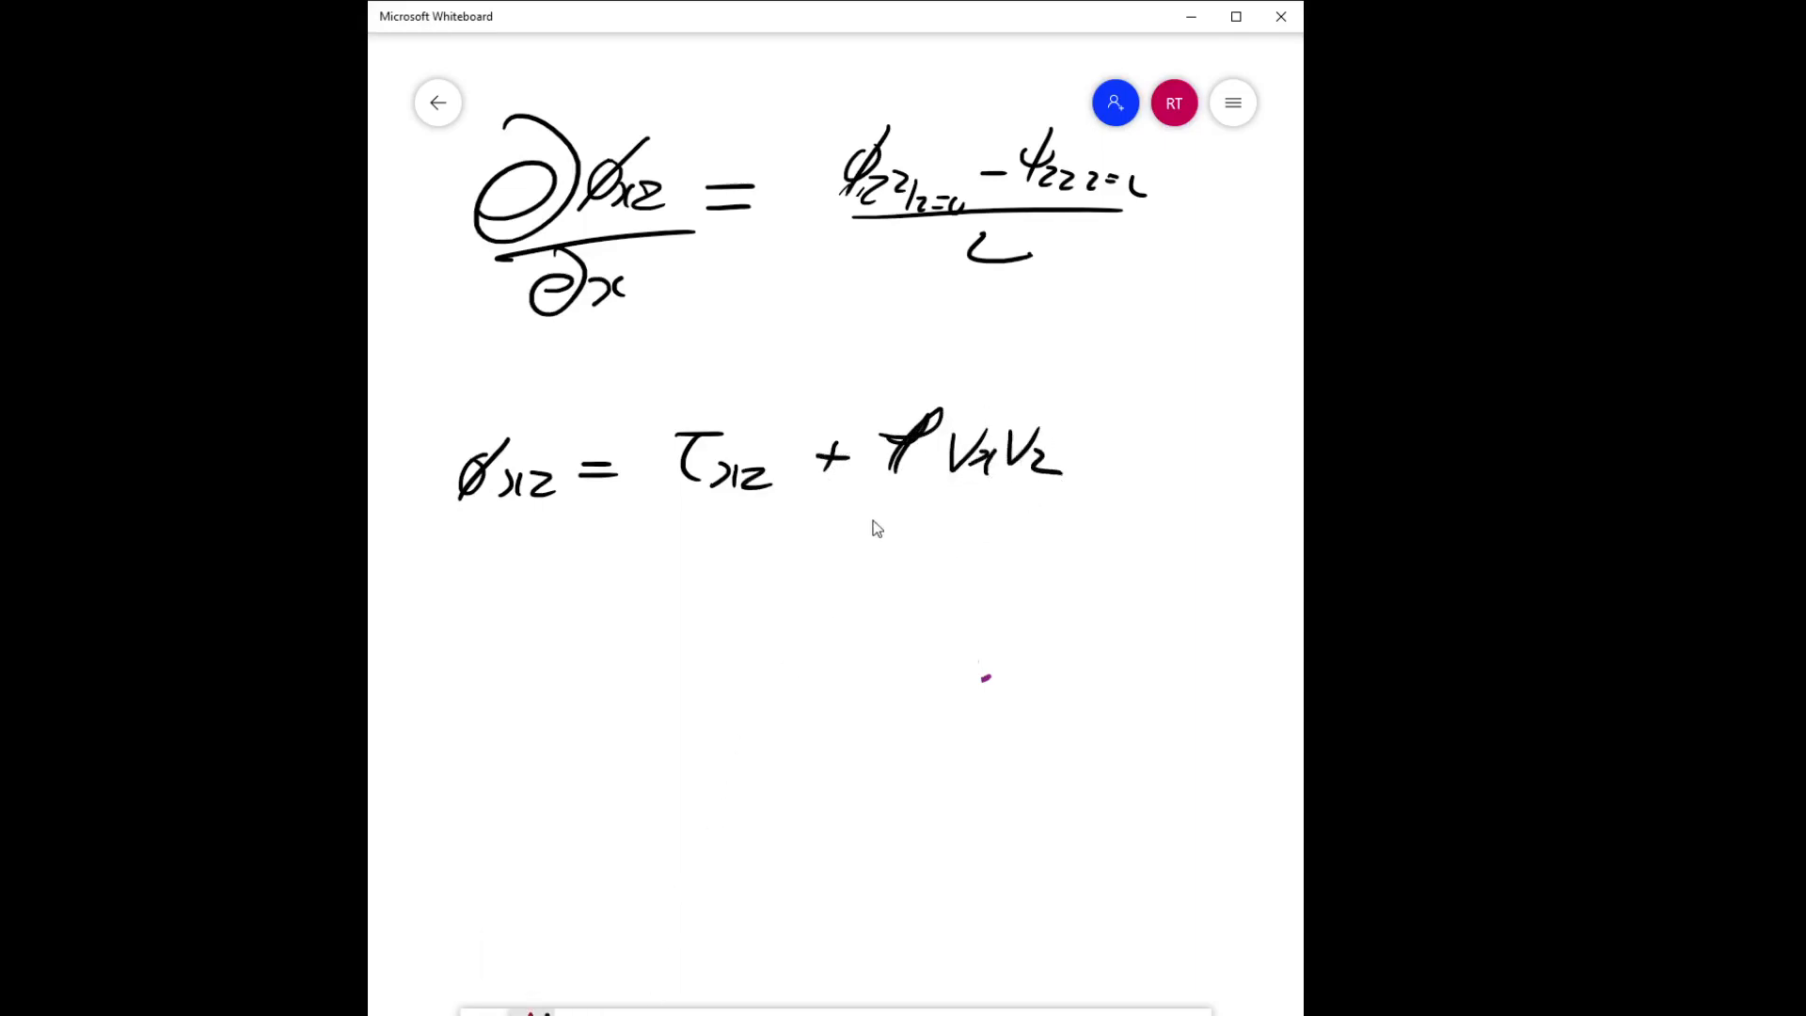
left_click_drag(875, 519, 1099, 397)
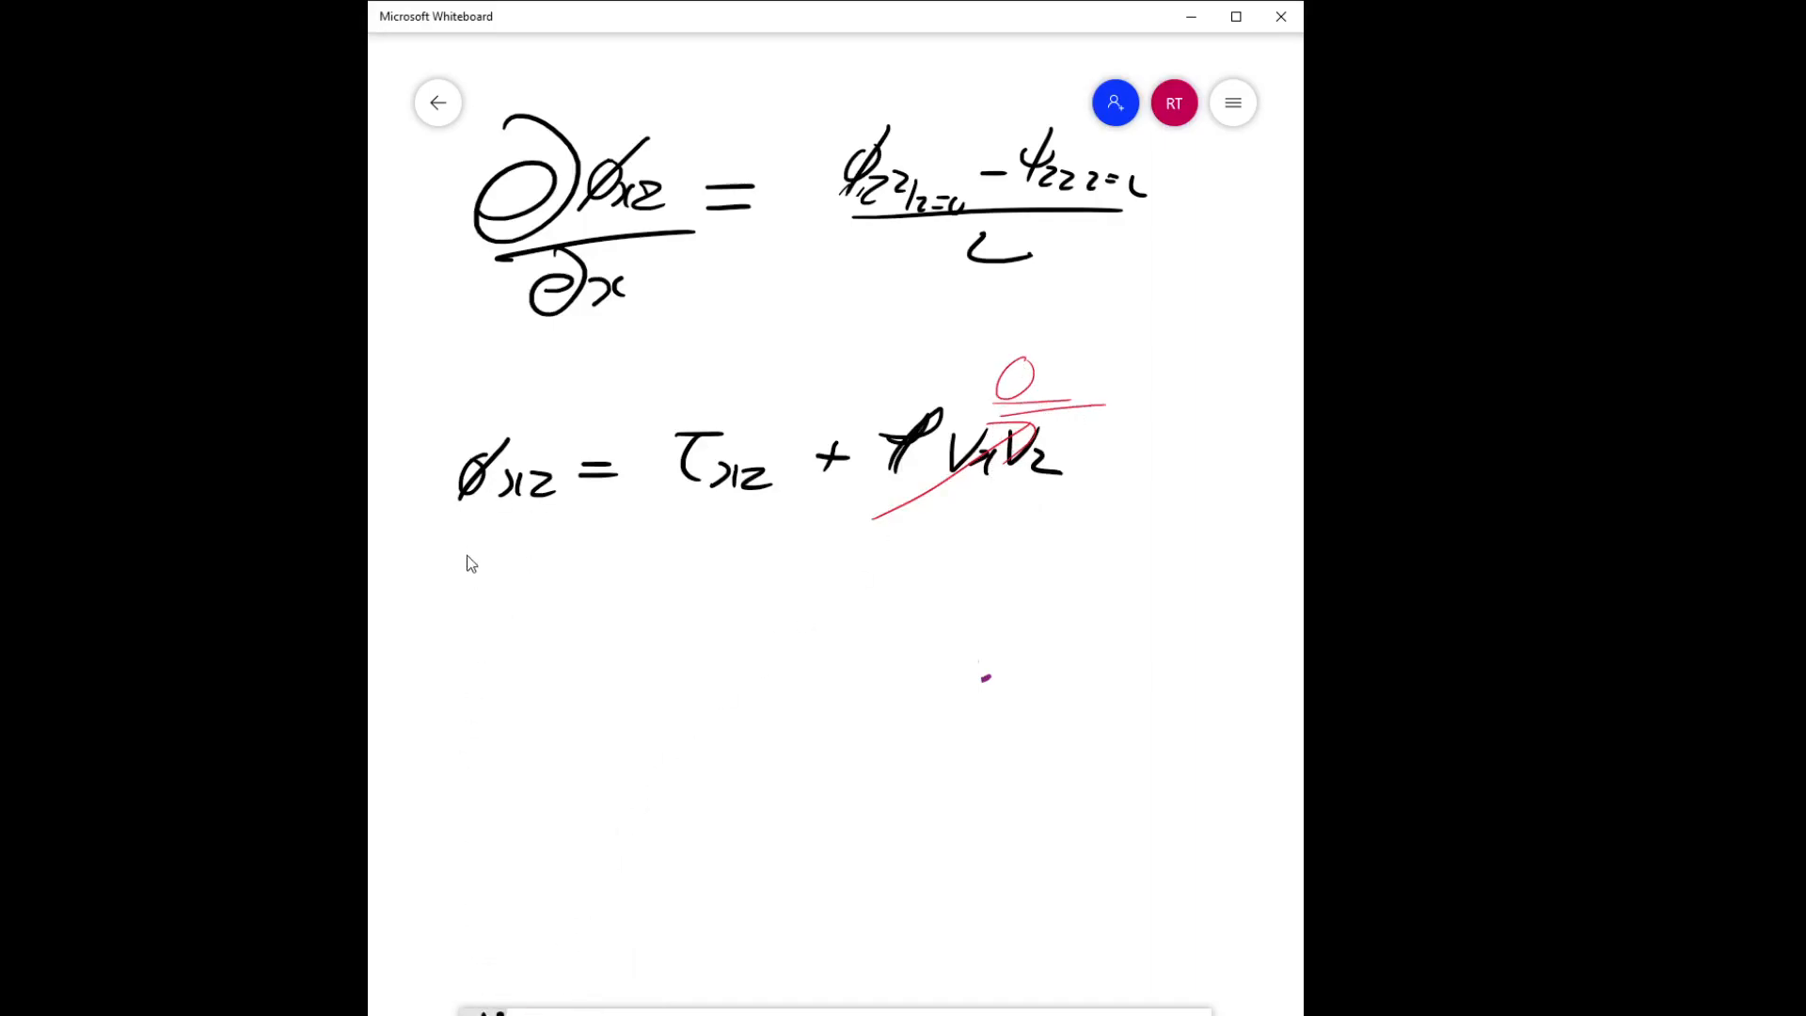
Write φzz = p + τzz + ρvzvz and cross out the τzz term.
left_click_drag(437, 553, 472, 616)
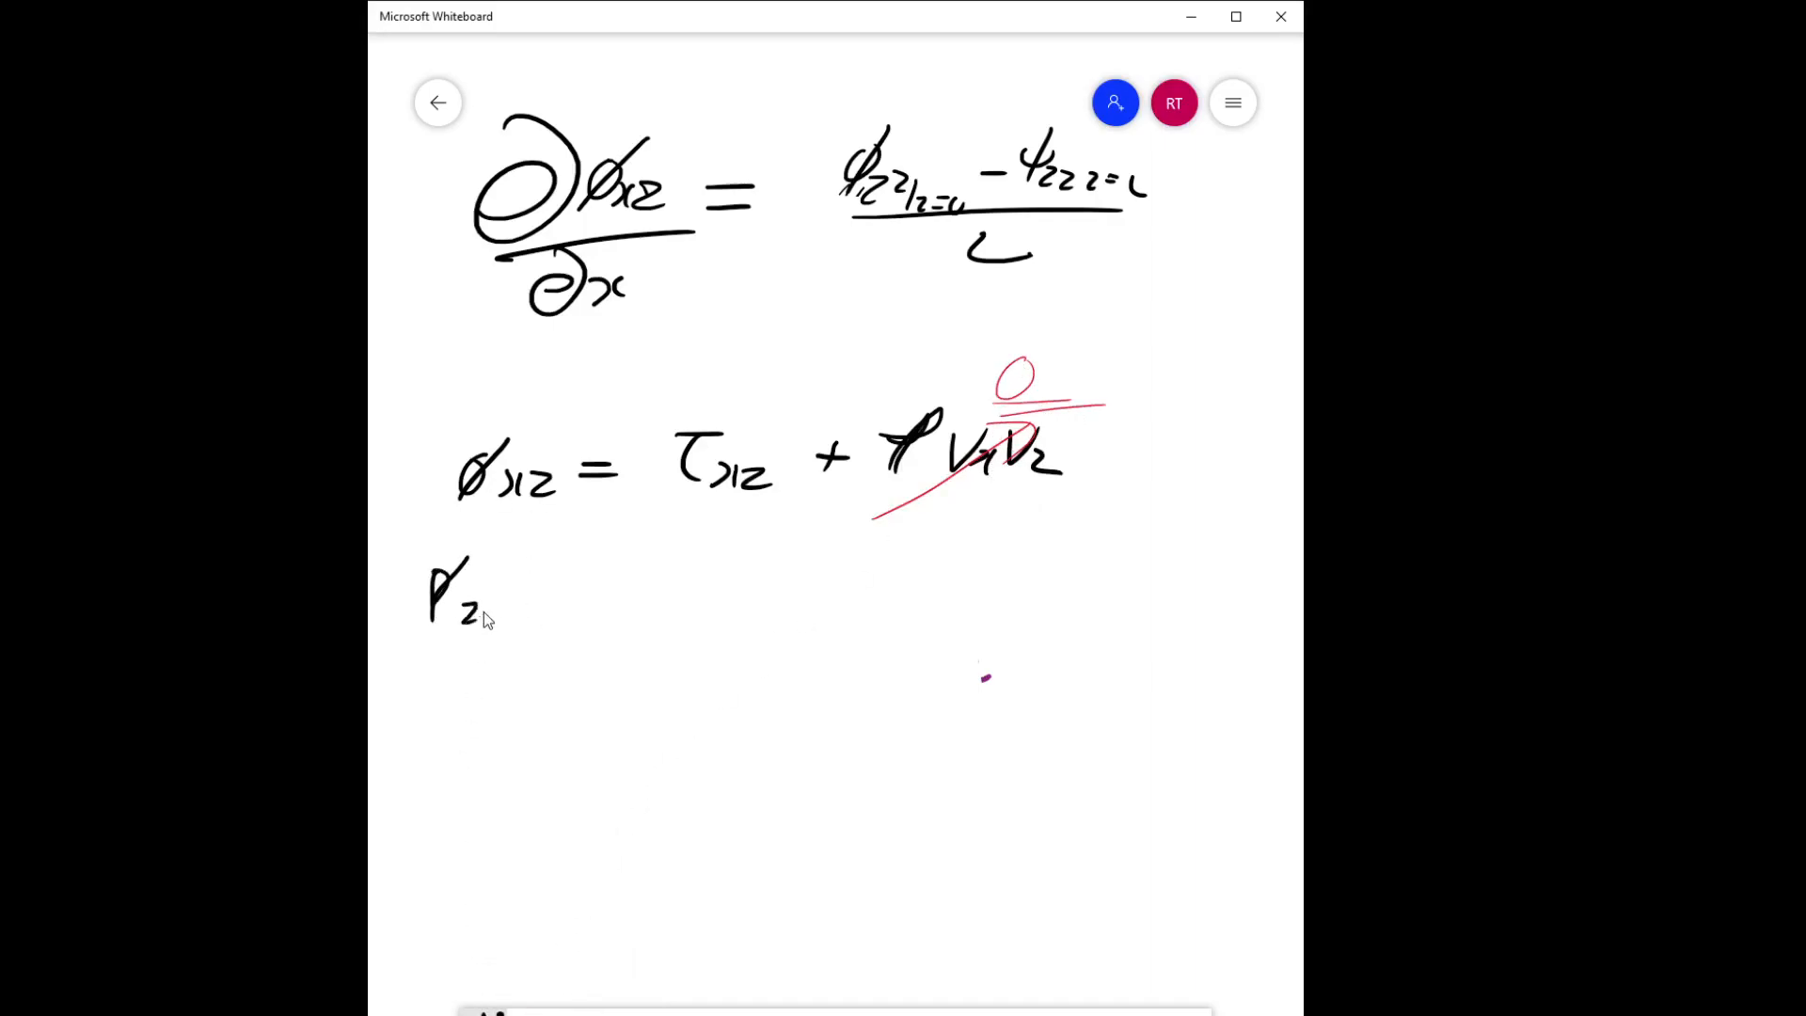
left_click_drag(483, 587, 622, 599)
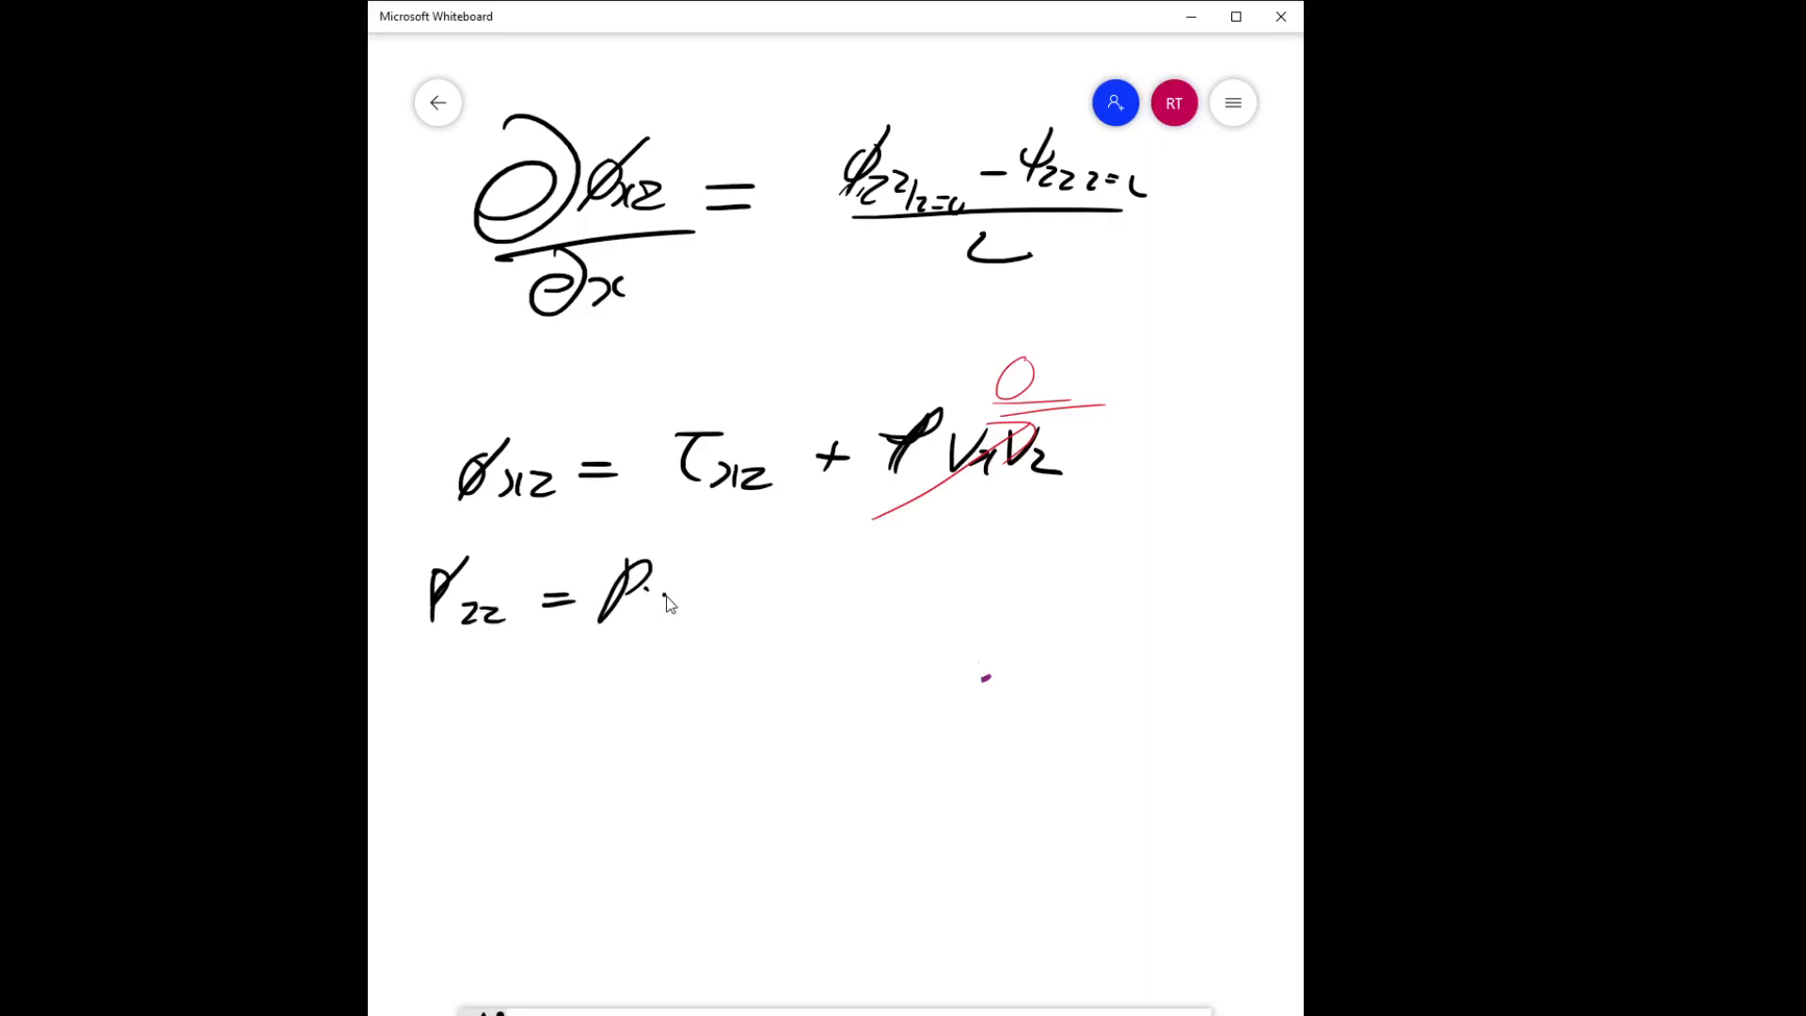
left_click_drag(667, 594, 857, 594)
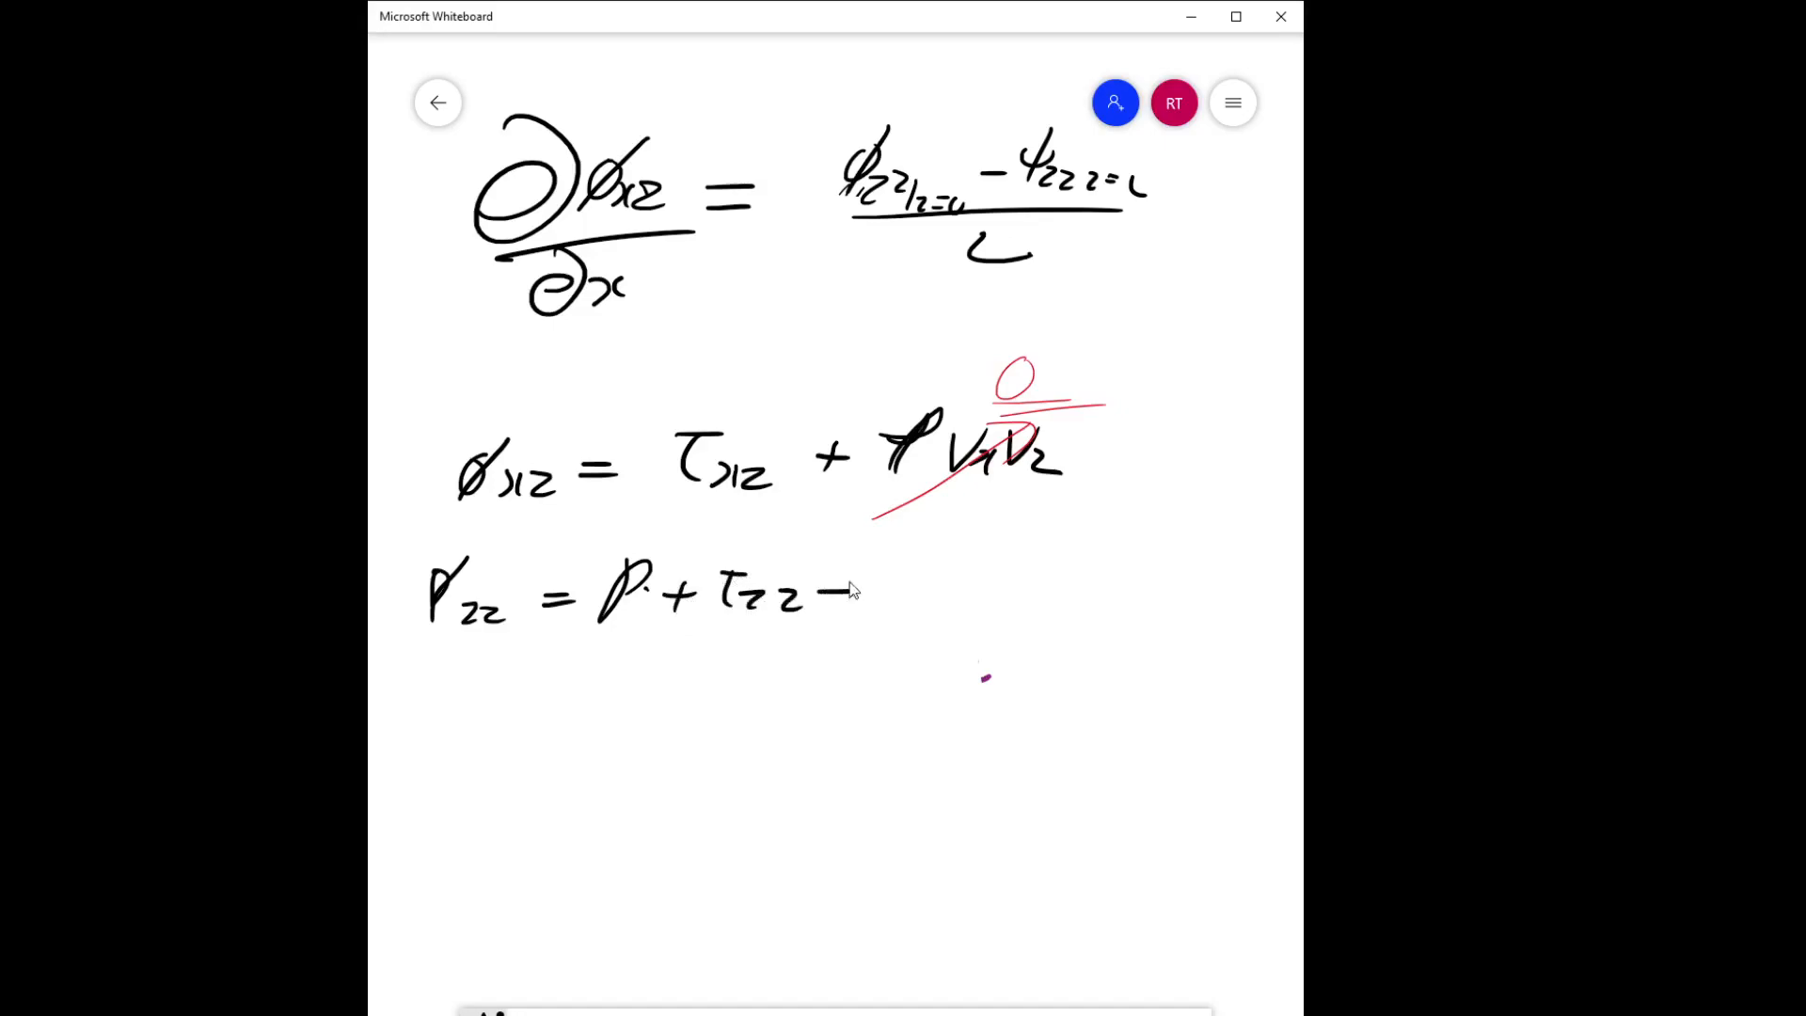
left_click_drag(857, 594, 985, 599)
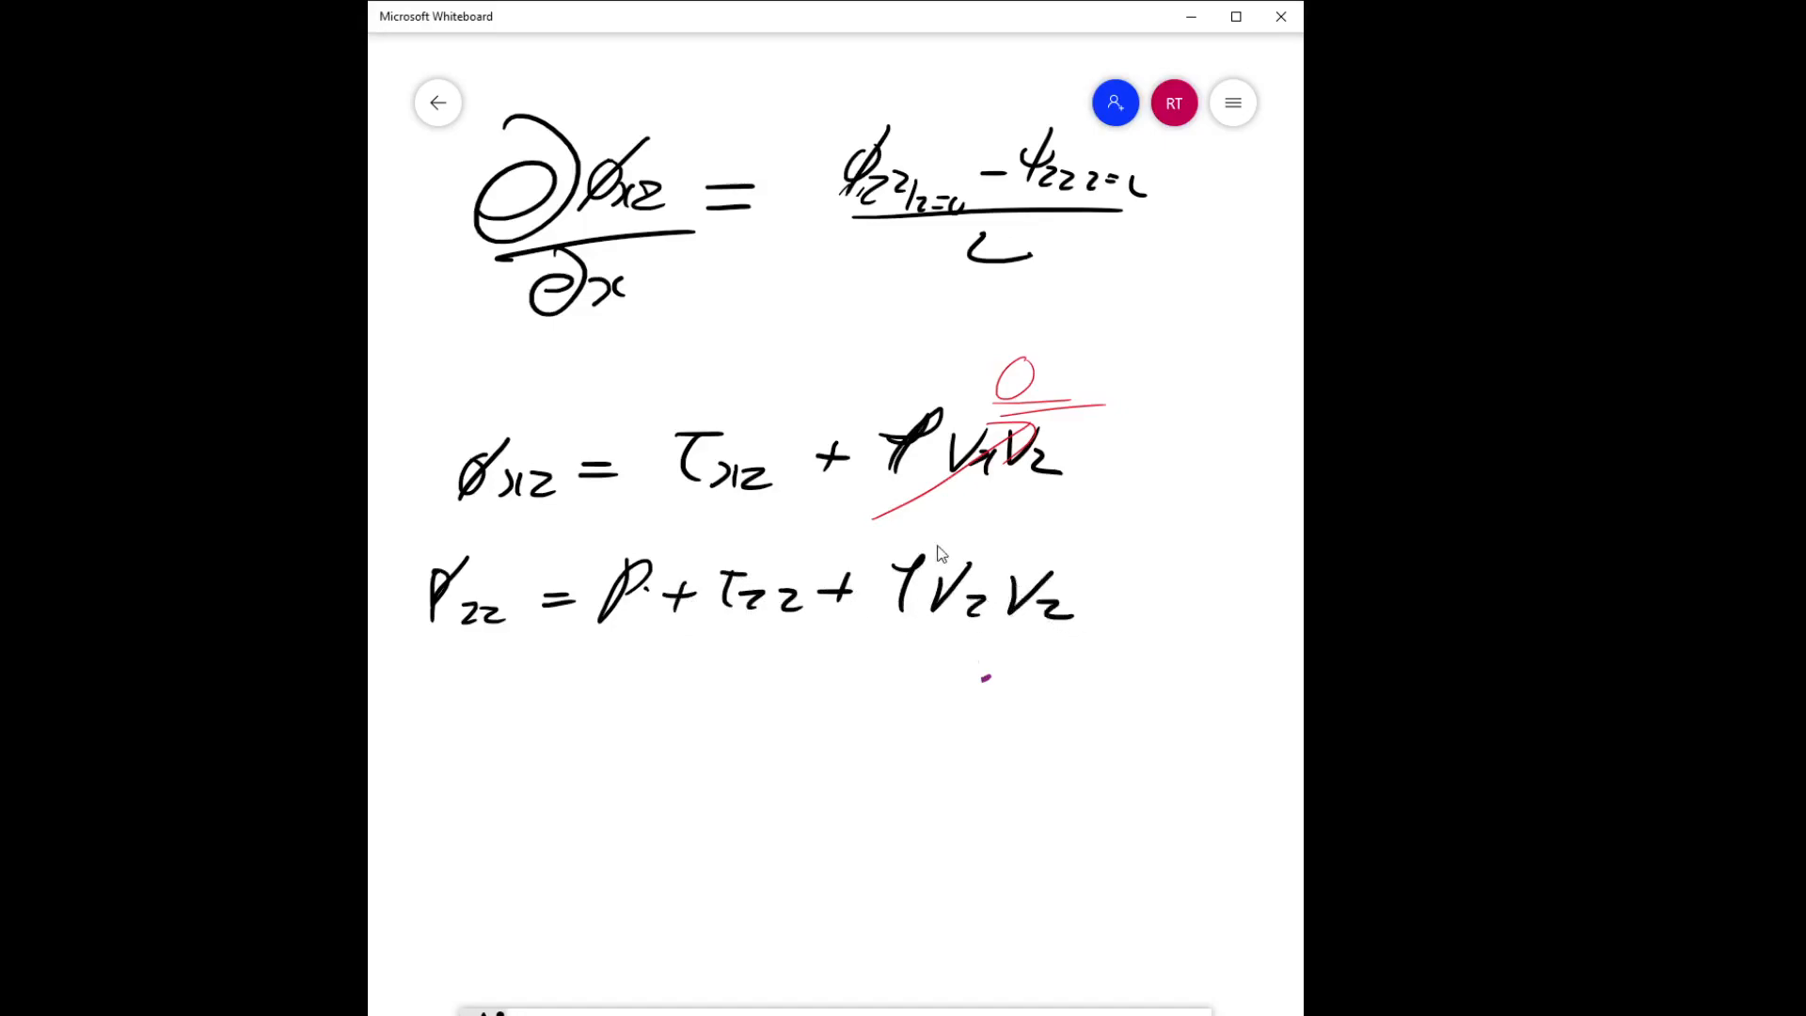
mouse_move(1014, 545)
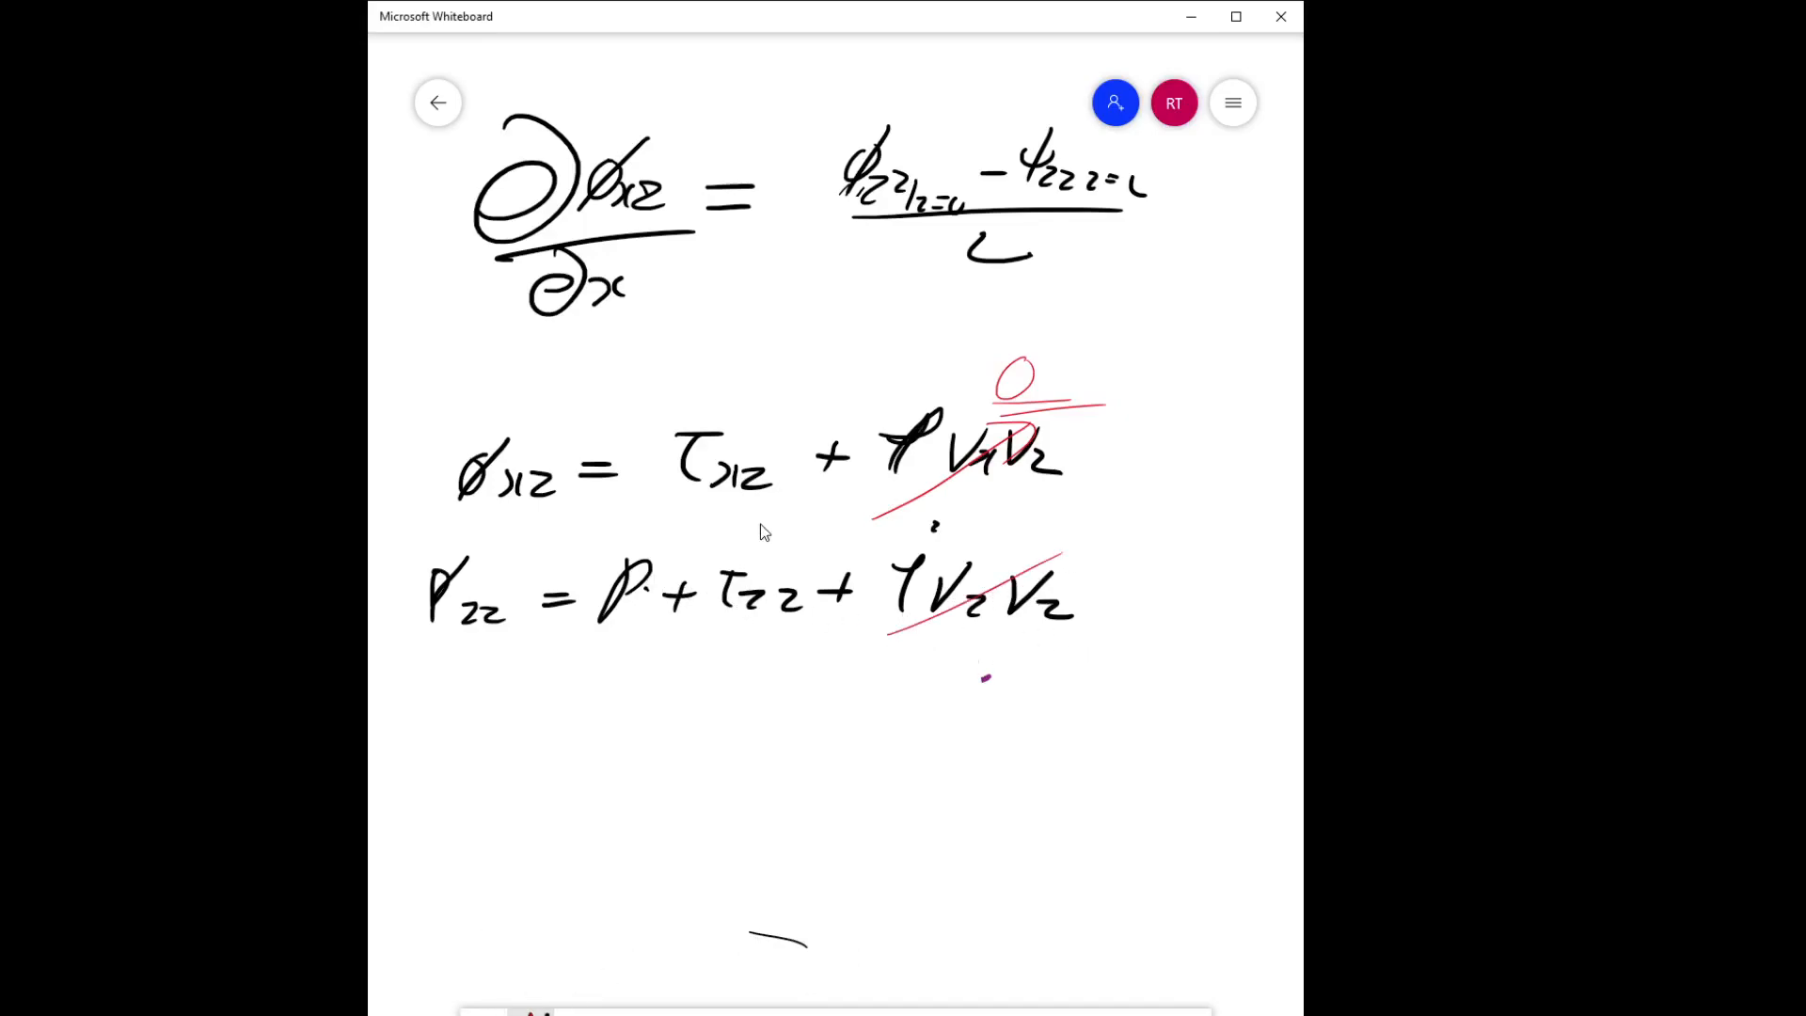
mouse_move(768, 549)
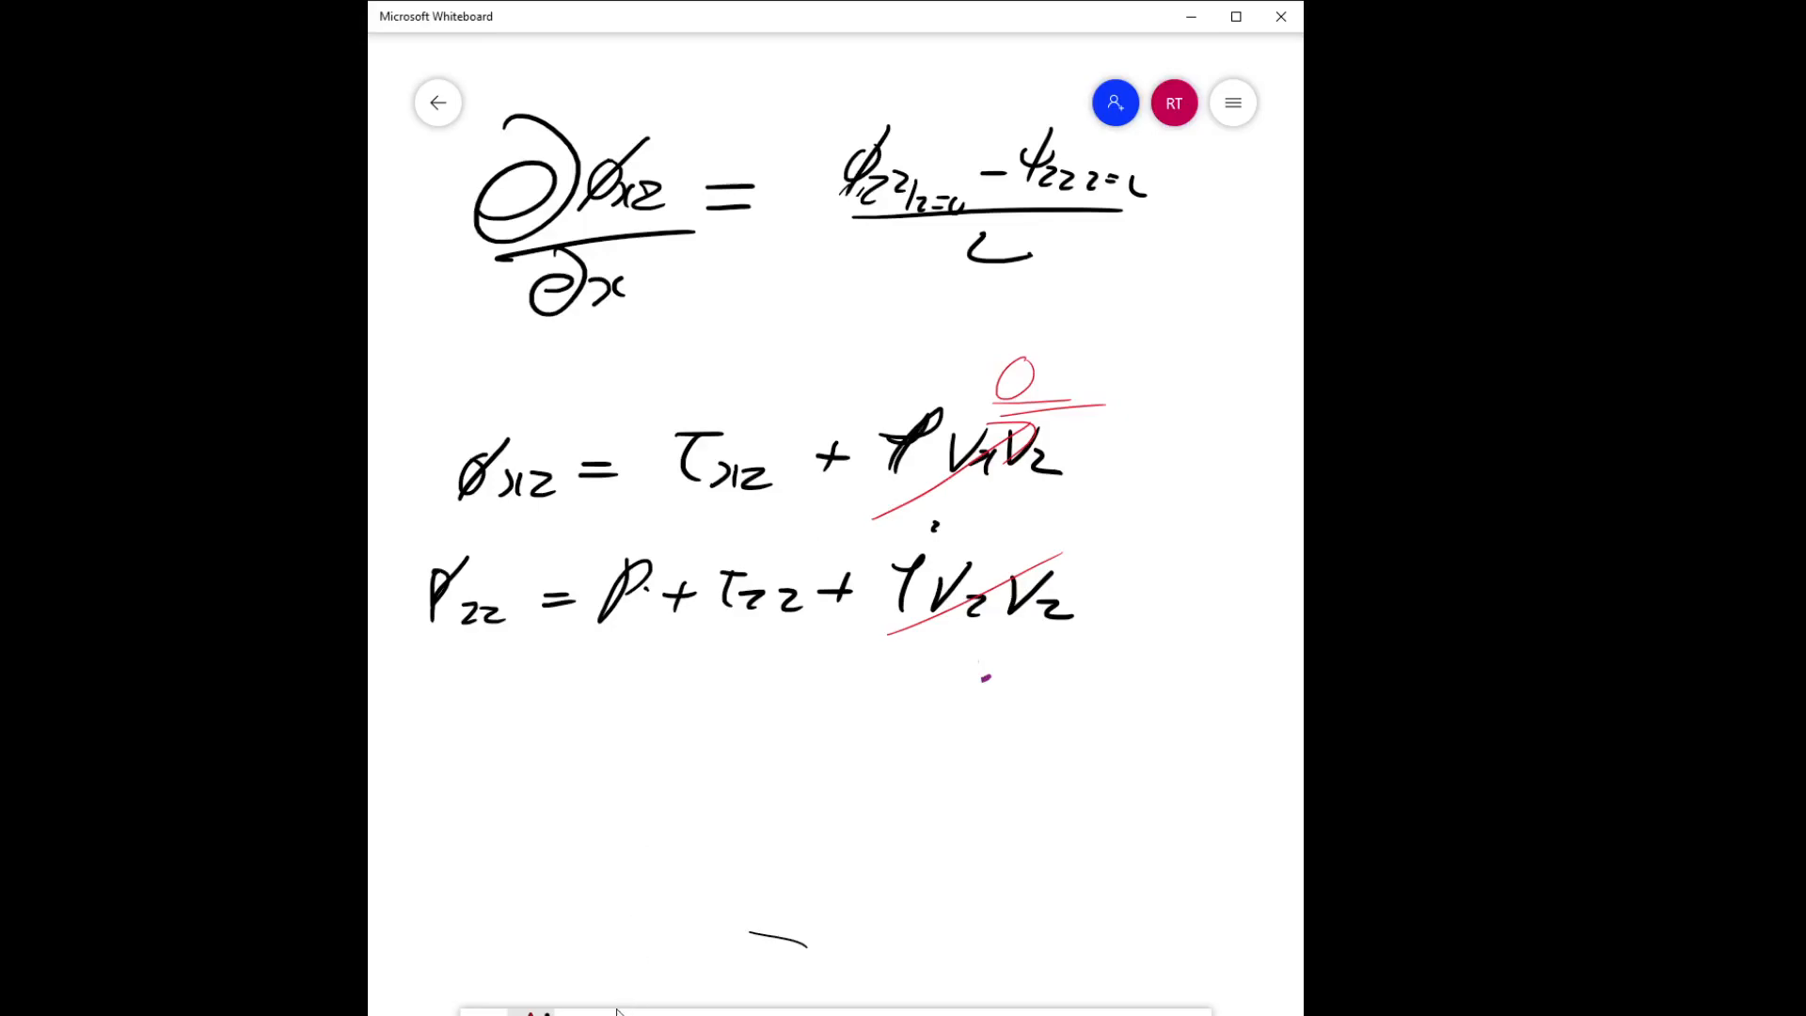
left_click_drag(719, 627, 812, 564)
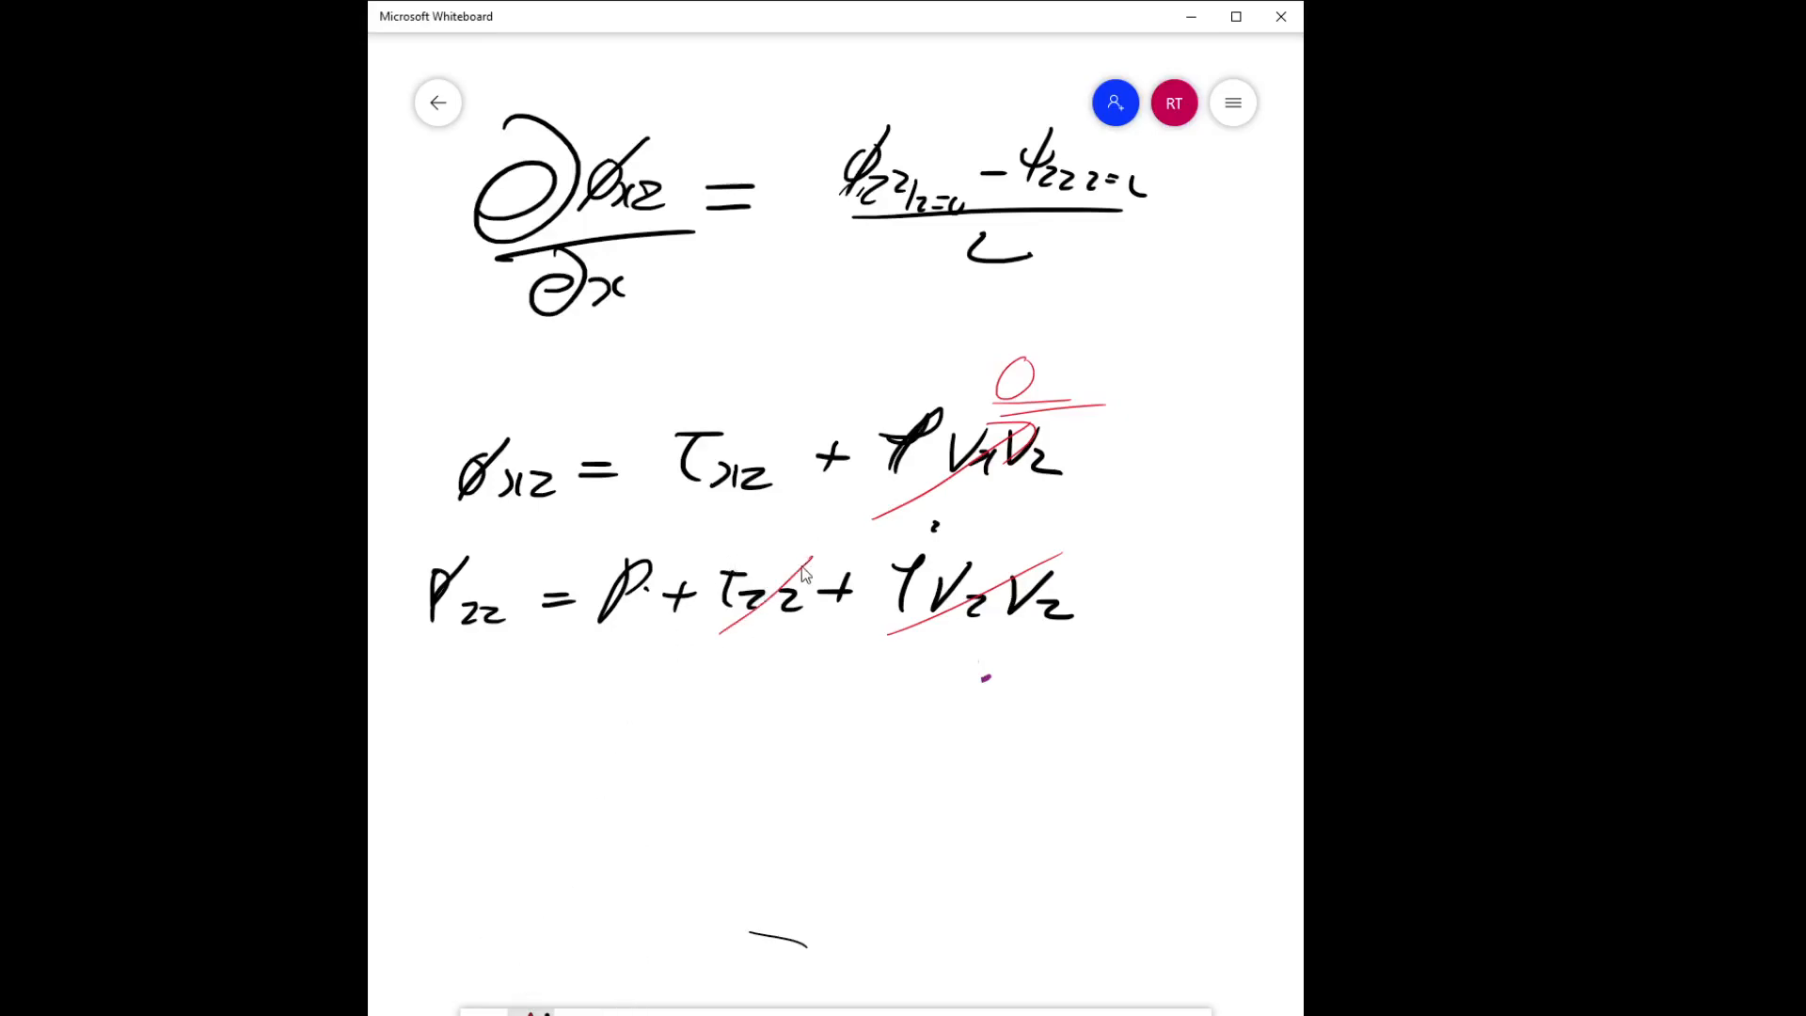
left_click_drag(806, 573, 760, 610)
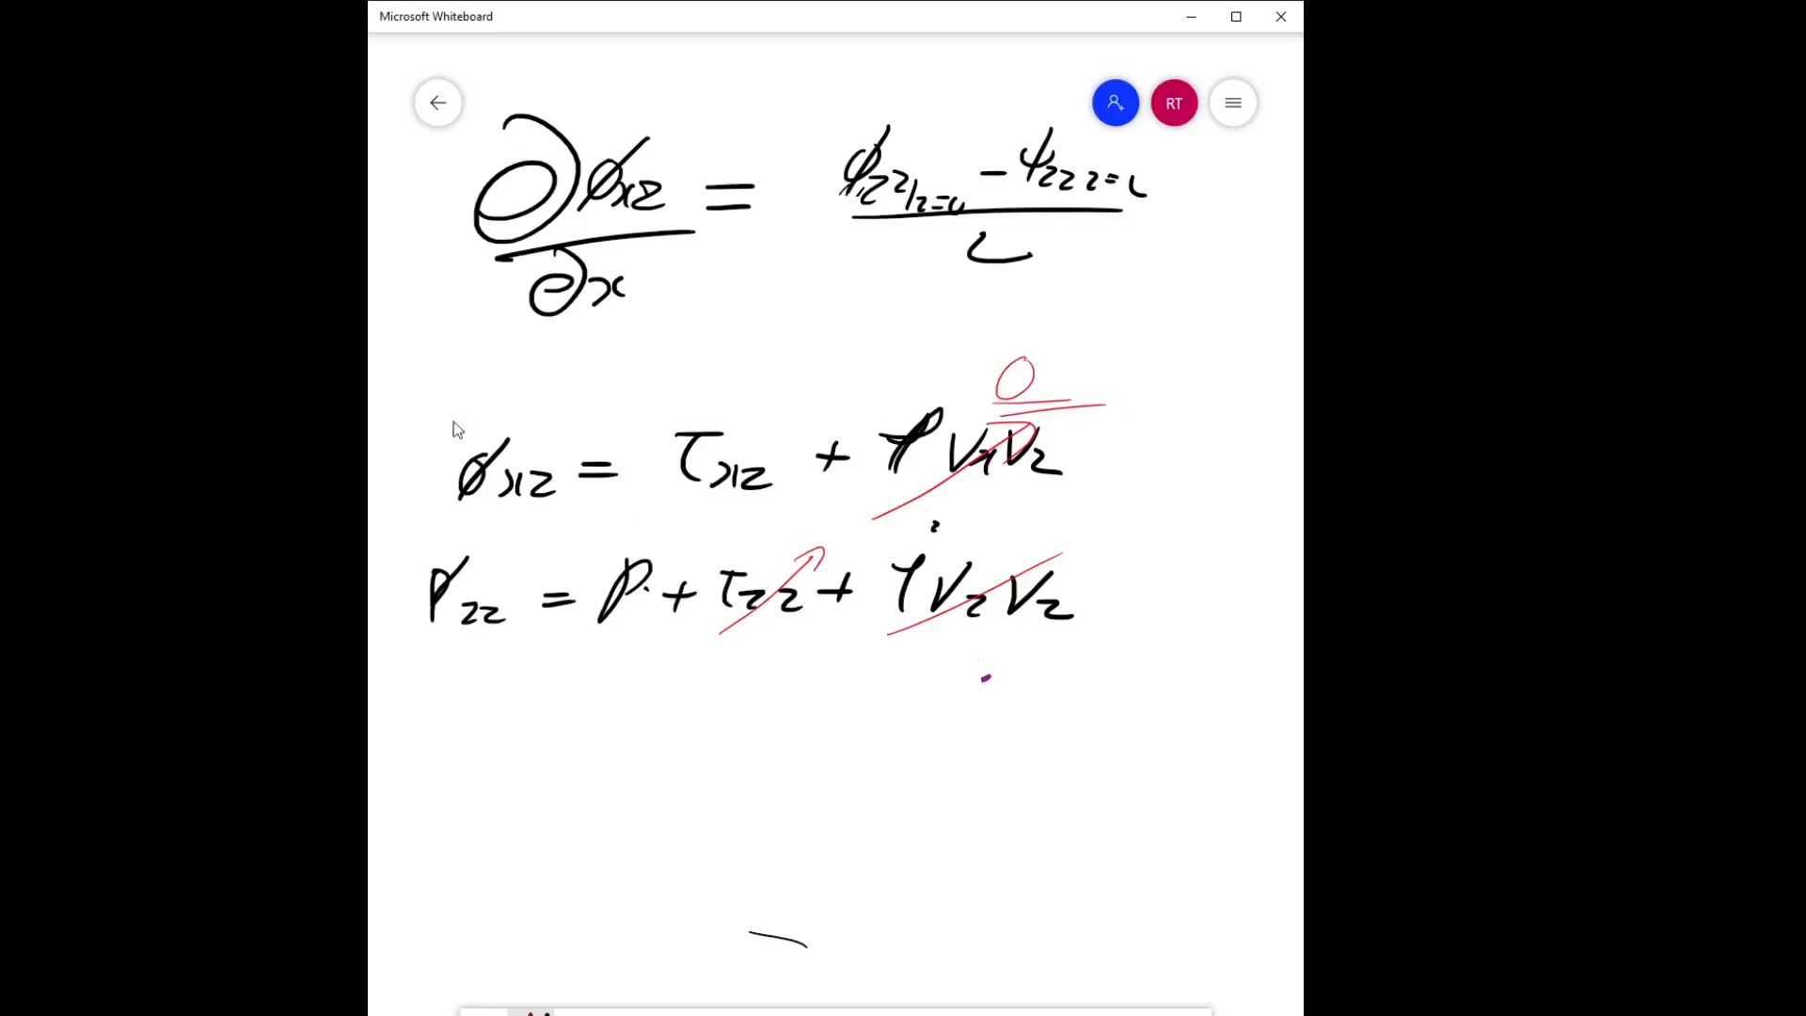
mouse_move(1251, 190)
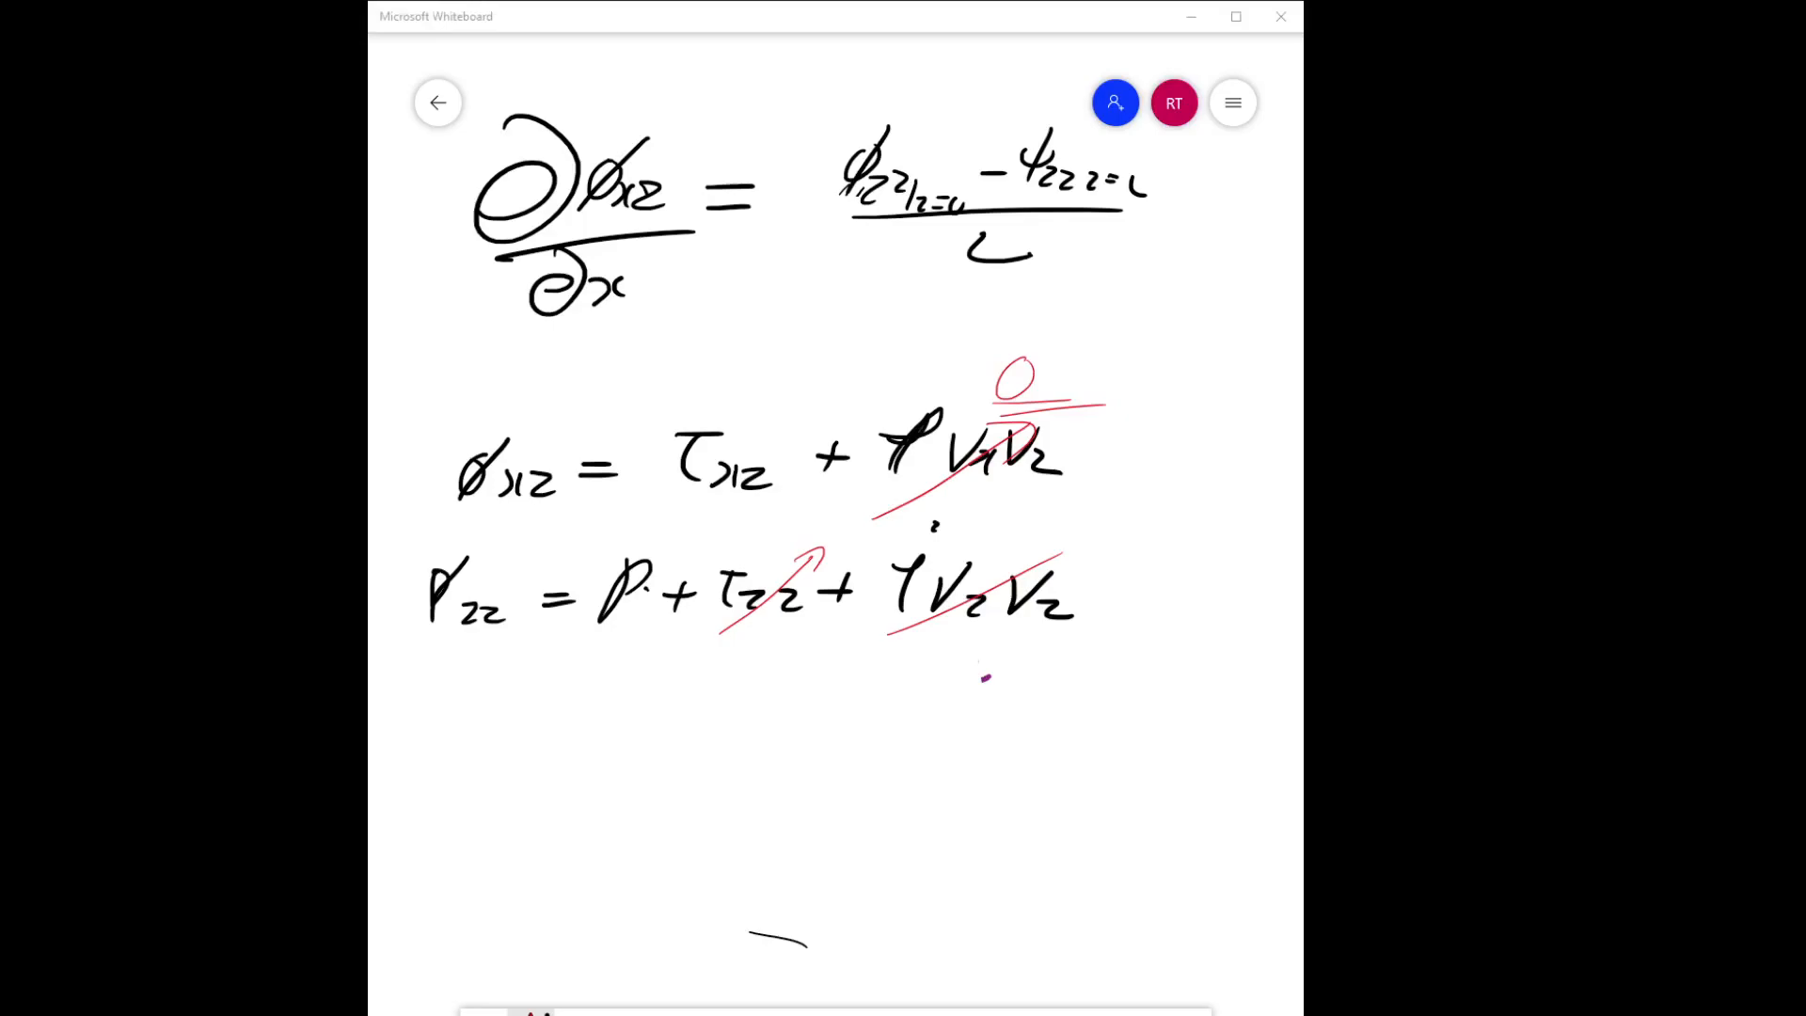
mouse_move(609, 701)
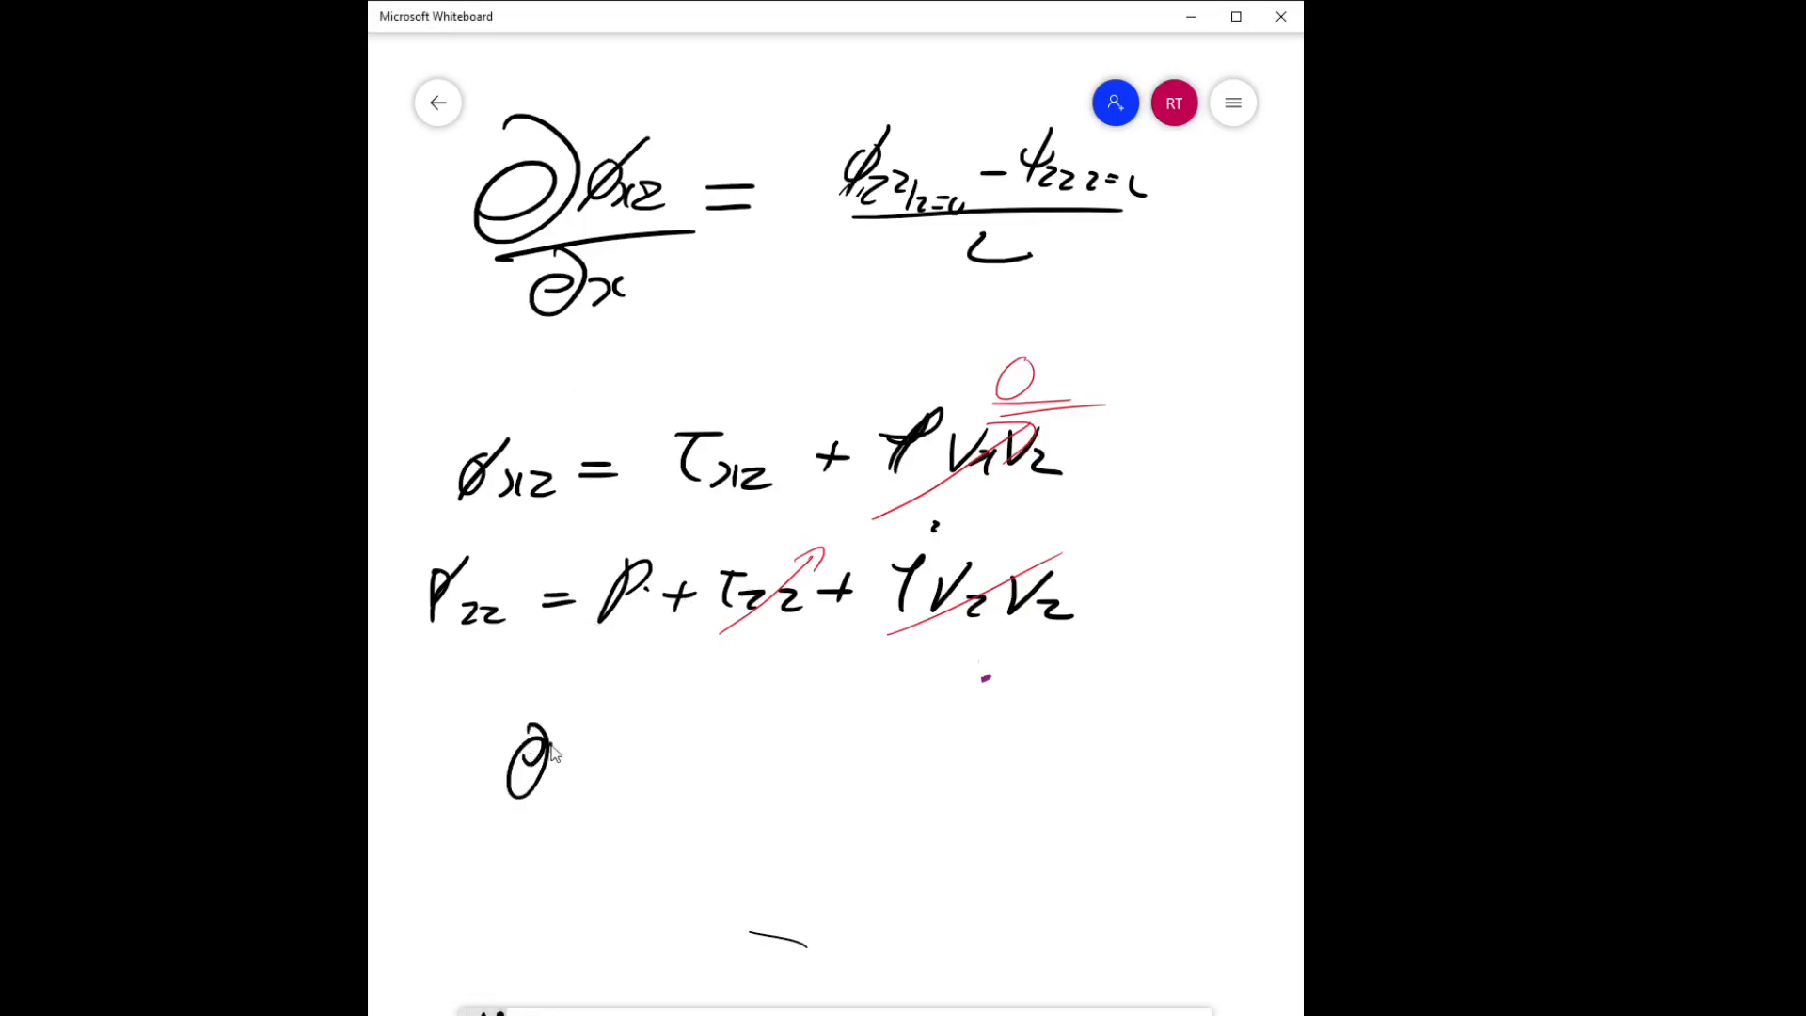
Write ∂τxz/∂x = (P0 − PL)/L and box the result.
left_click_drag(542, 748, 564, 841)
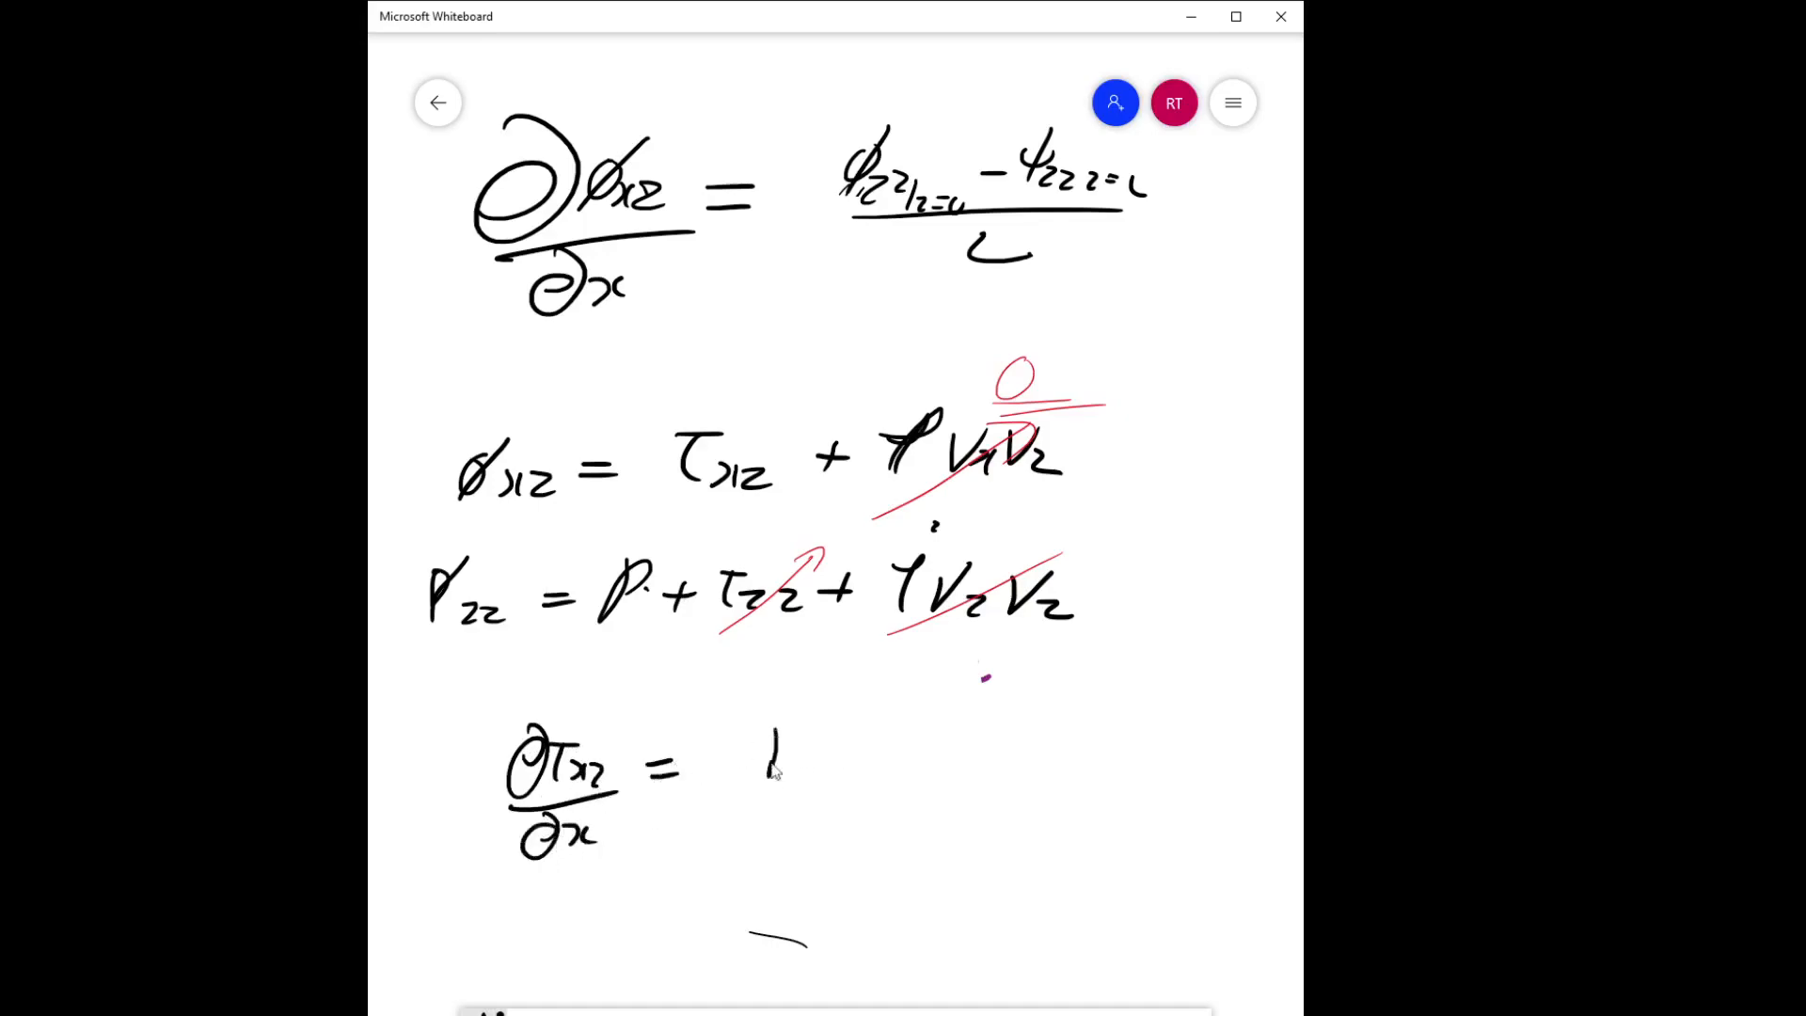
left_click_drag(766, 748, 886, 771)
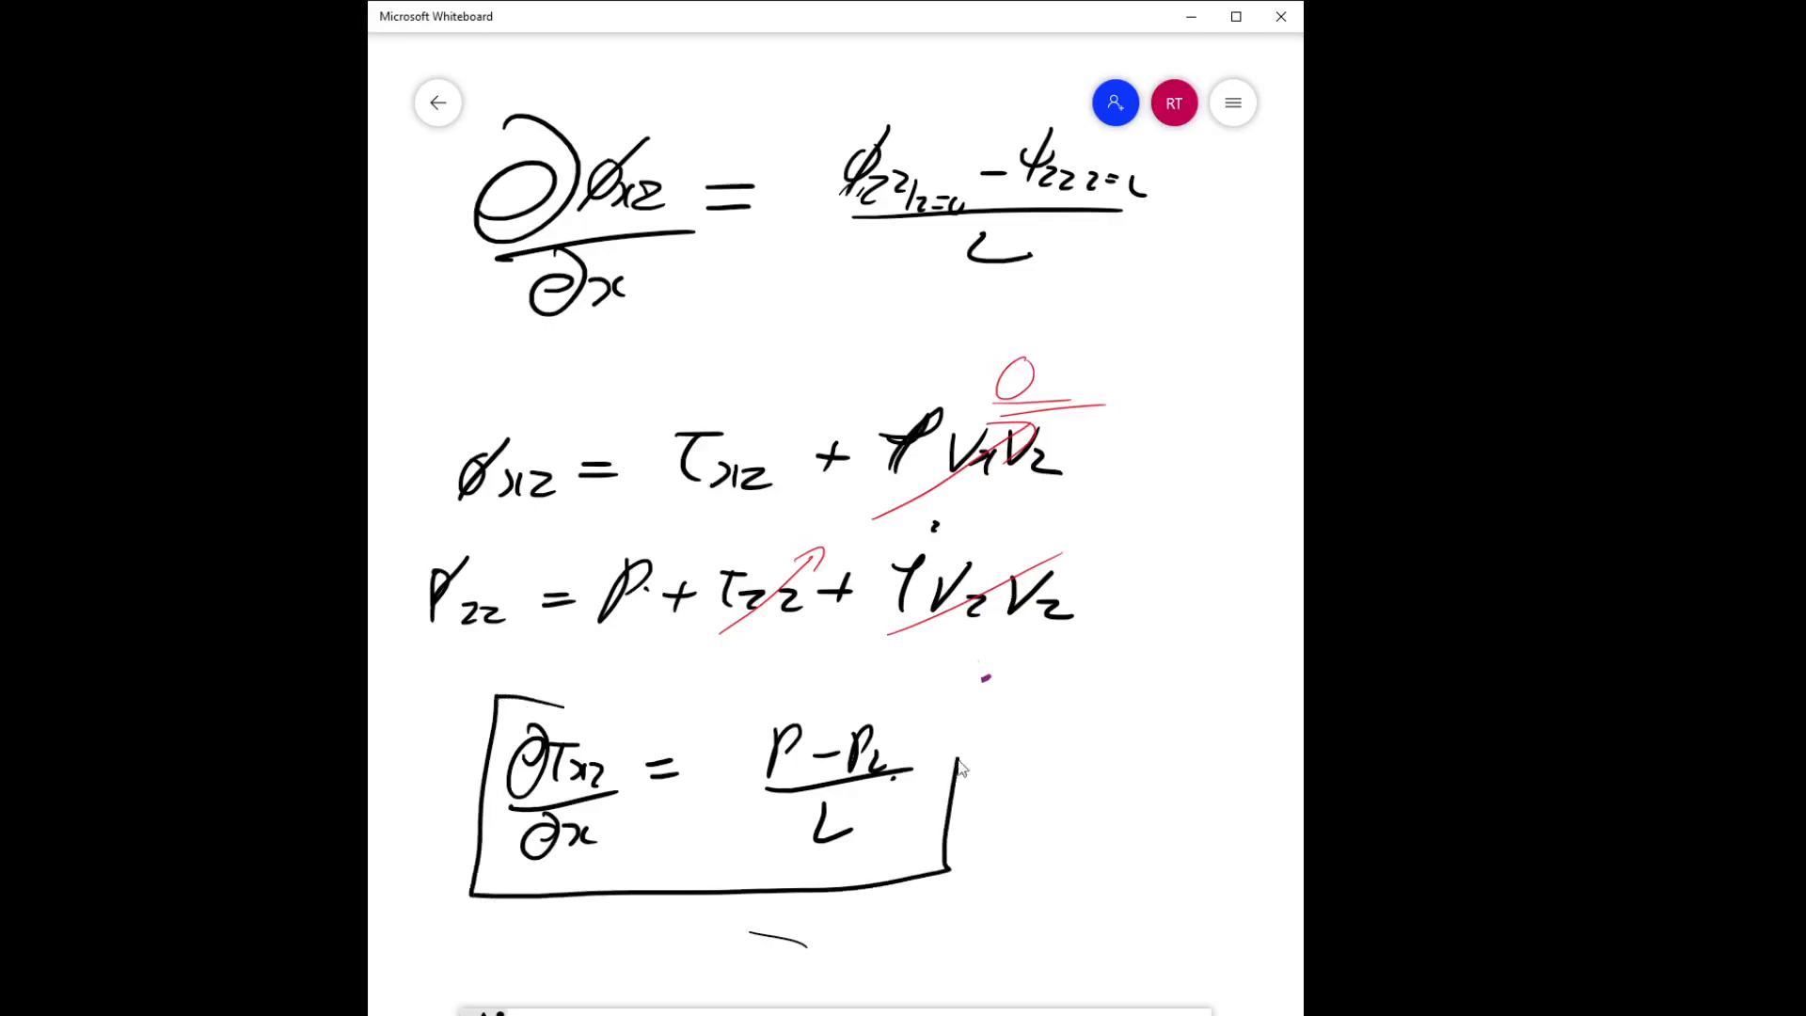
left_click_drag(564, 689, 967, 726)
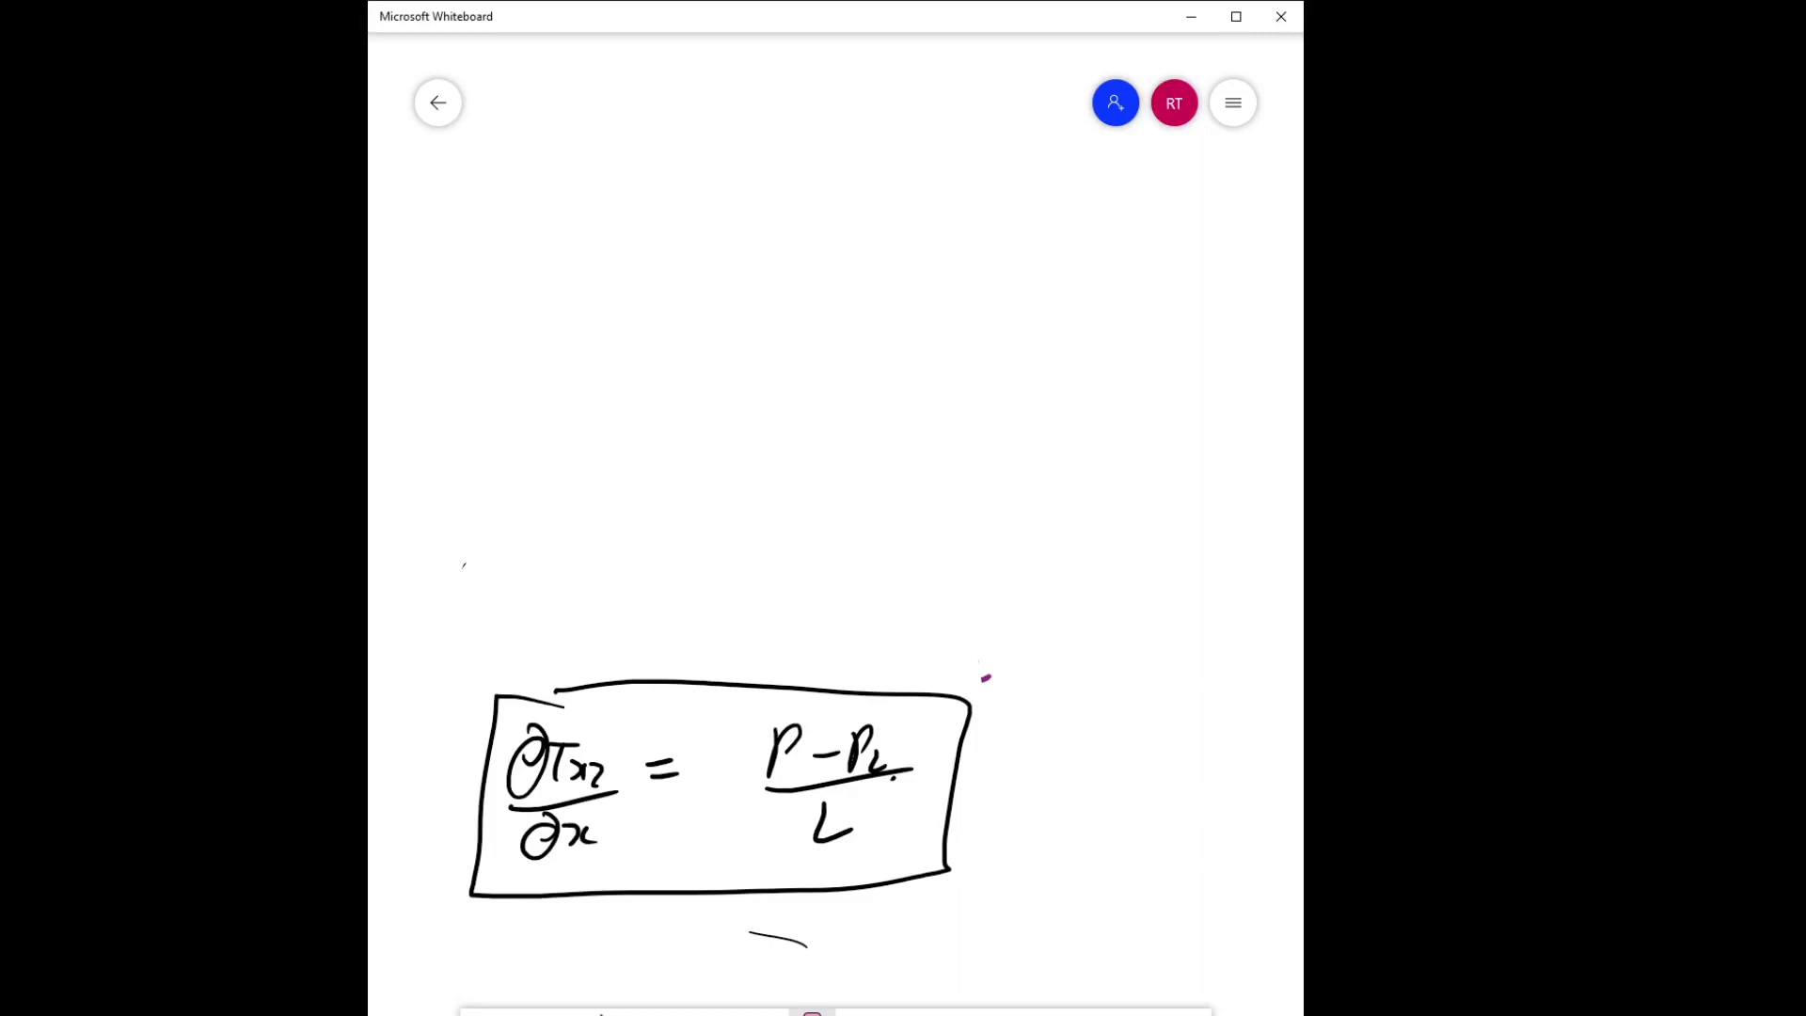
mouse_move(774, 293)
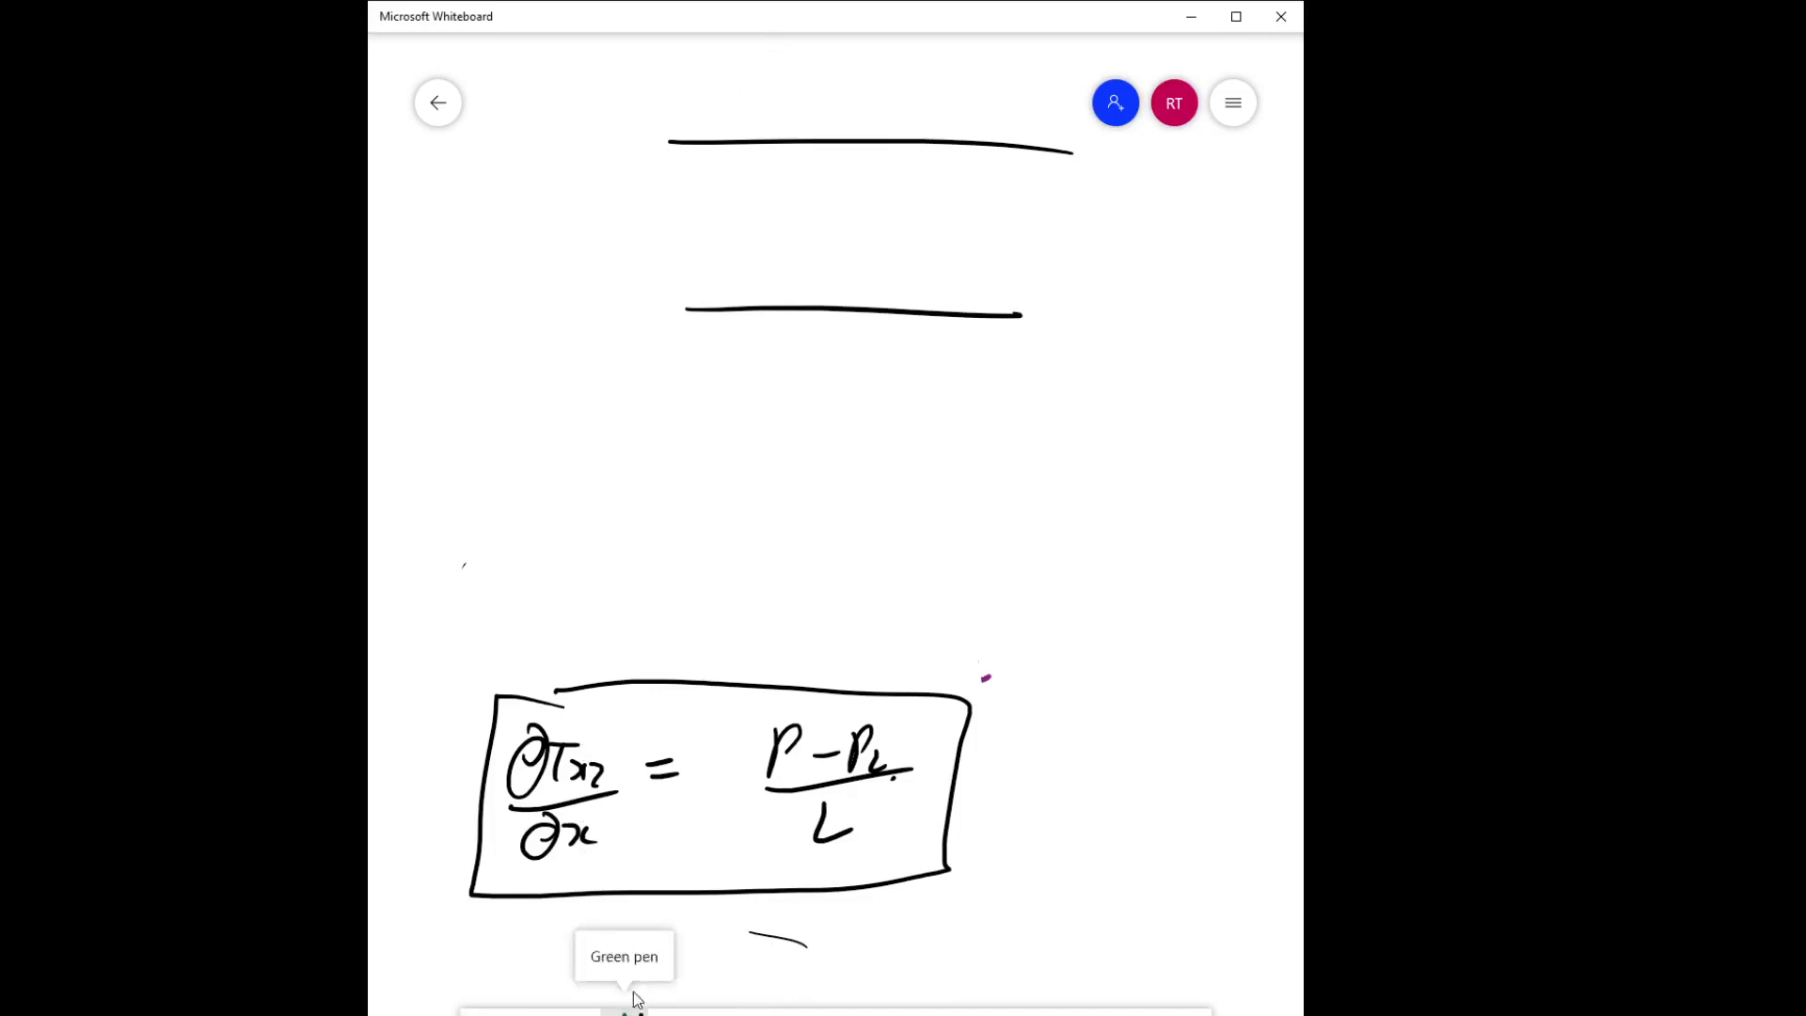
Draw the interface line and flow arrows in the upper and lower fluids.
left_click_drag(698, 222, 1062, 220)
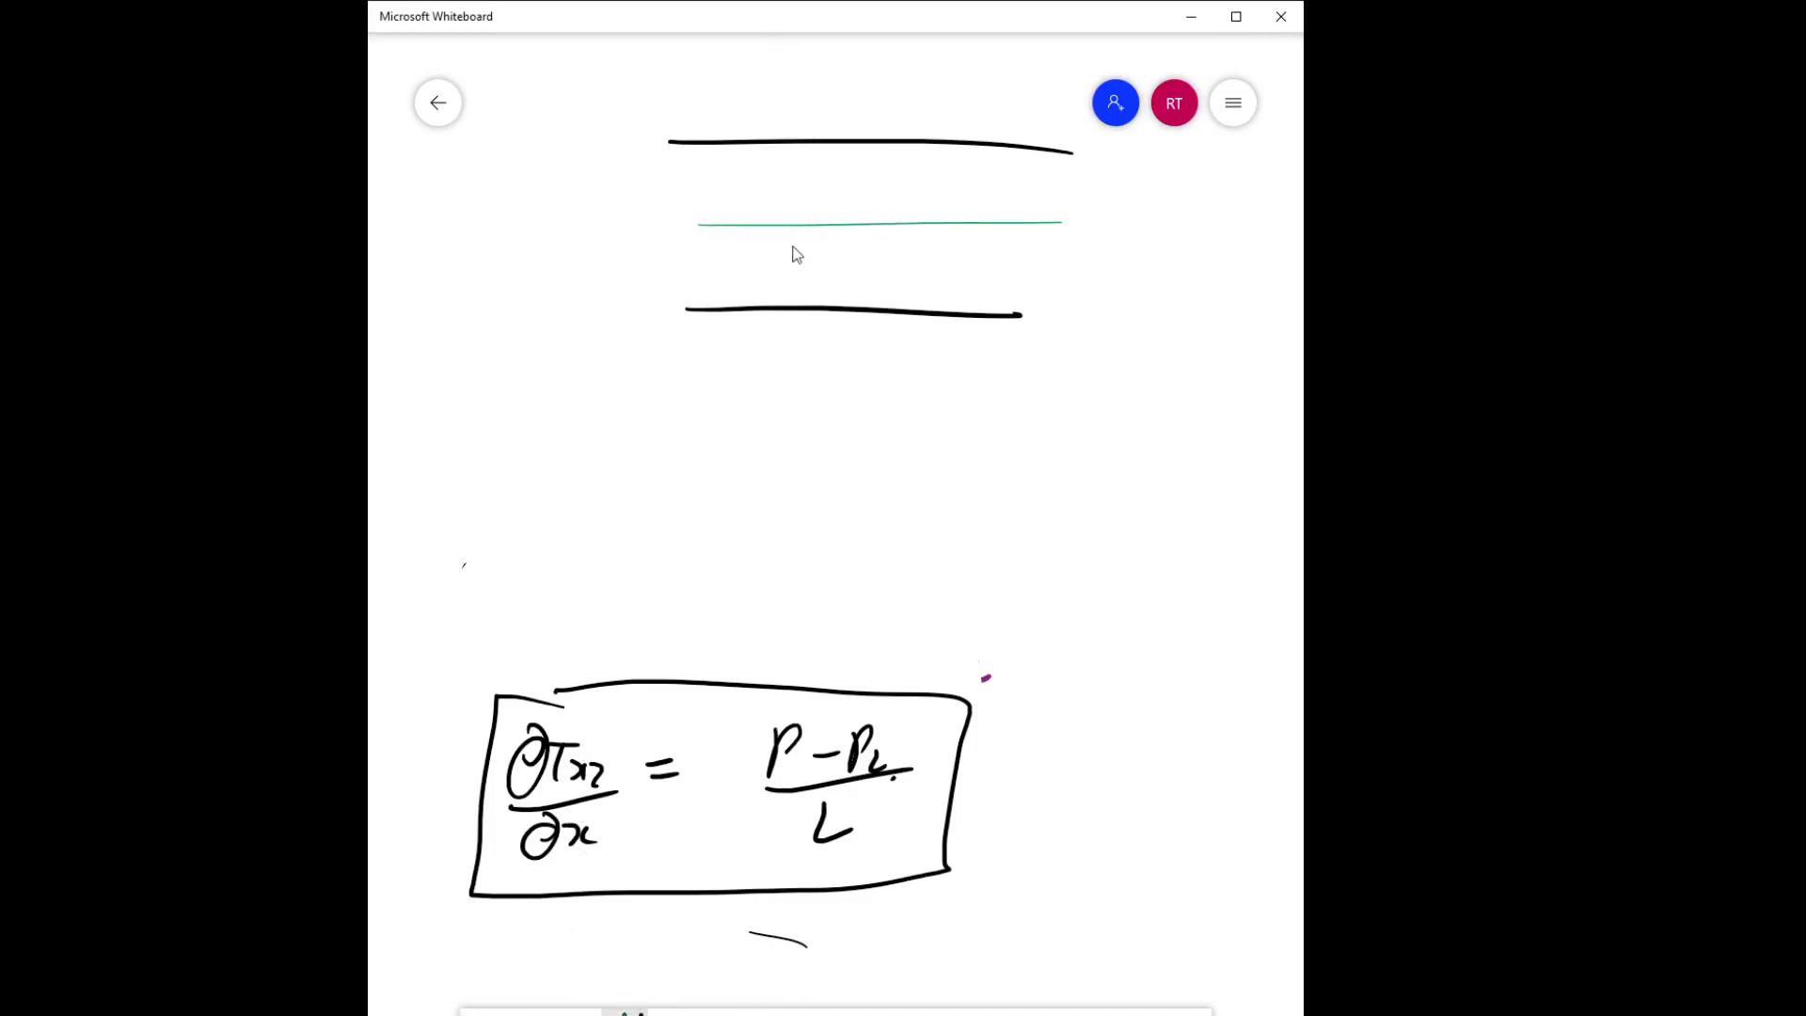
left_click_drag(698, 199, 985, 190)
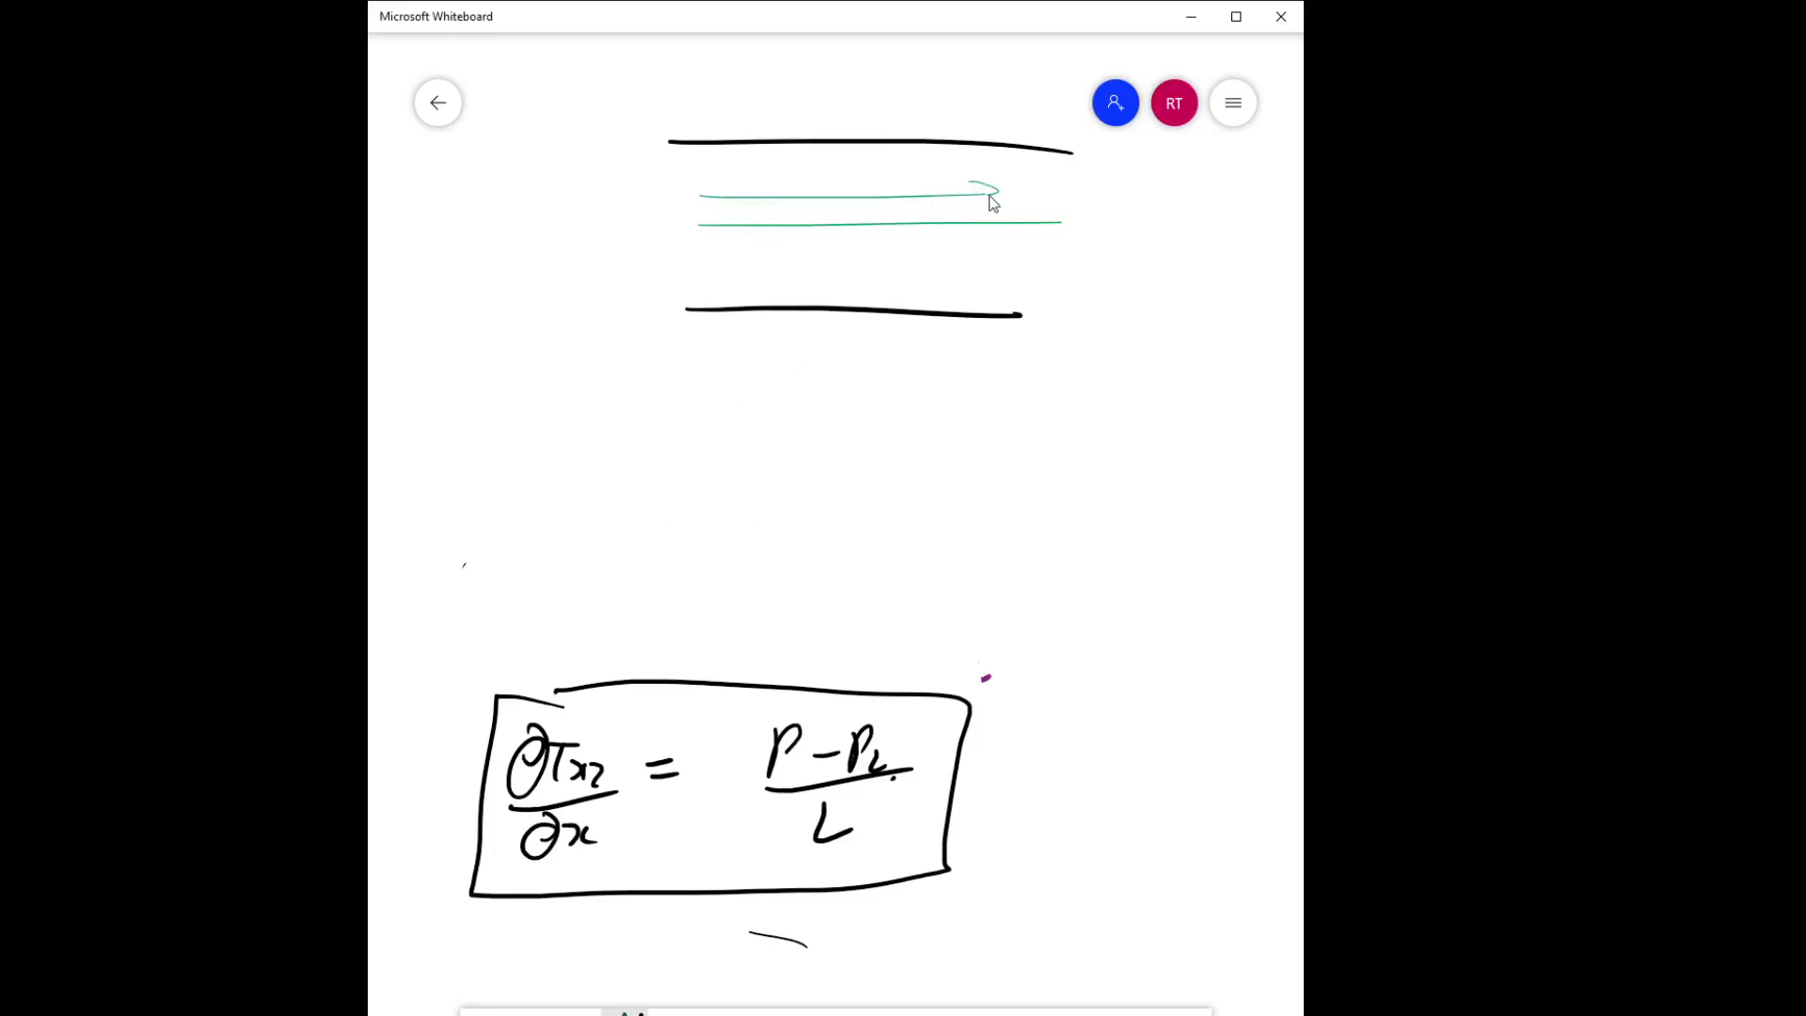
left_click_drag(707, 168, 985, 170)
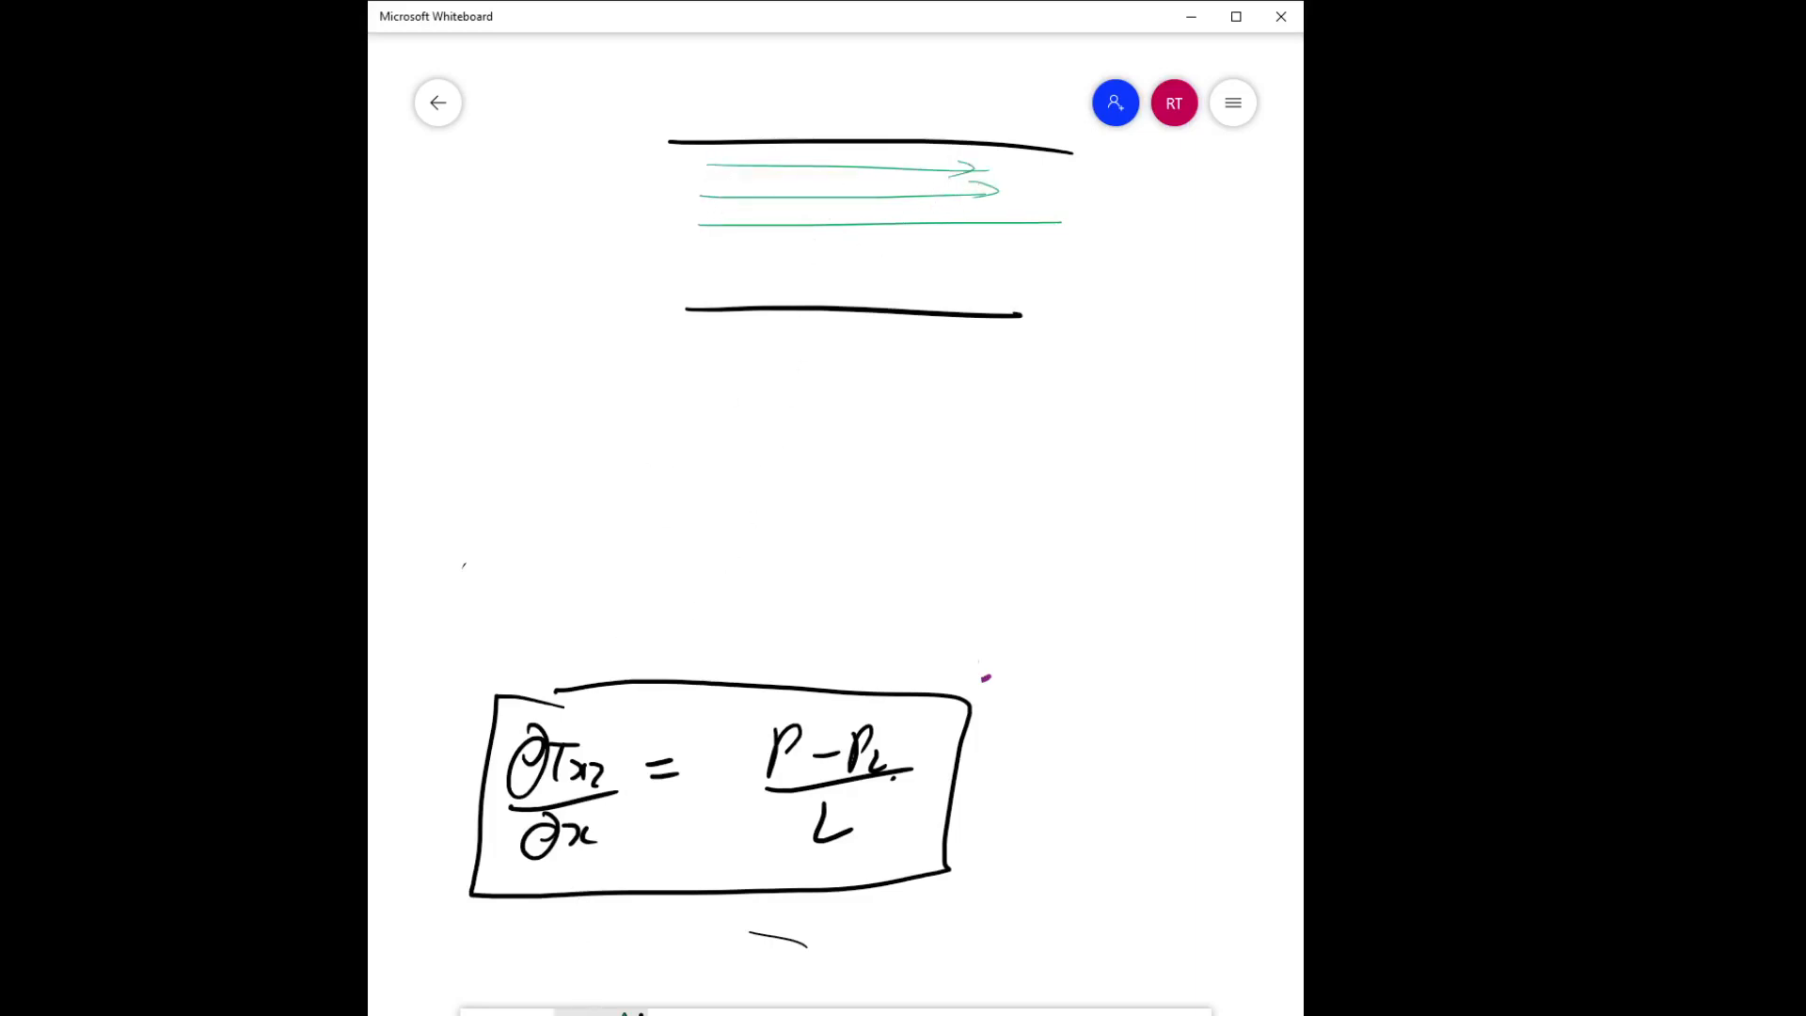
left_click_drag(723, 245, 976, 245)
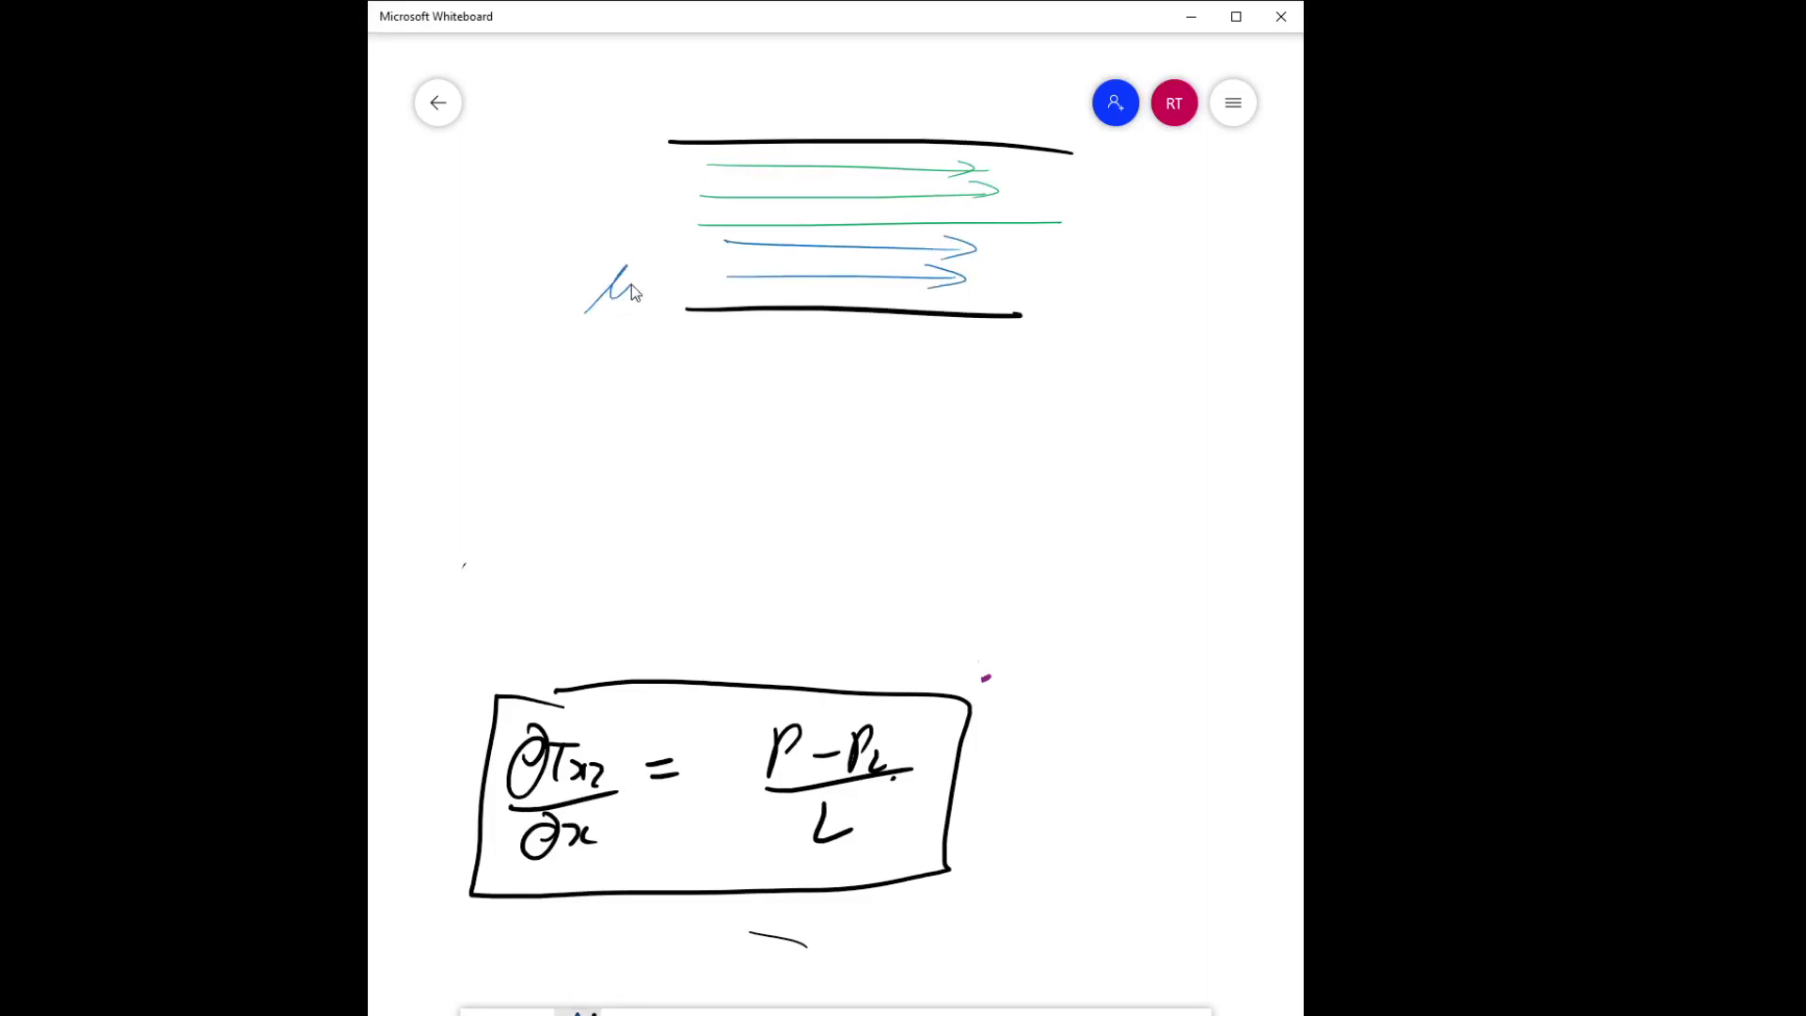
Label the lower fluid's viscosity μI and the upper fluid's μII.
left_click_drag(645, 286, 674, 298)
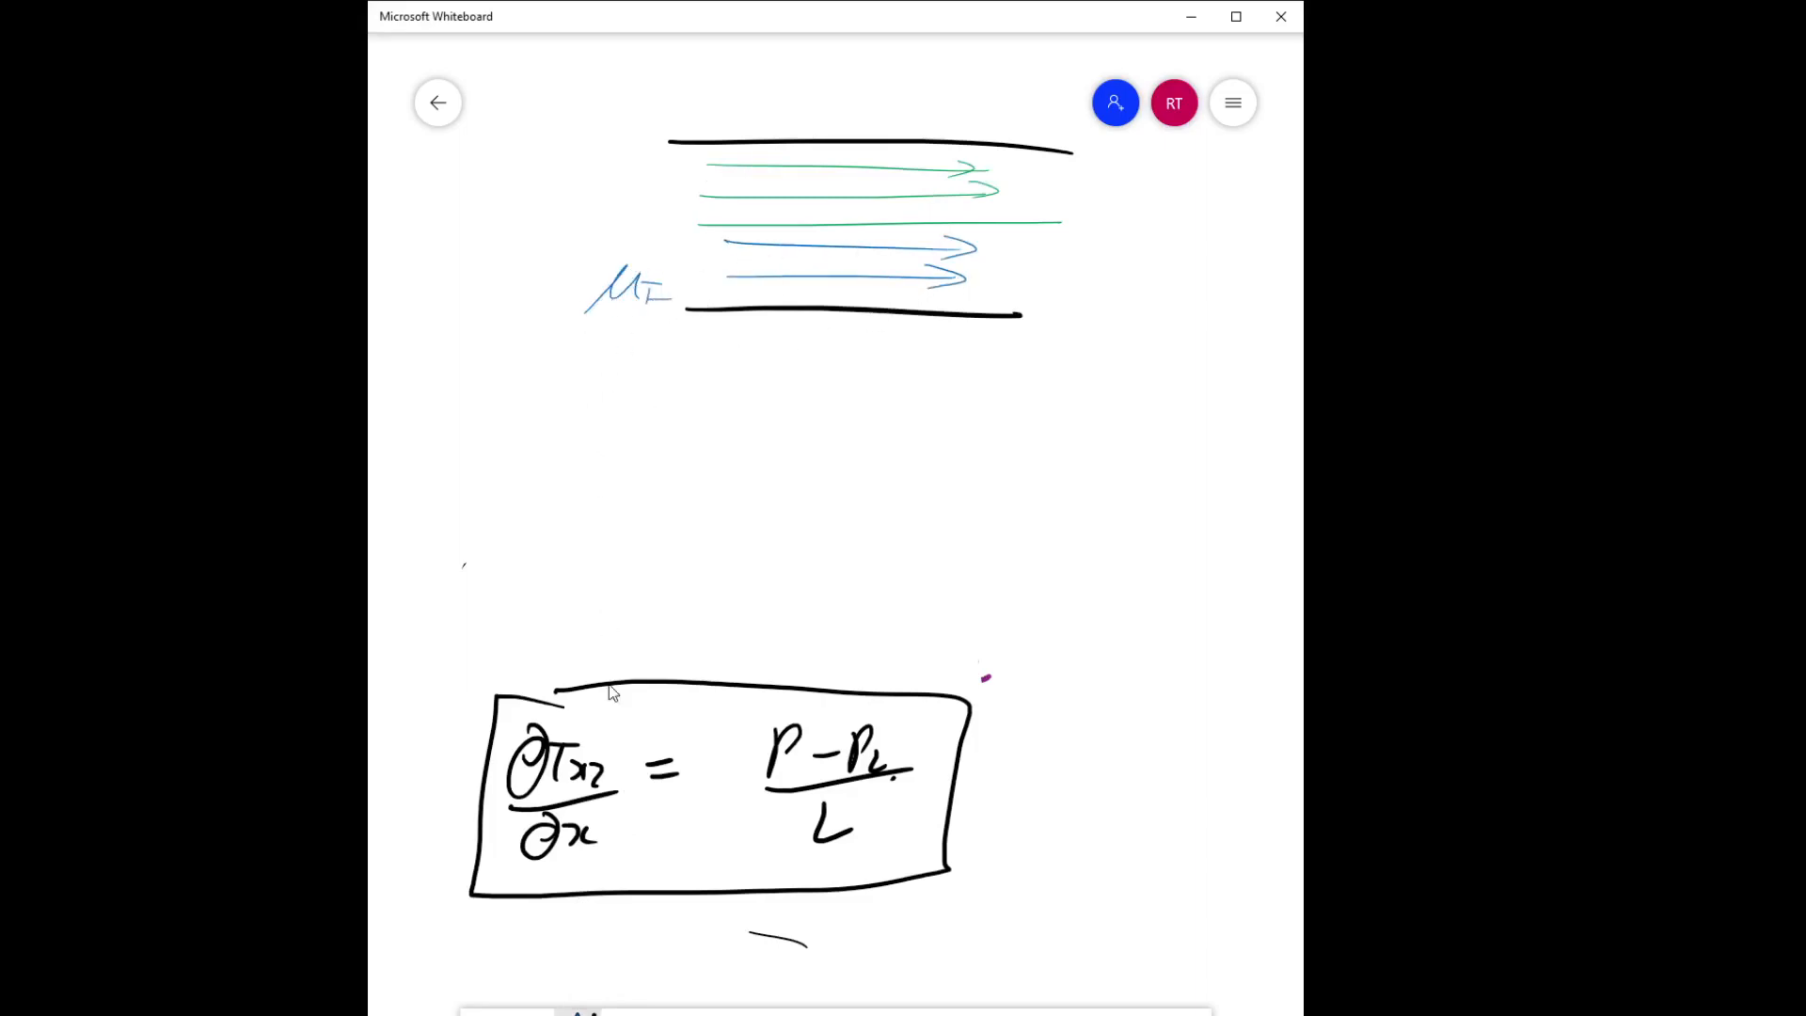
left_click_drag(566, 226, 616, 173)
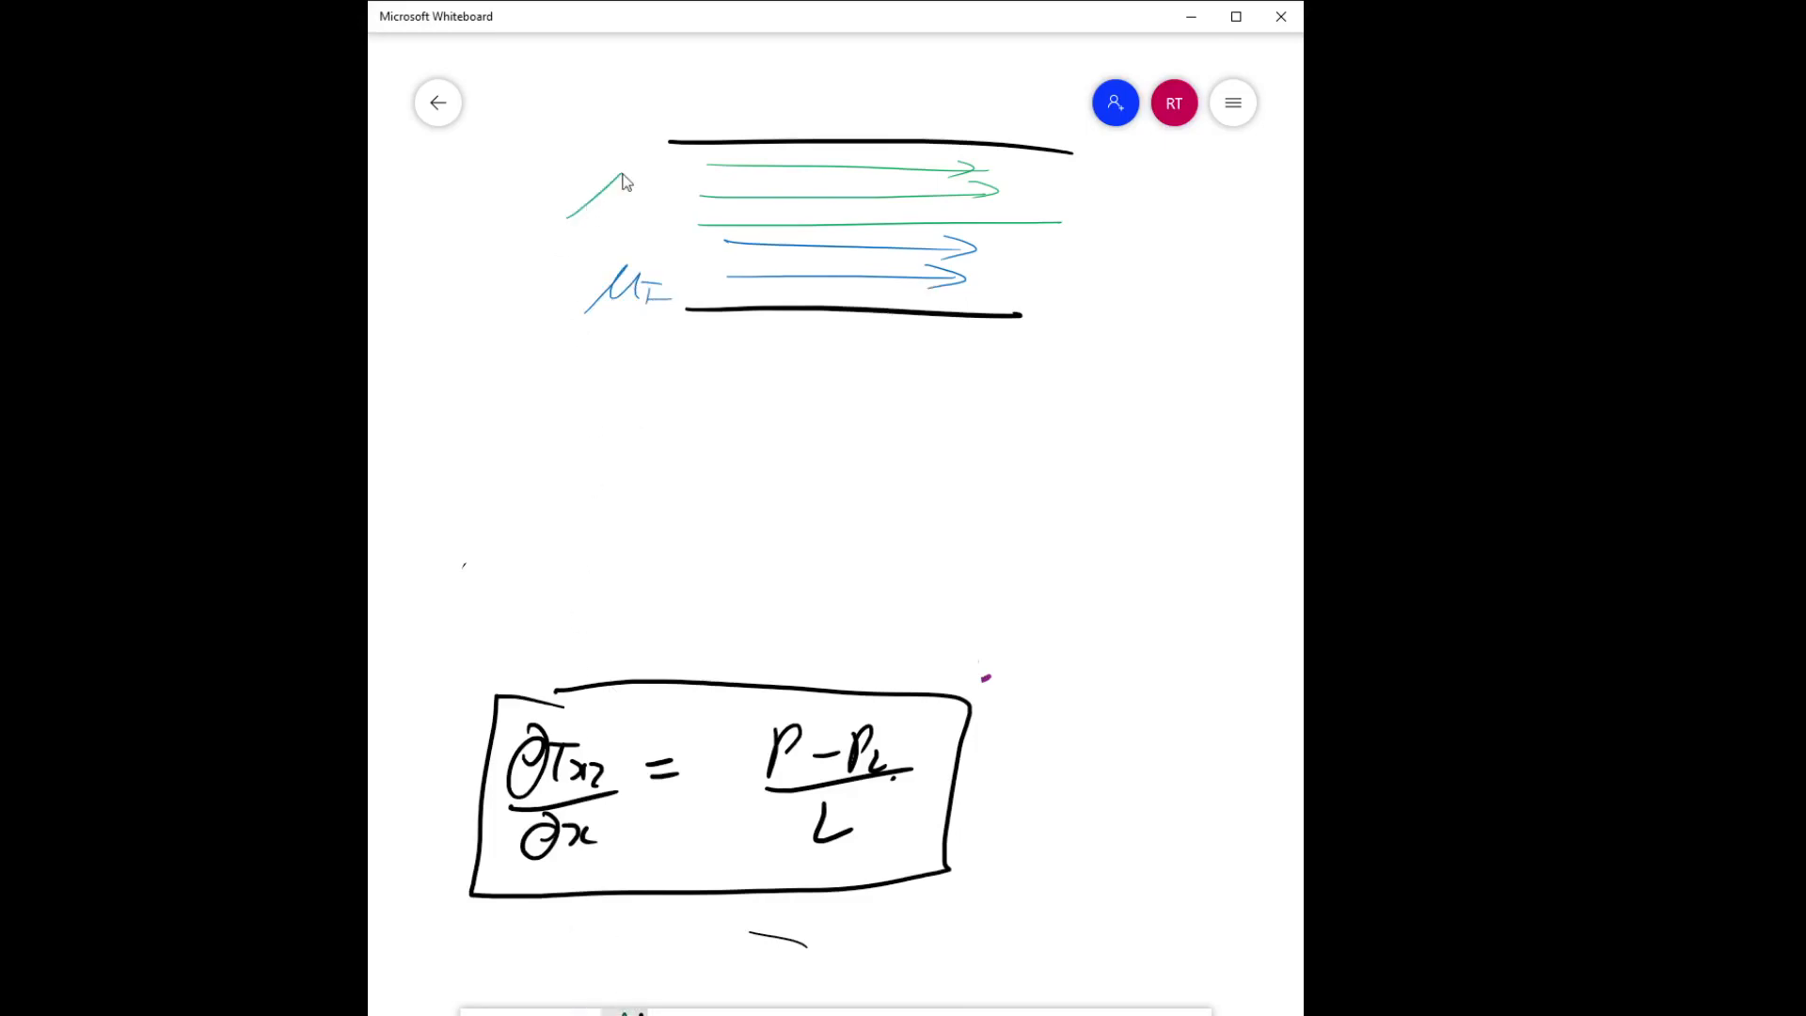
left_click_drag(604, 173, 662, 219)
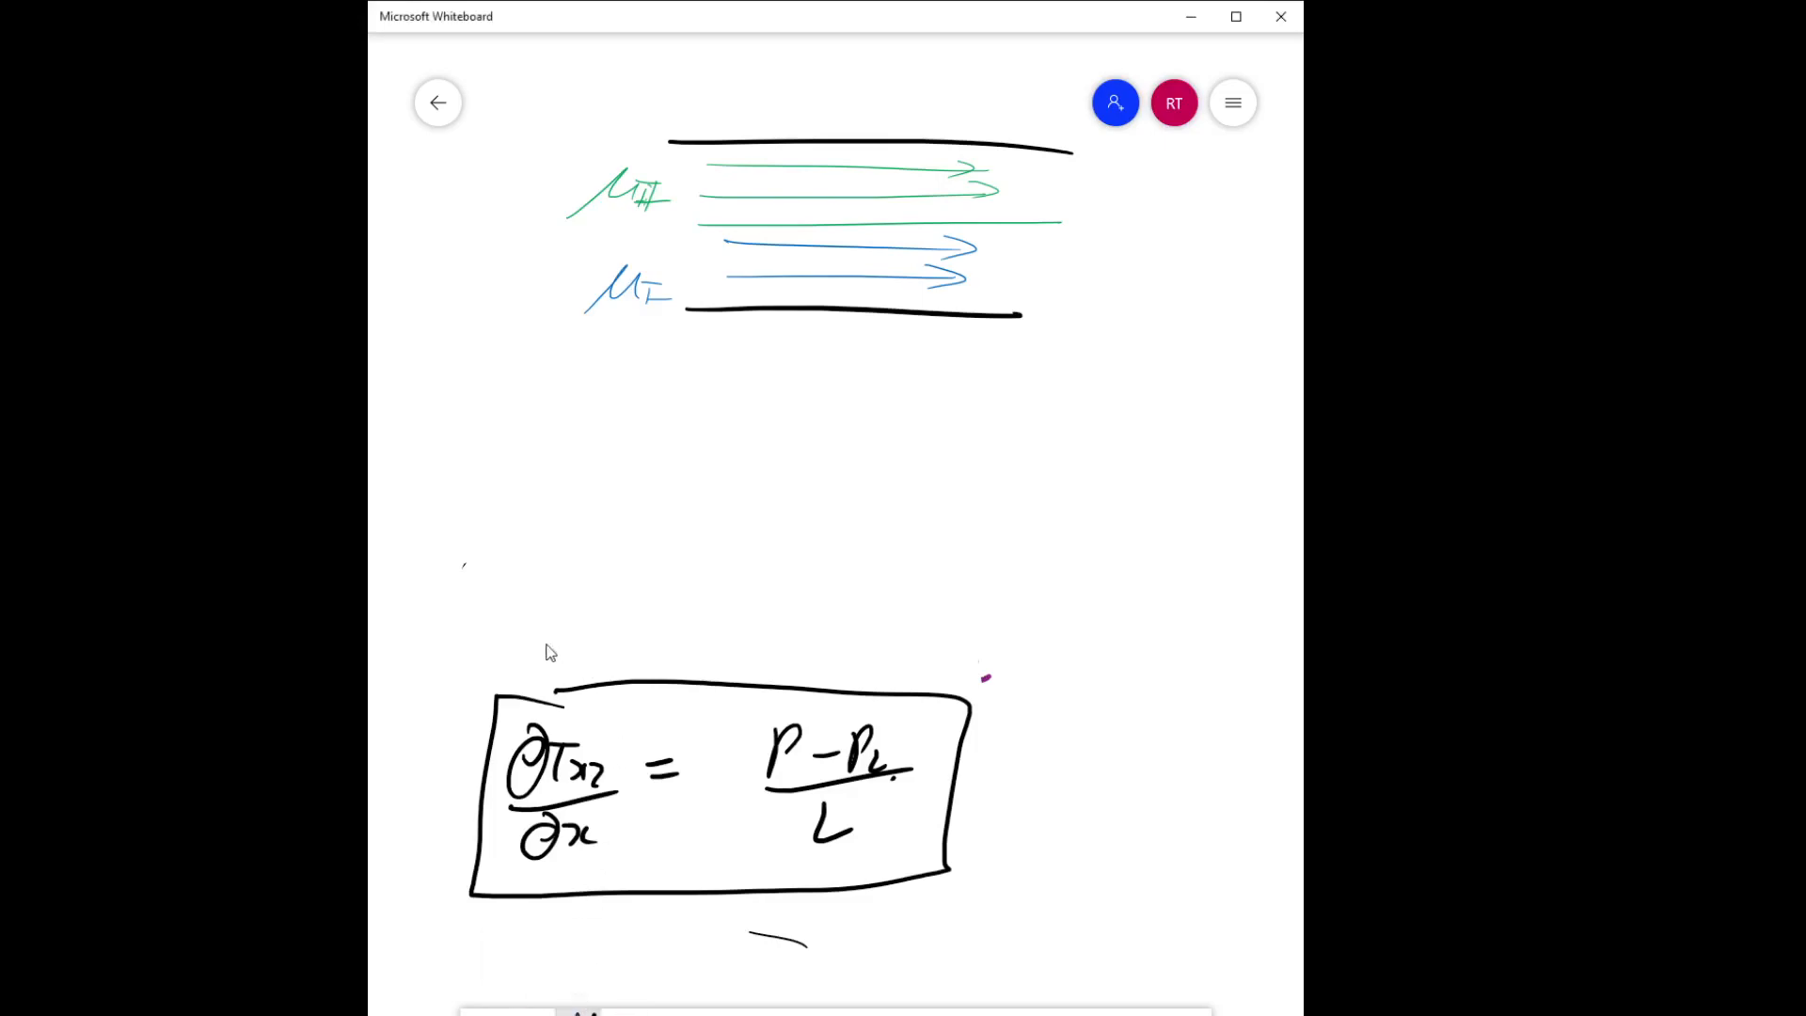
mouse_move(821, 268)
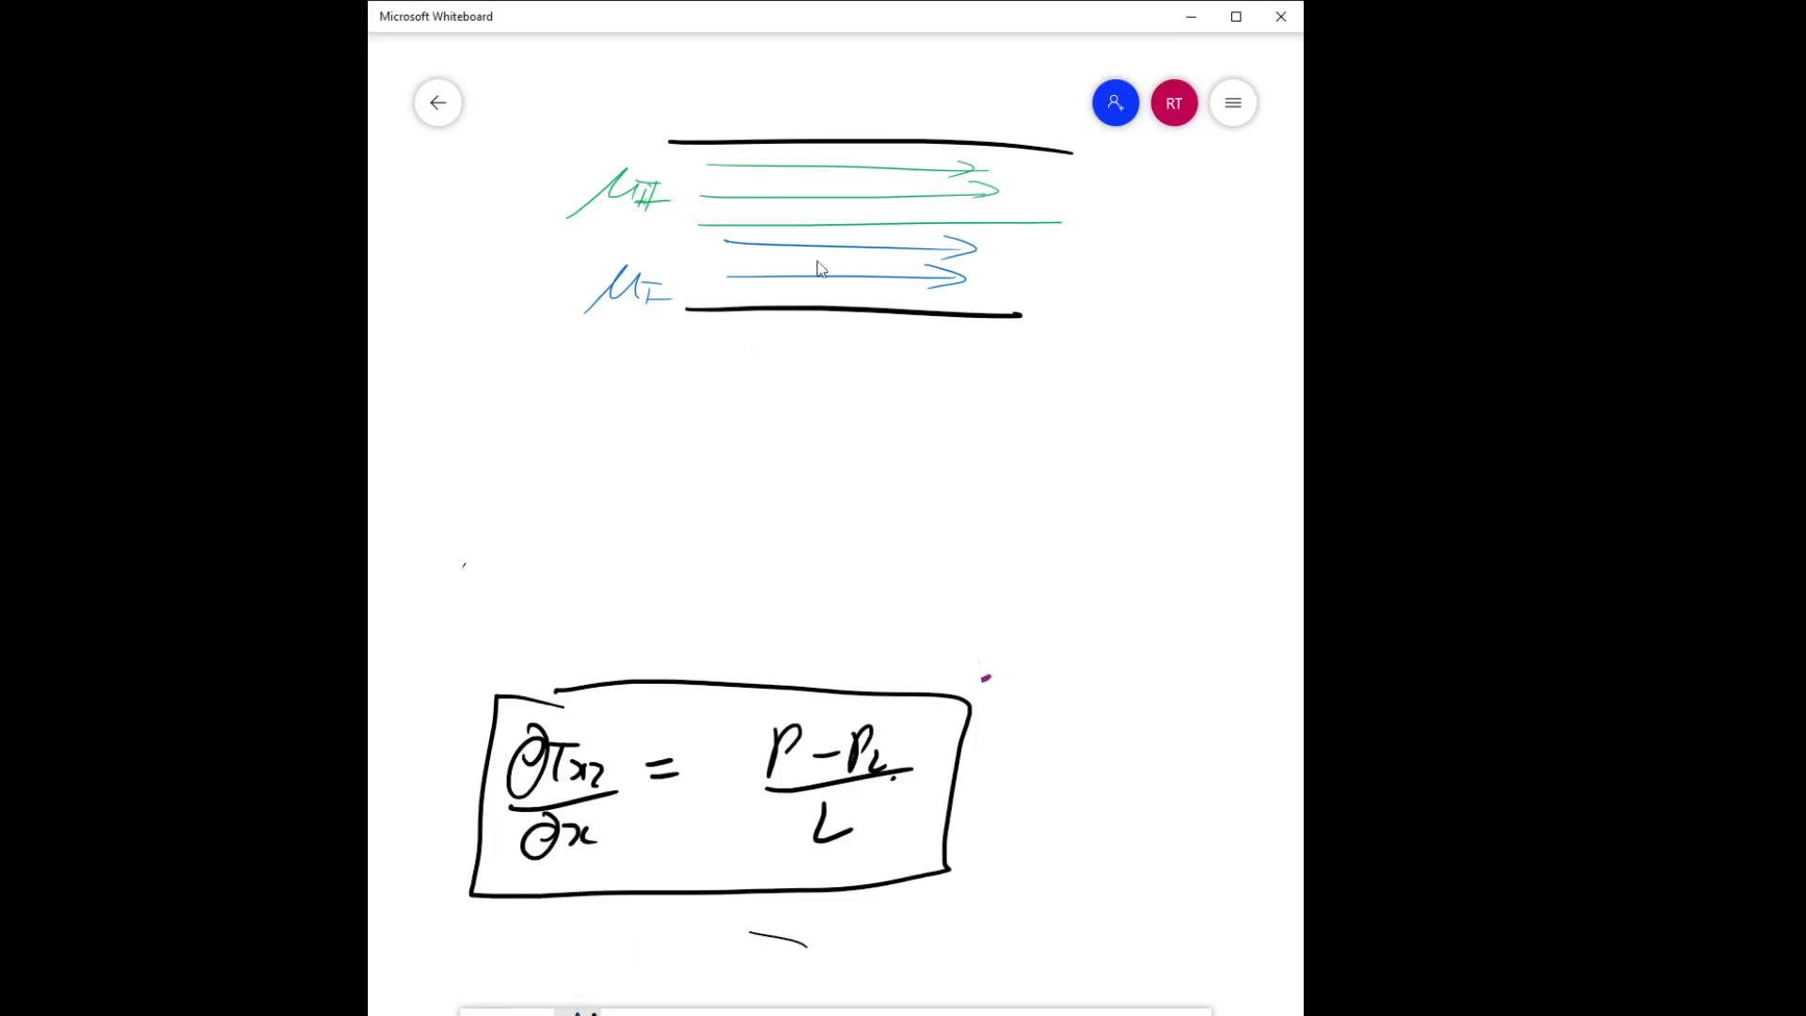
left_click_drag(542, 410, 559, 461)
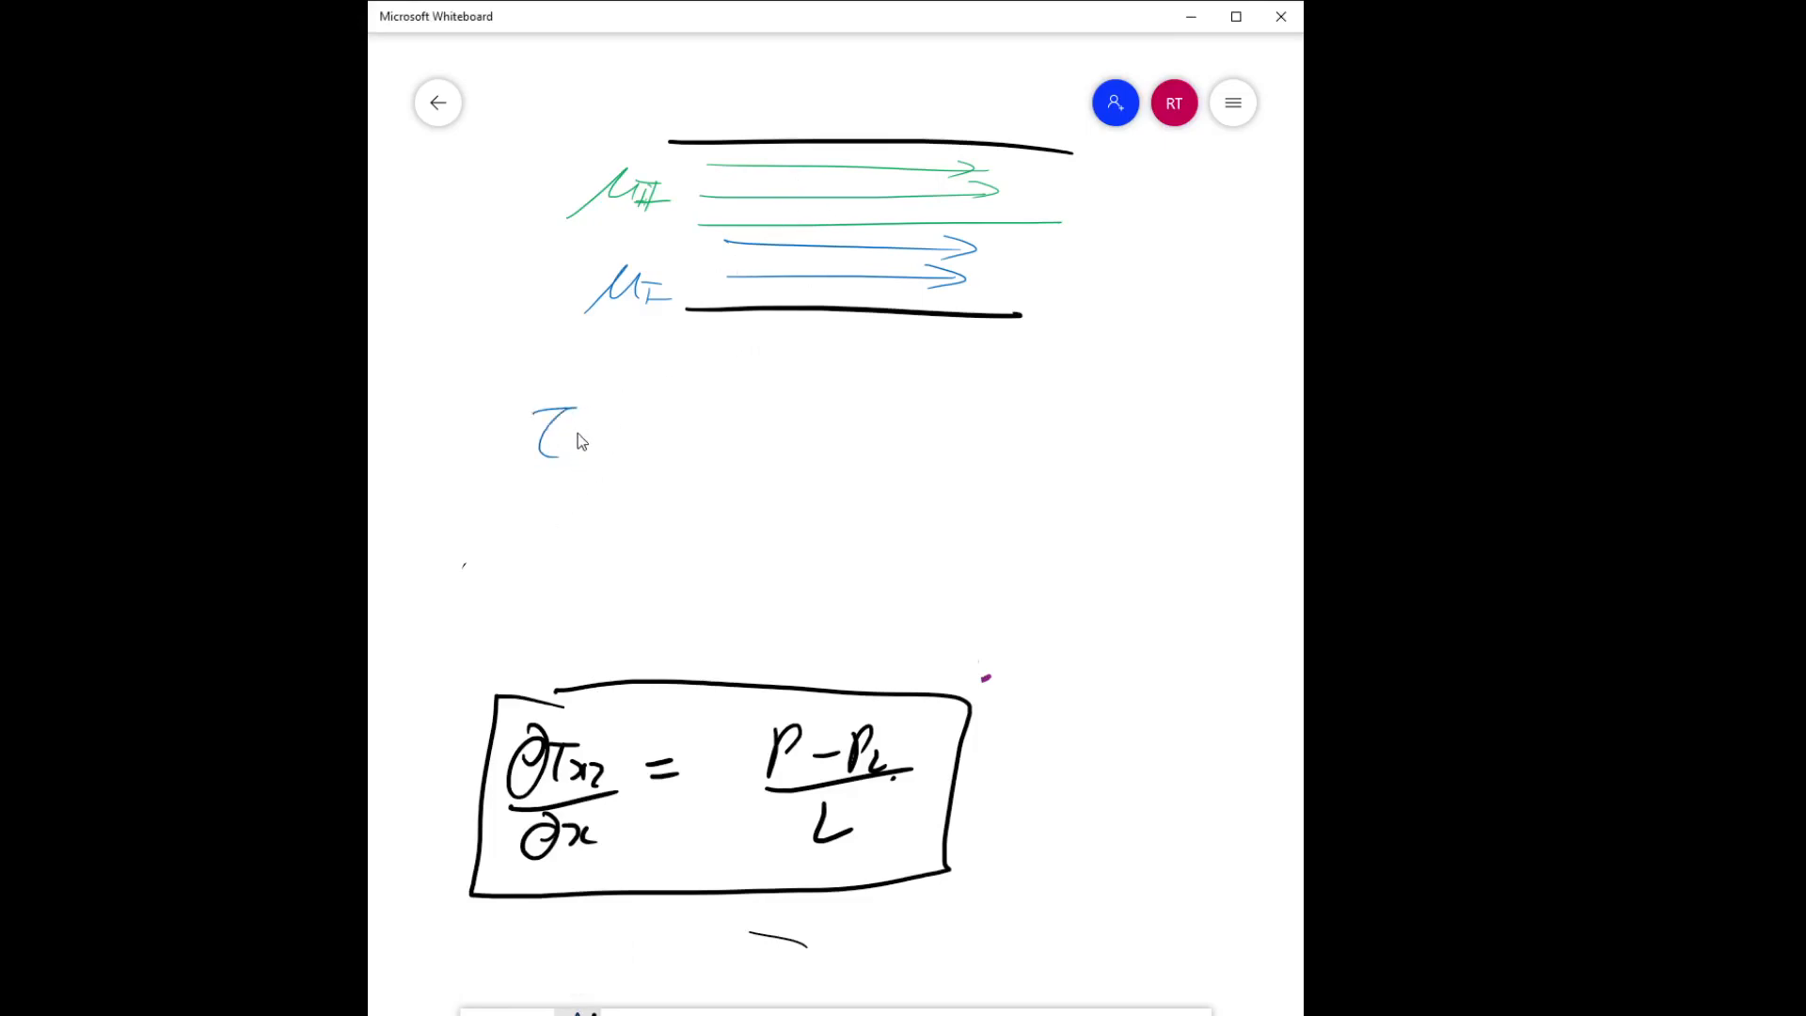
left_click_drag(582, 443, 771, 432)
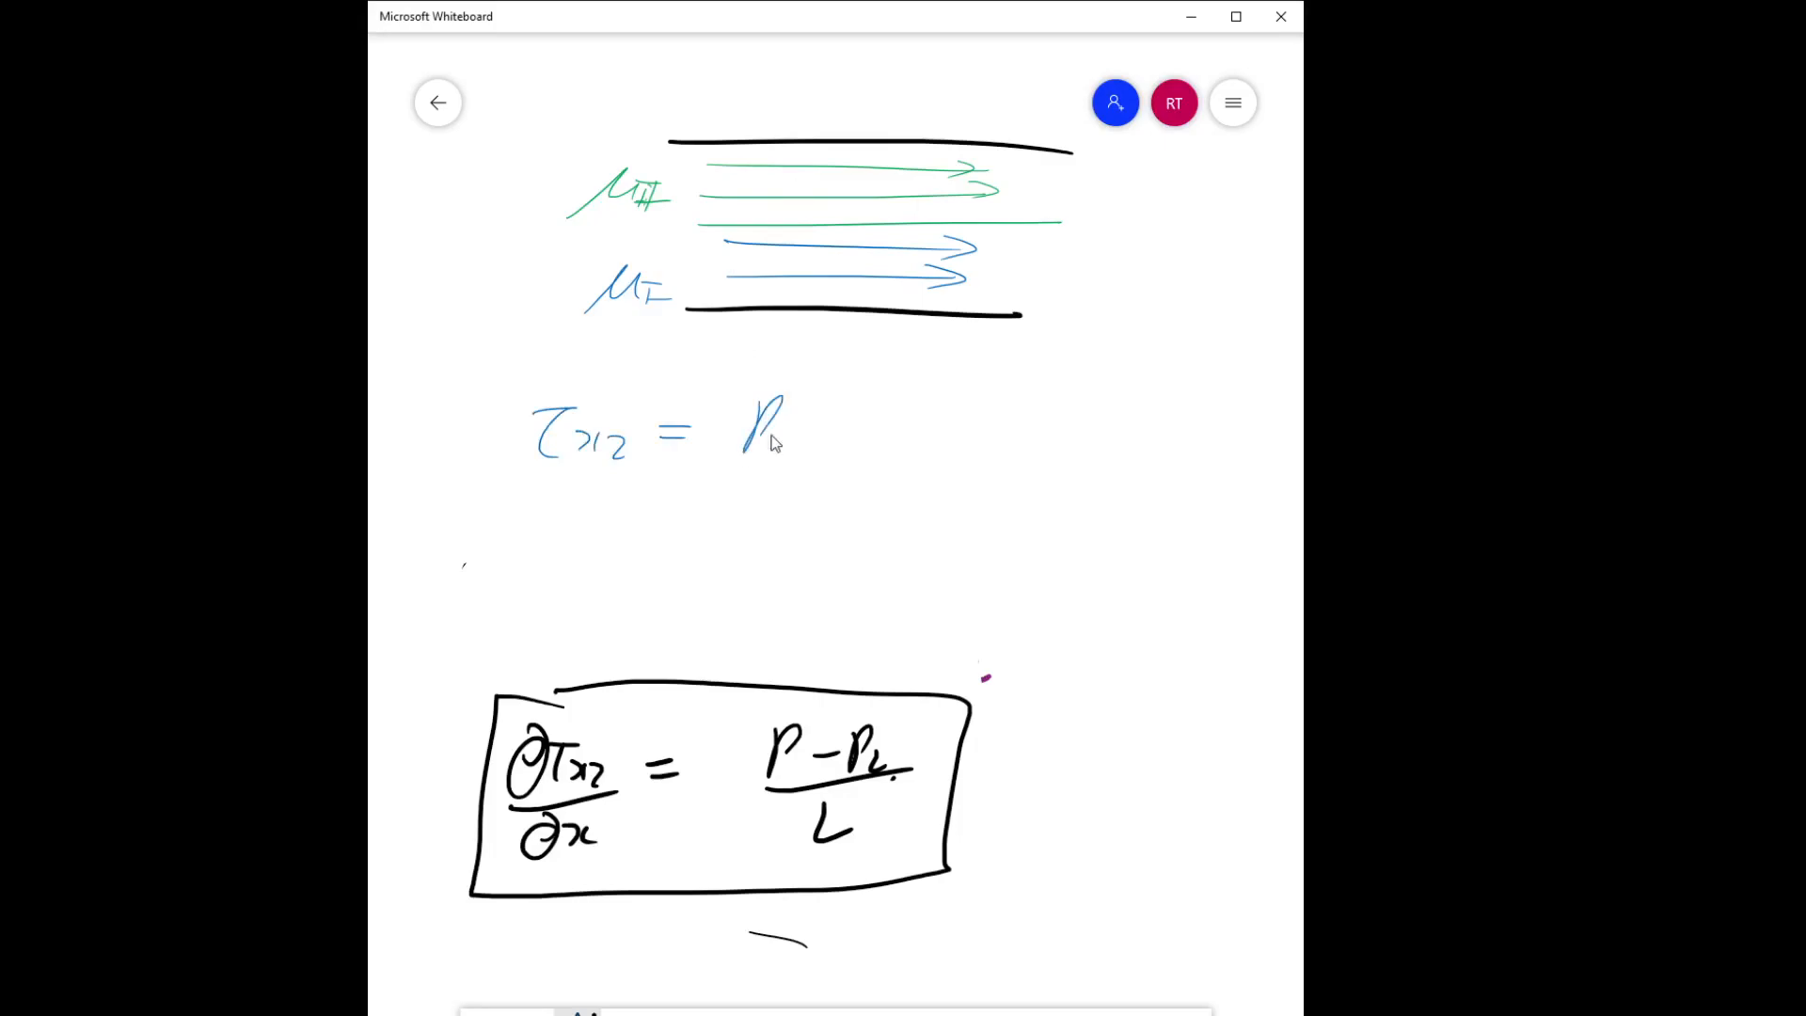
left_click_drag(784, 437, 945, 461)
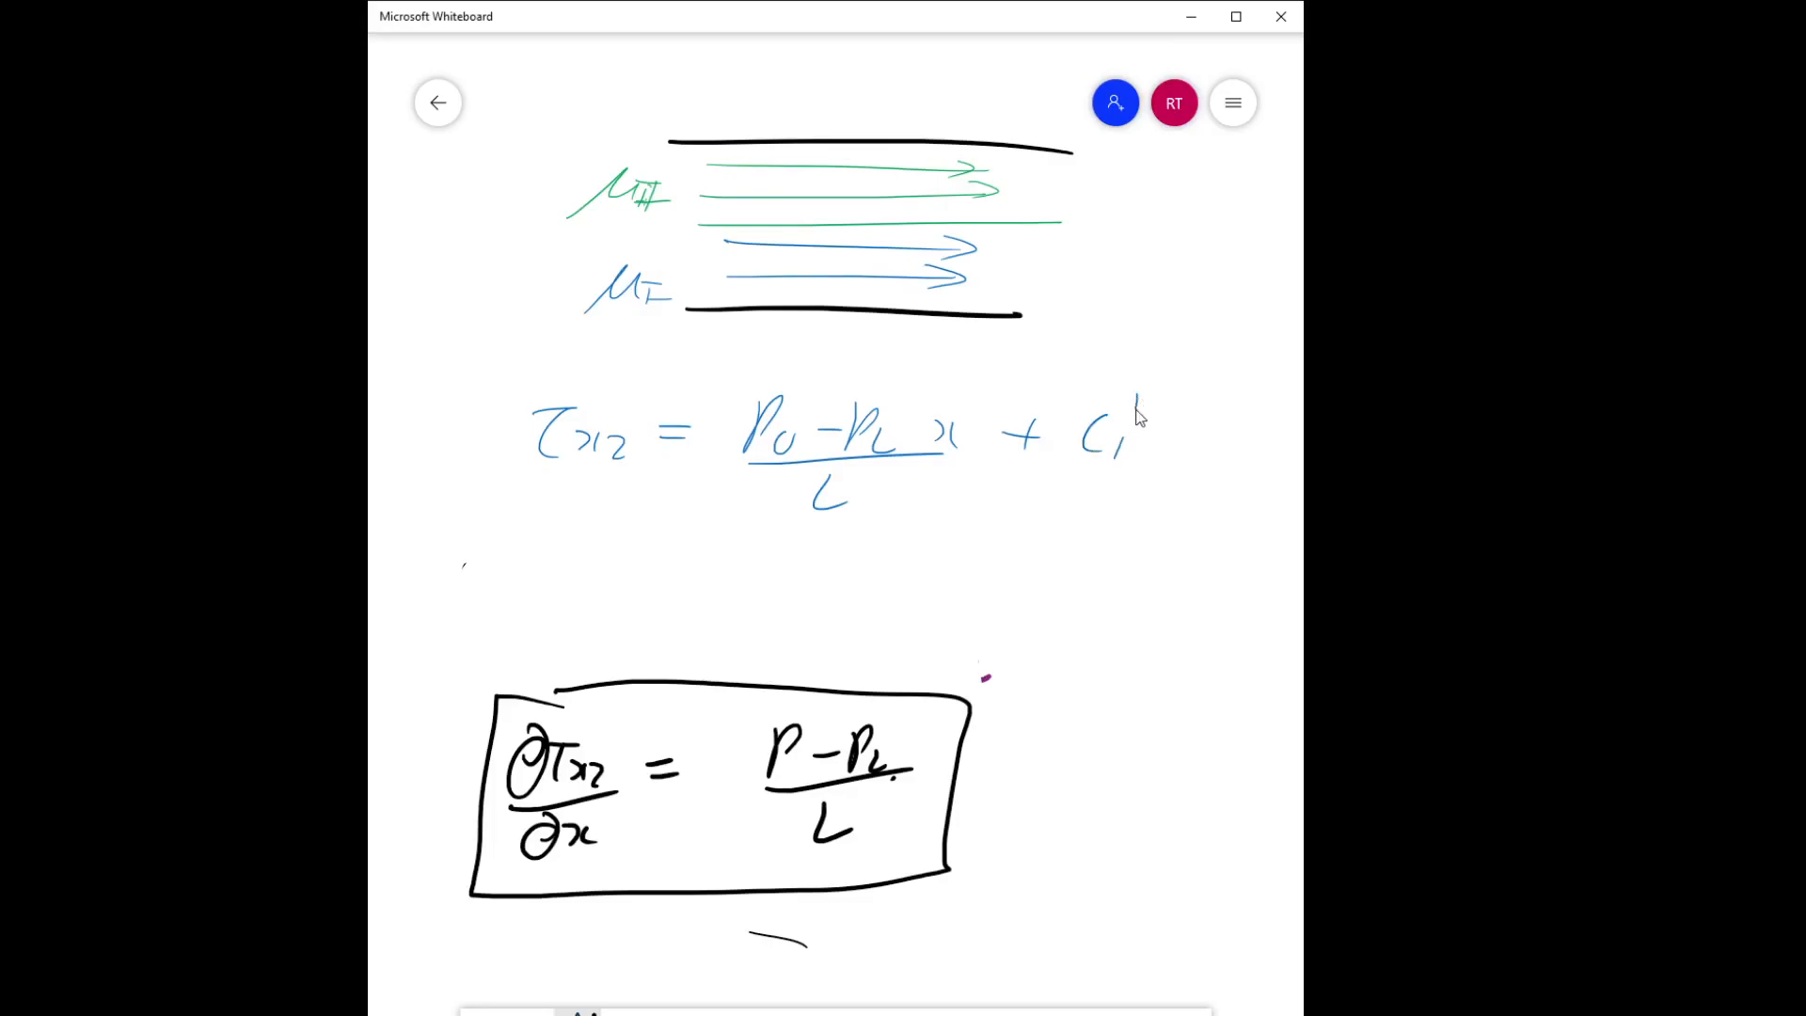
left_click_drag(542, 518, 599, 565)
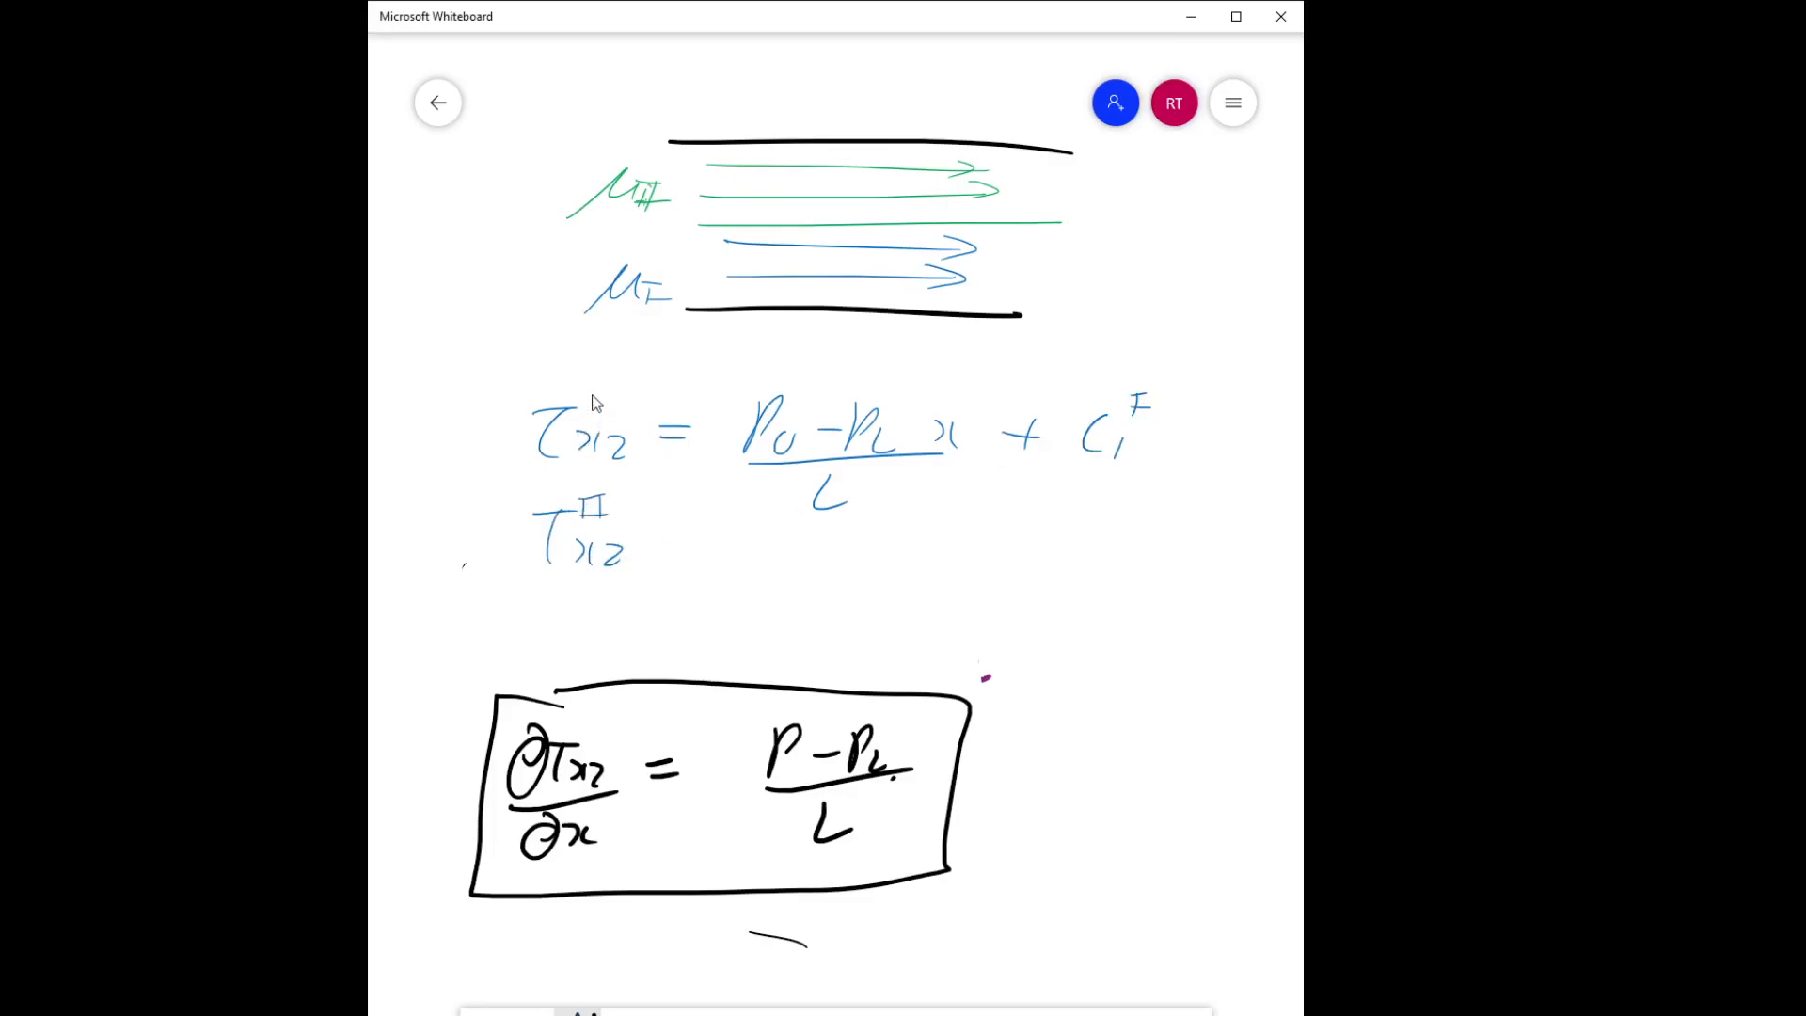
left_click_drag(679, 529, 795, 548)
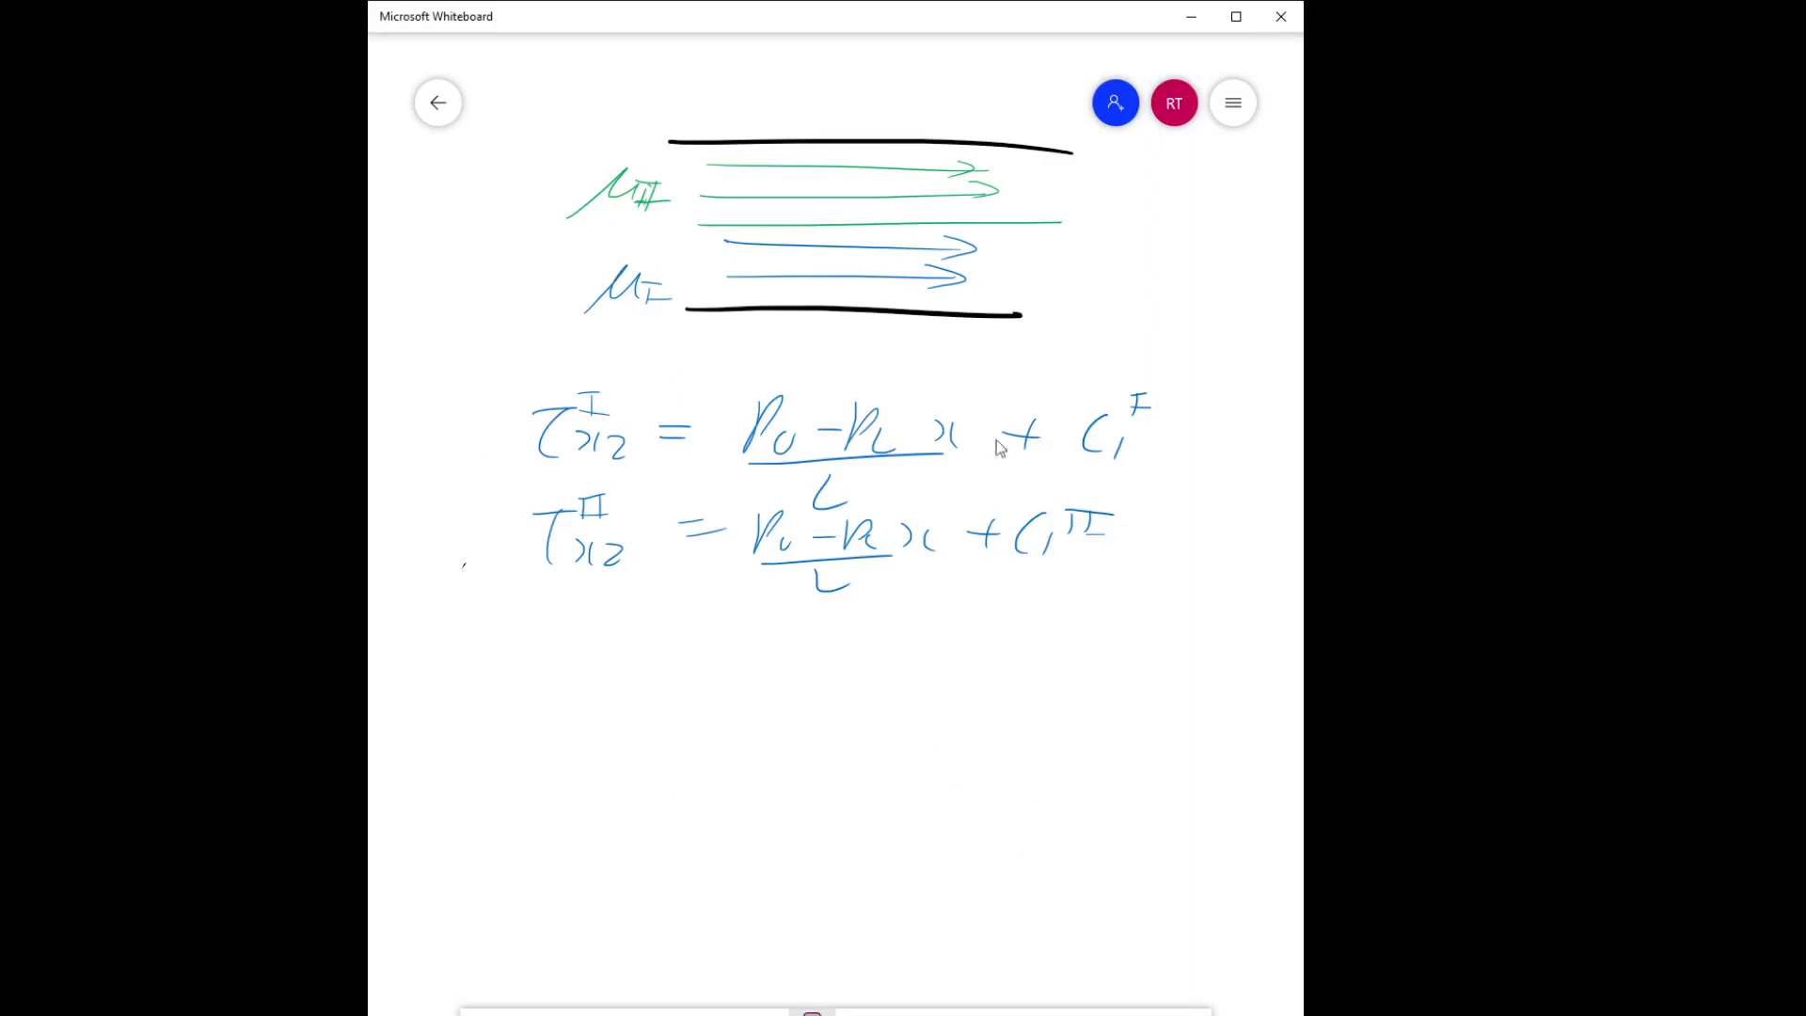
mouse_move(769, 462)
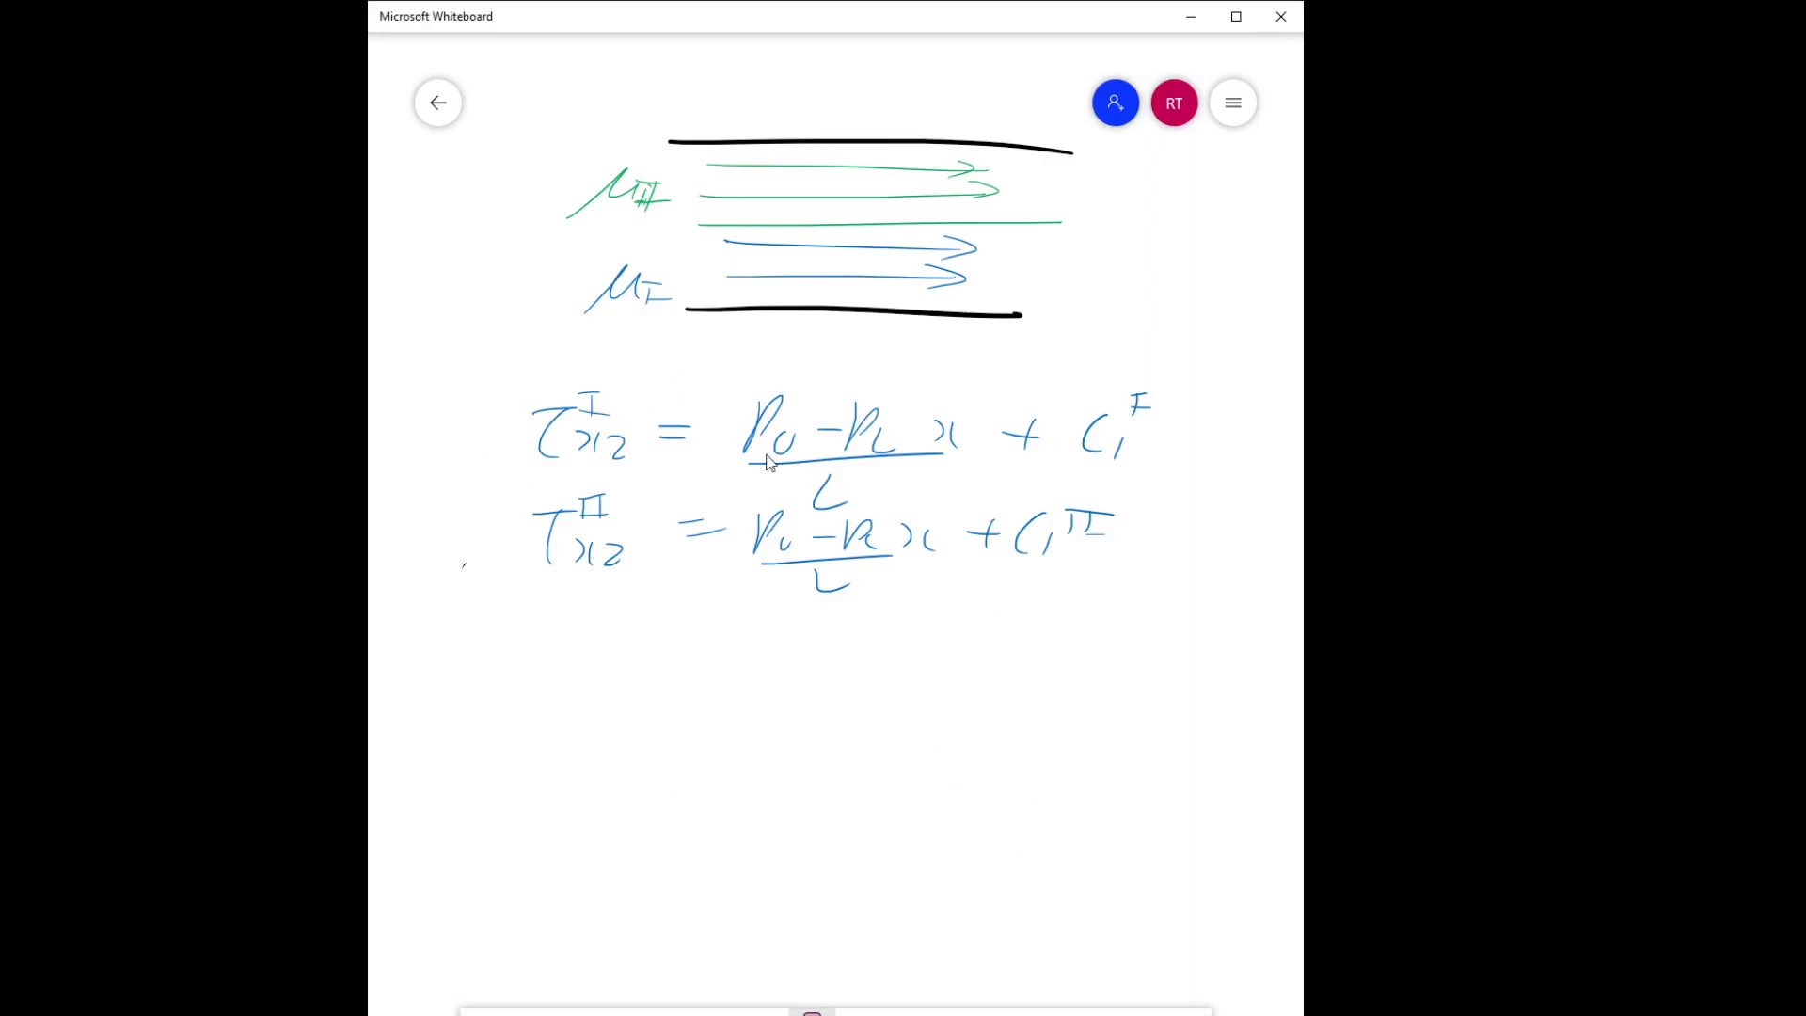
mouse_move(845, 463)
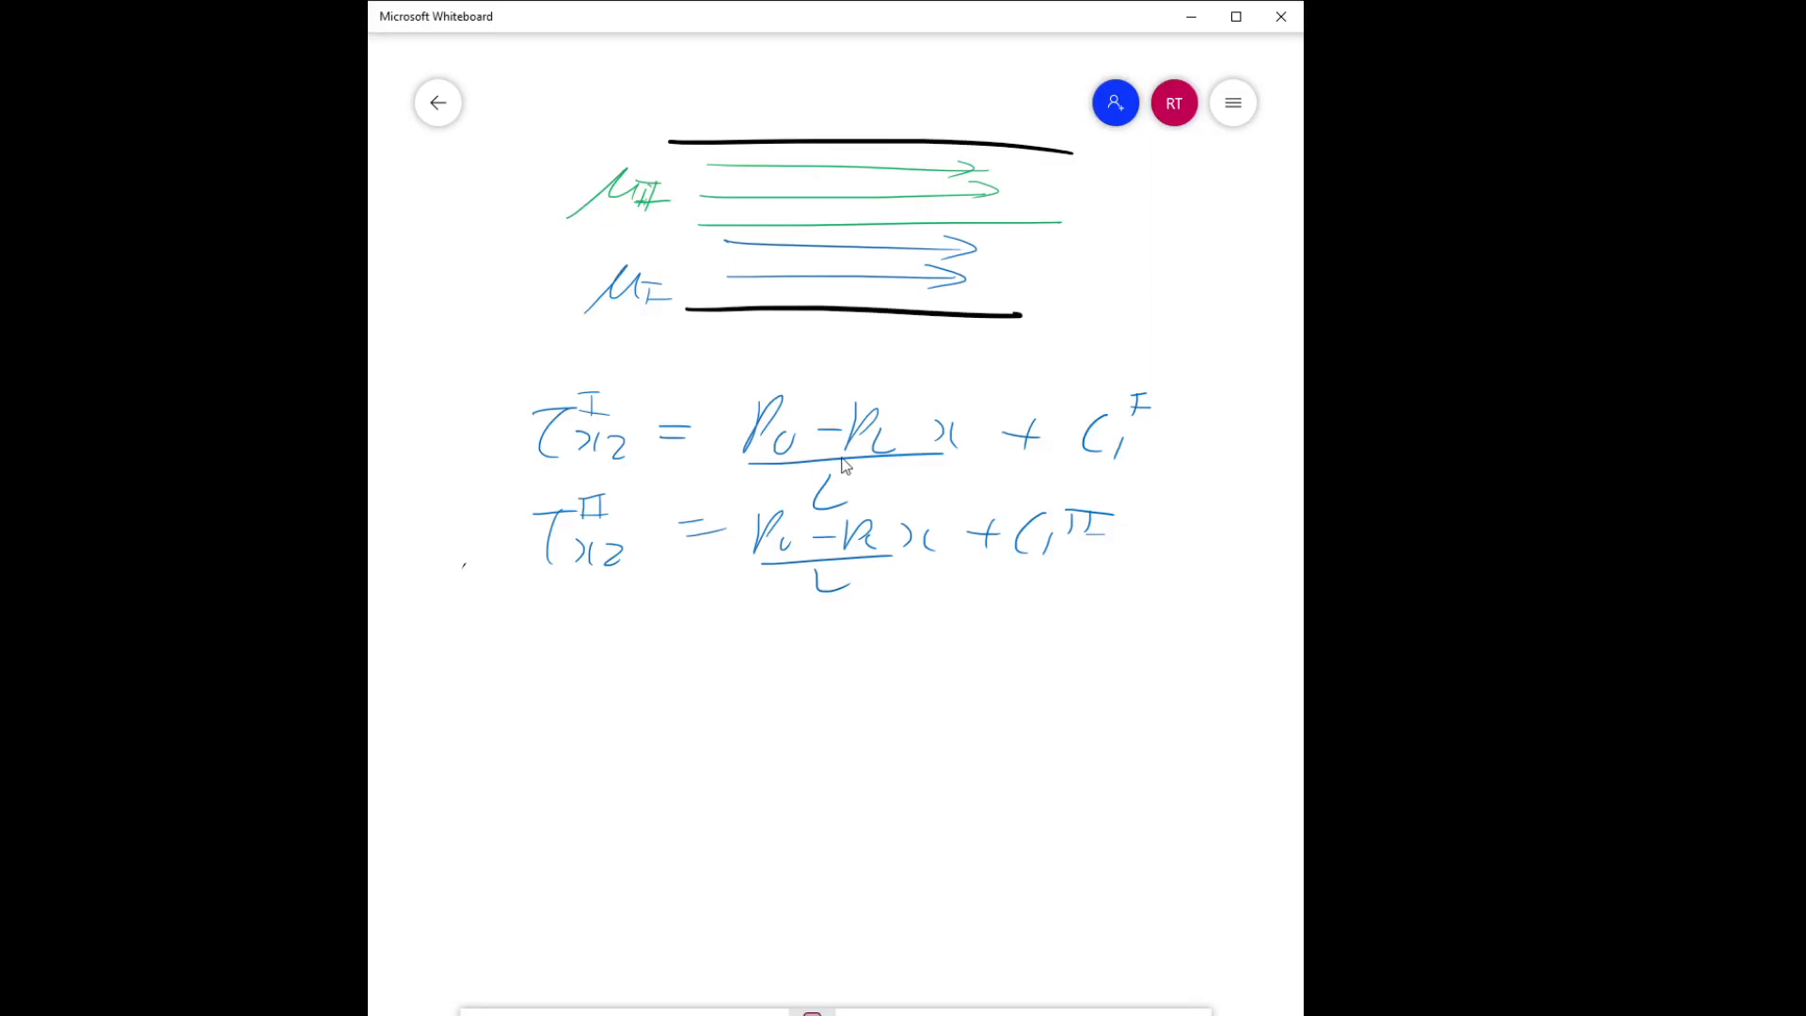
mouse_move(725, 460)
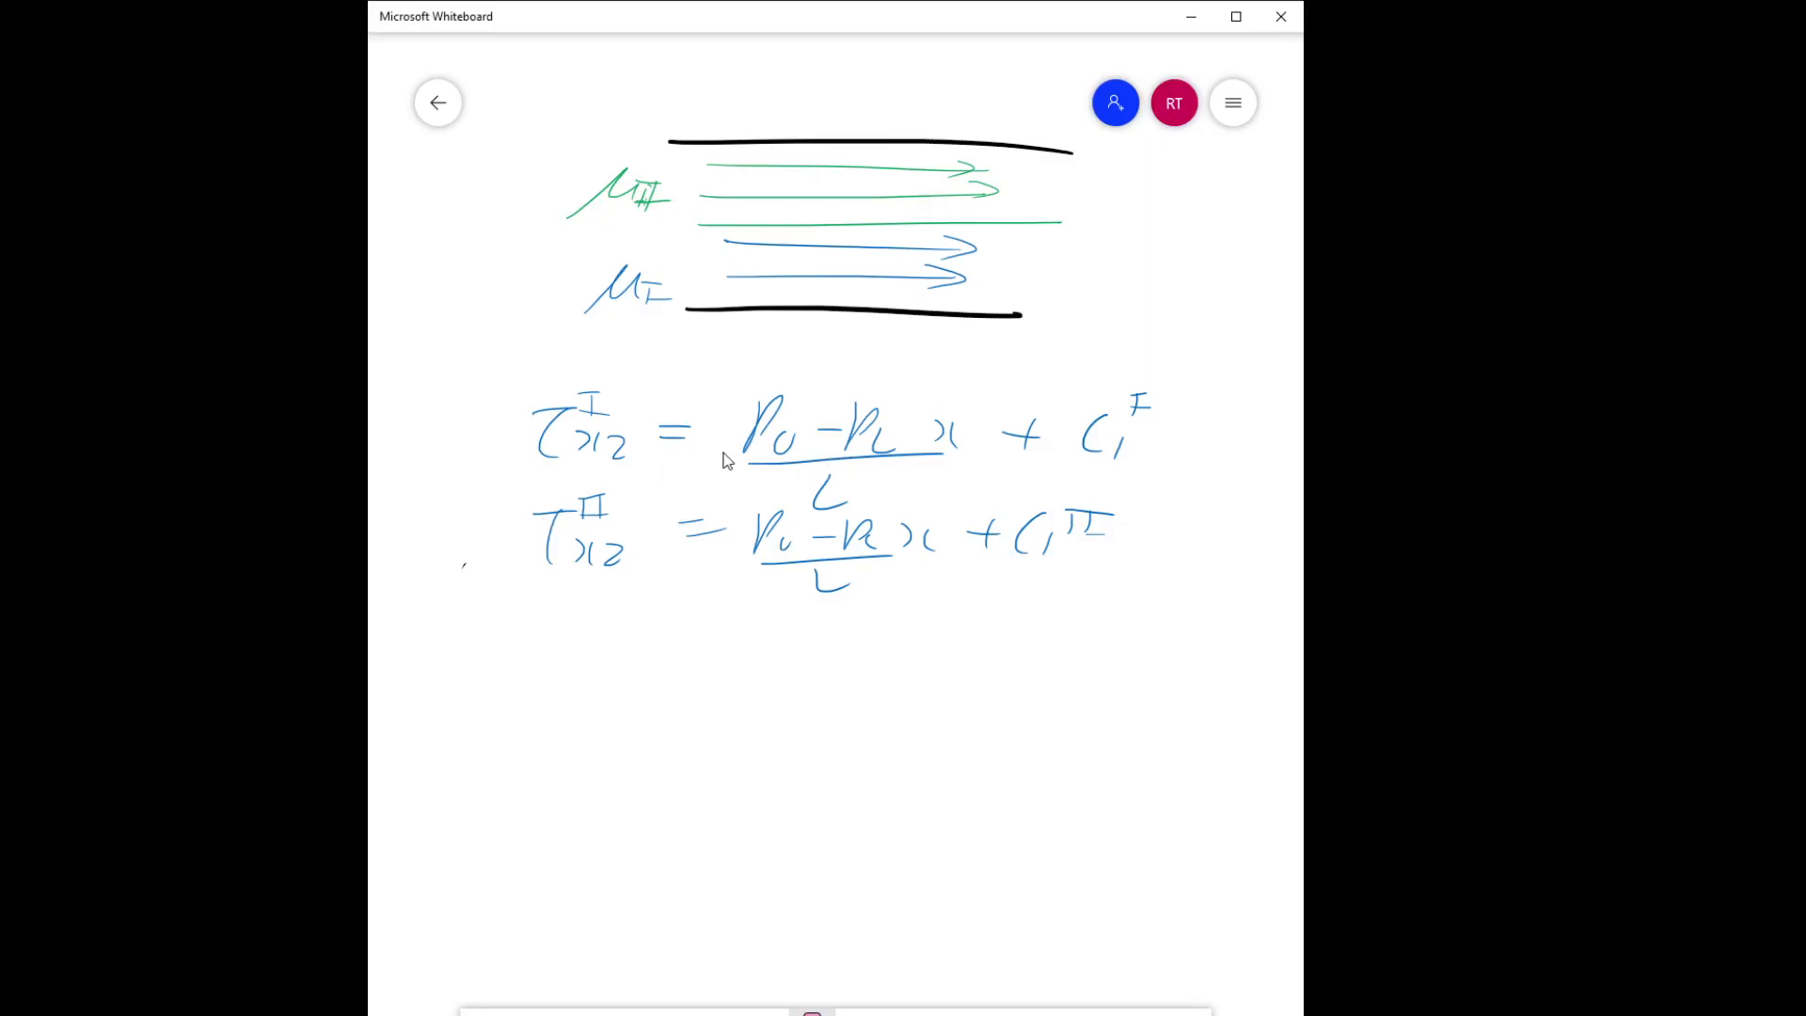
mouse_move(707, 468)
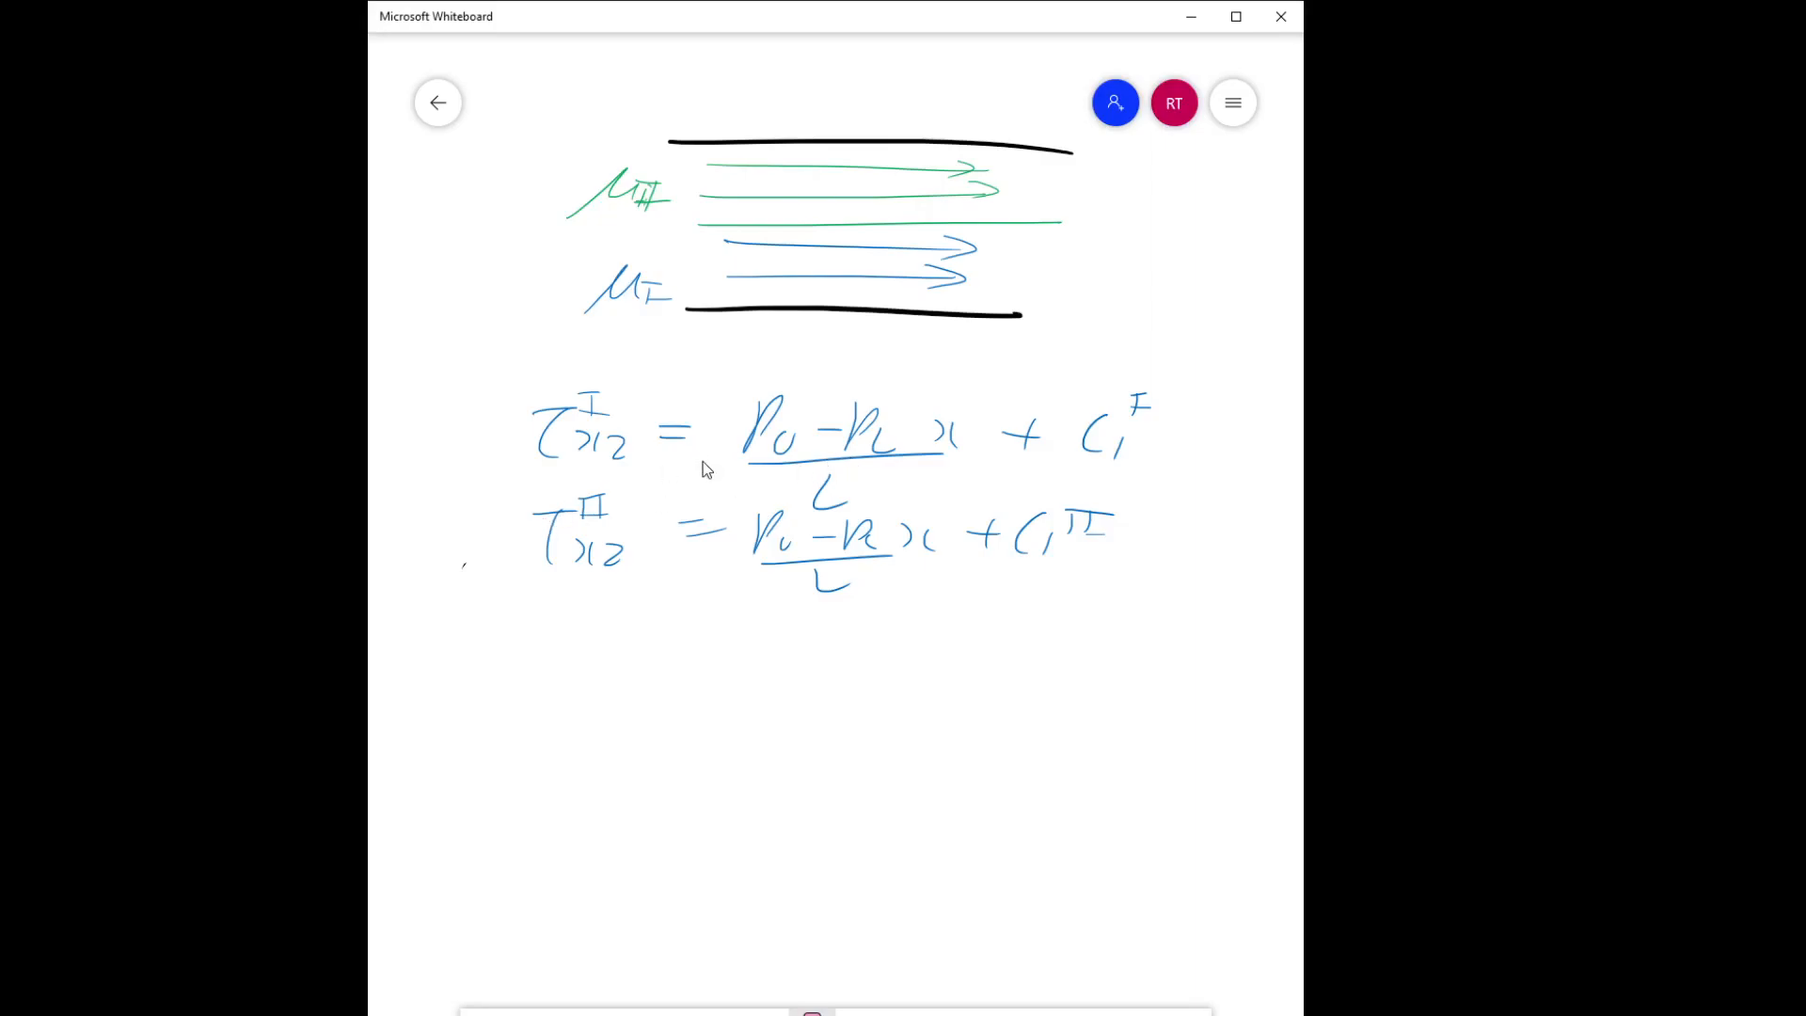
mouse_move(704, 381)
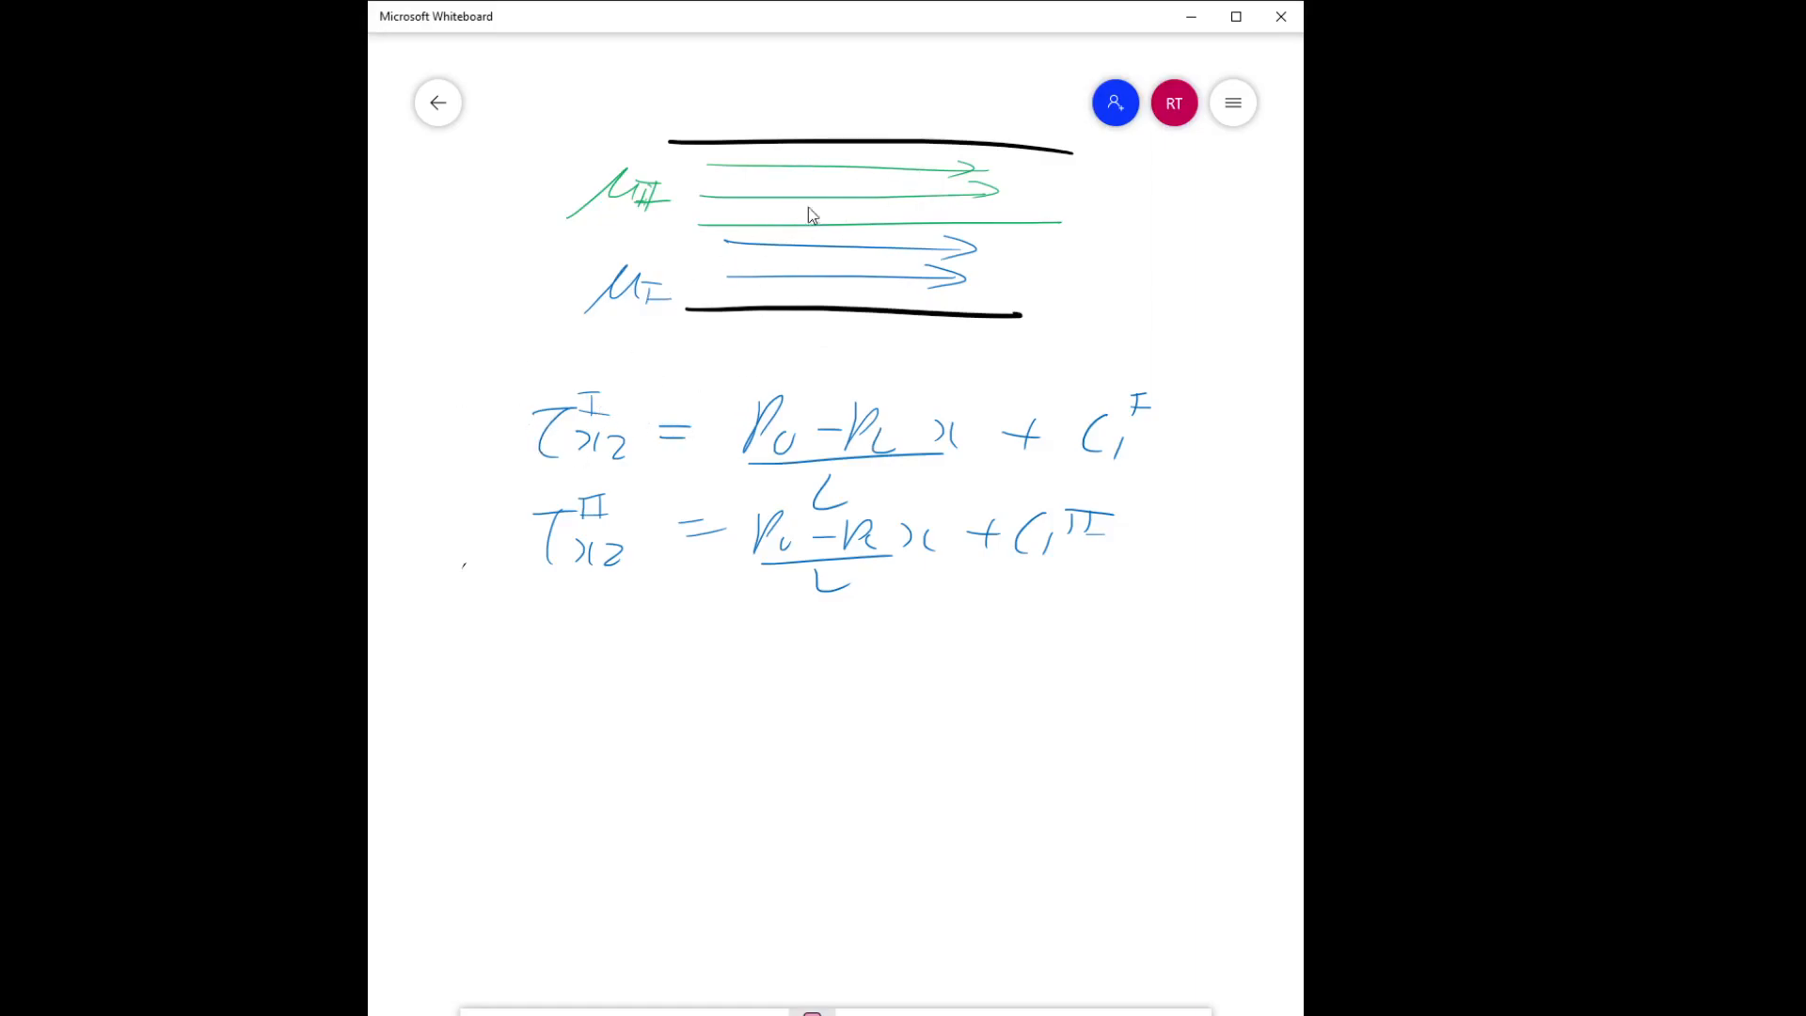
mouse_move(755, 271)
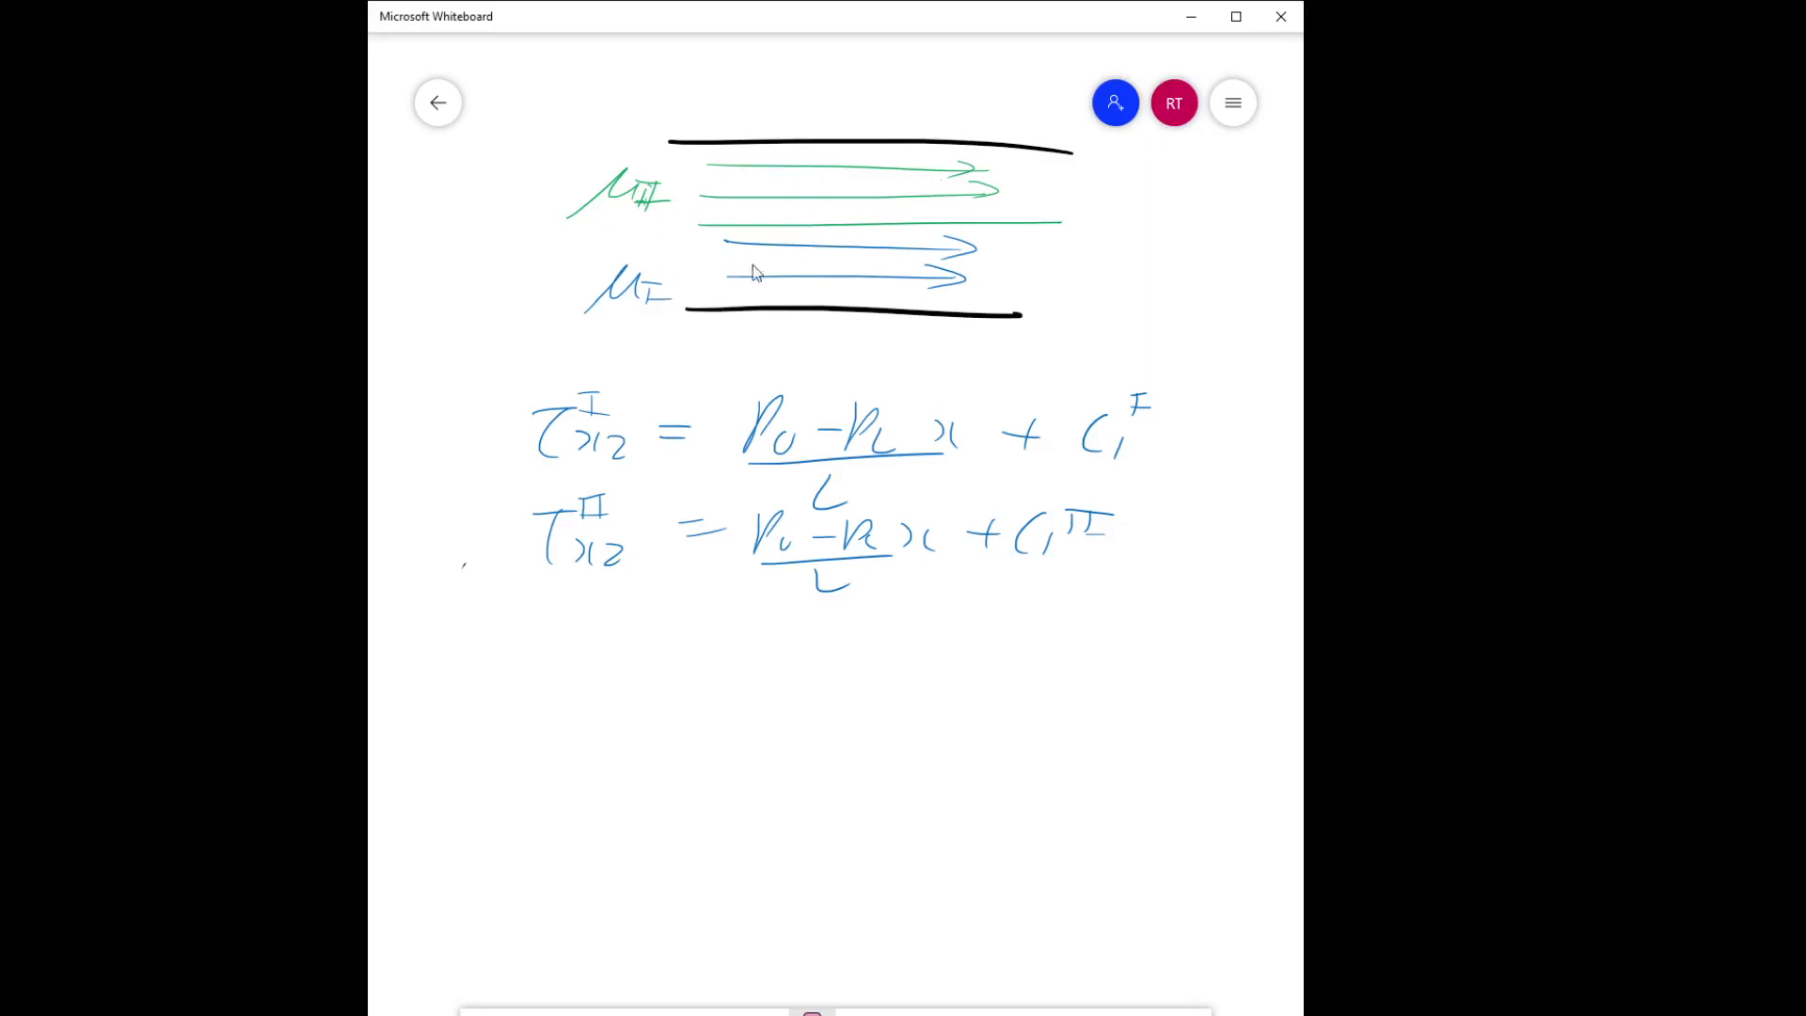
mouse_move(749, 689)
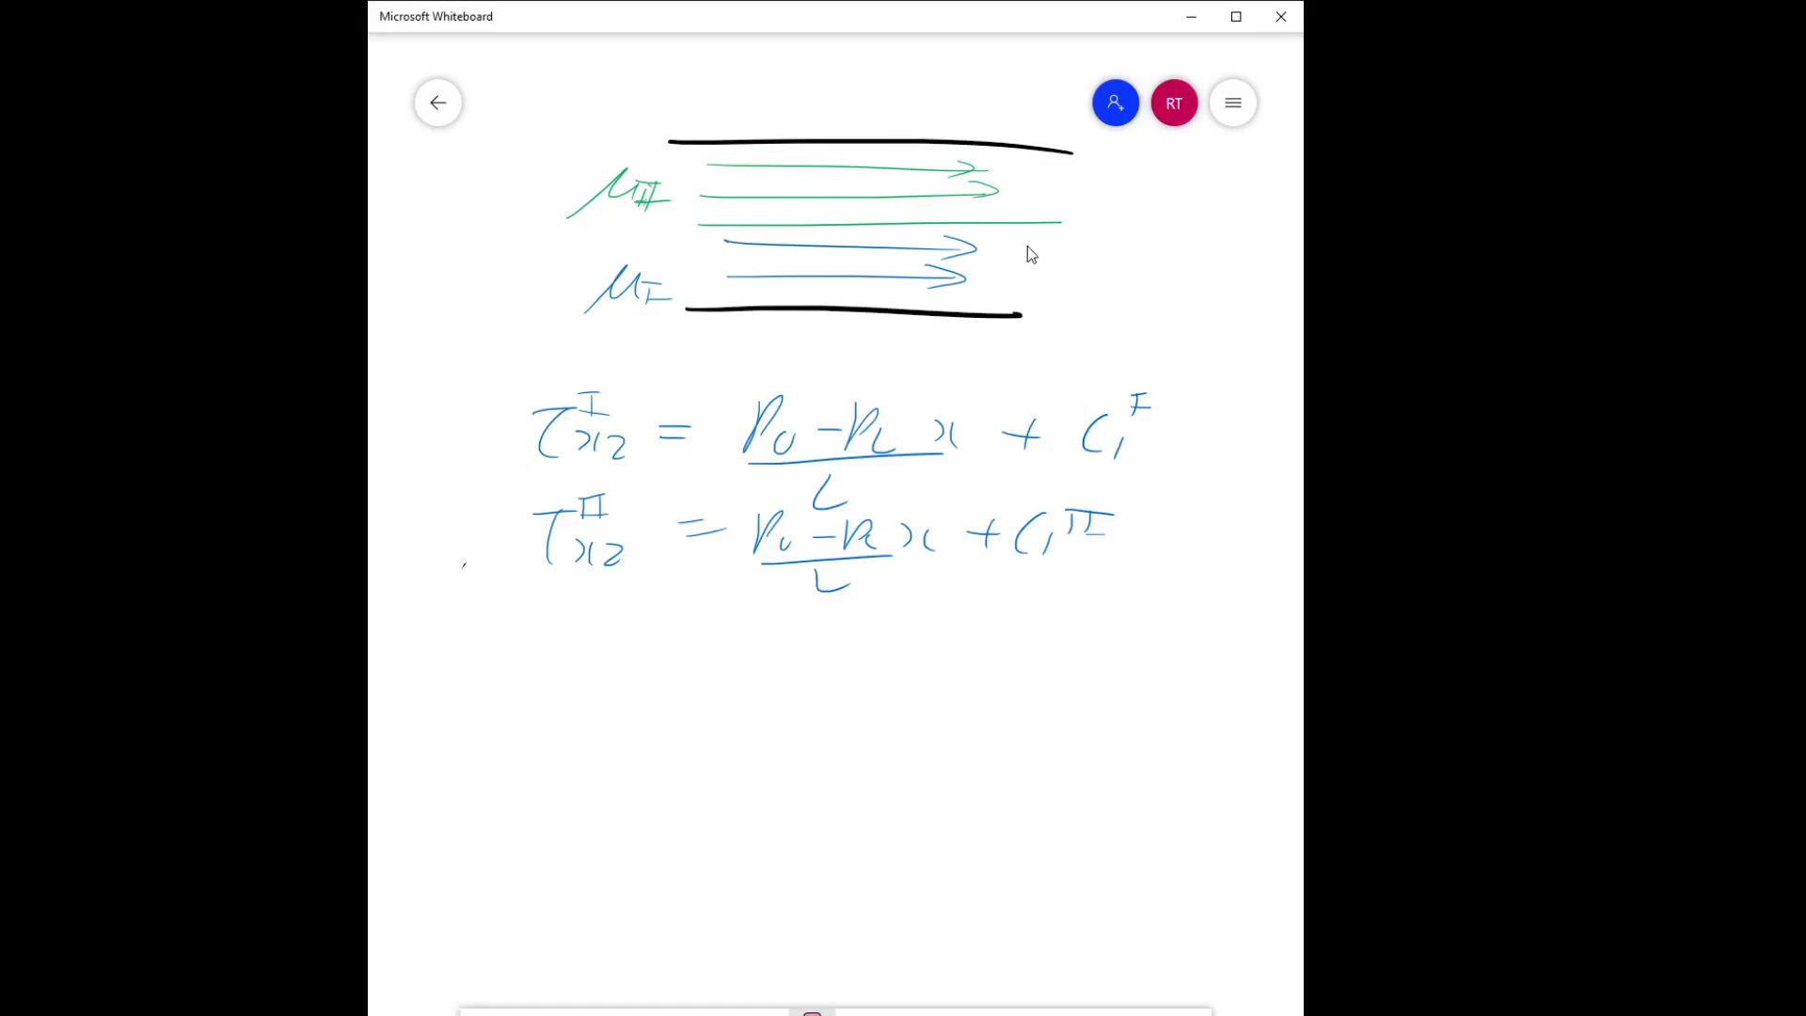
mouse_move(1046, 261)
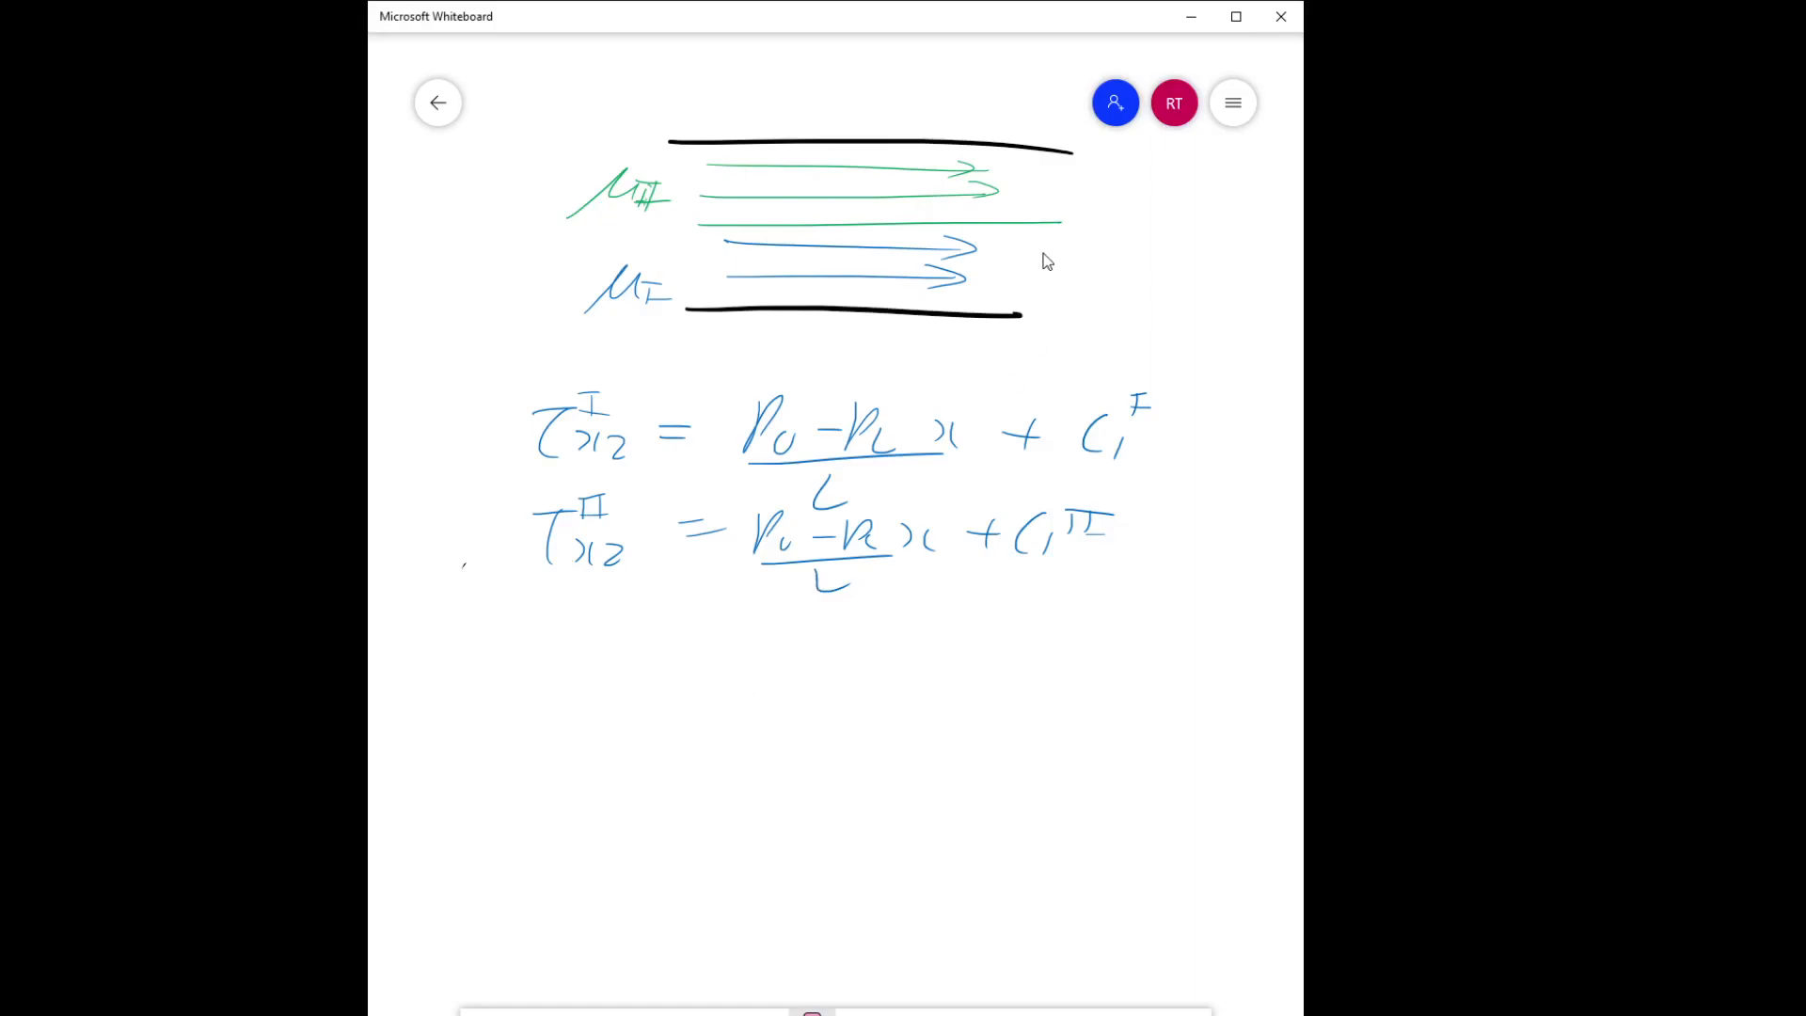
mouse_move(686, 436)
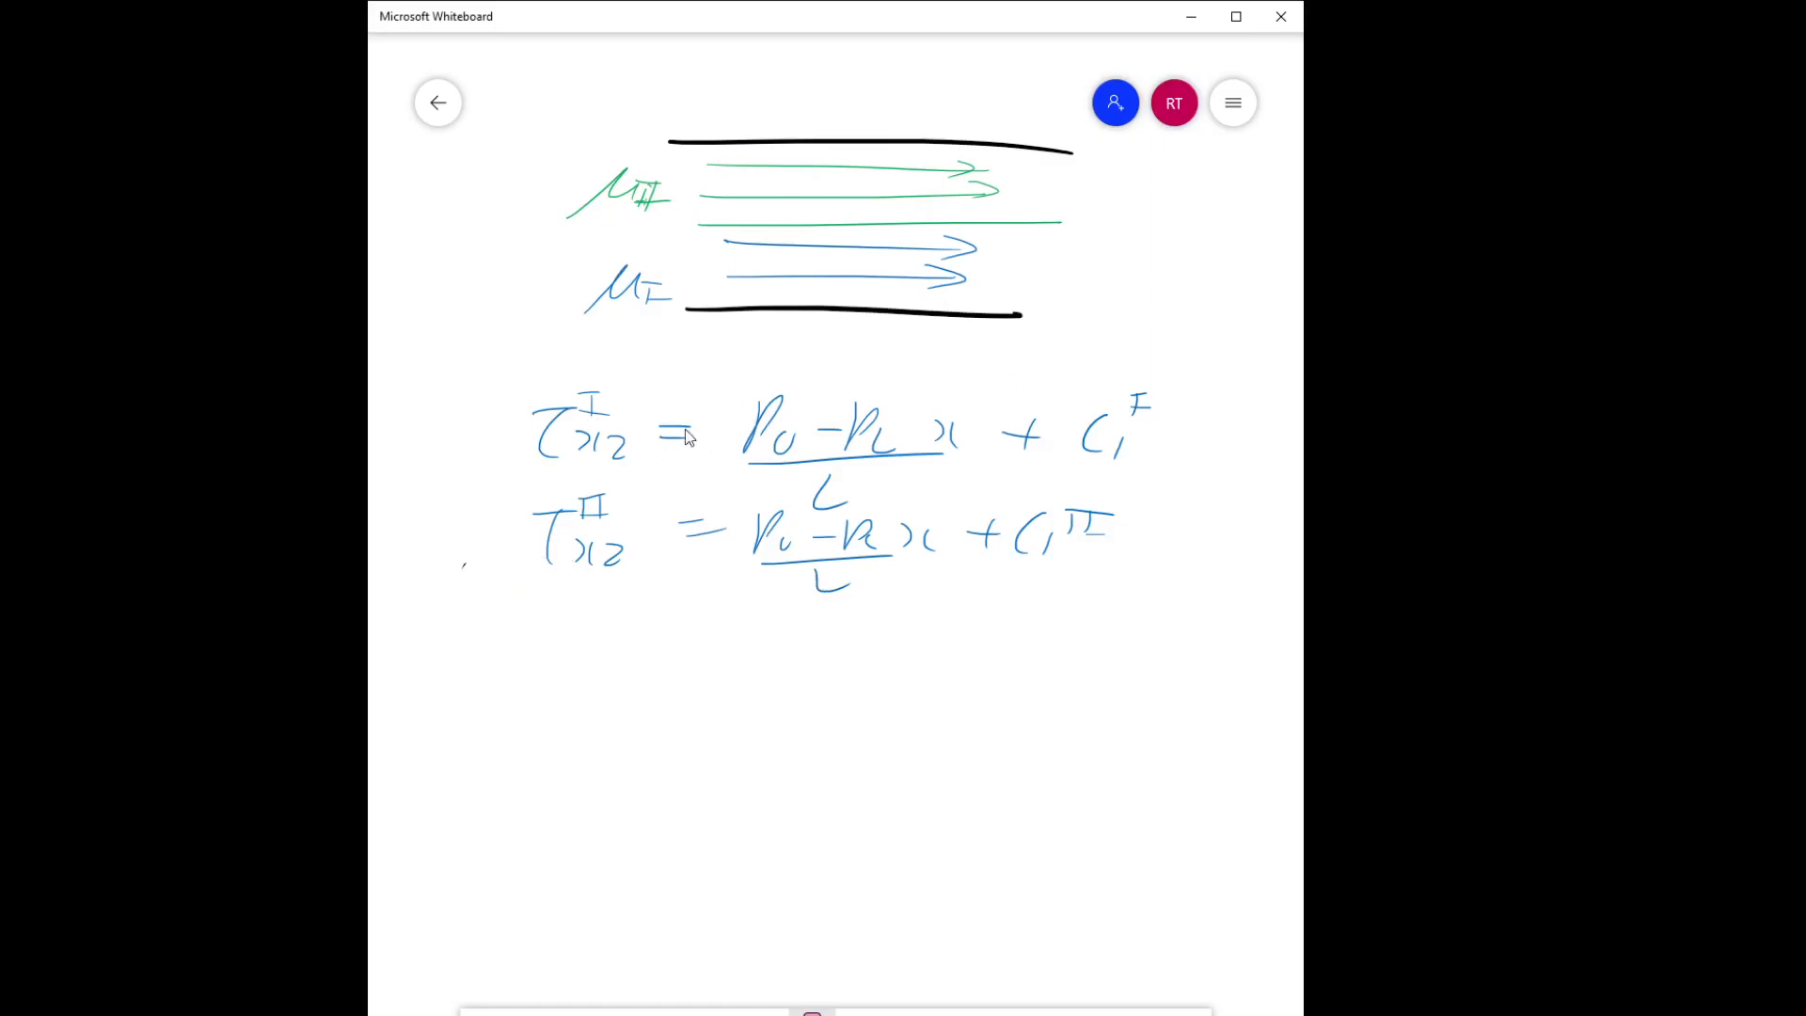
mouse_move(960, 189)
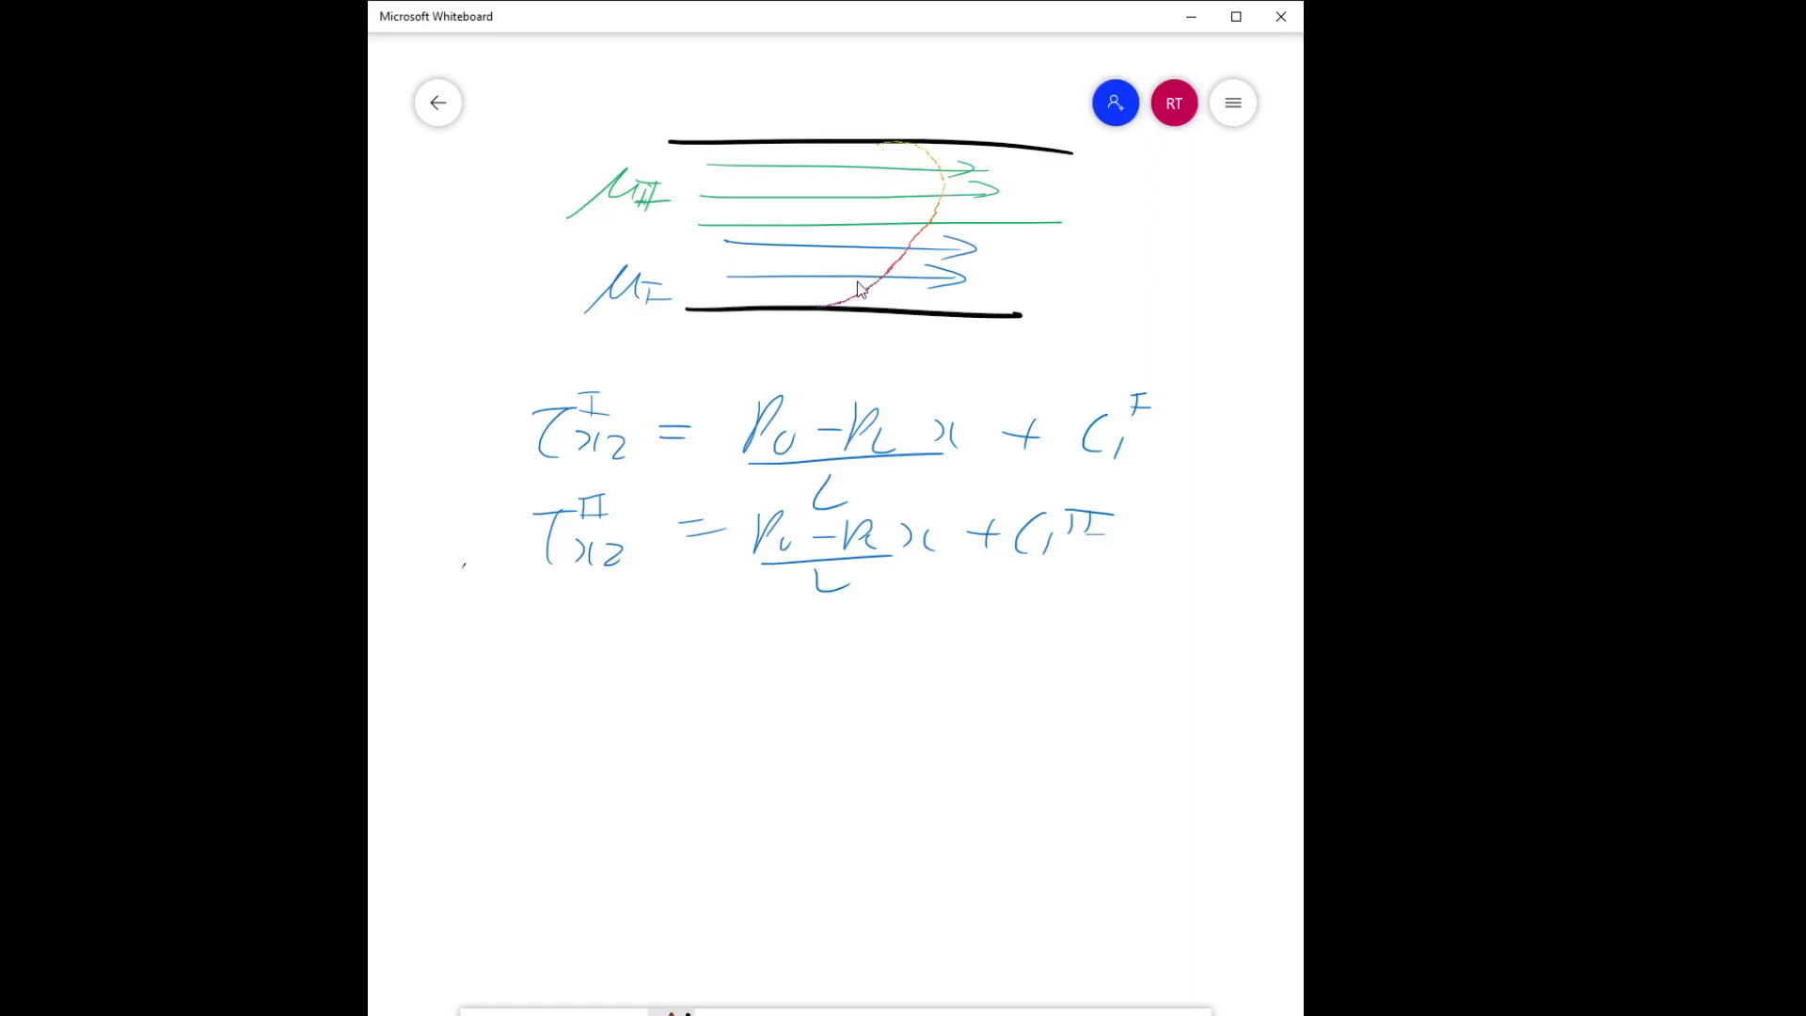
mouse_move(861, 154)
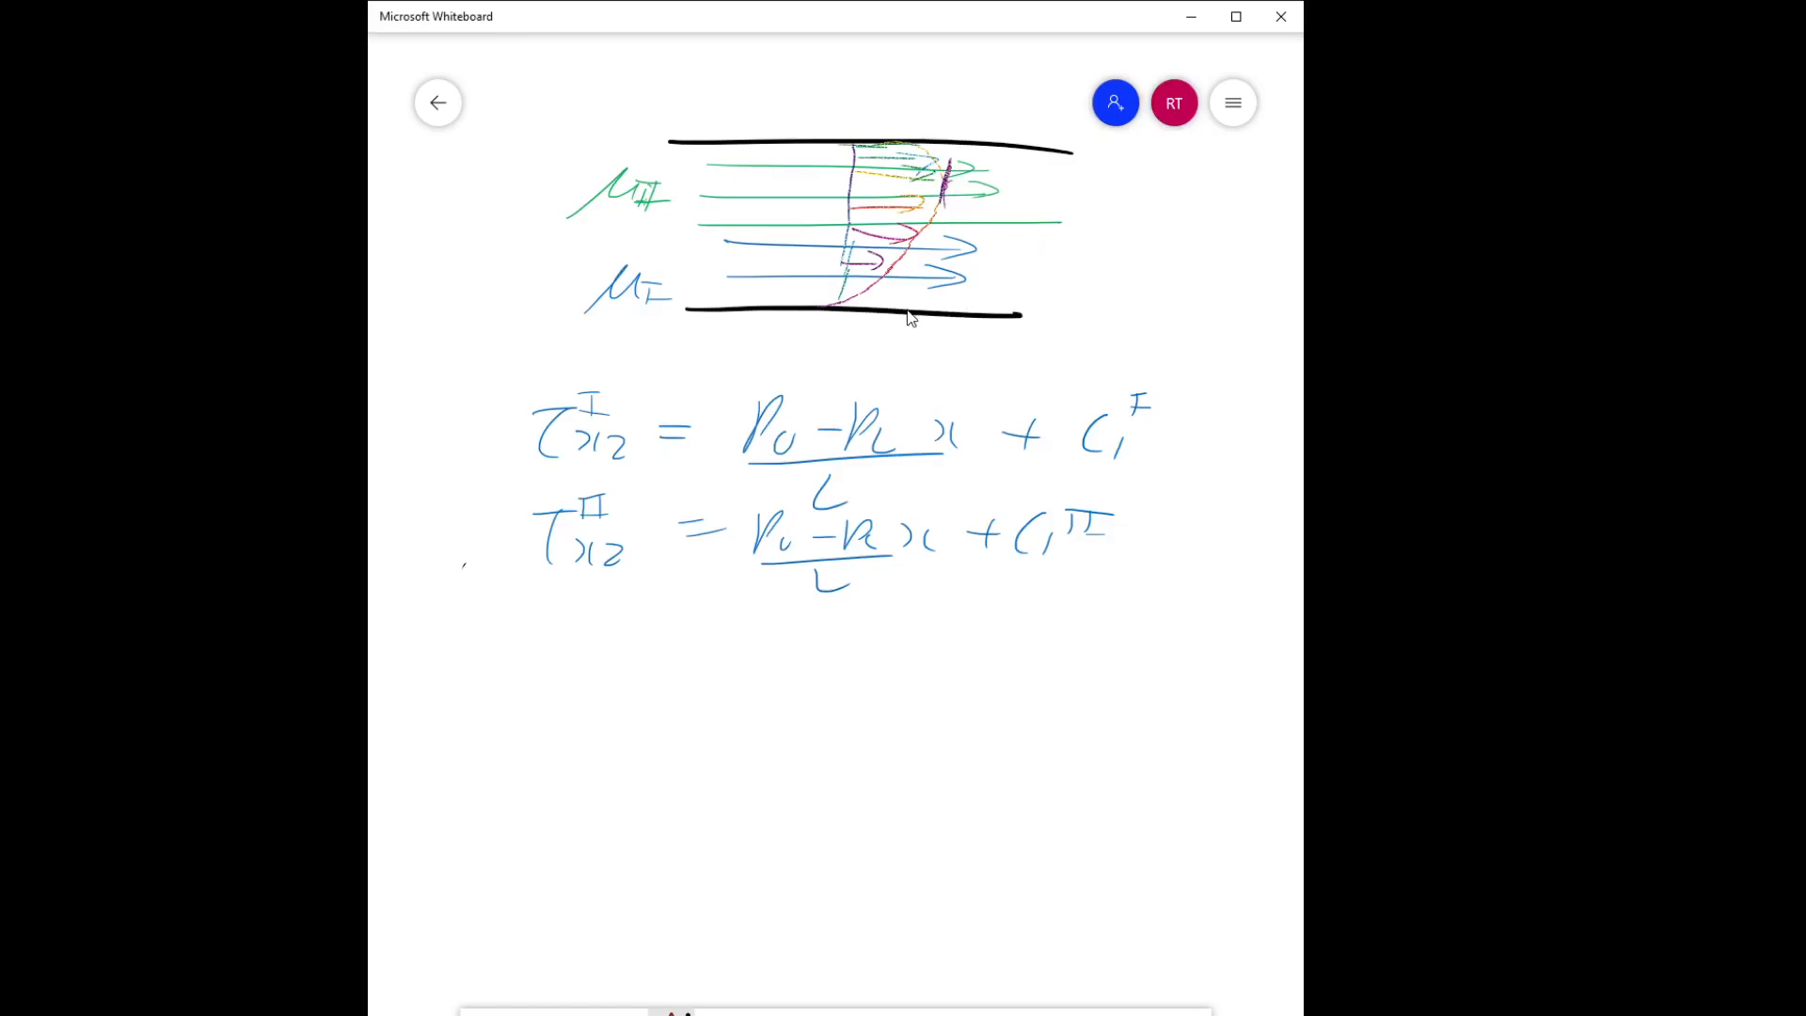
Sketch a curved velocity profile and a straight shear-stress line across both fluid layers.
left_click_drag(1011, 144, 1002, 184)
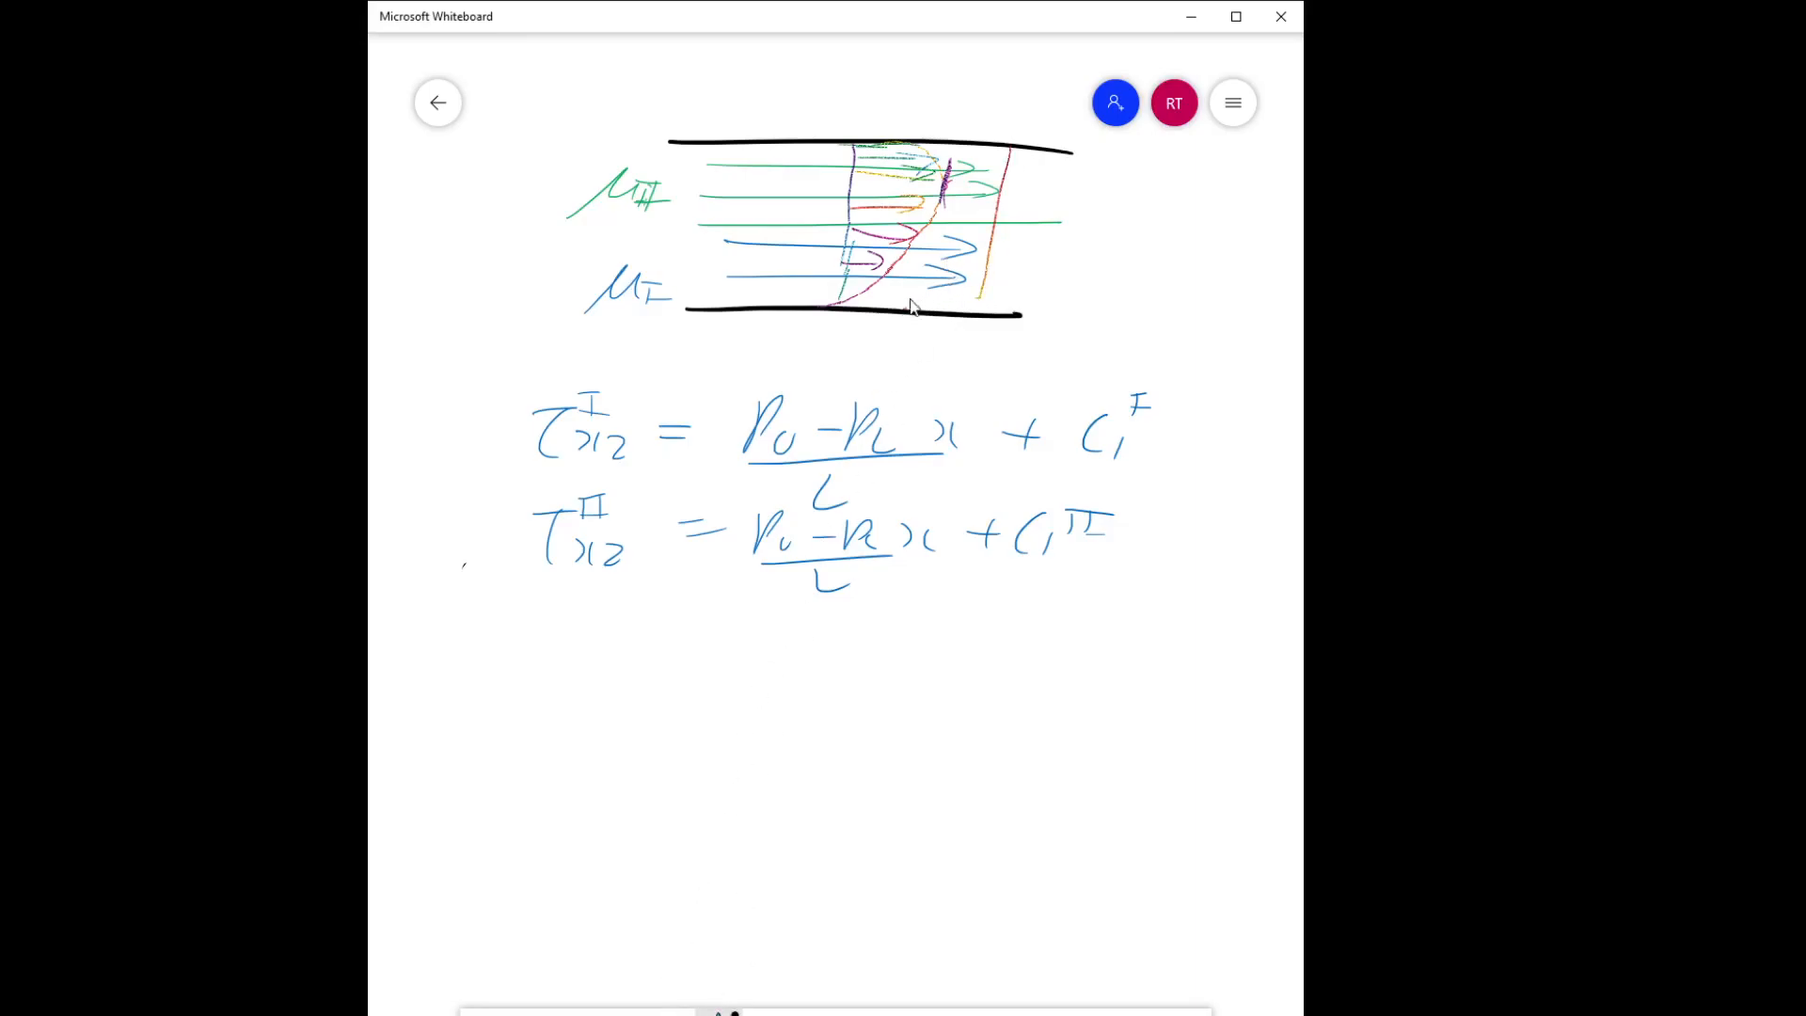
left_click_drag(904, 311, 1054, 147)
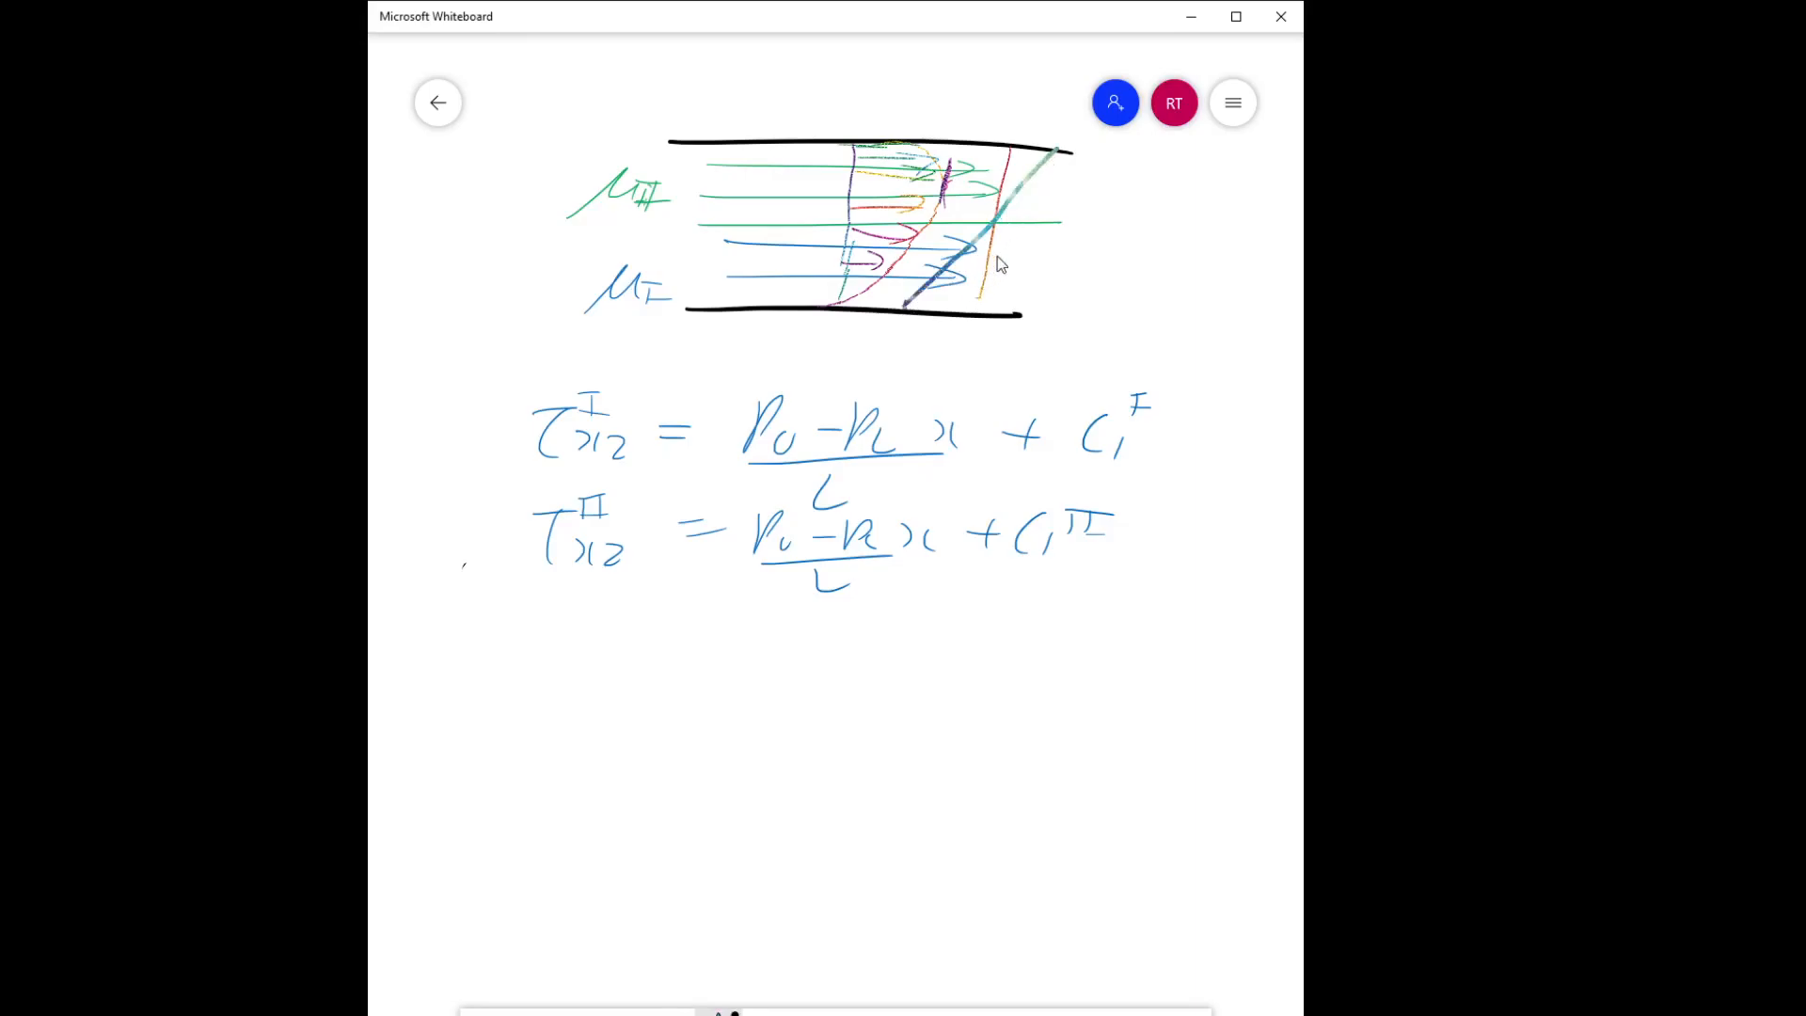
mouse_move(1057, 999)
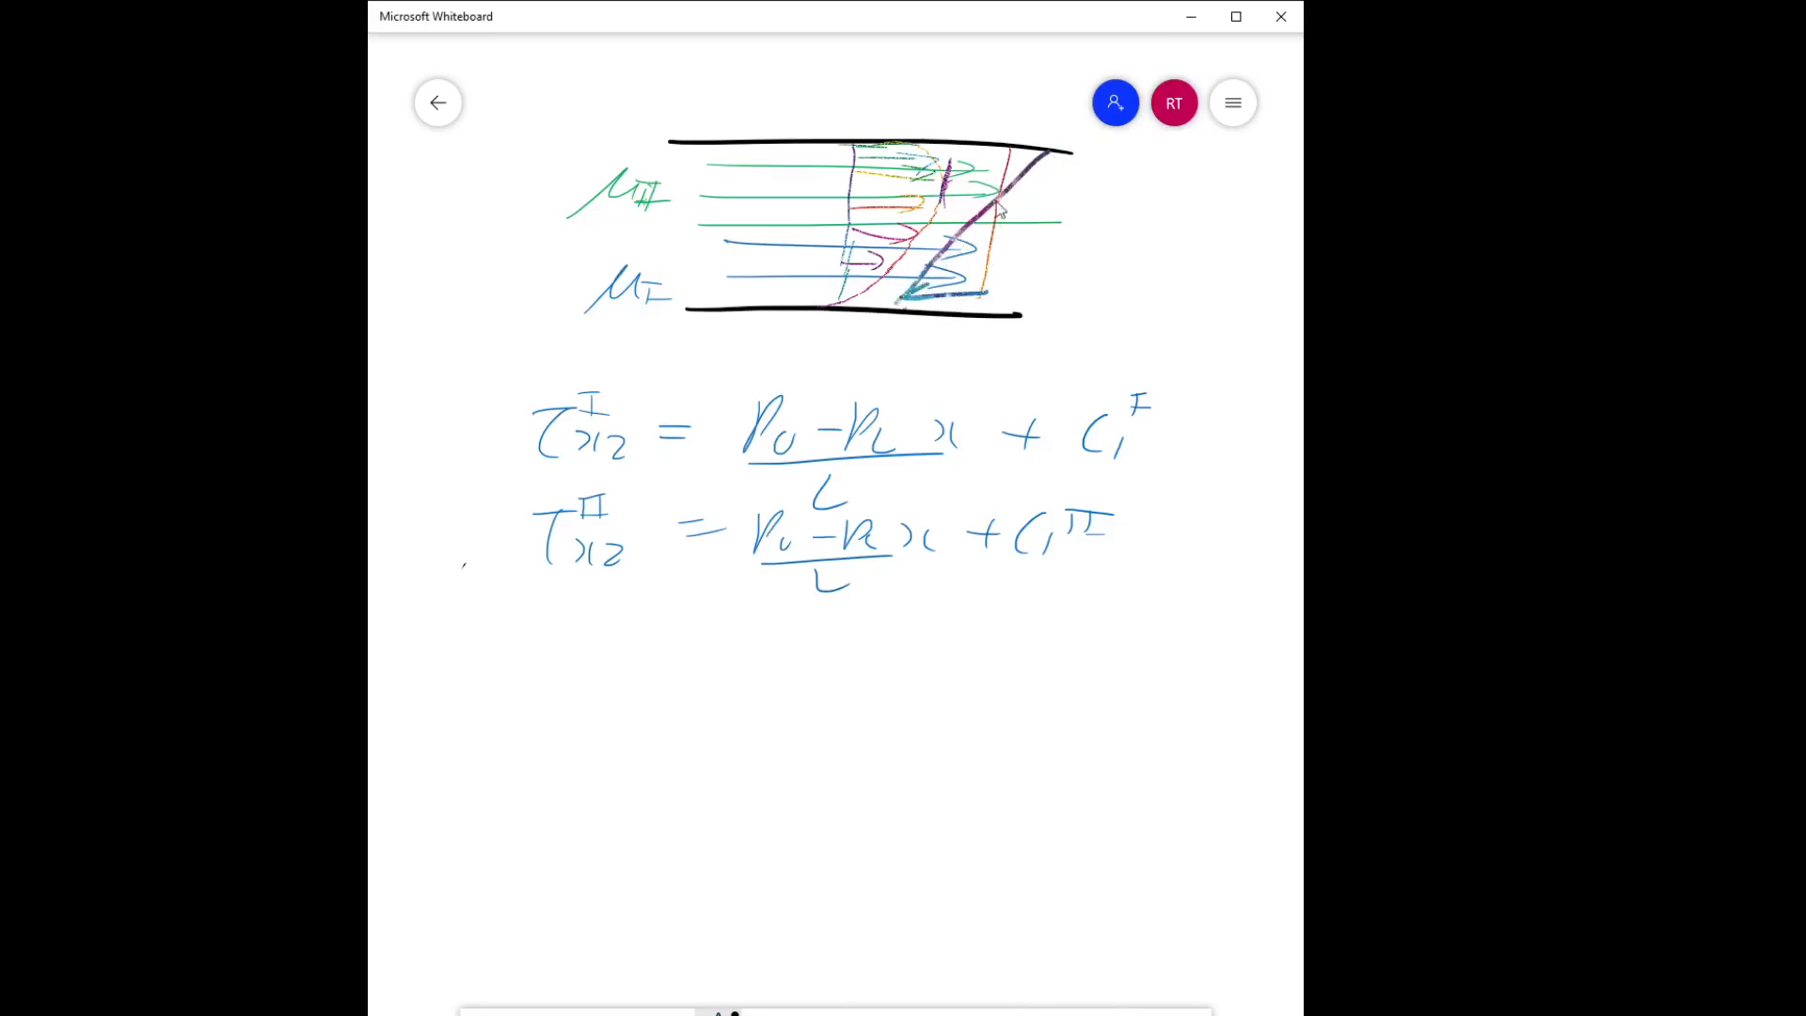
mouse_move(1000, 221)
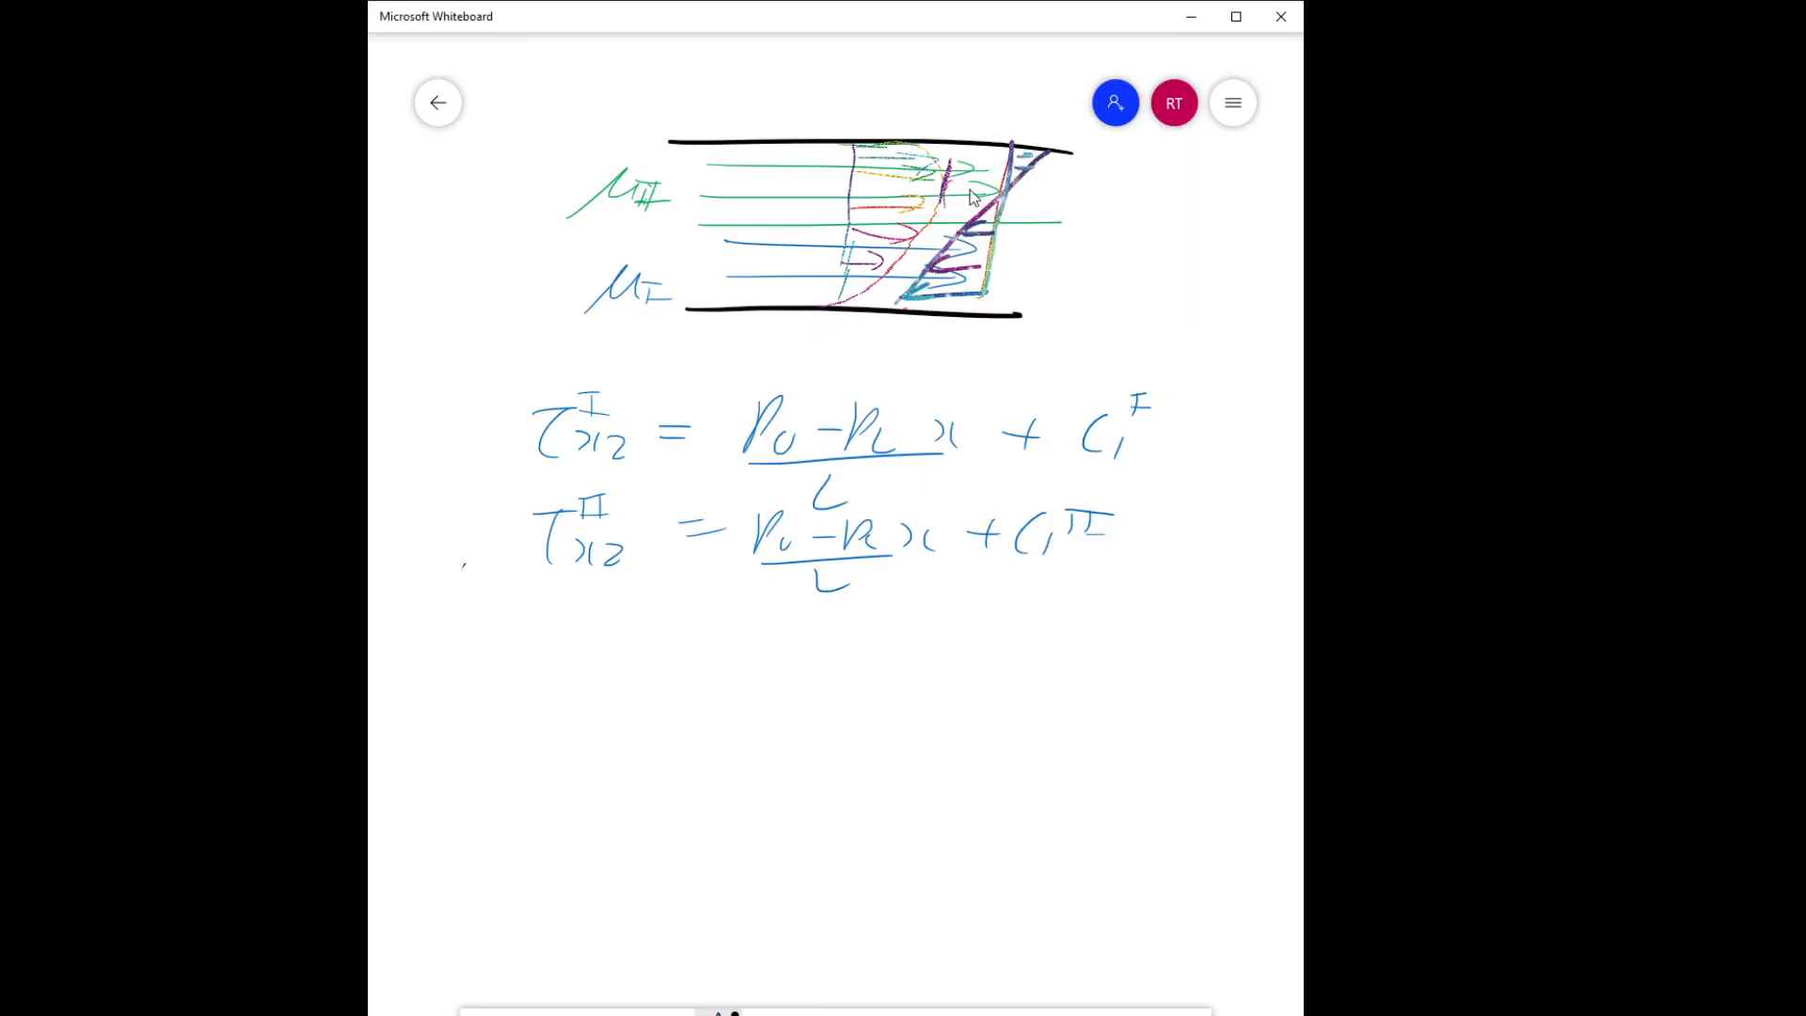
Add more strokes to complete the straight-line profile across the layers.
left_click_drag(979, 190, 1186, 190)
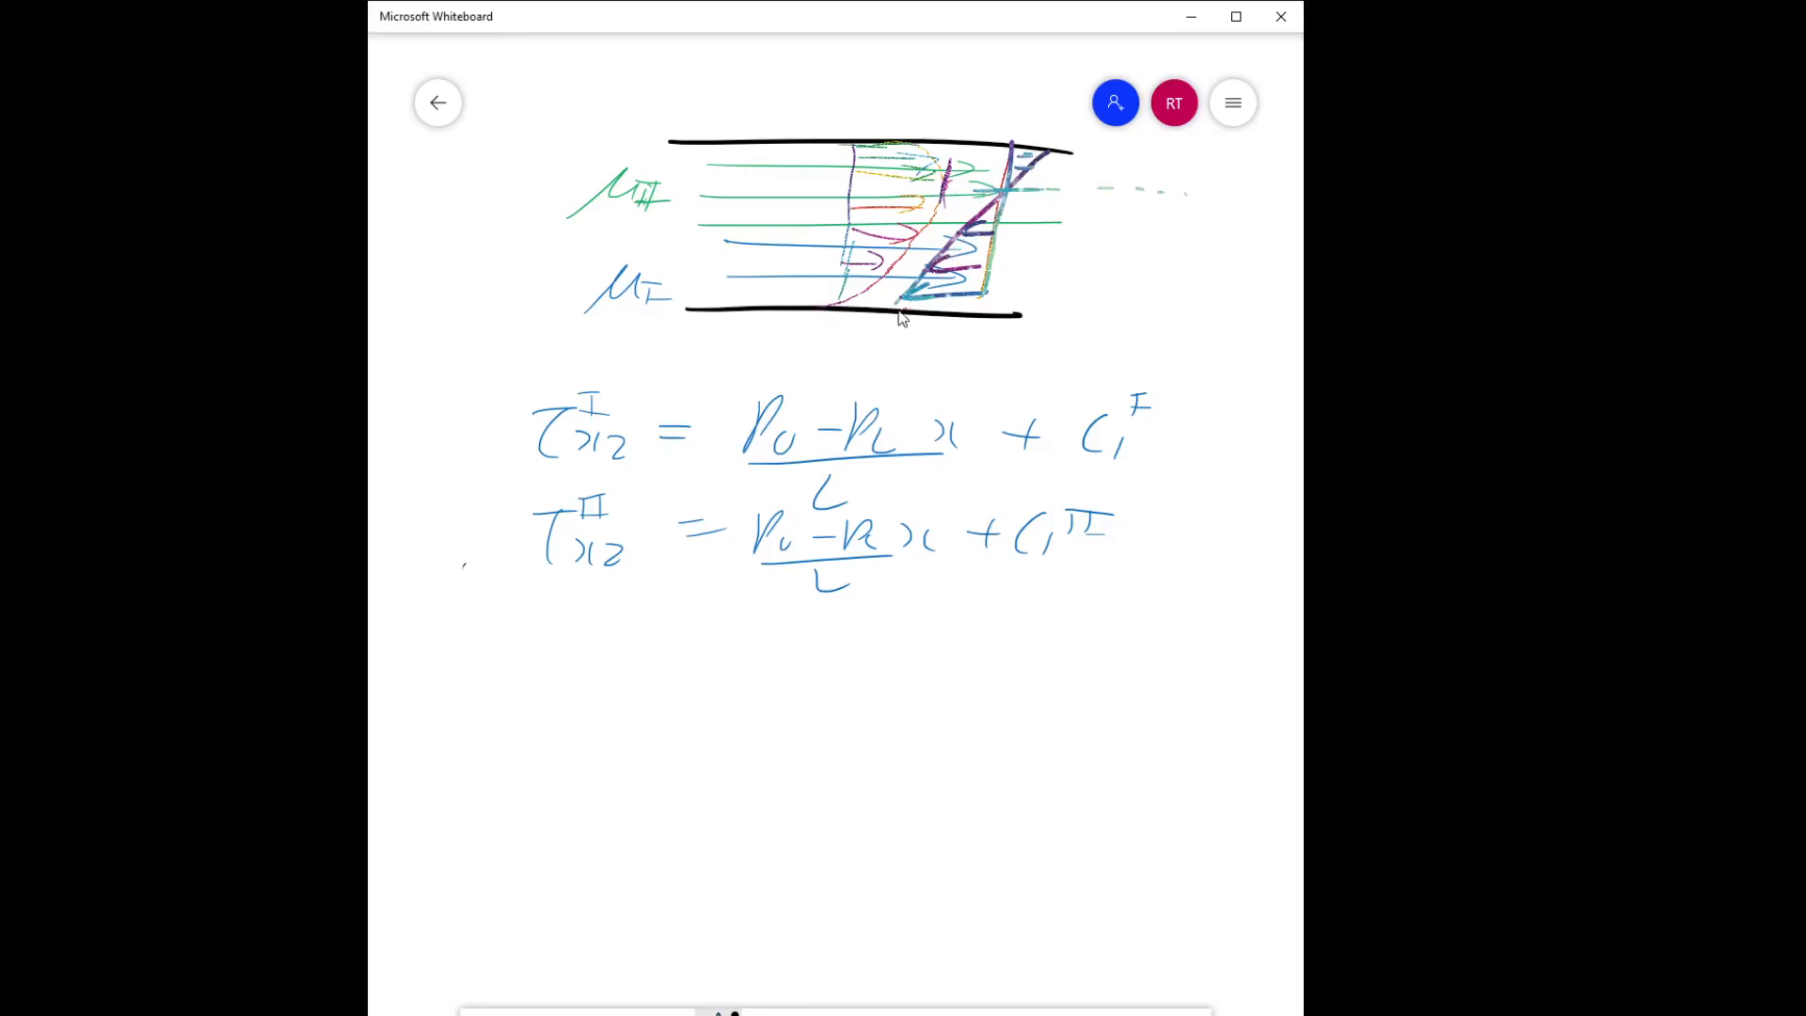
mouse_move(581, 725)
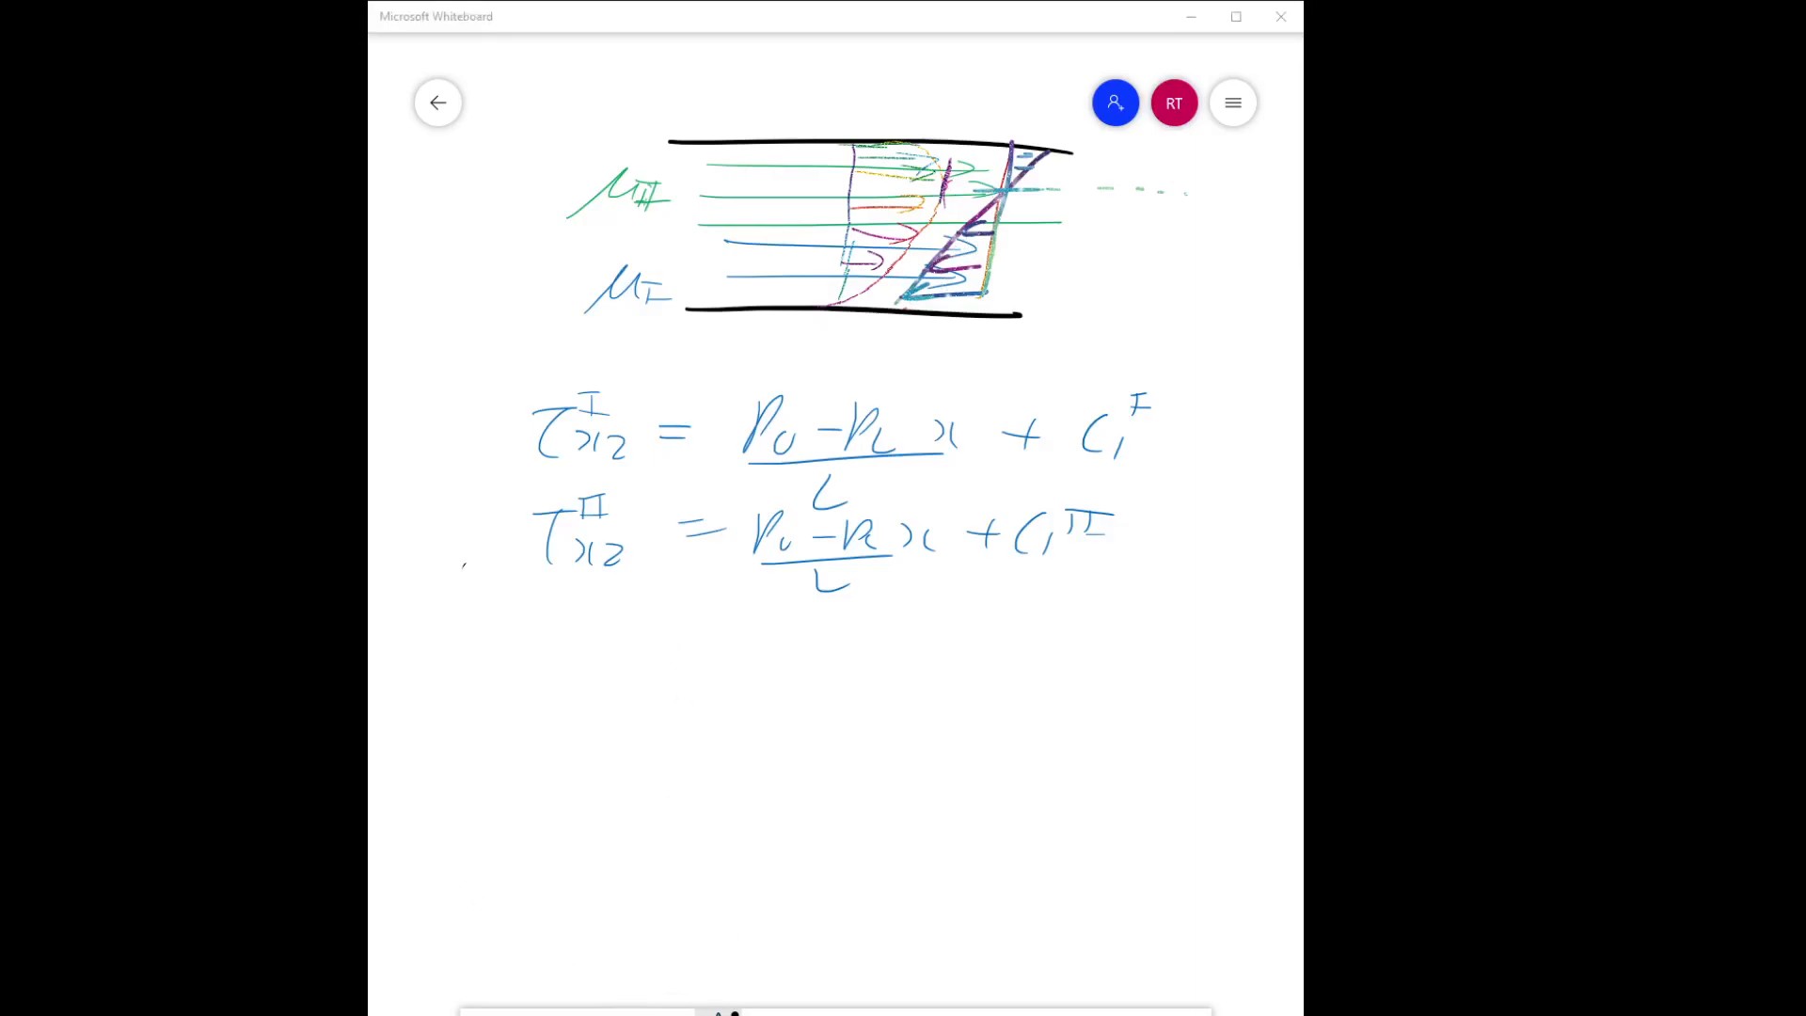
mouse_move(515, 922)
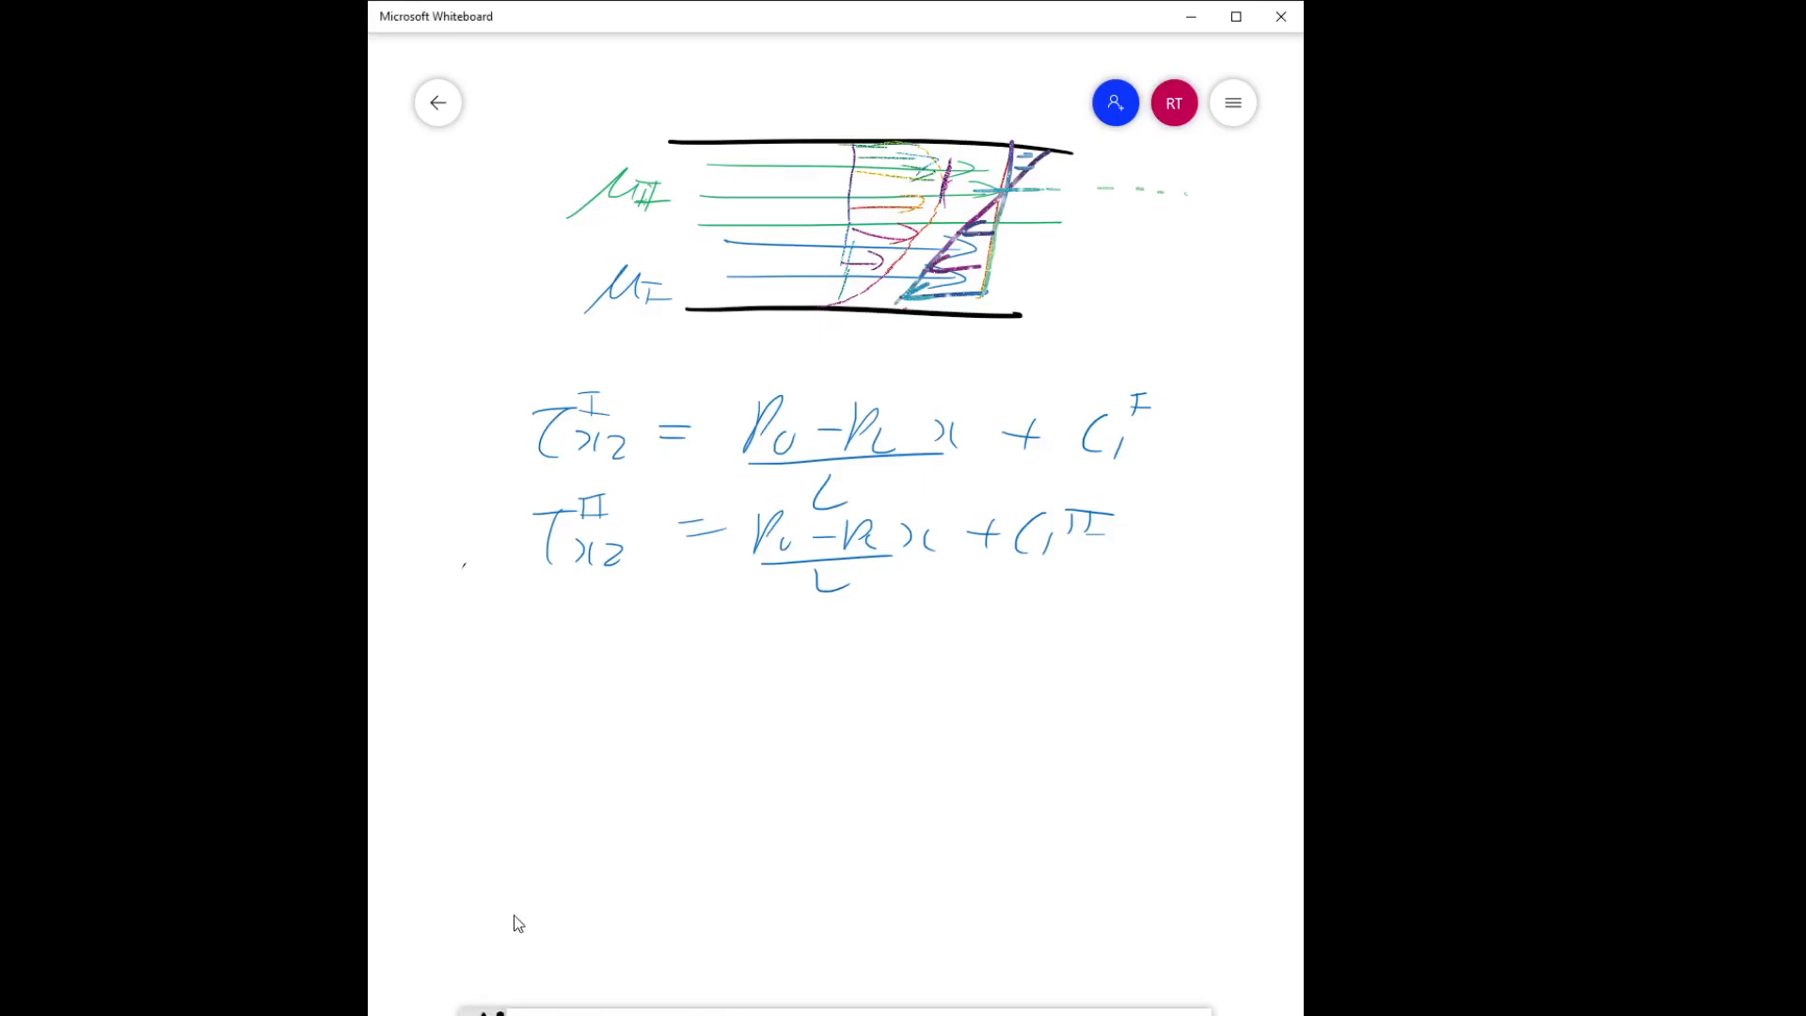
Label the top plate position b.
left_click_drag(507, 656, 558, 686)
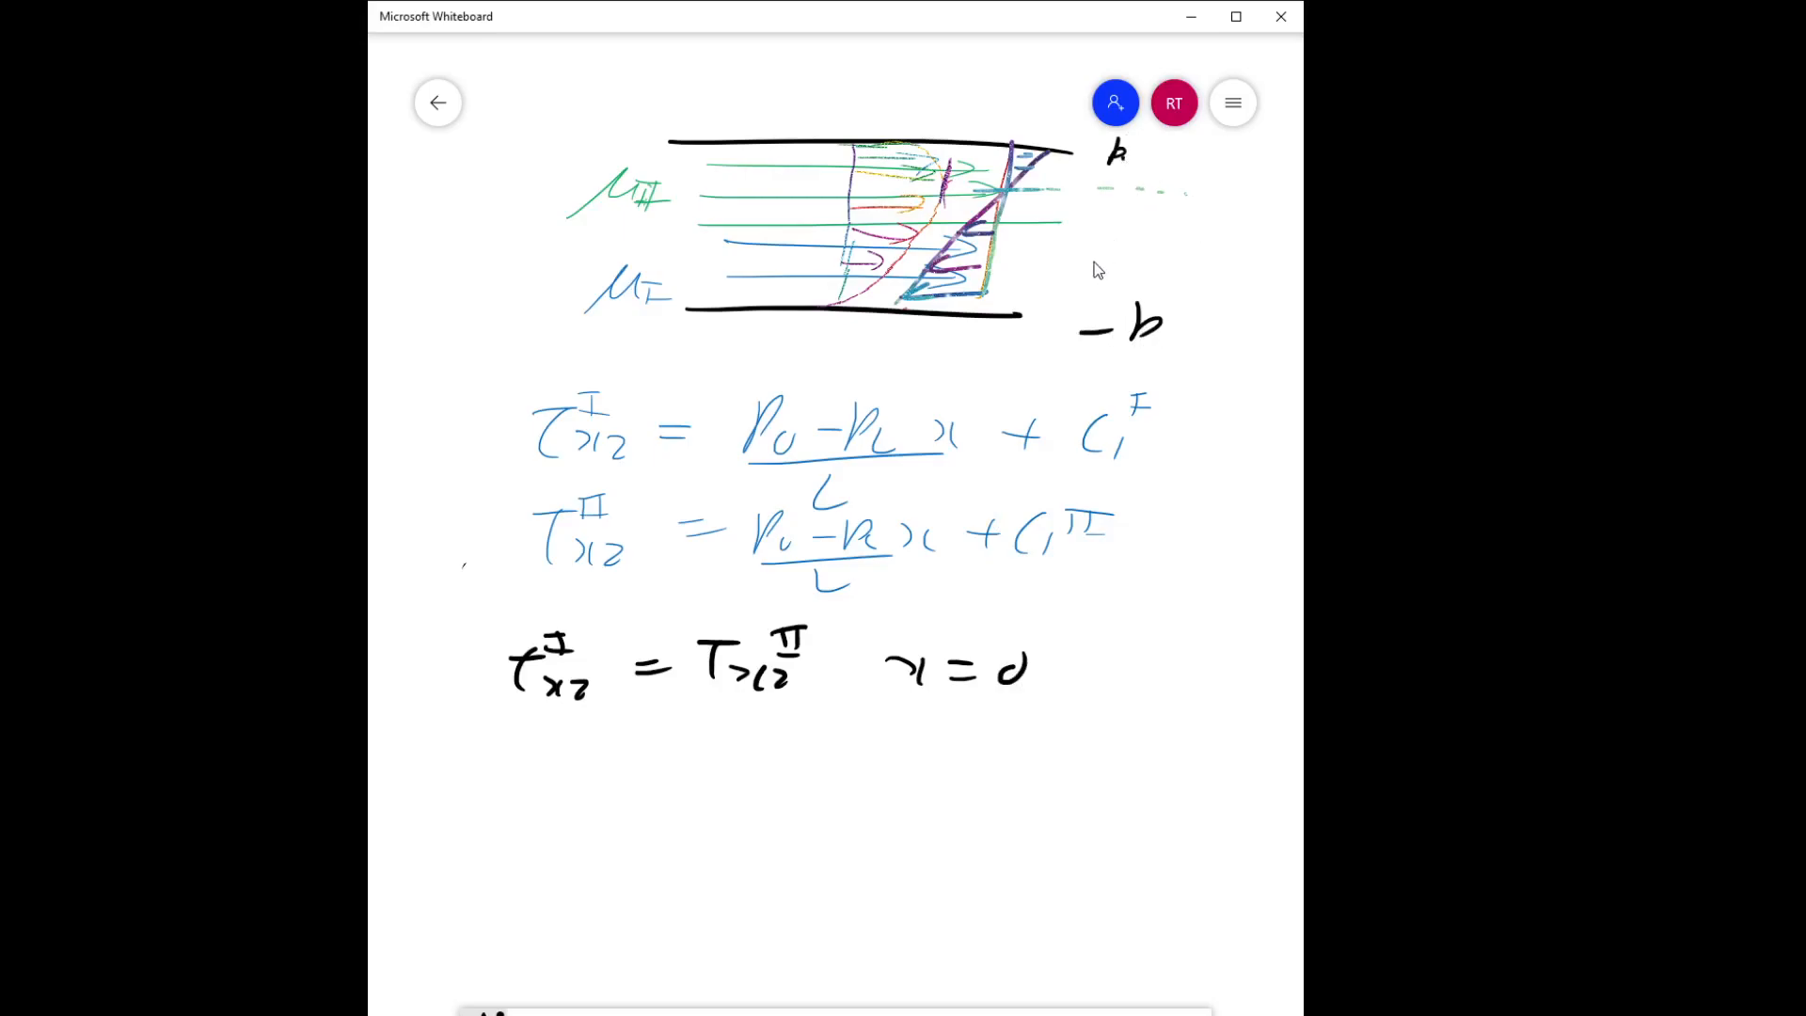
mouse_move(1034, 332)
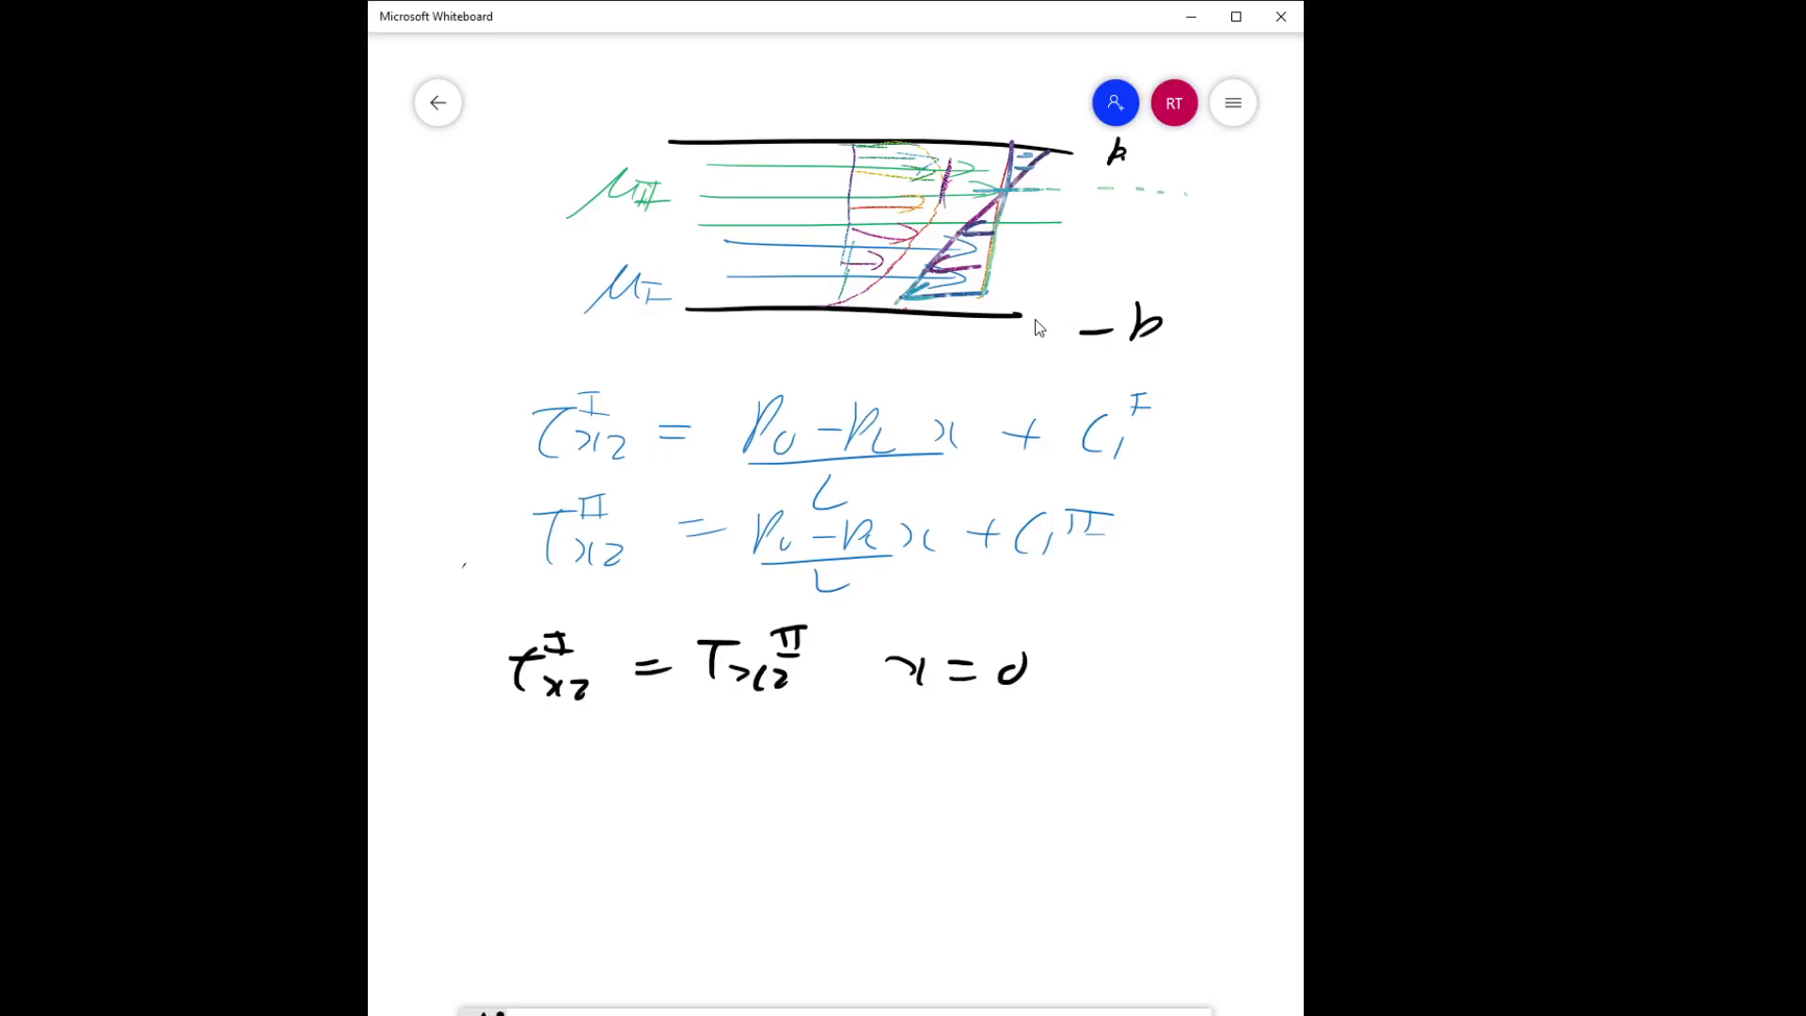
mouse_move(1032, 330)
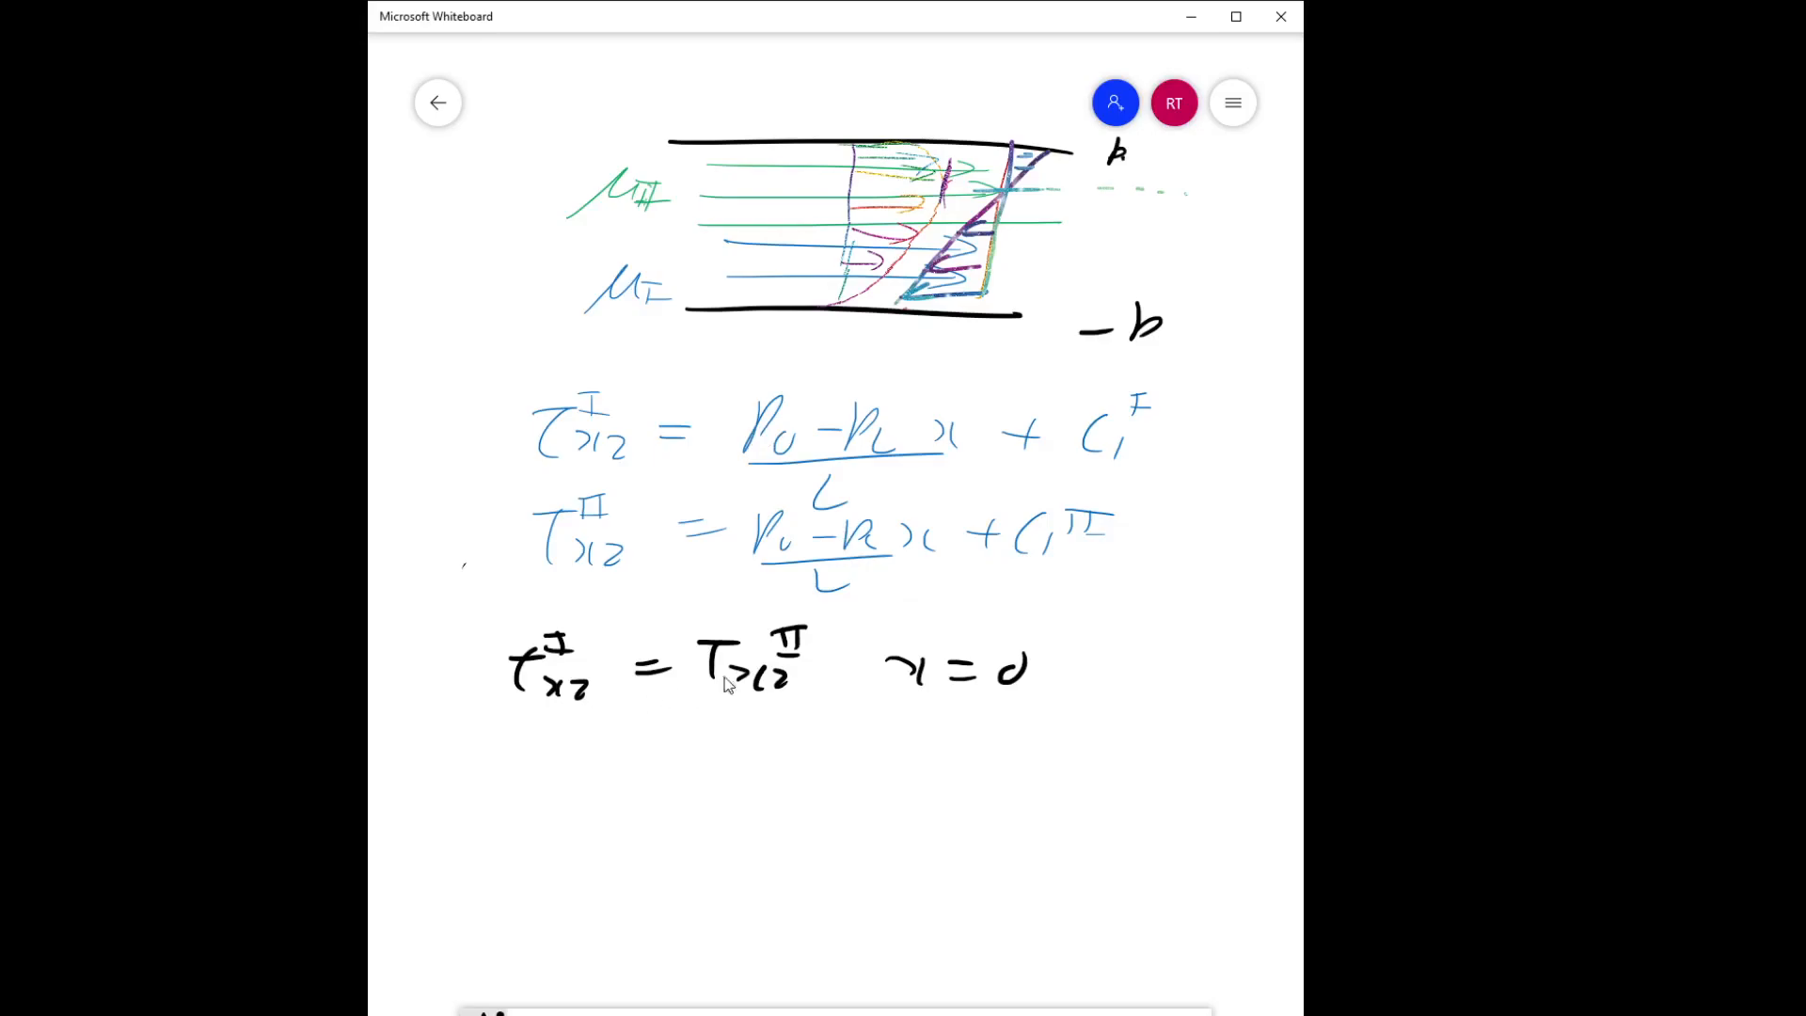
mouse_move(1027, 500)
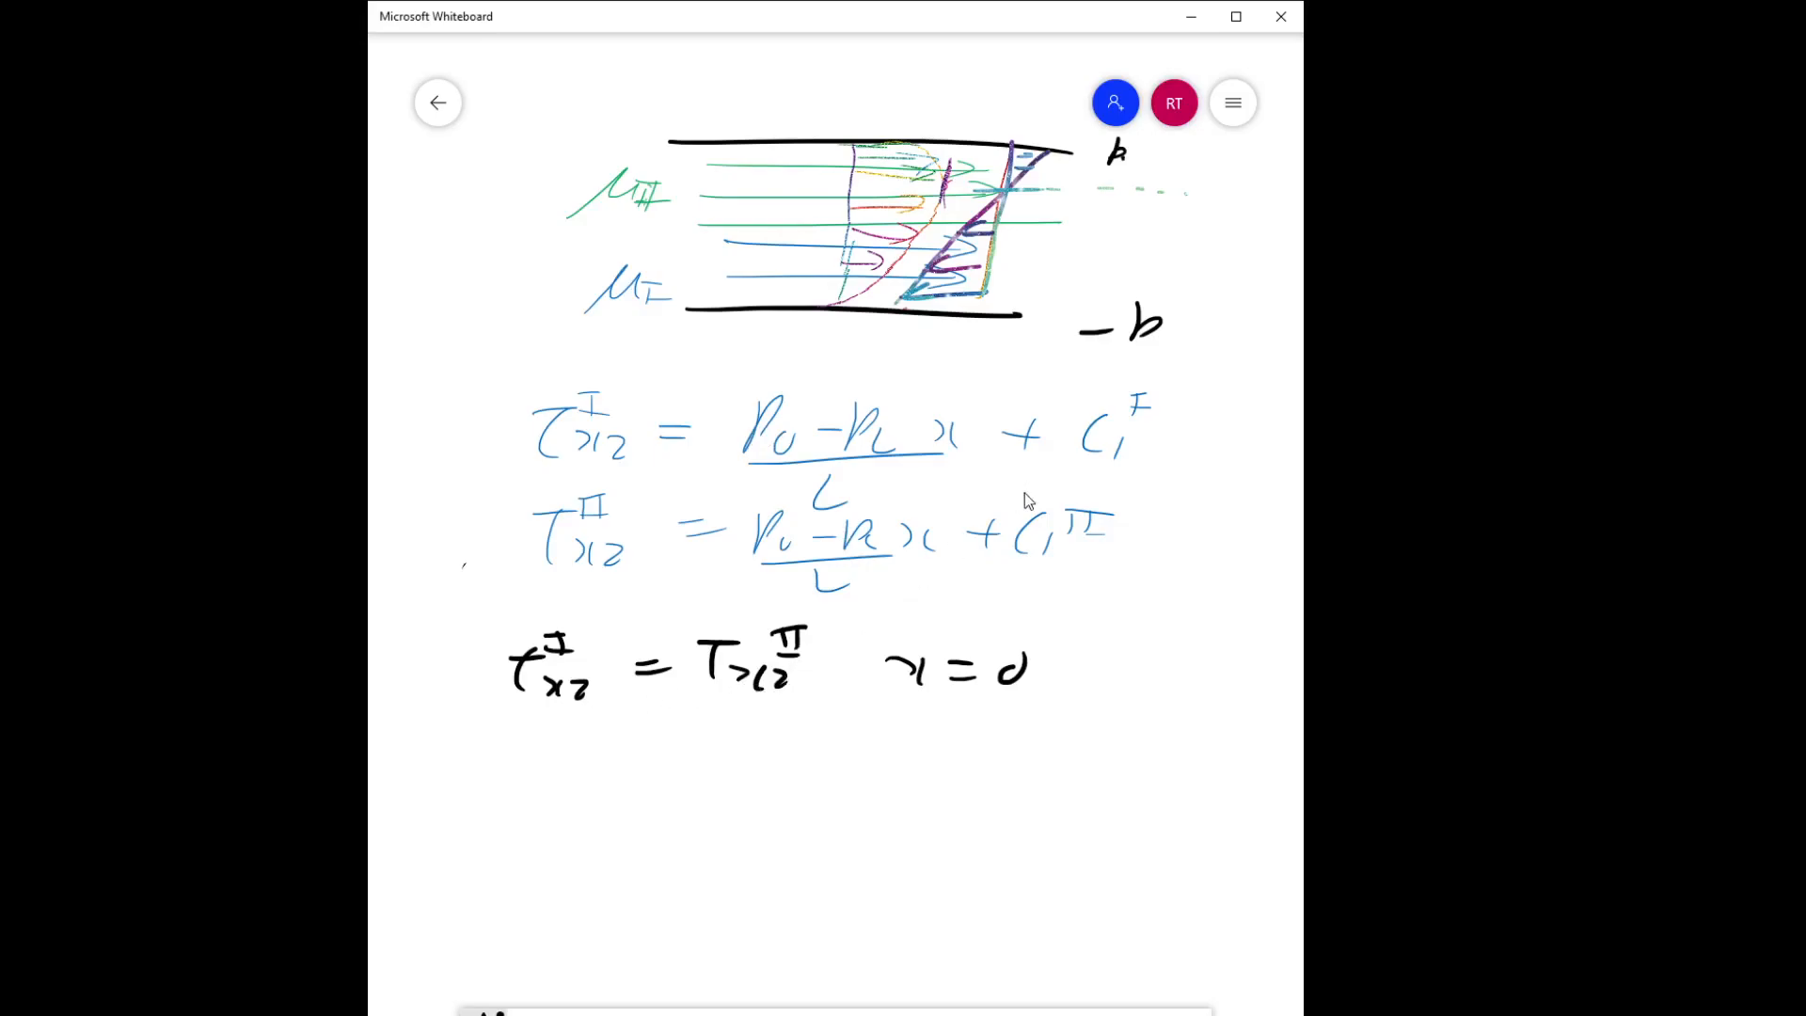
mouse_move(1122, 468)
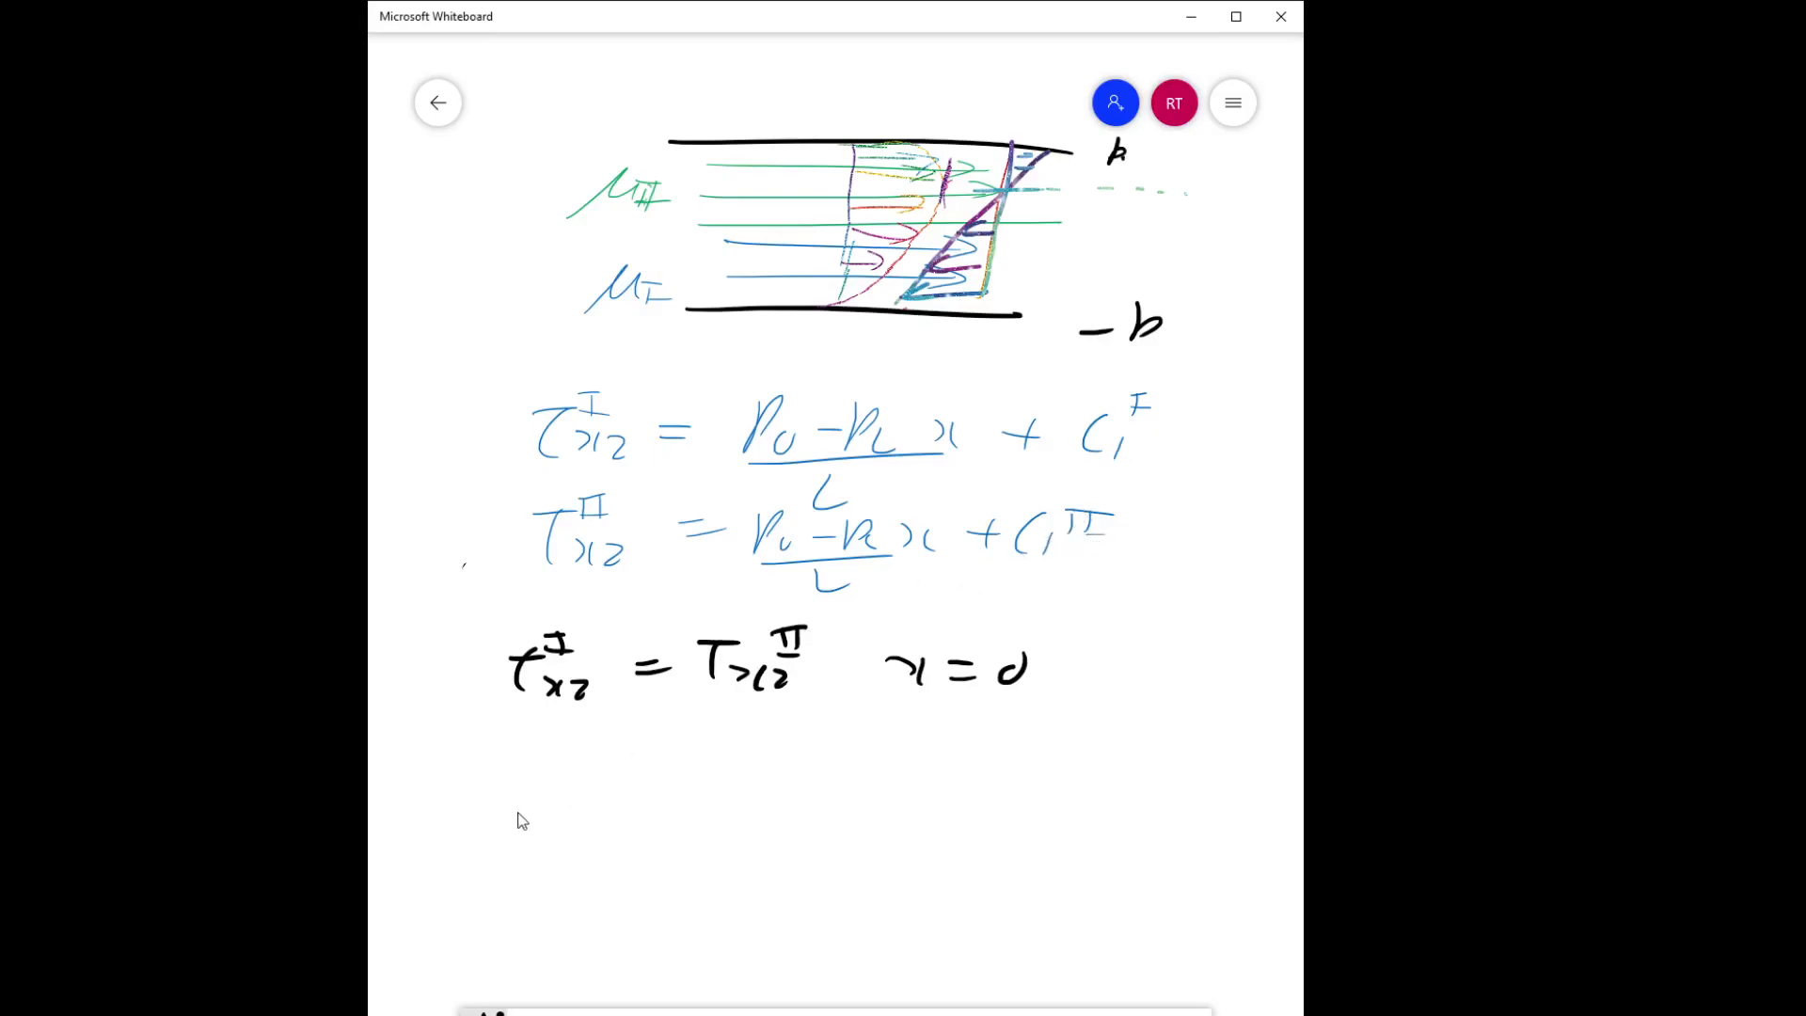
mouse_move(574, 805)
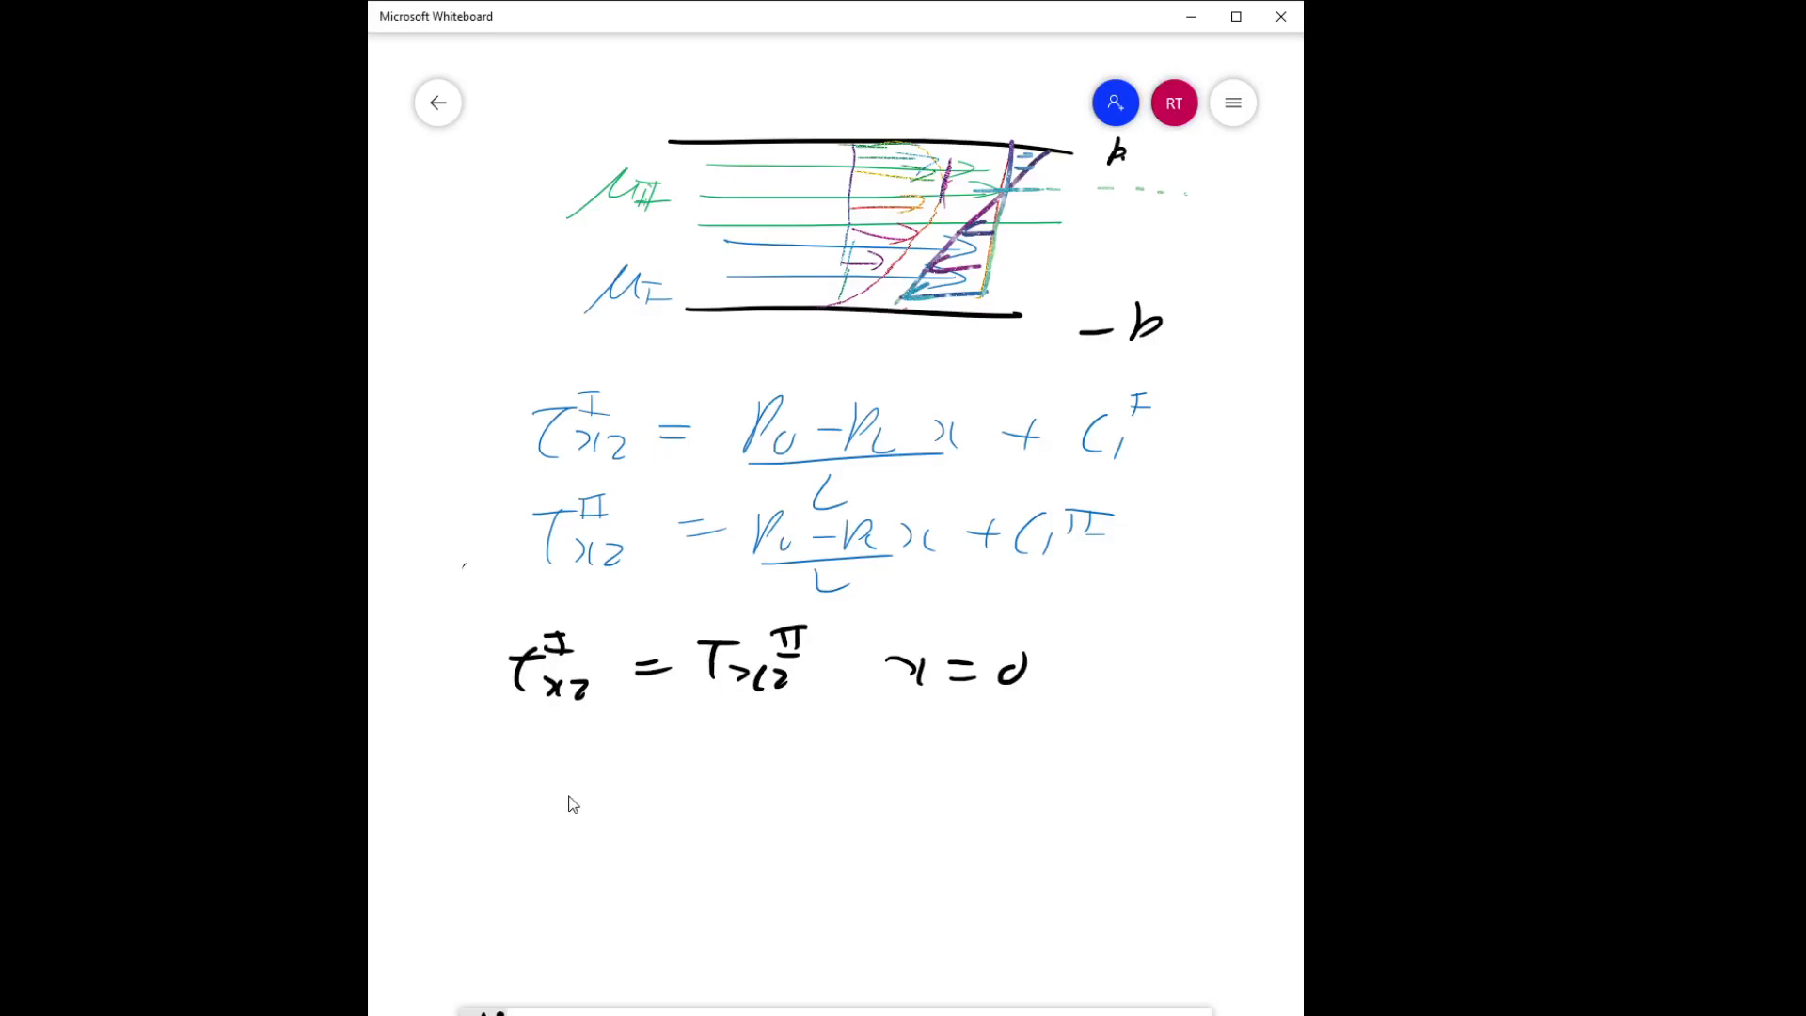
Handwrite −μI dvz^I/dx = (P0−PL)x/L + C1 and the matching −μII dvz^II/dx equation.
left_click_drag(530, 802, 633, 806)
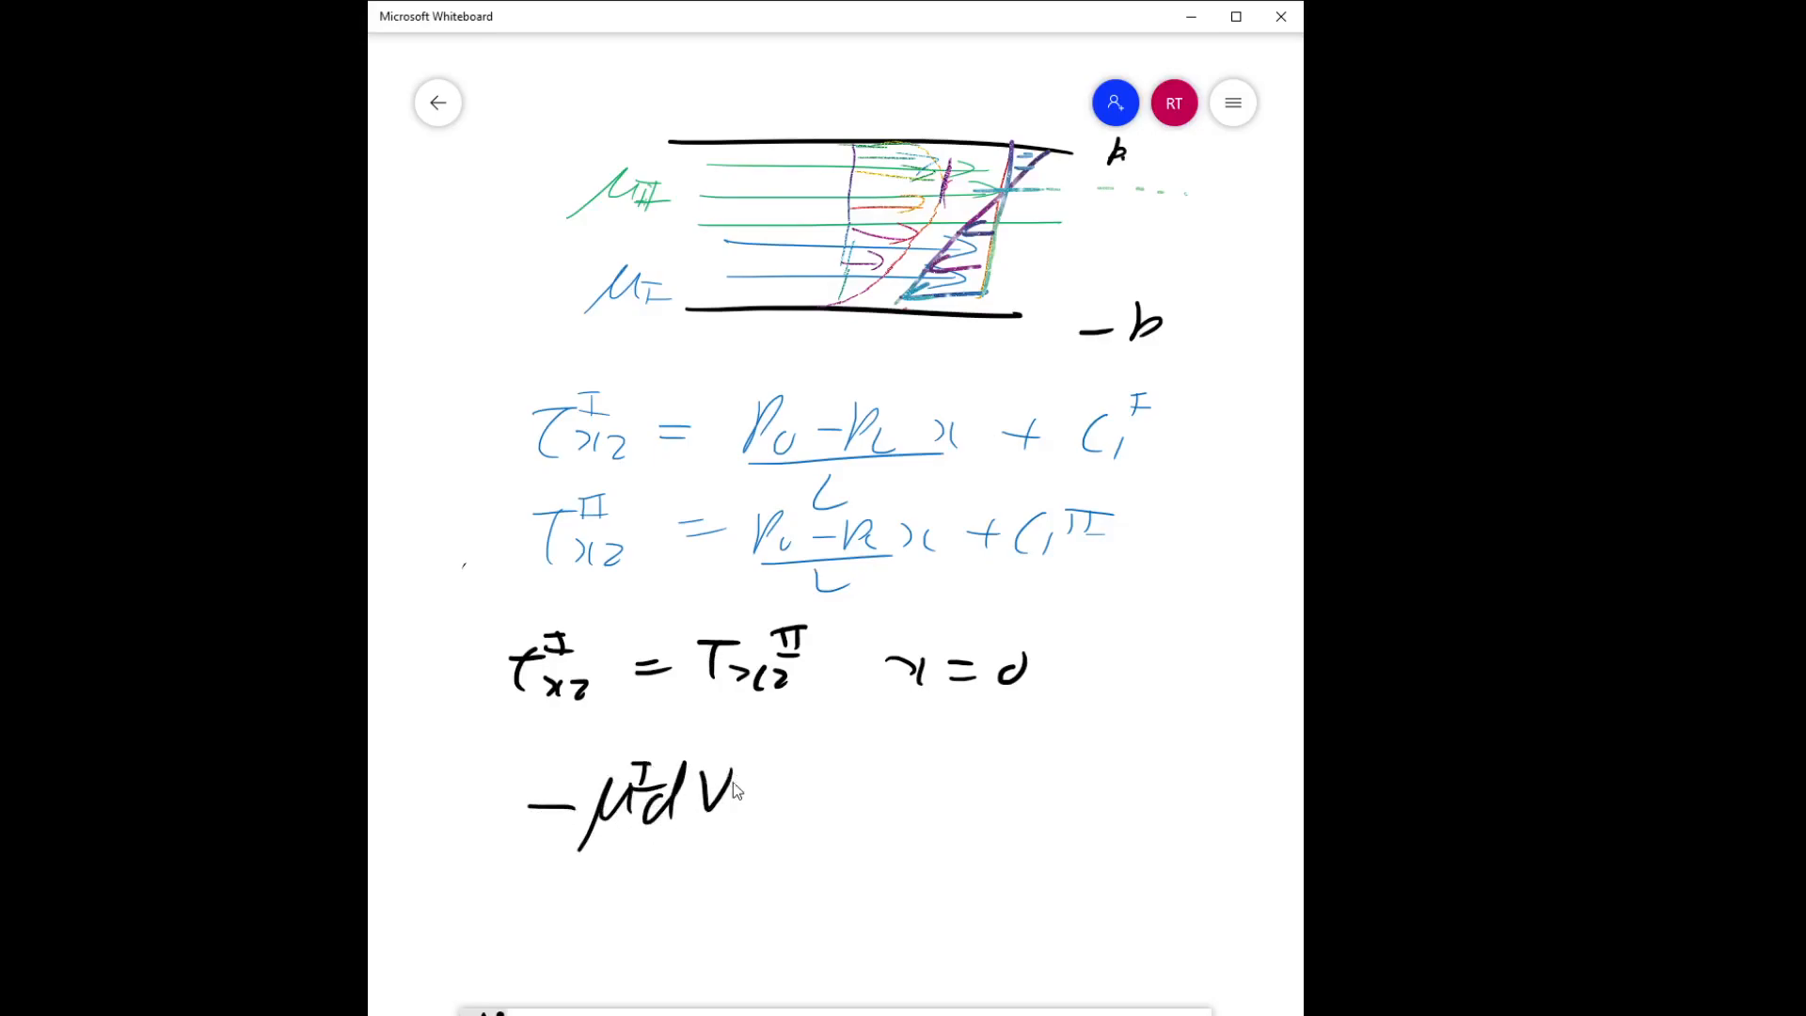
left_click_drag(737, 795, 760, 829)
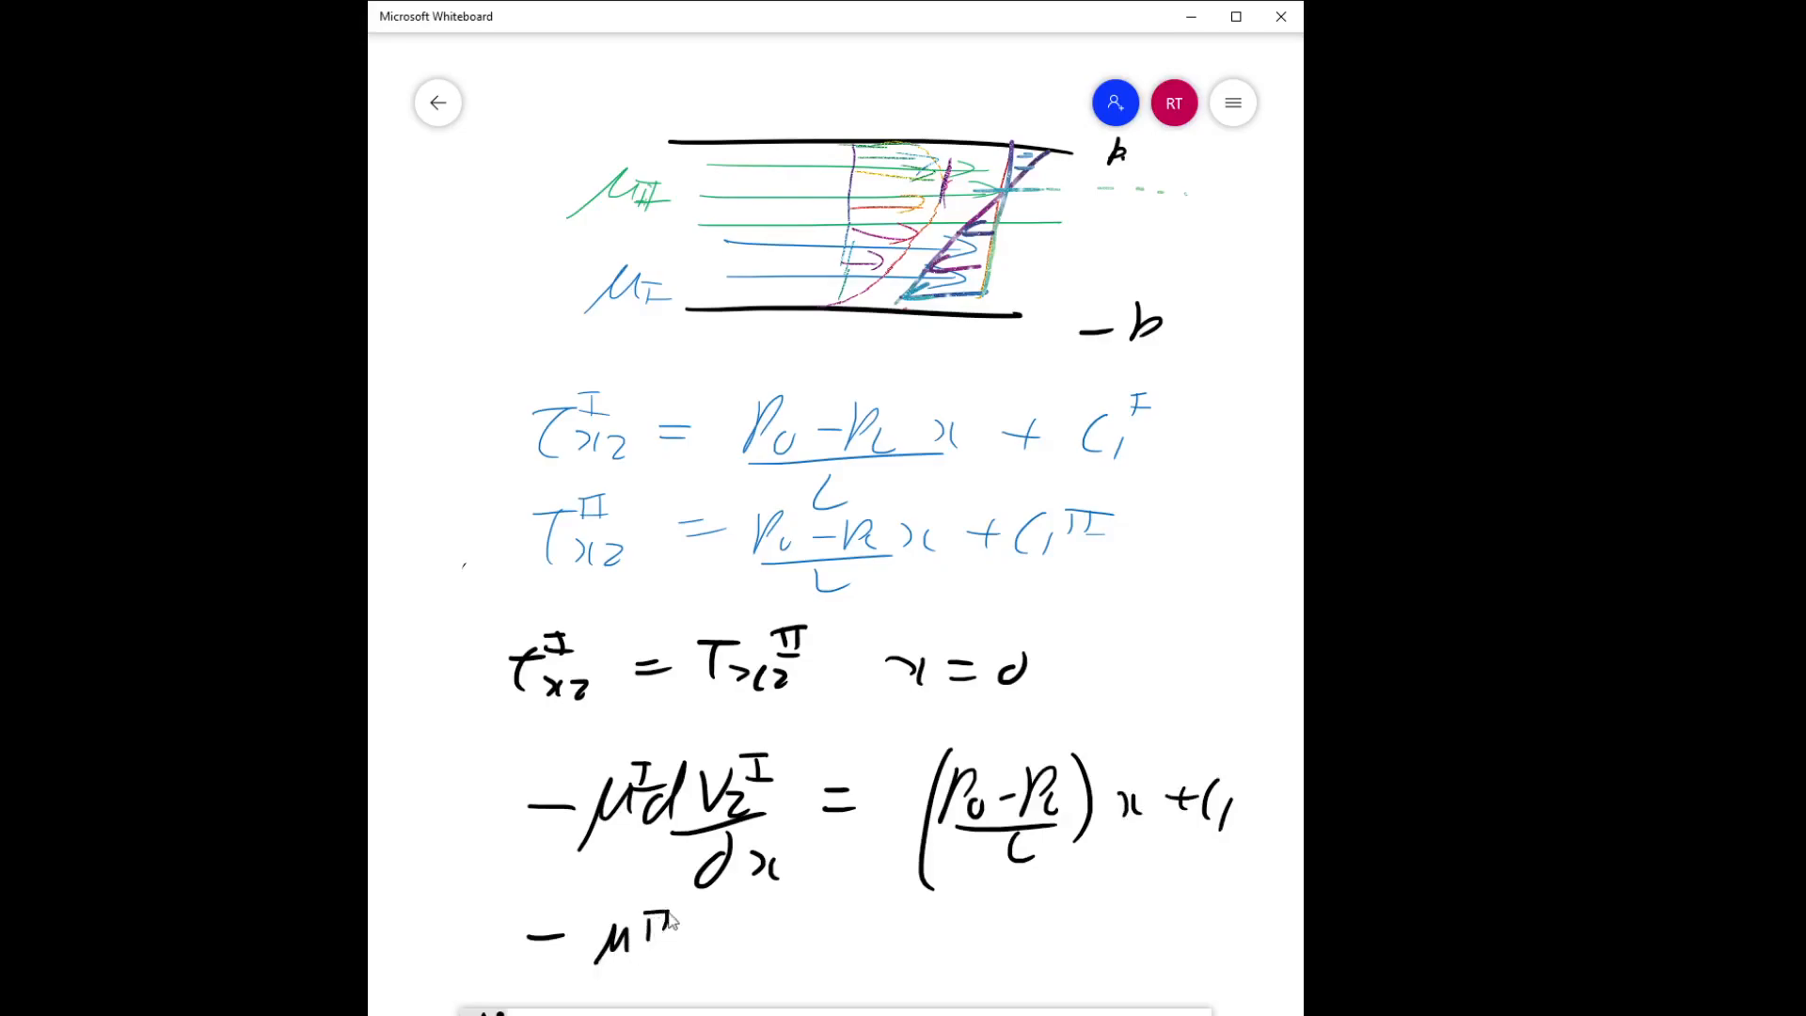
left_click_drag(657, 927, 794, 927)
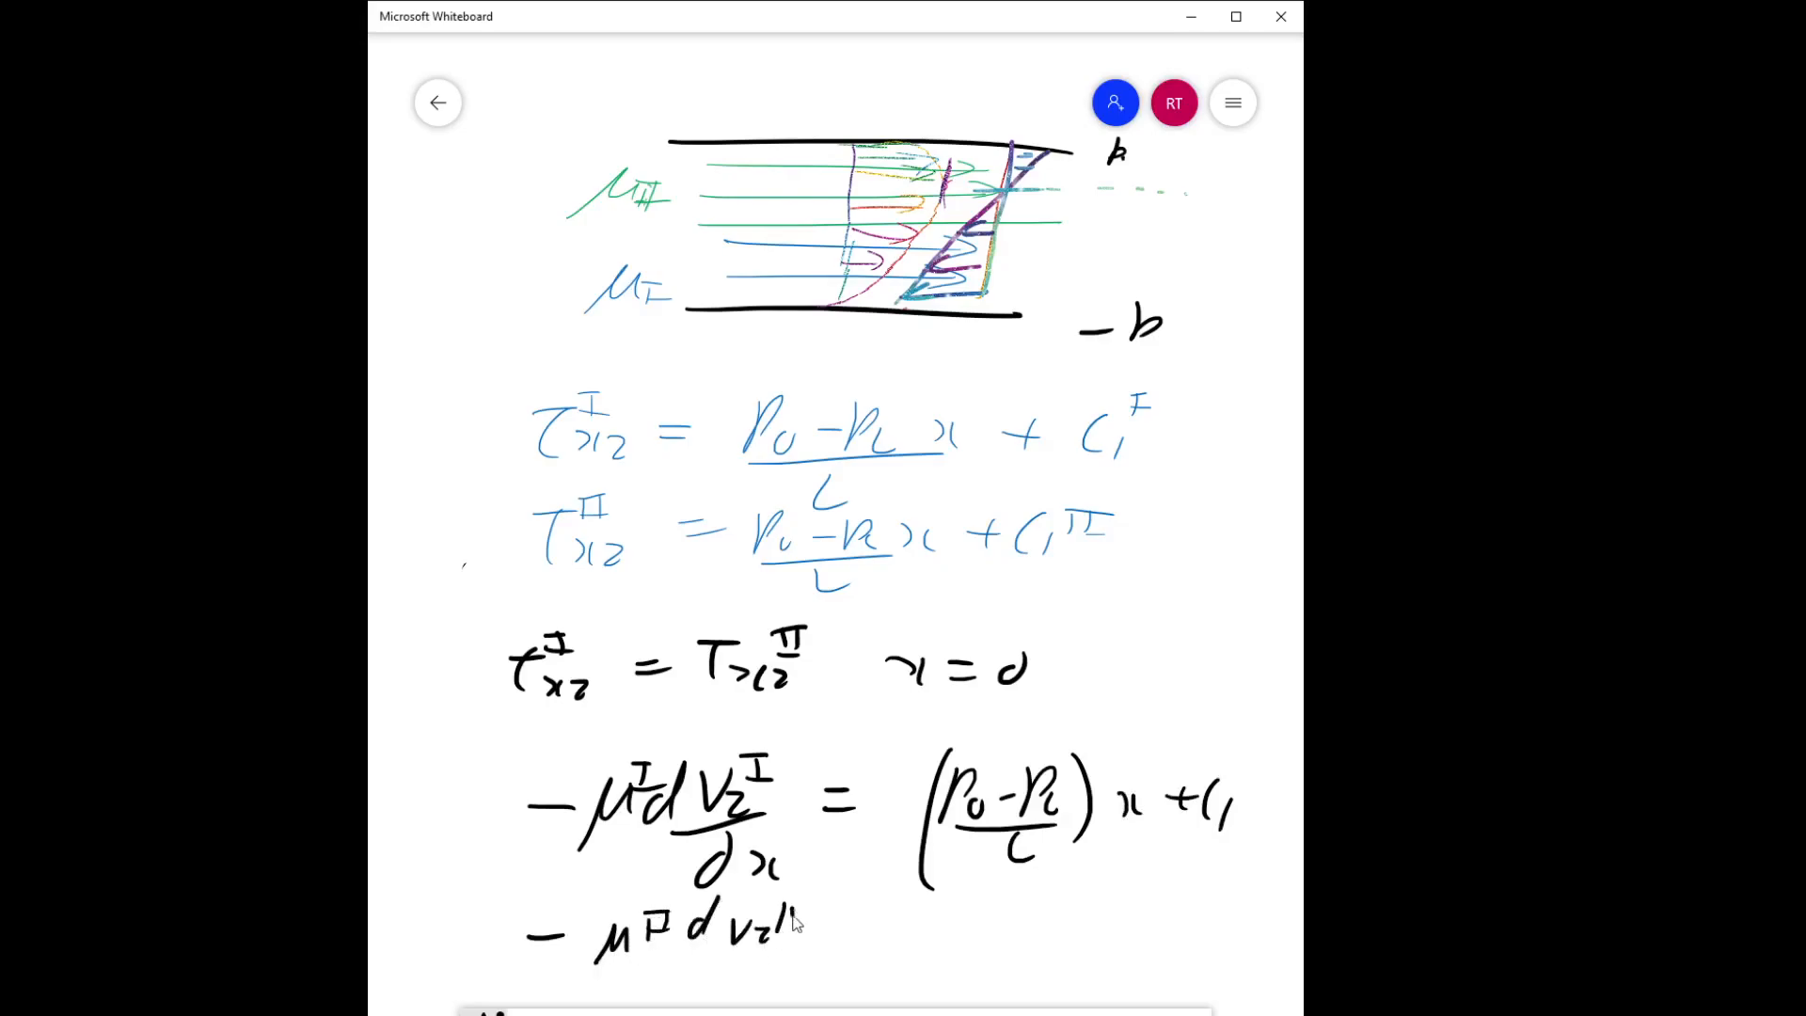
left_click_drag(784, 933, 909, 933)
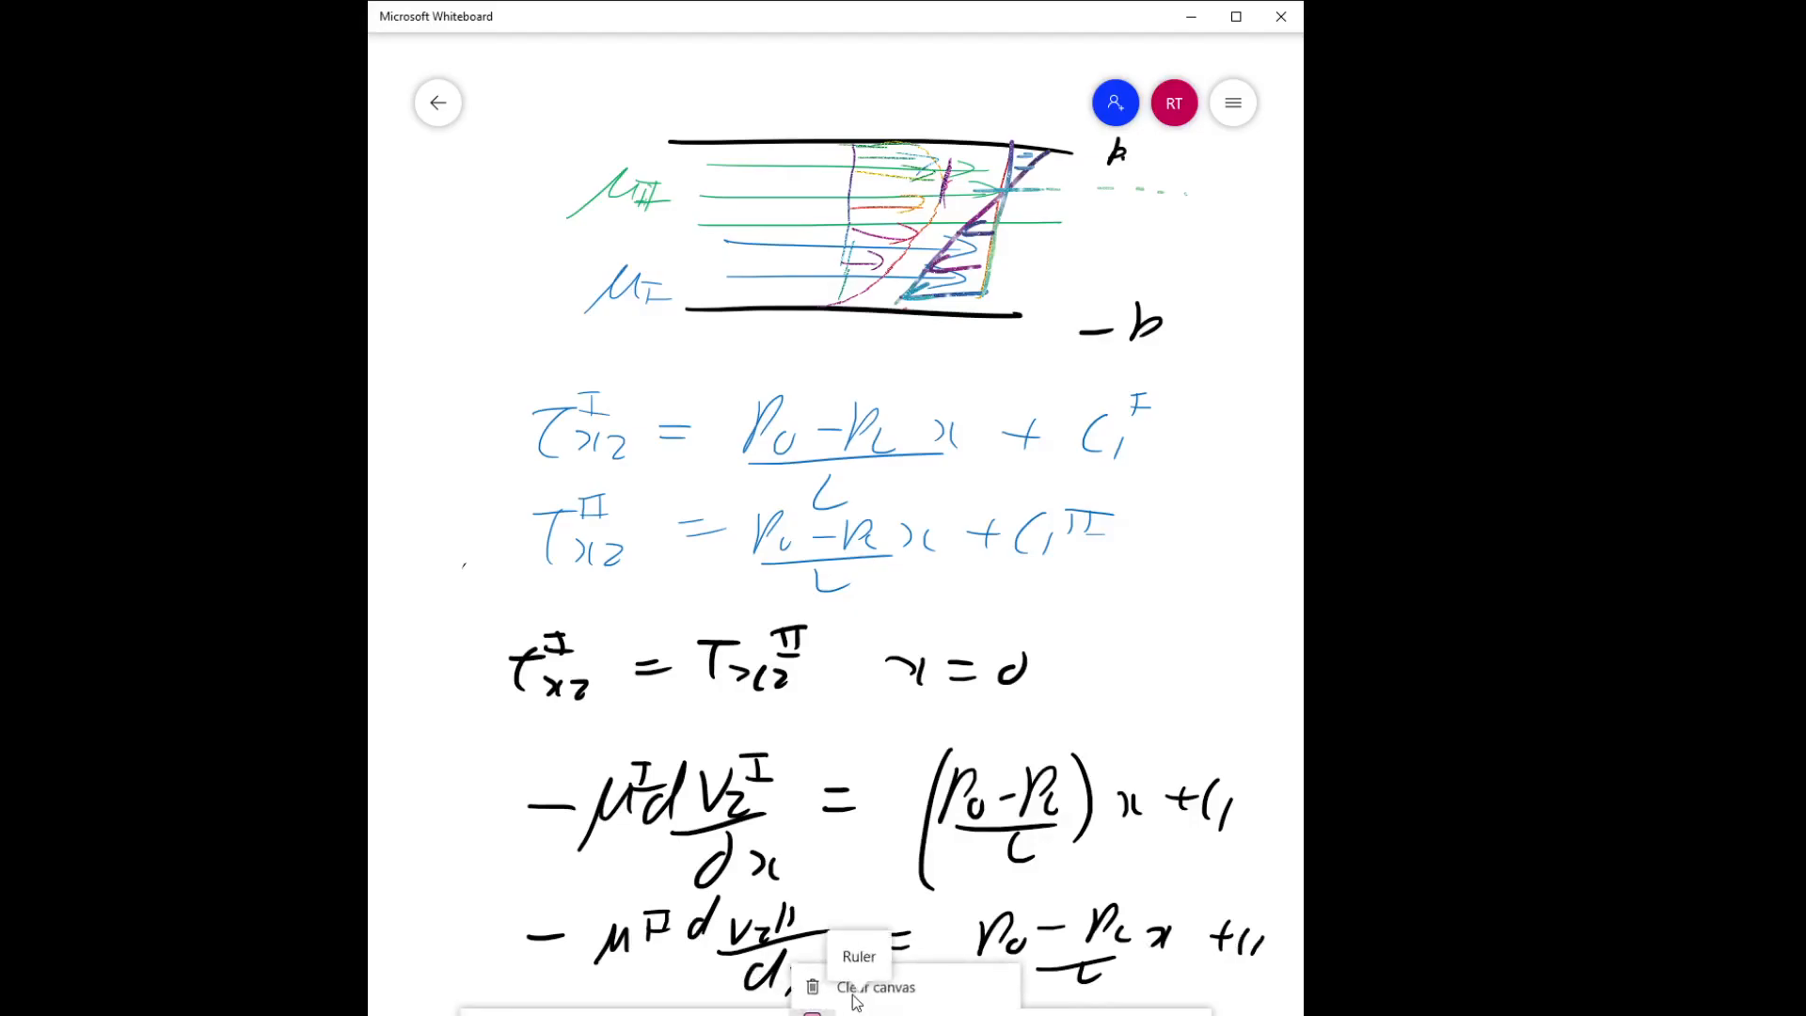
Clear the board and handwrite Vz^I = −(P0−PL)x²/(2μI L) − C1x/μI + C2.
left_click(874, 986)
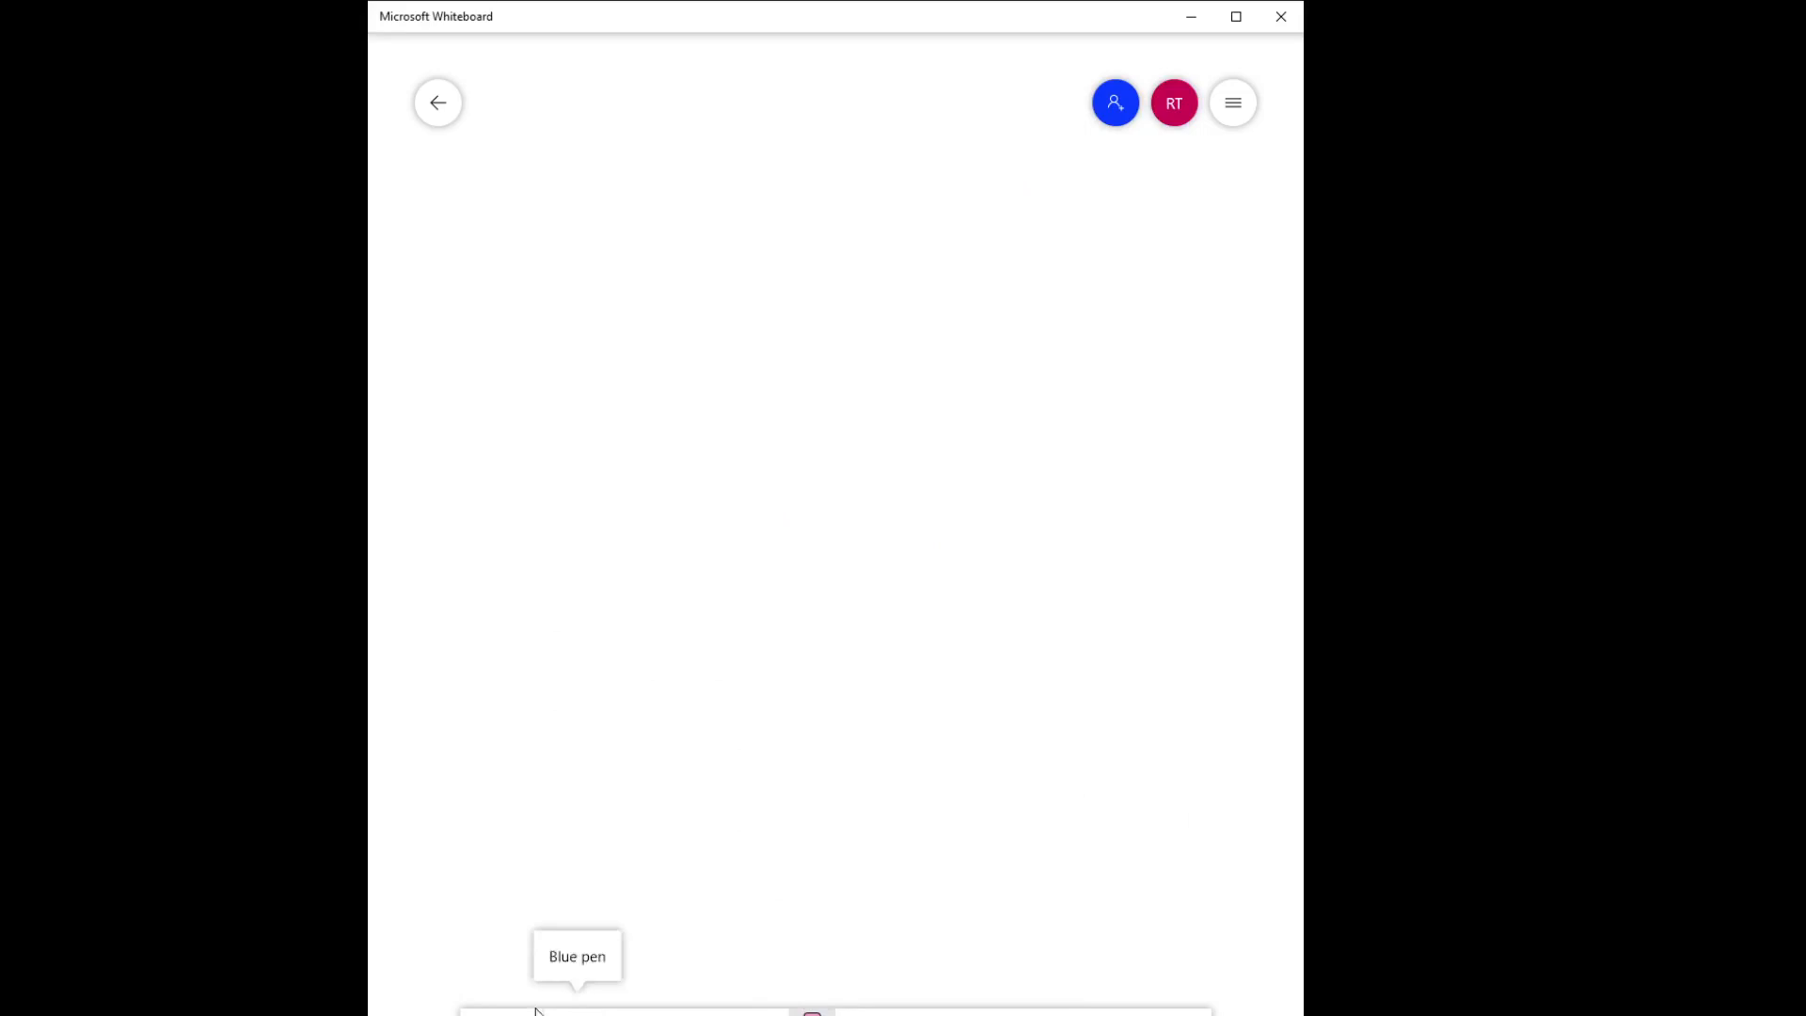
left_click_drag(460, 178, 467, 219)
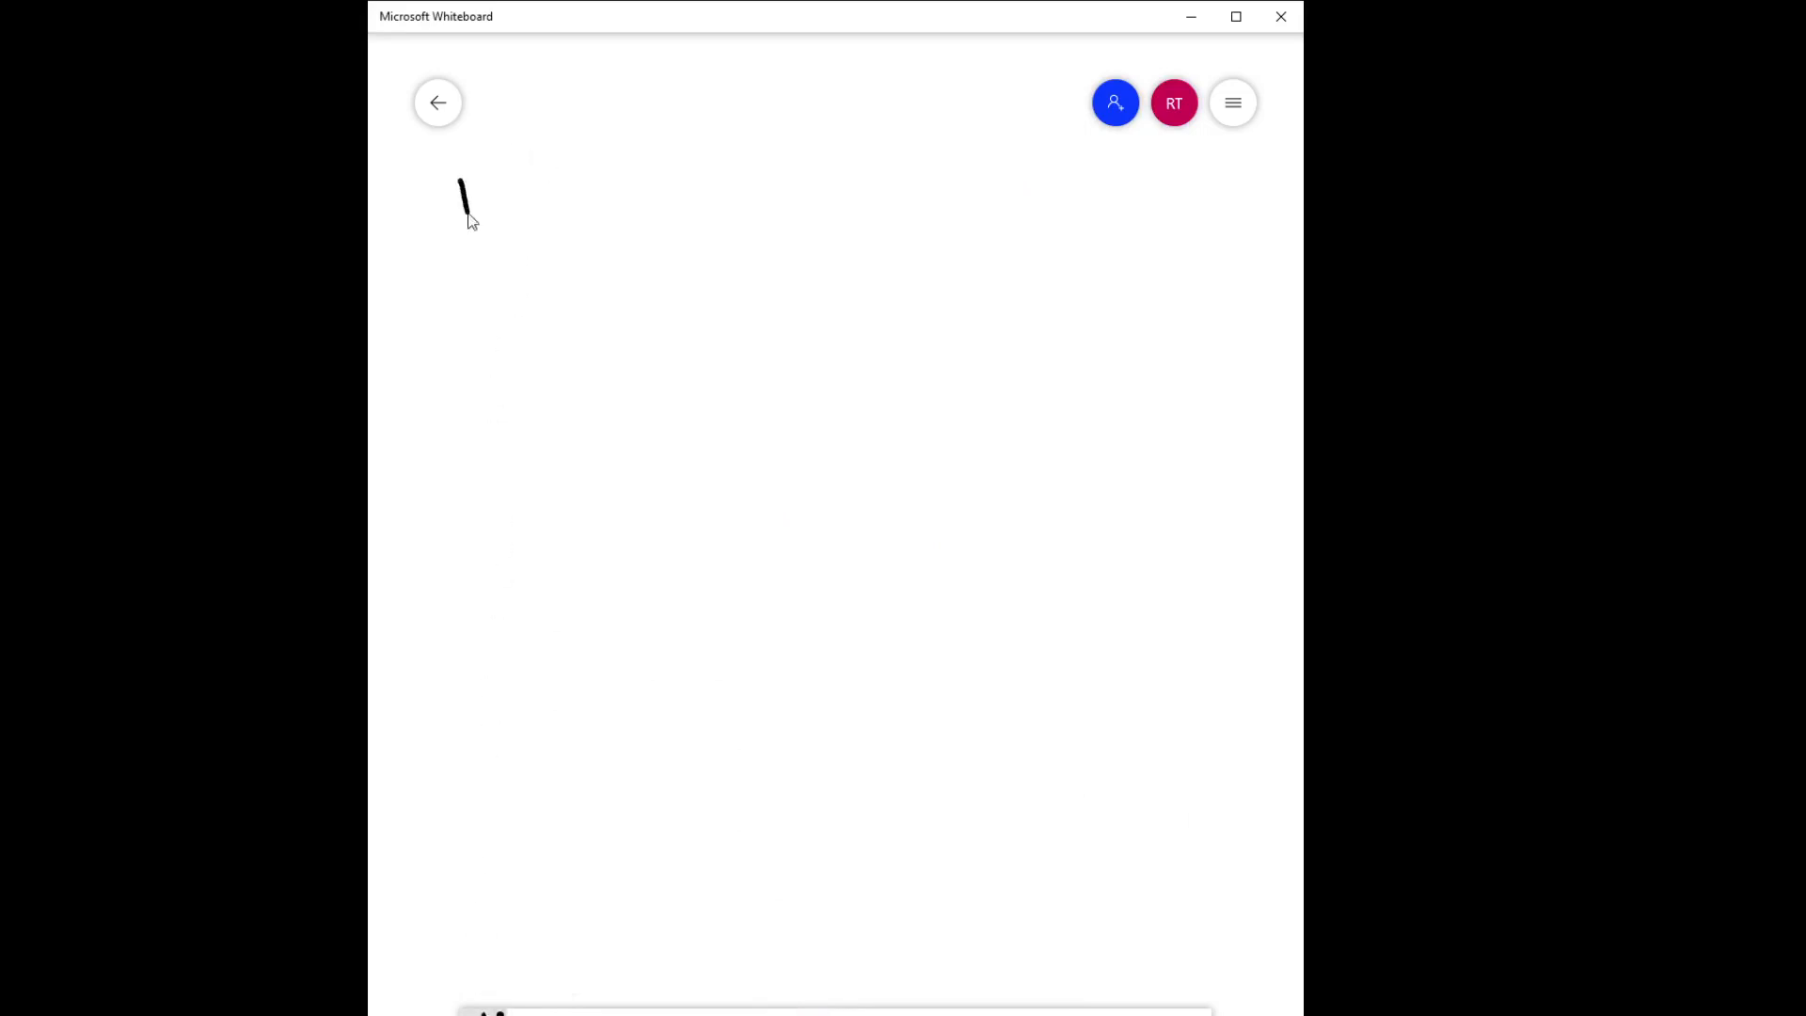
left_click_drag(461, 185, 599, 196)
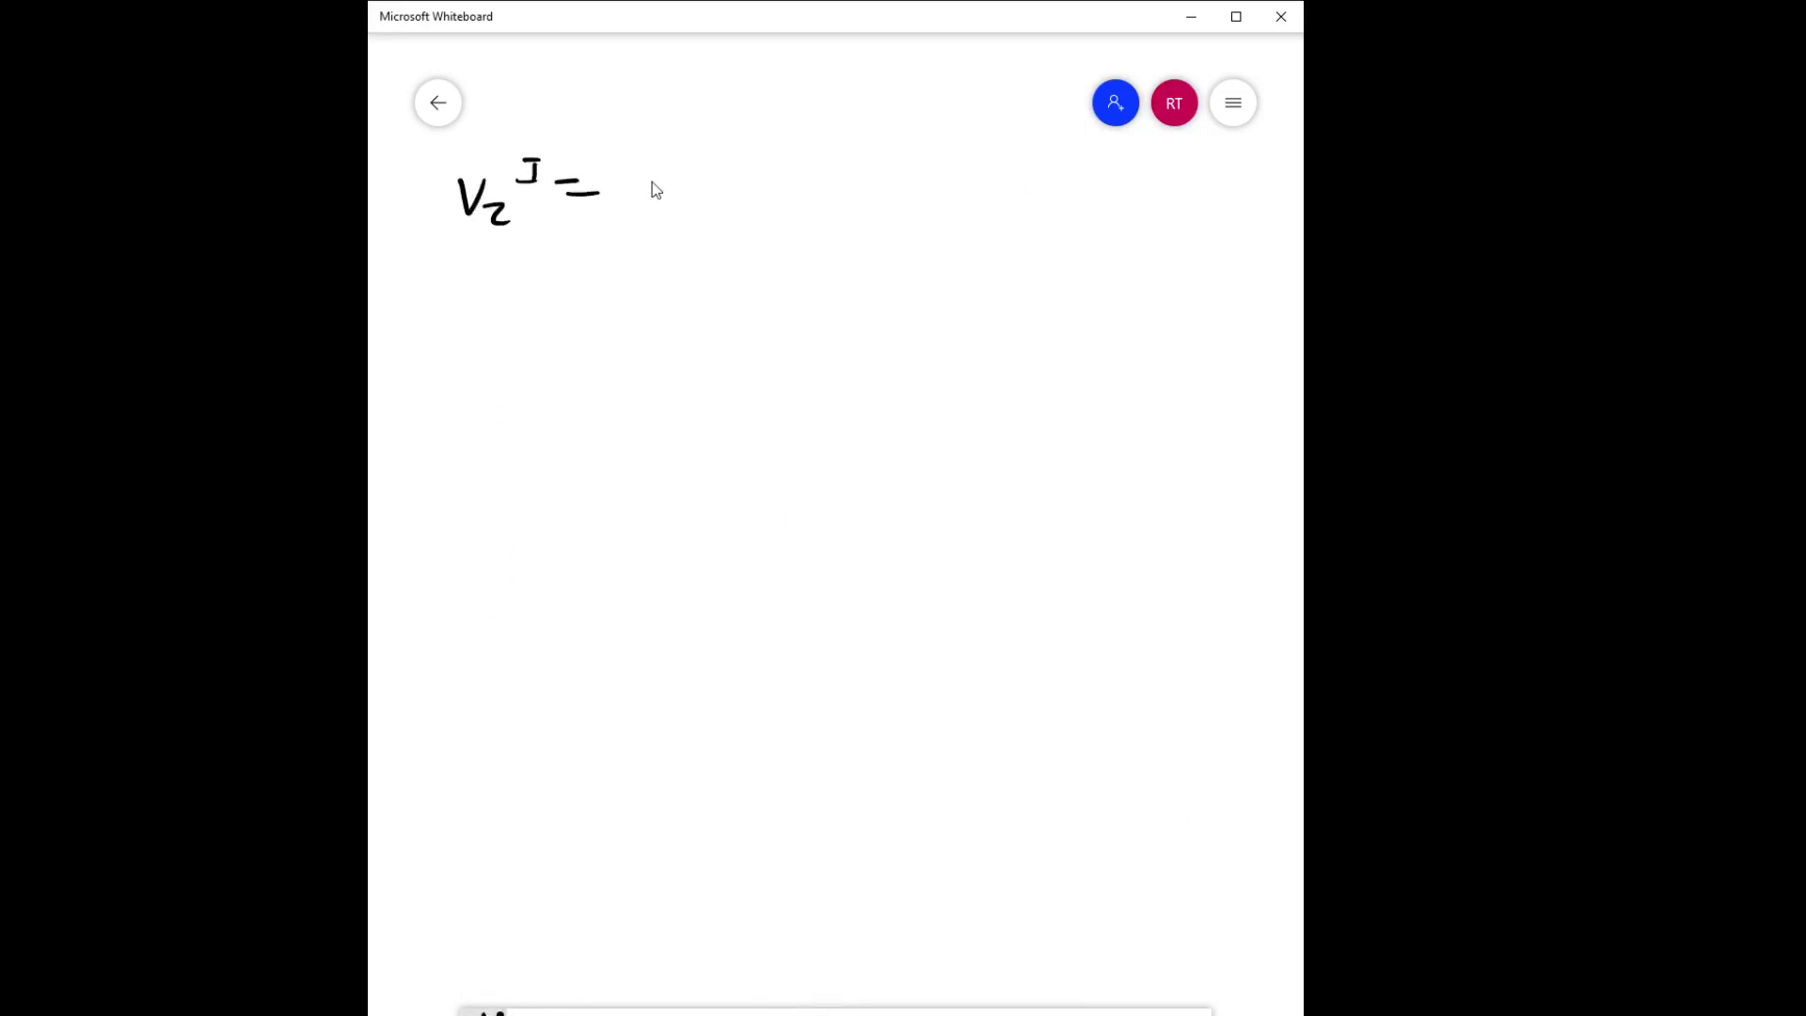
left_click_drag(657, 185, 789, 190)
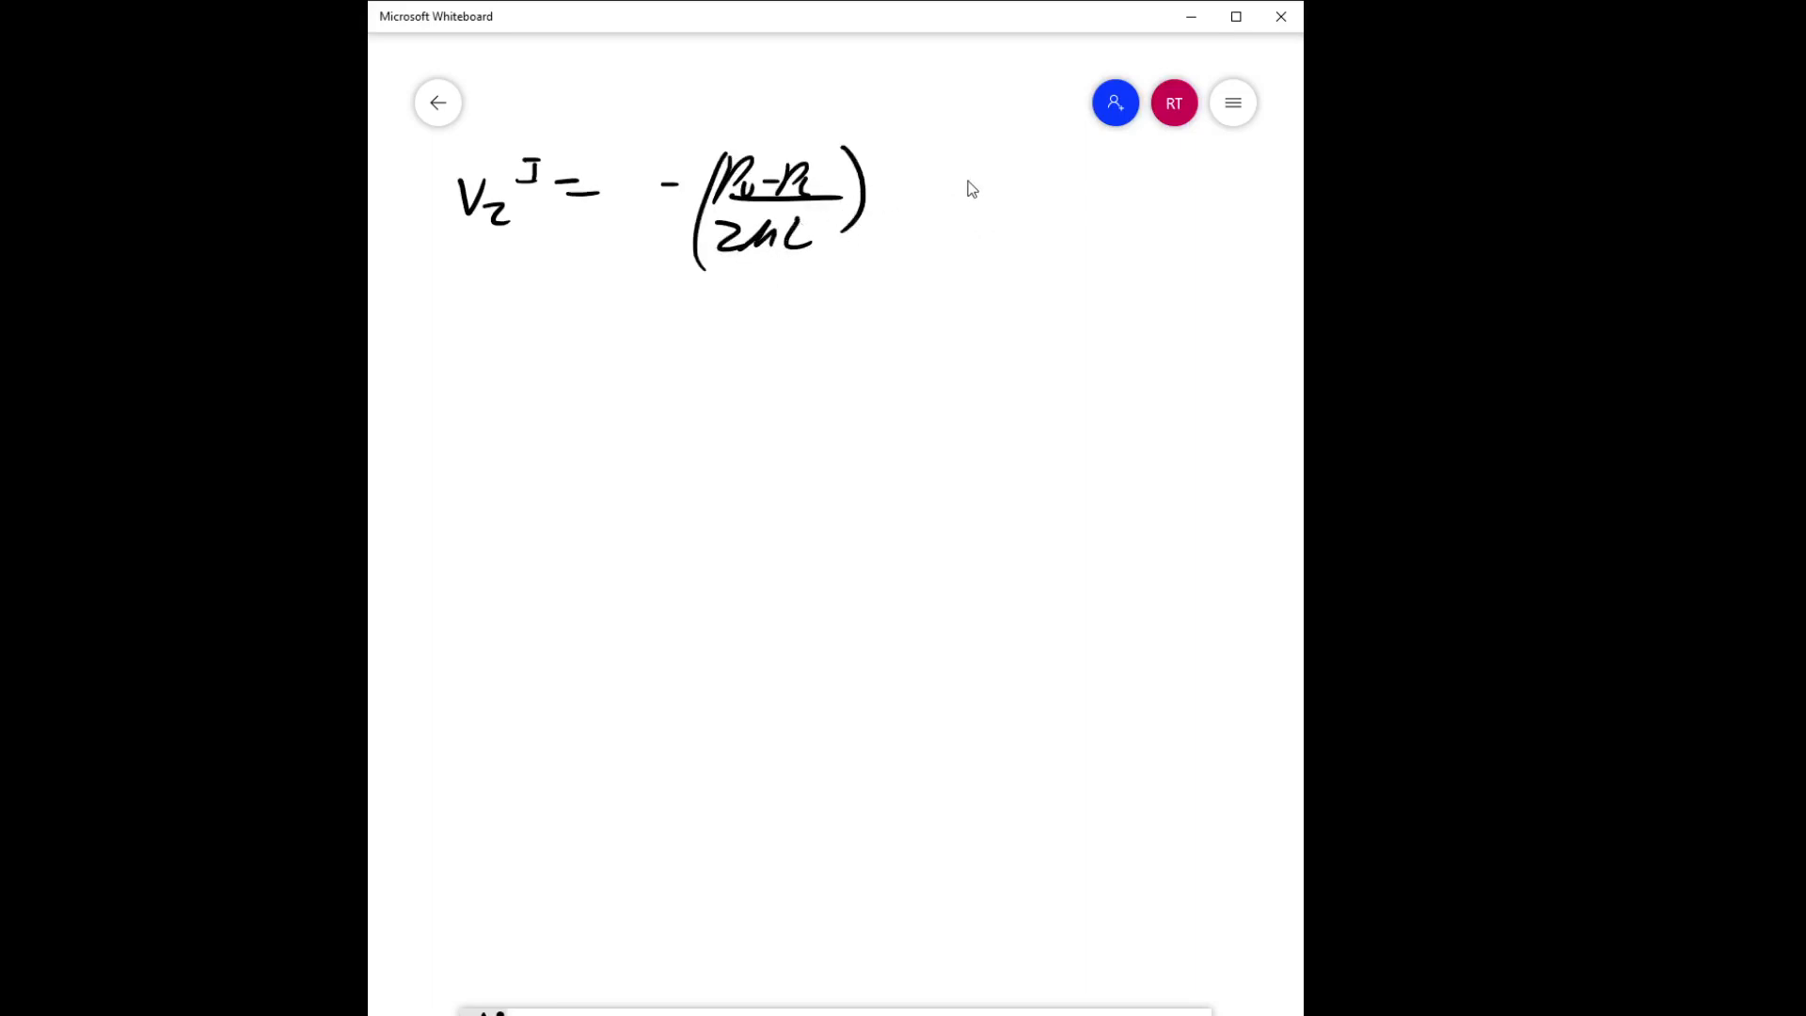
left_click_drag(887, 184, 956, 190)
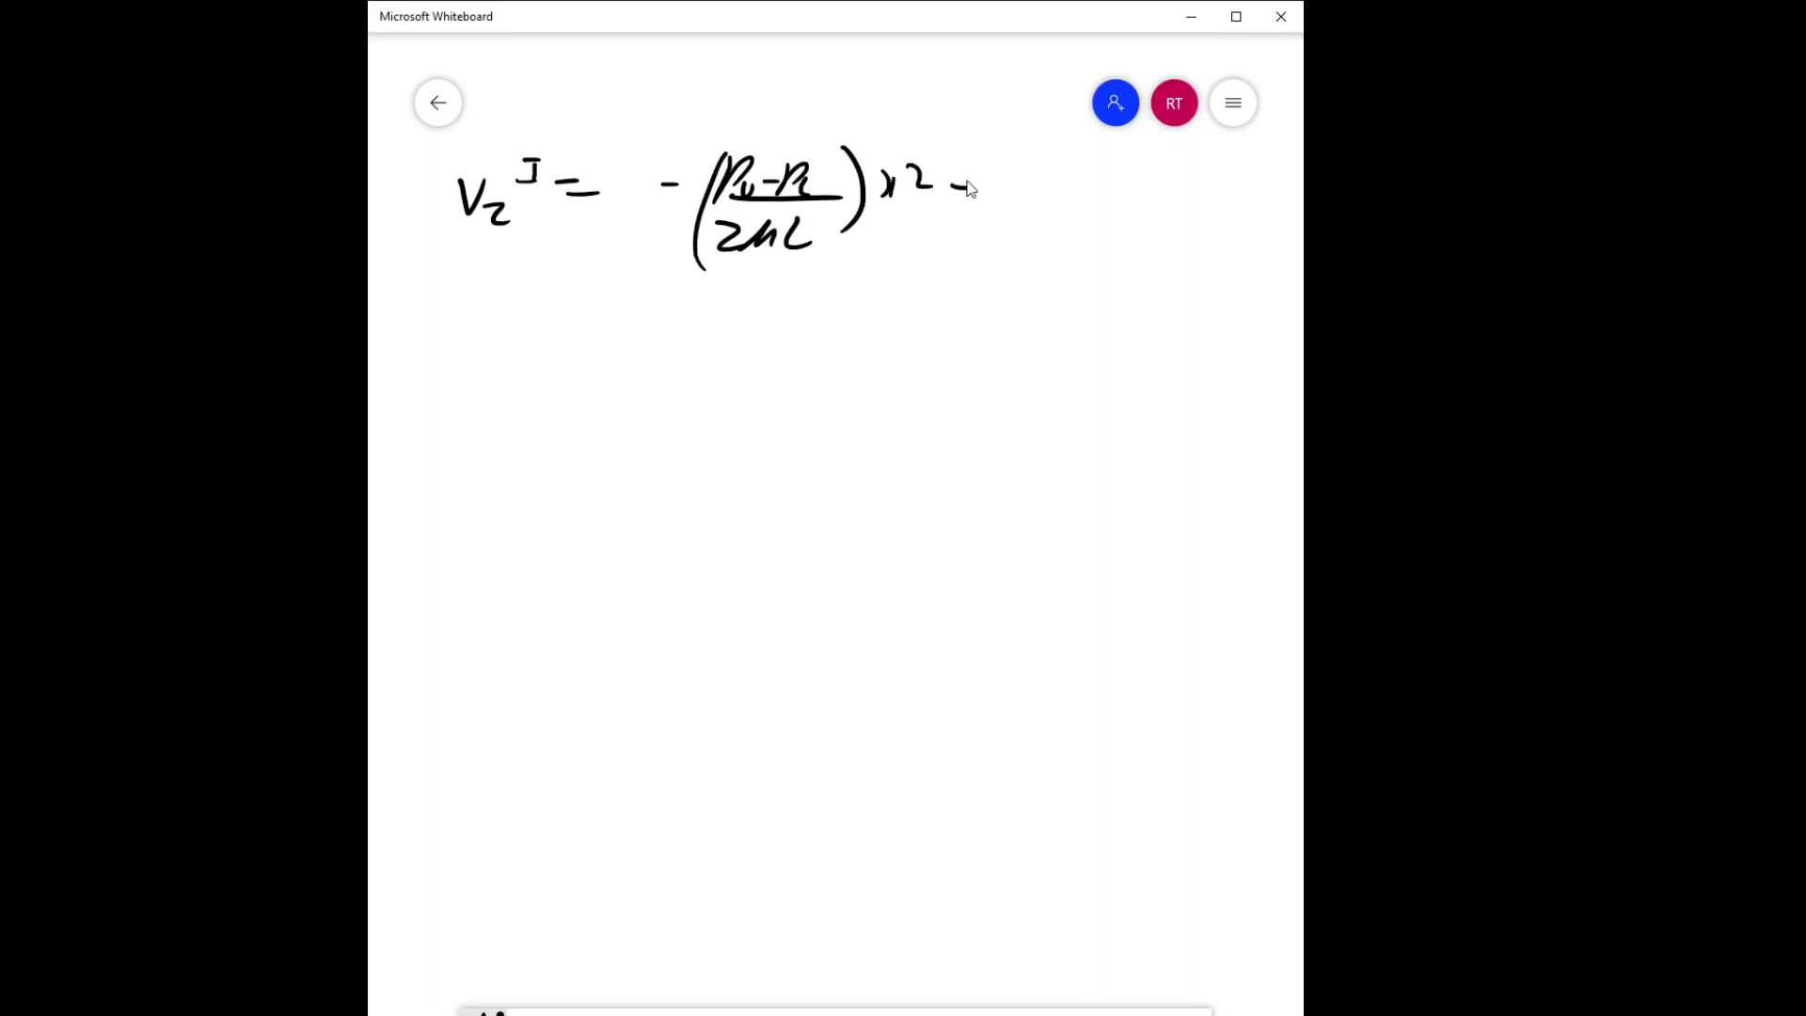
left_click_drag(968, 184, 1002, 242)
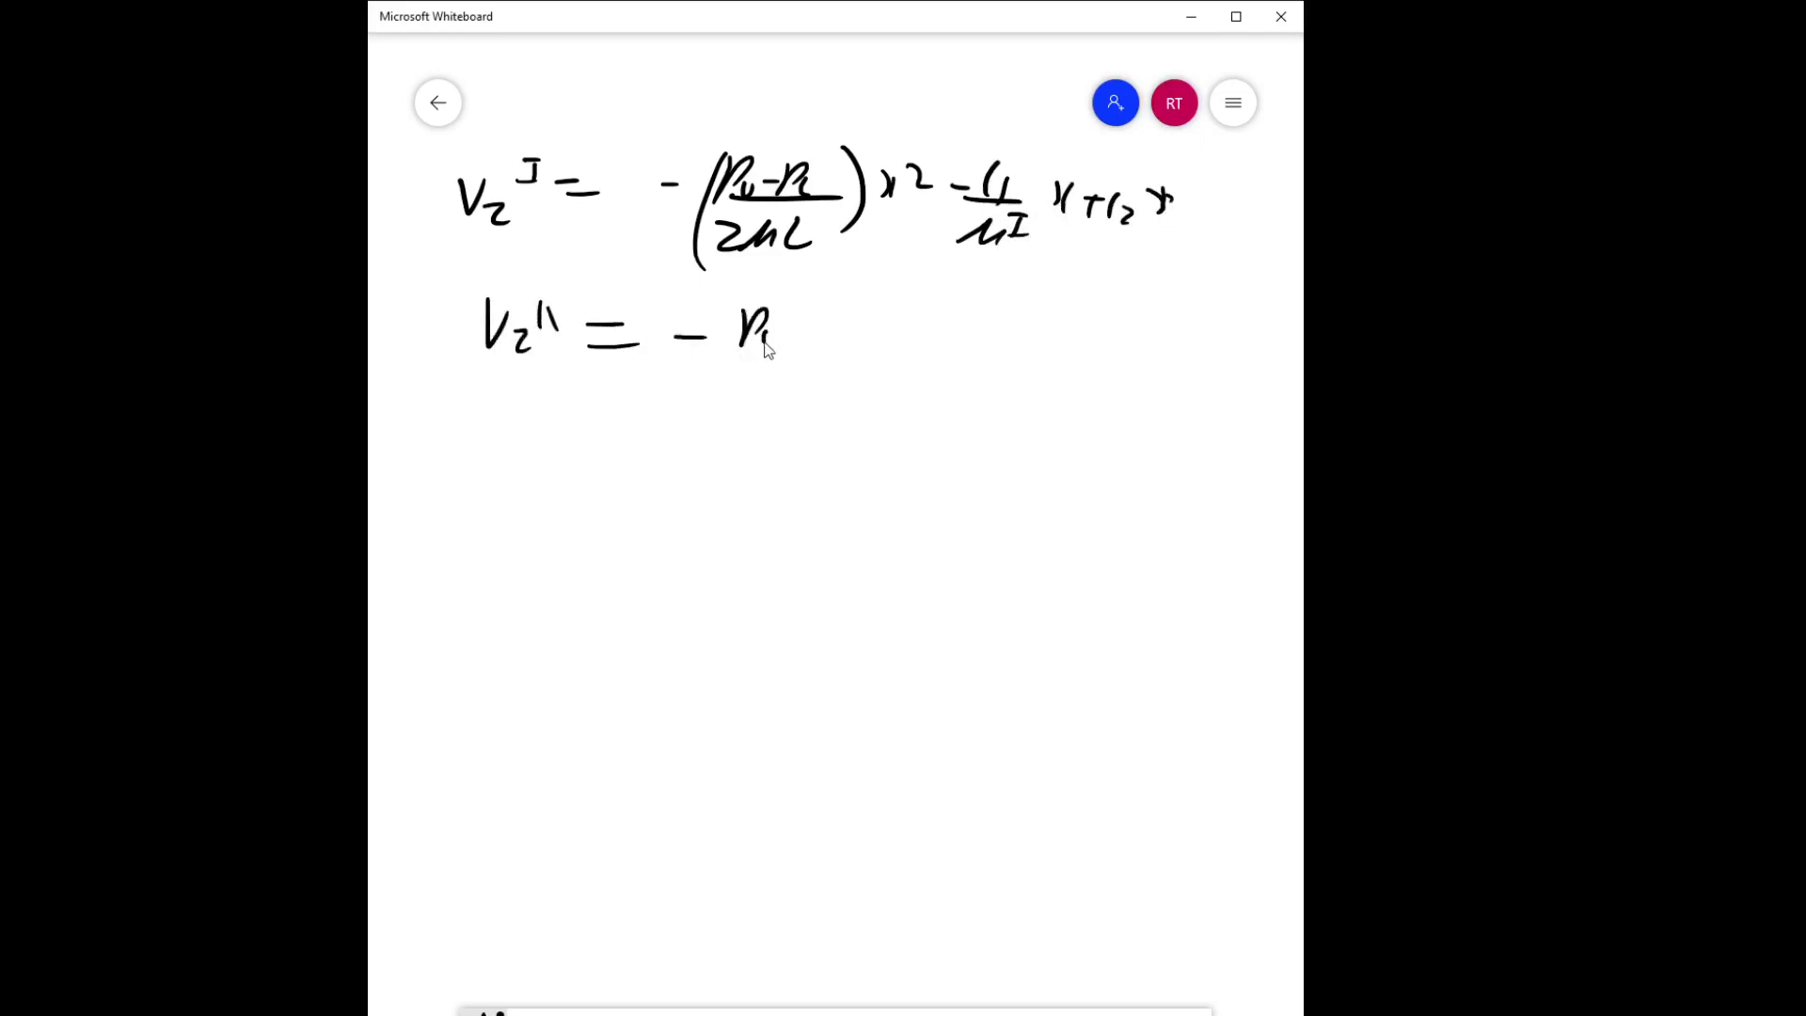
Handwrite the matching Vz^II profile with 2μII L denominator, x² term and C1, C2 constants.
left_click_drag(737, 329, 817, 397)
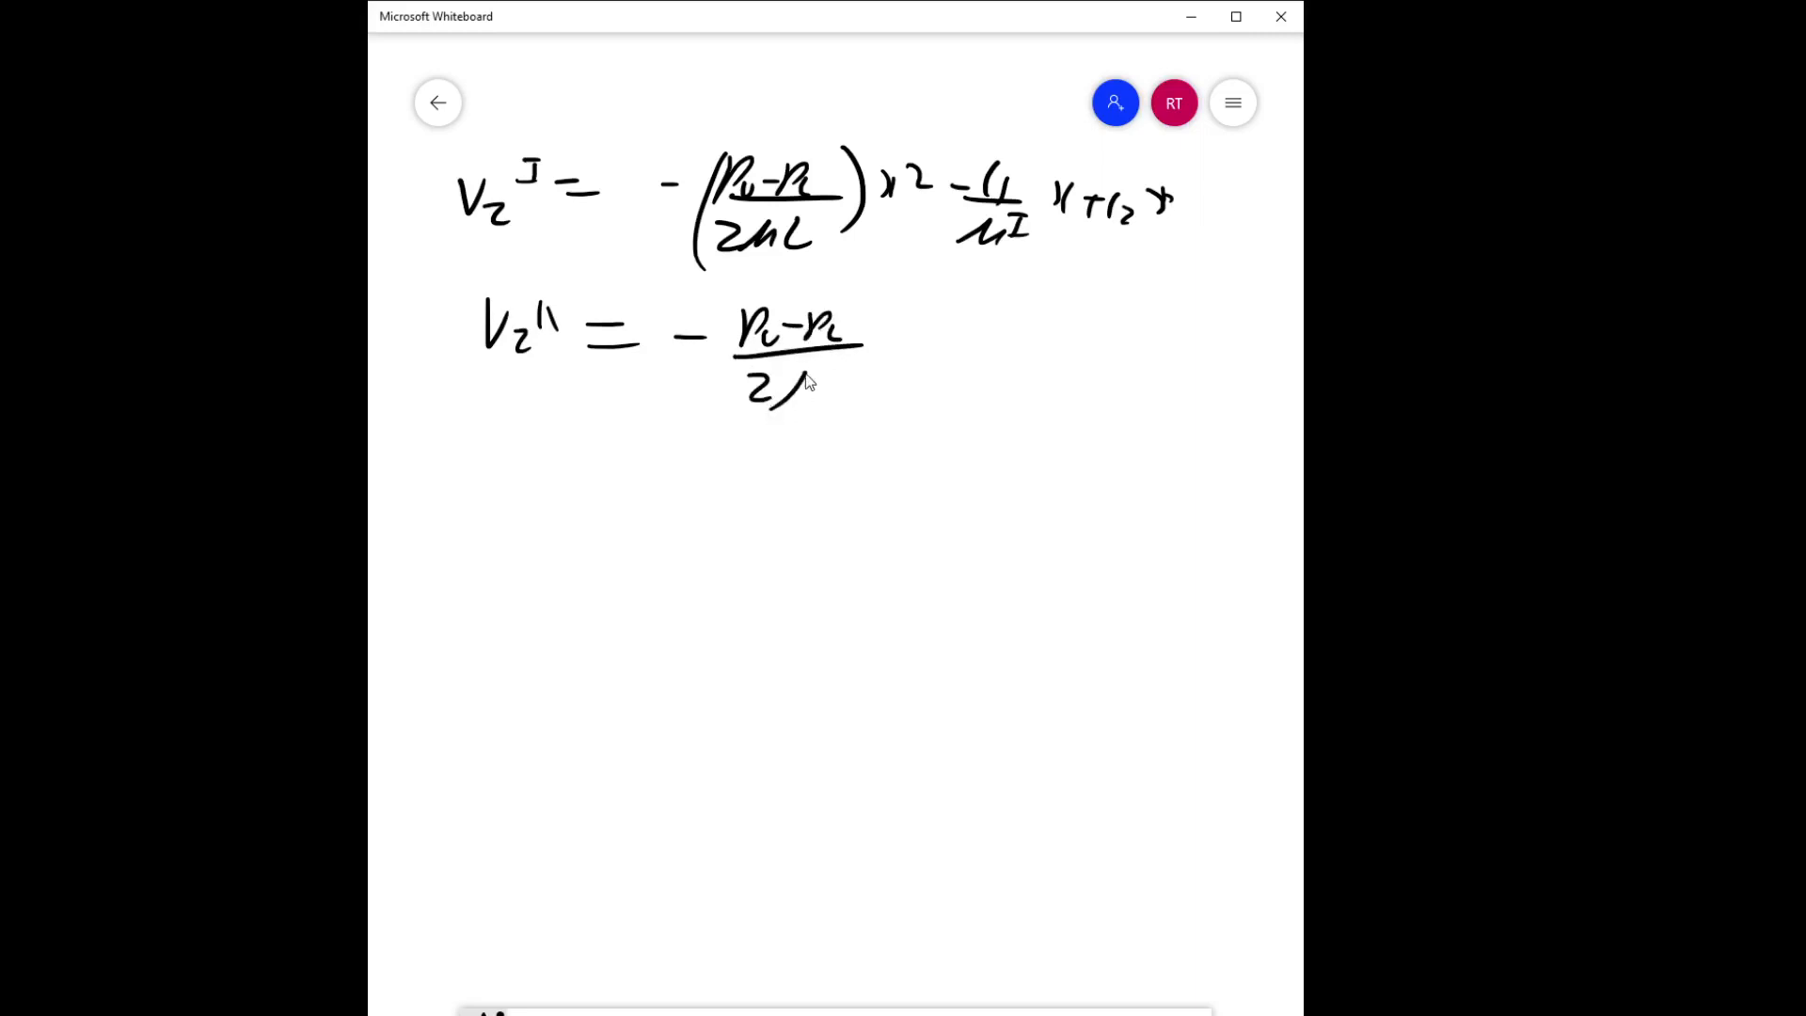
left_click_drag(731, 391, 875, 397)
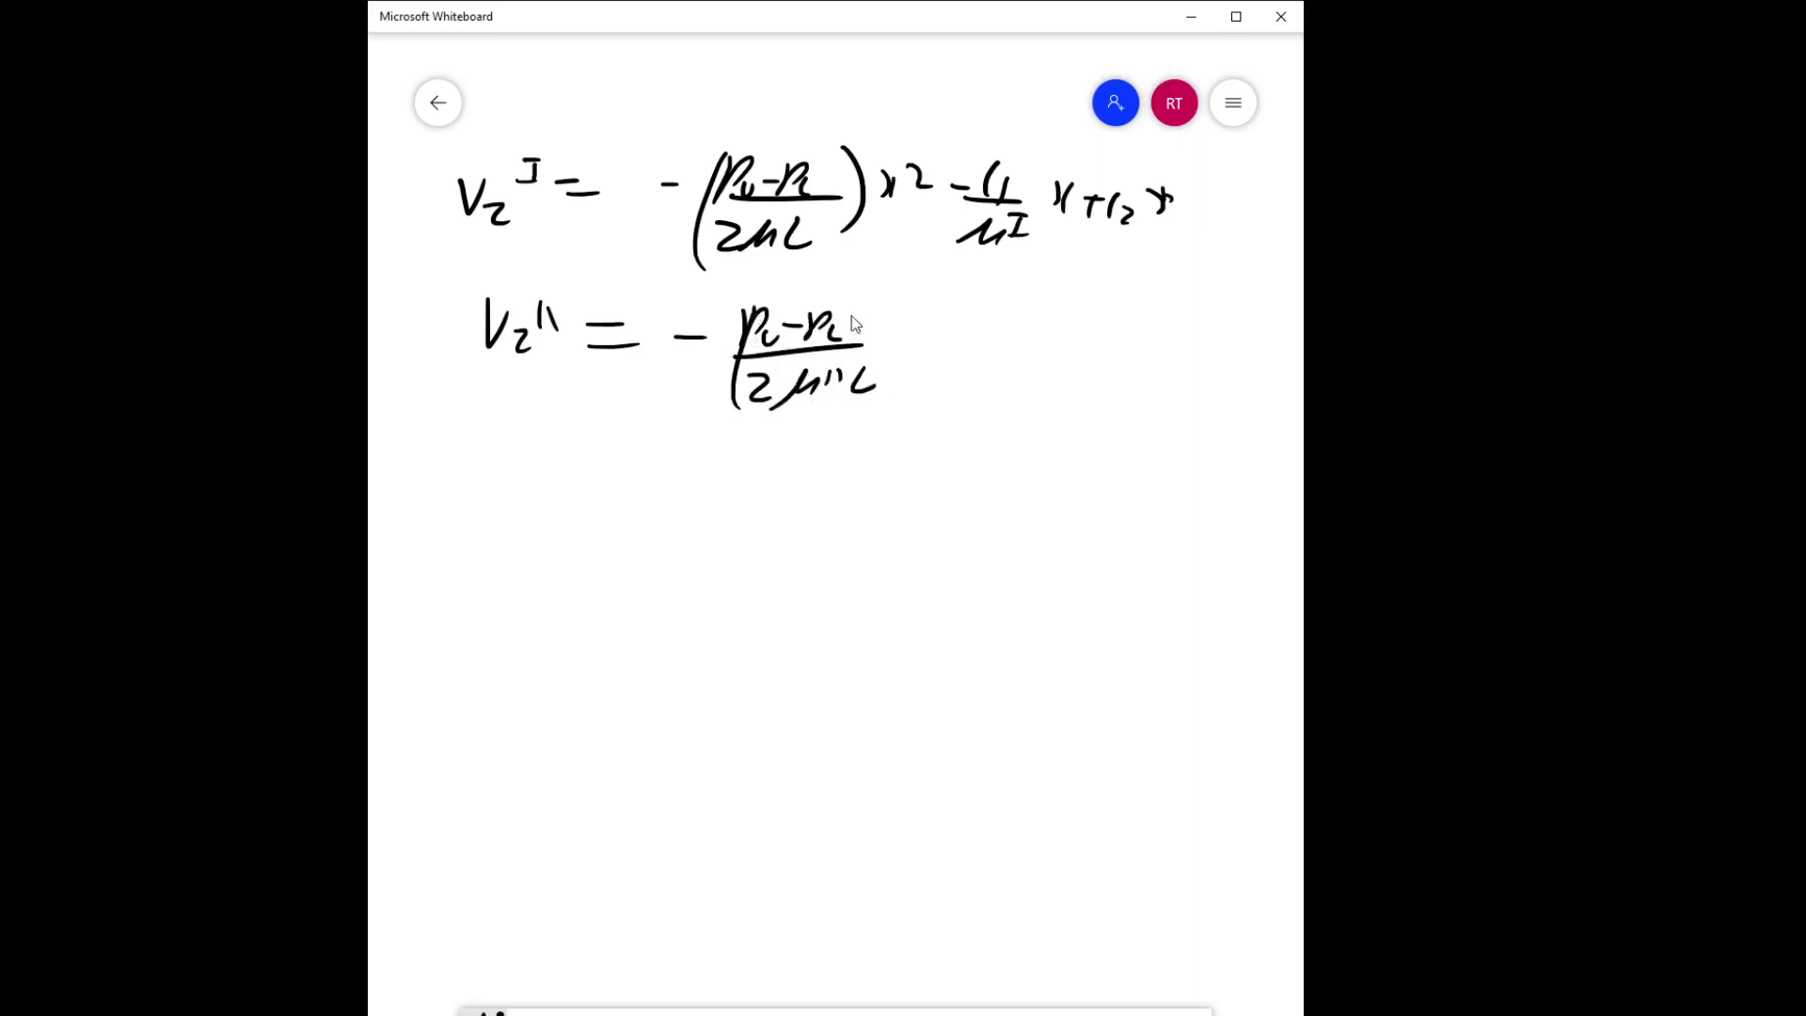
left_click_drag(887, 357, 962, 288)
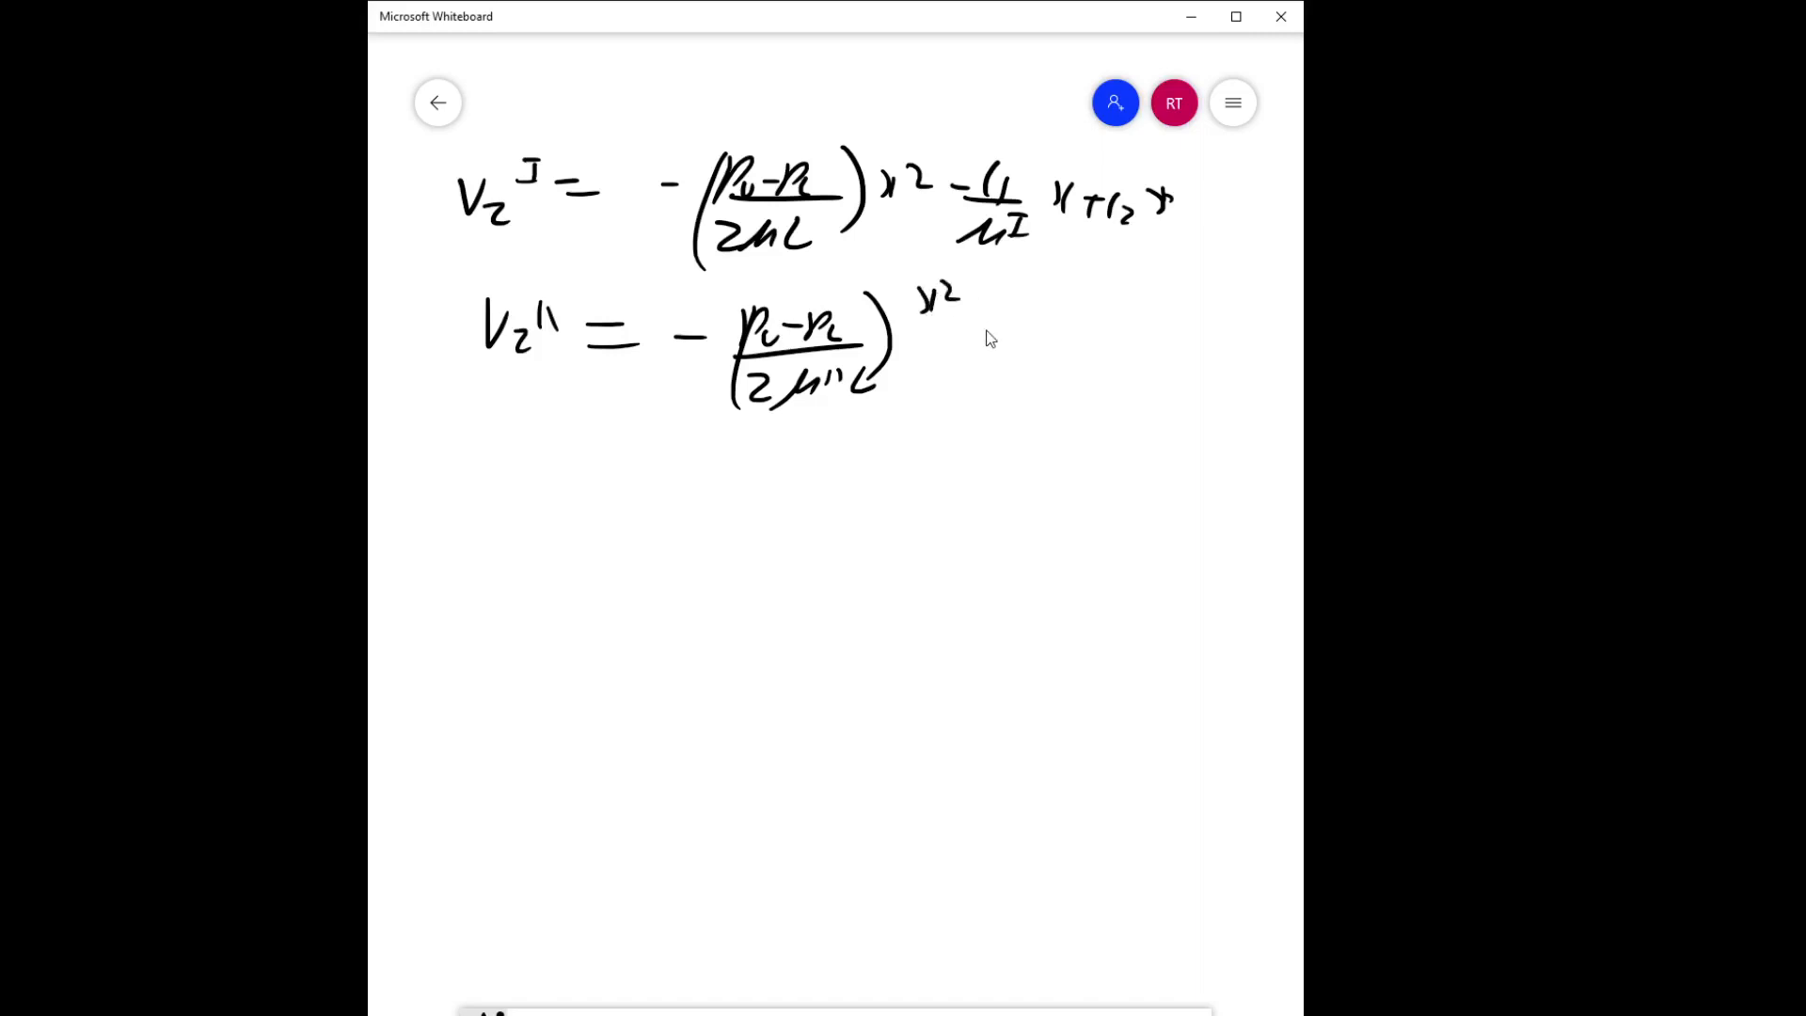
left_click_drag(985, 334, 1031, 386)
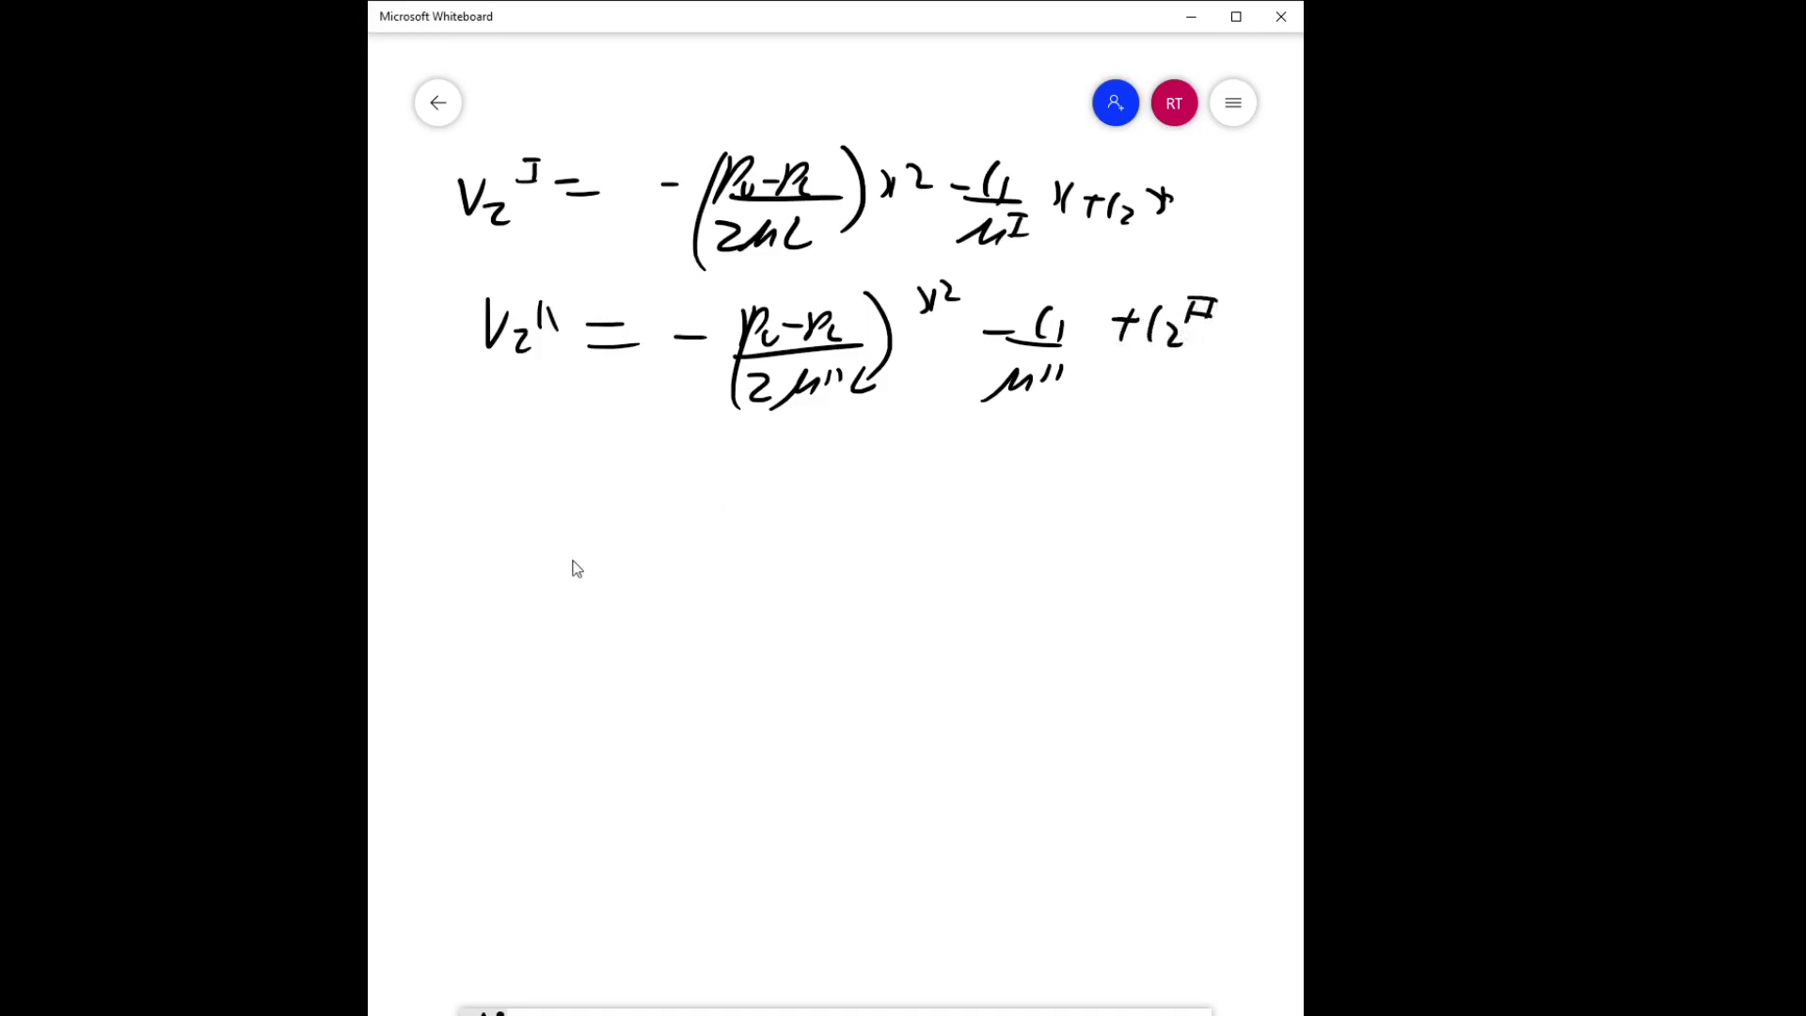
mouse_move(510, 548)
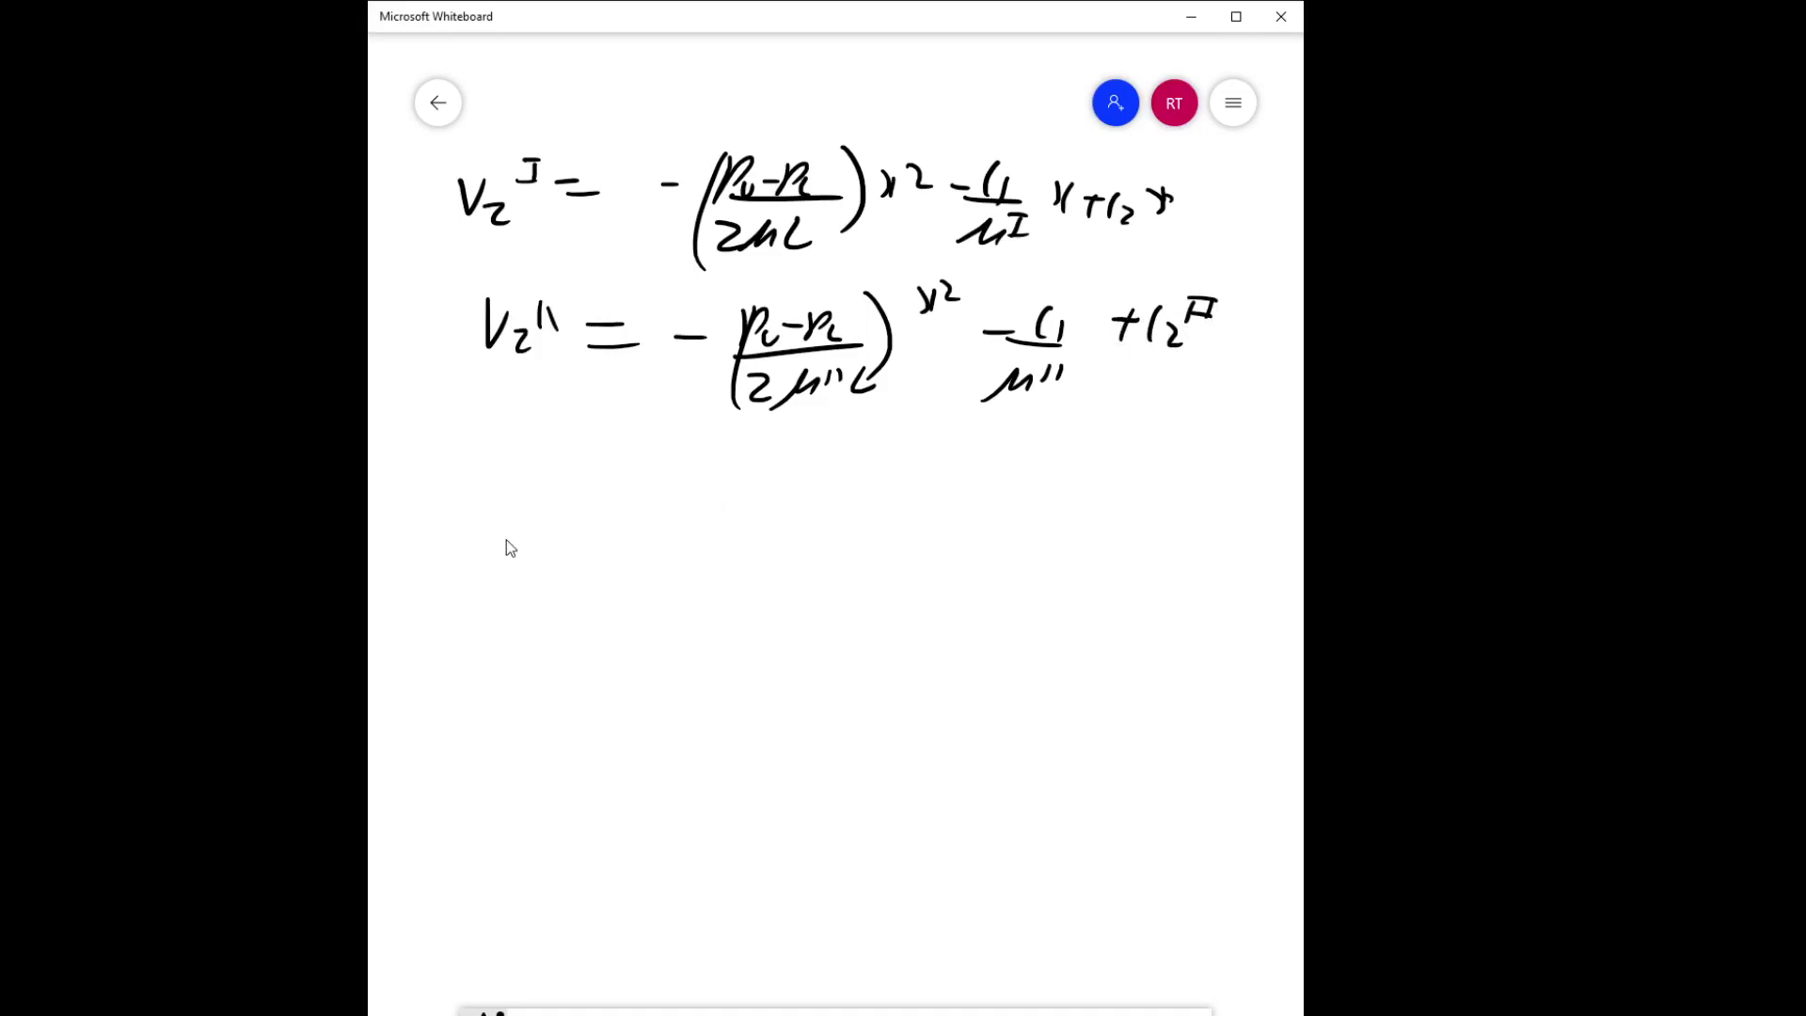
Handwrite boundary conditions x=b Vz^II=0, x=−b Vz^I=0, x=0 Vz^I=Vz^II with equal C2.
left_click_drag(496, 547, 645, 553)
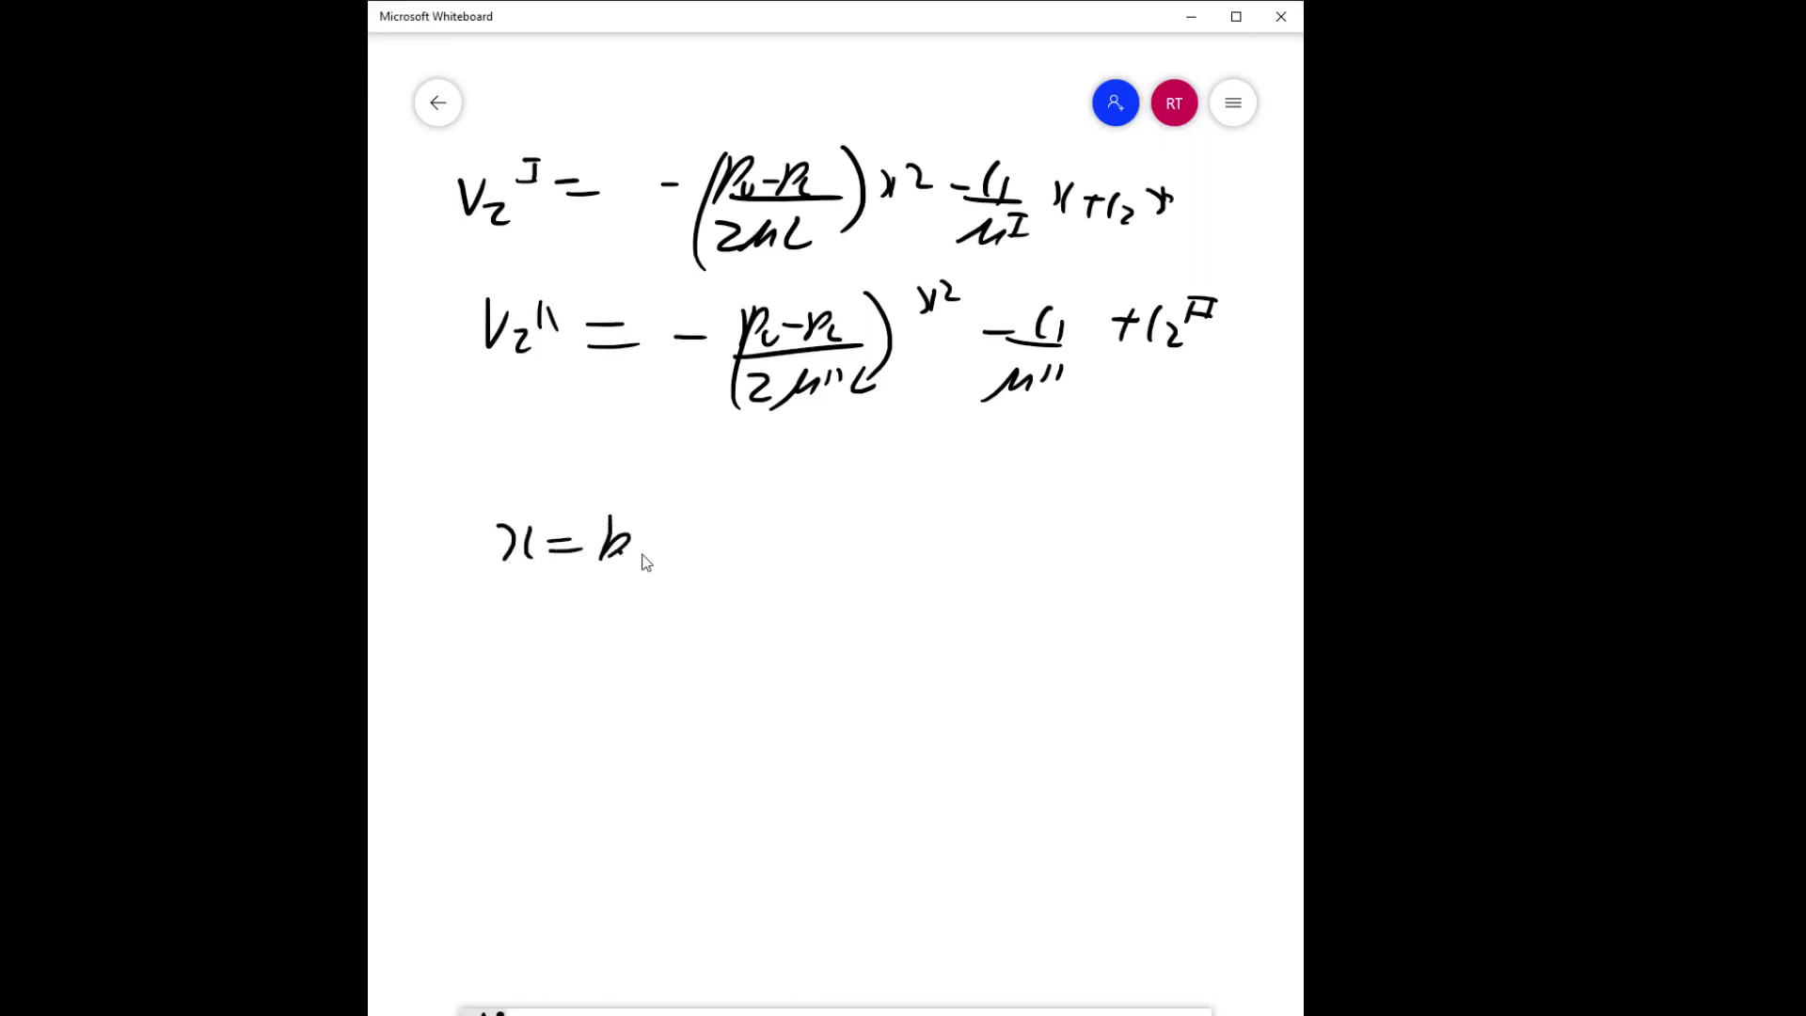
left_click_drag(743, 513, 783, 553)
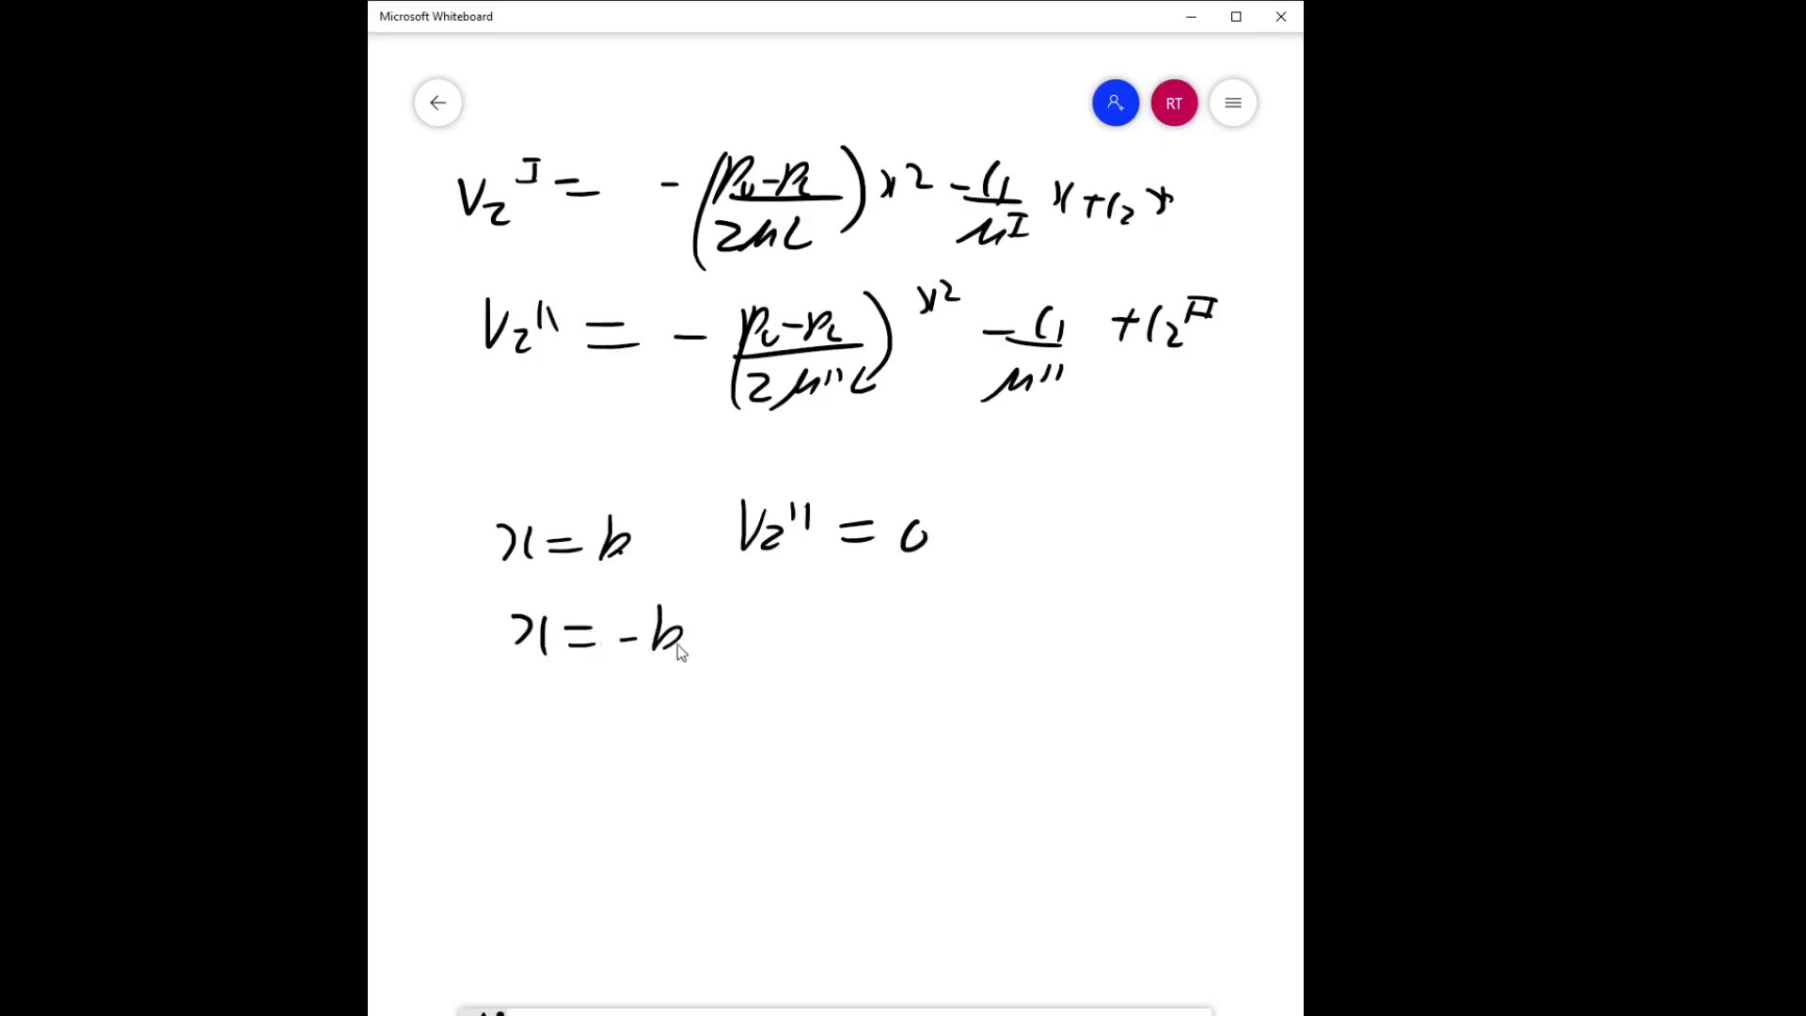
left_click_drag(754, 622, 806, 651)
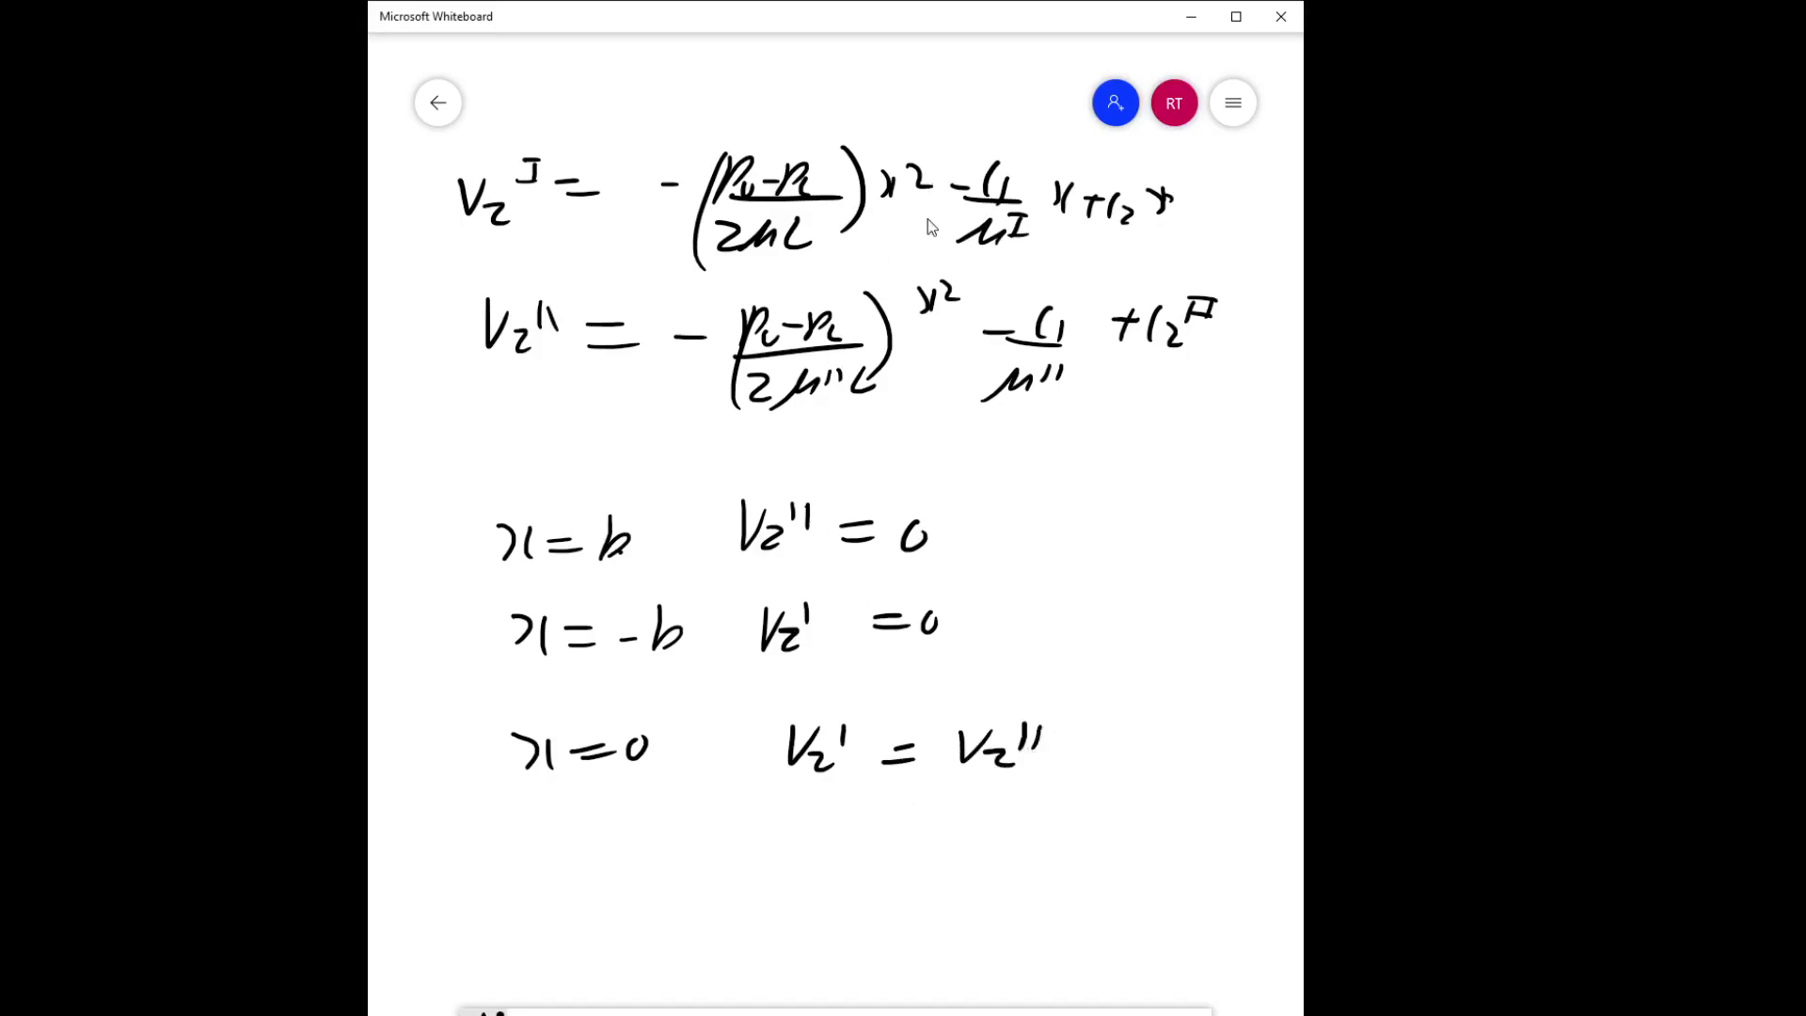
mouse_move(914, 251)
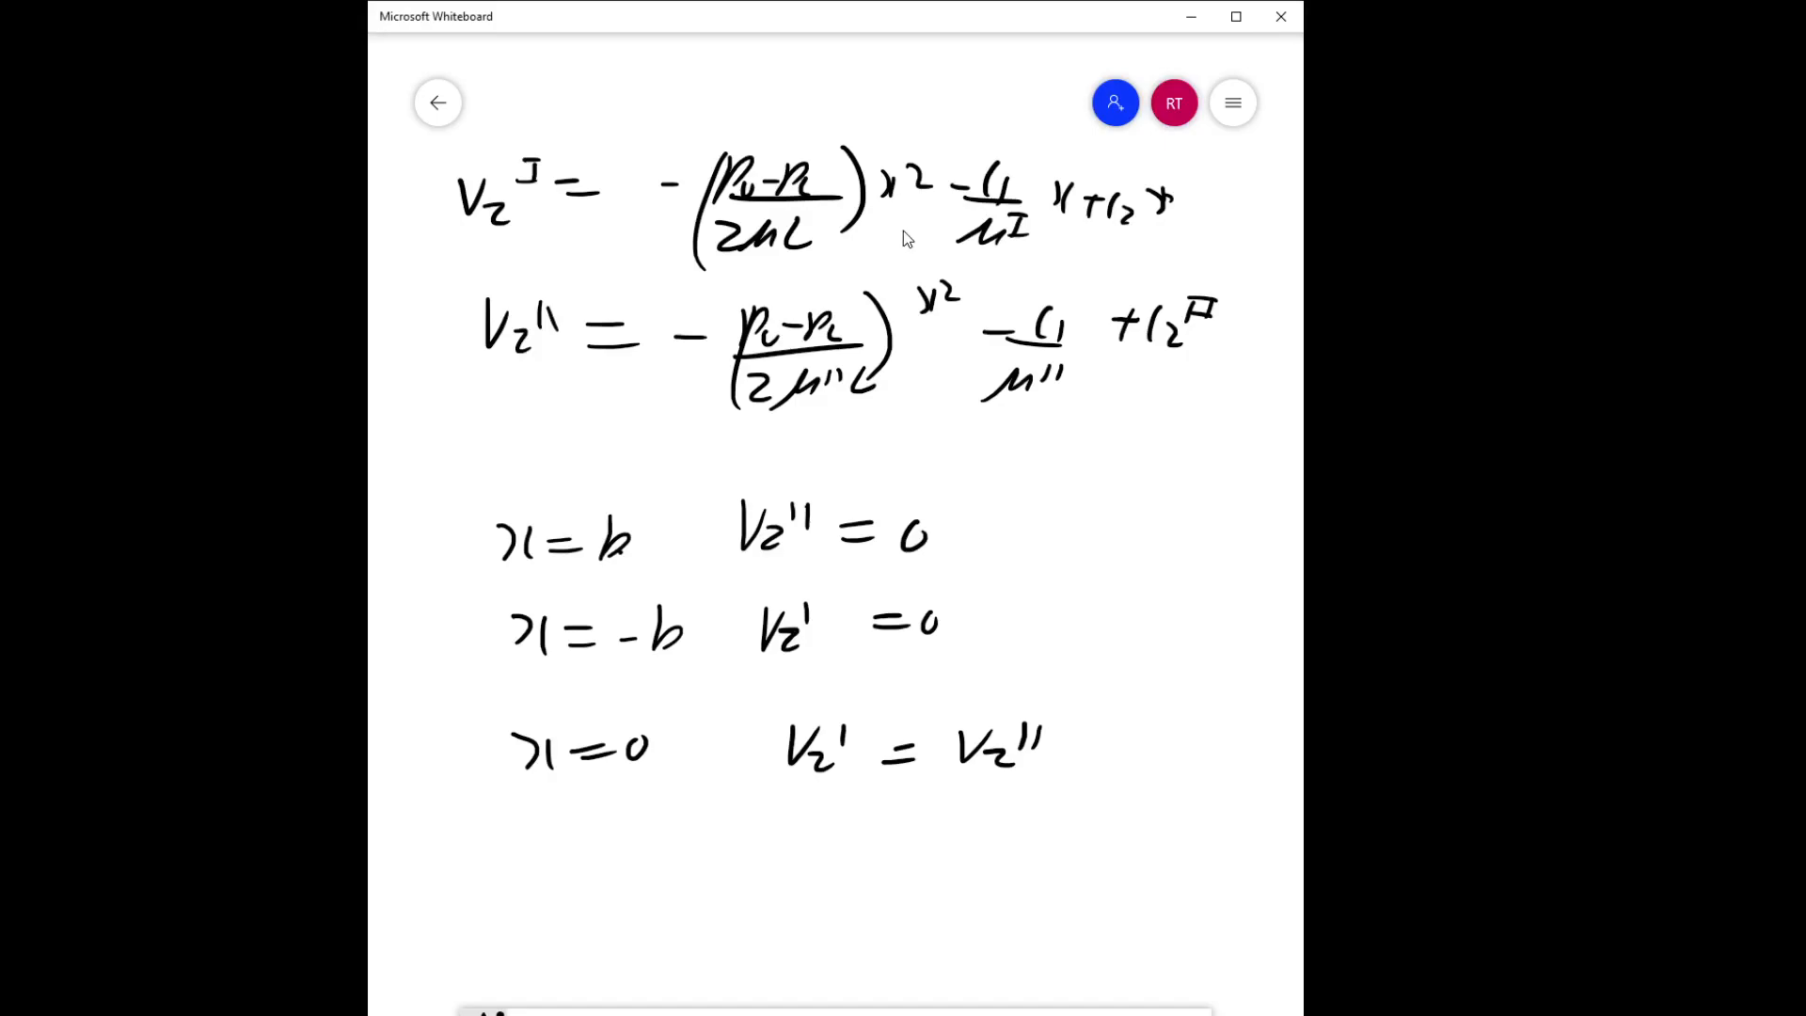
mouse_move(863, 225)
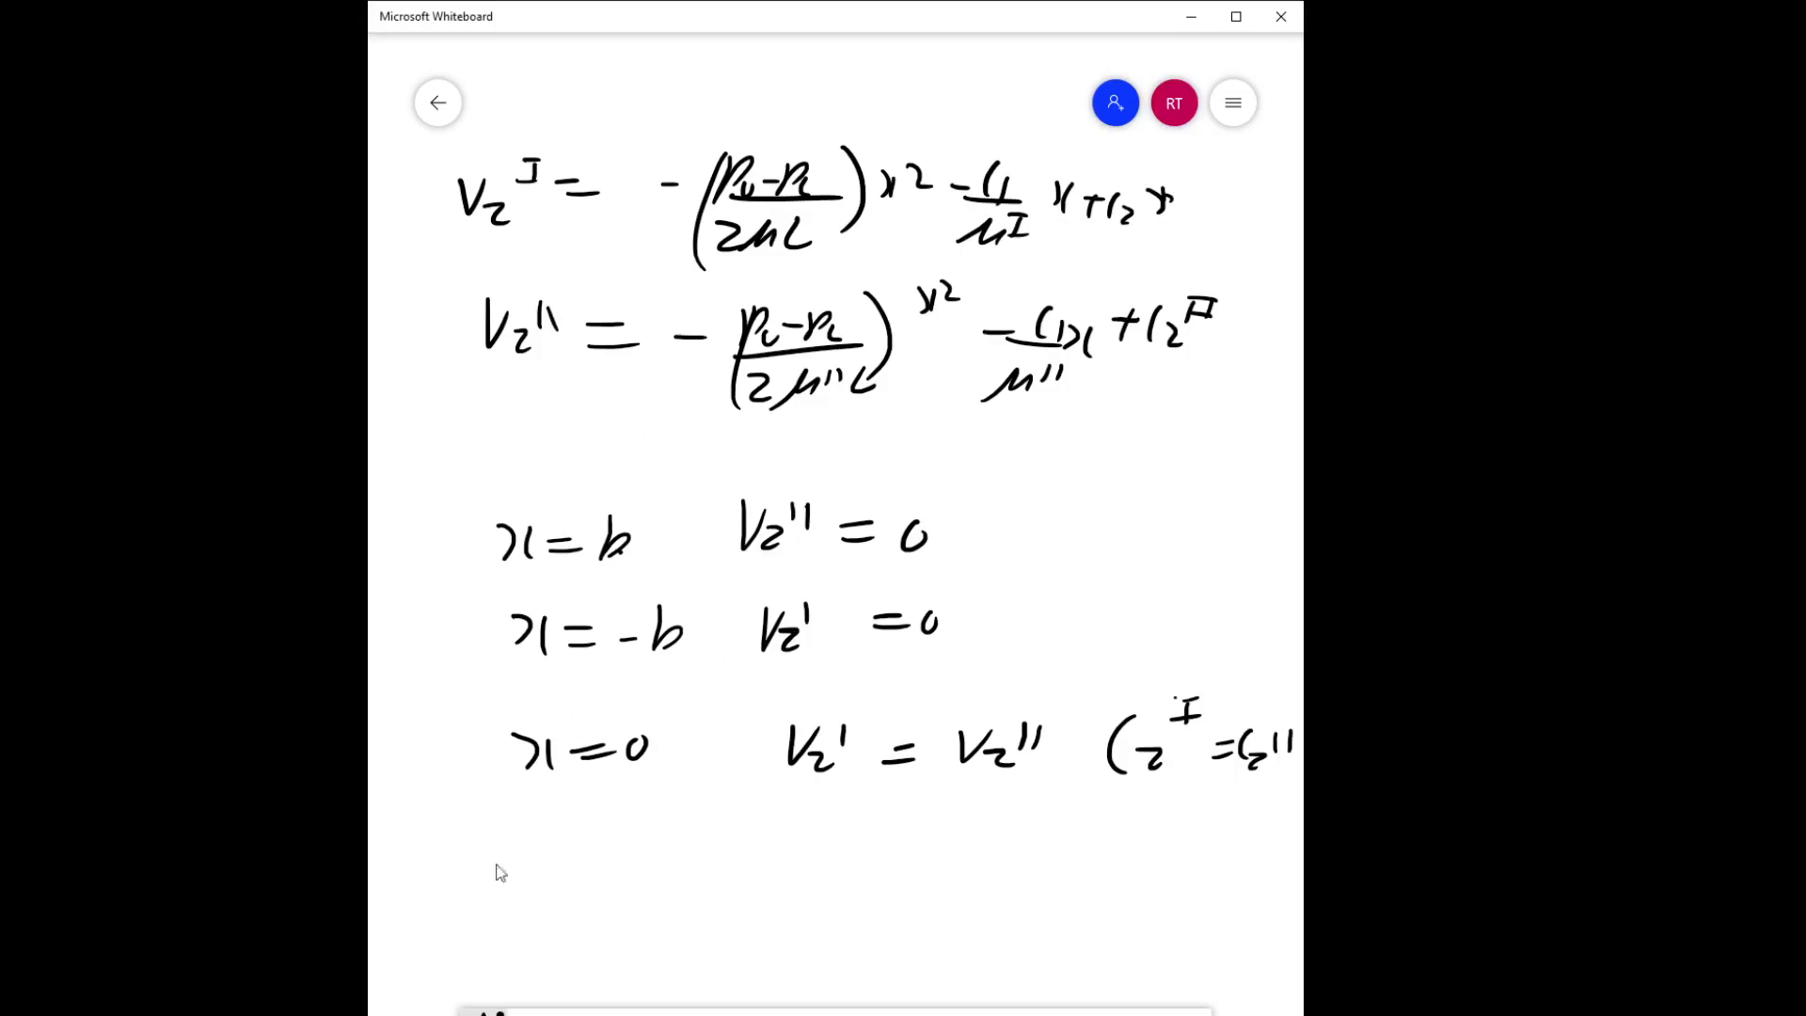
Handwrite 0 = −(P0−PL)b²/(2μII L) − C1b/μII + C2 from x = b, then wipe the canvas.
left_click_drag(536, 858, 519, 921)
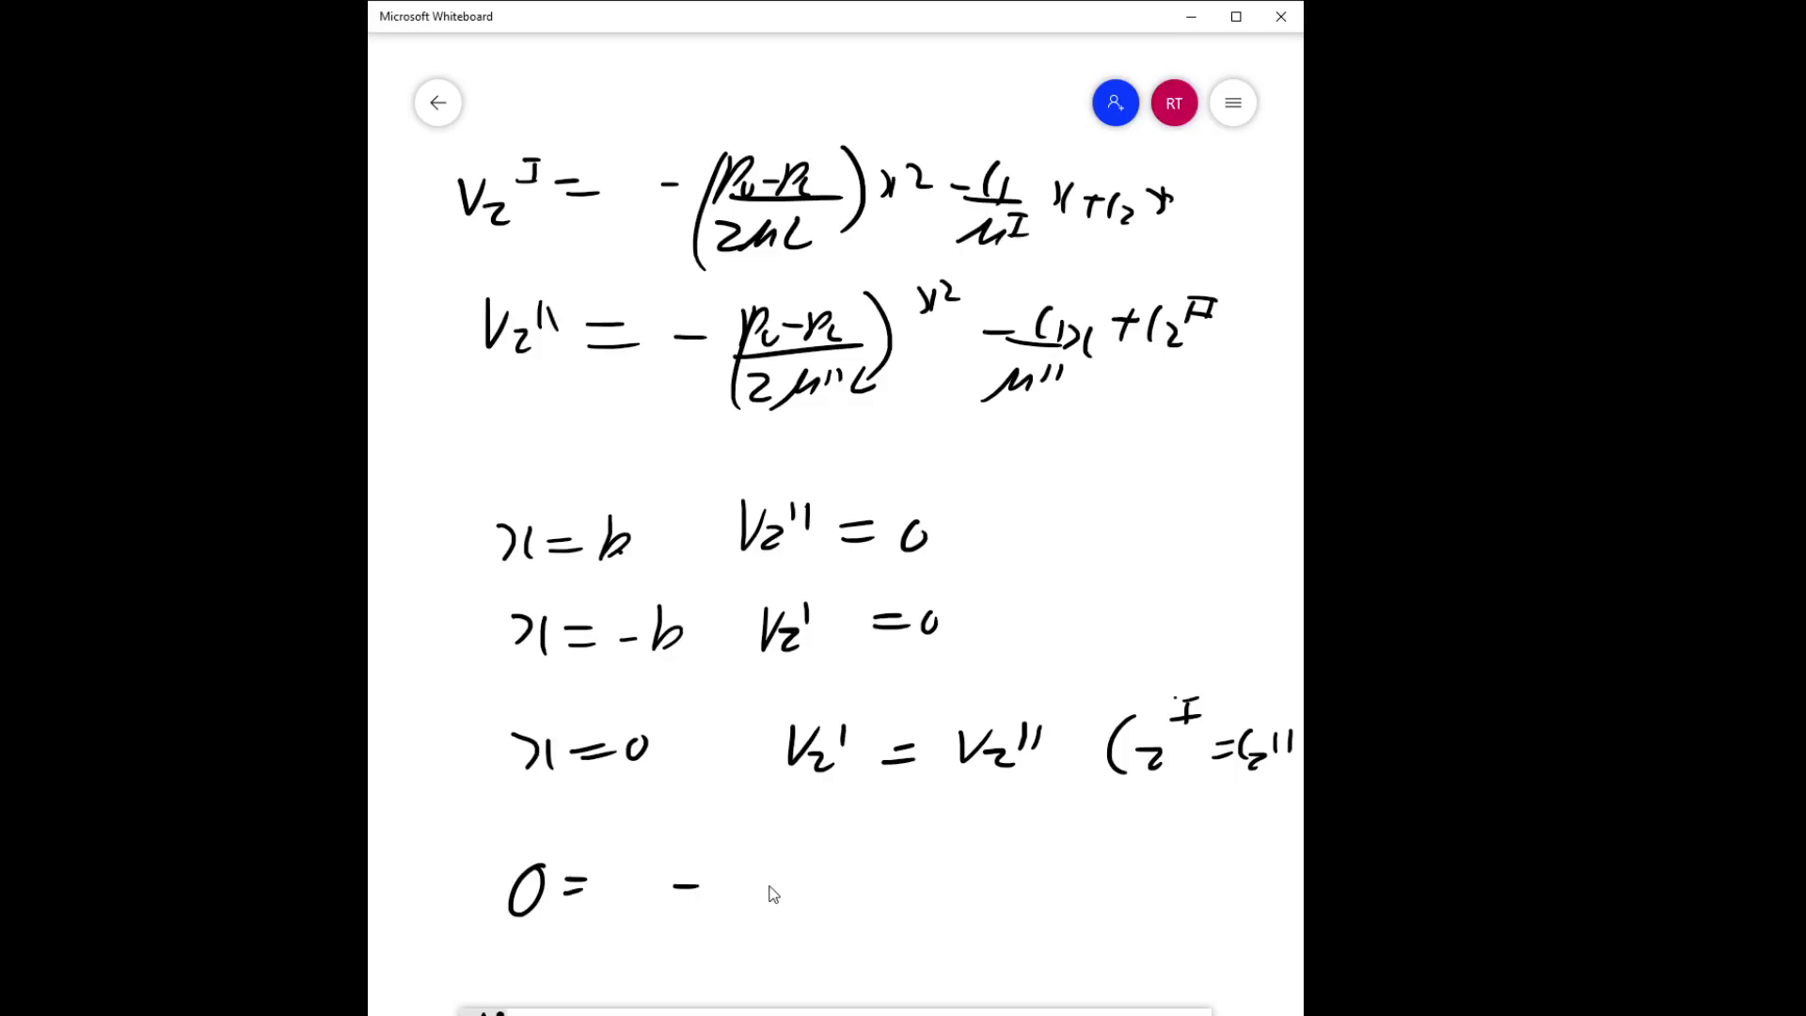
left_click_drag(771, 857, 770, 909)
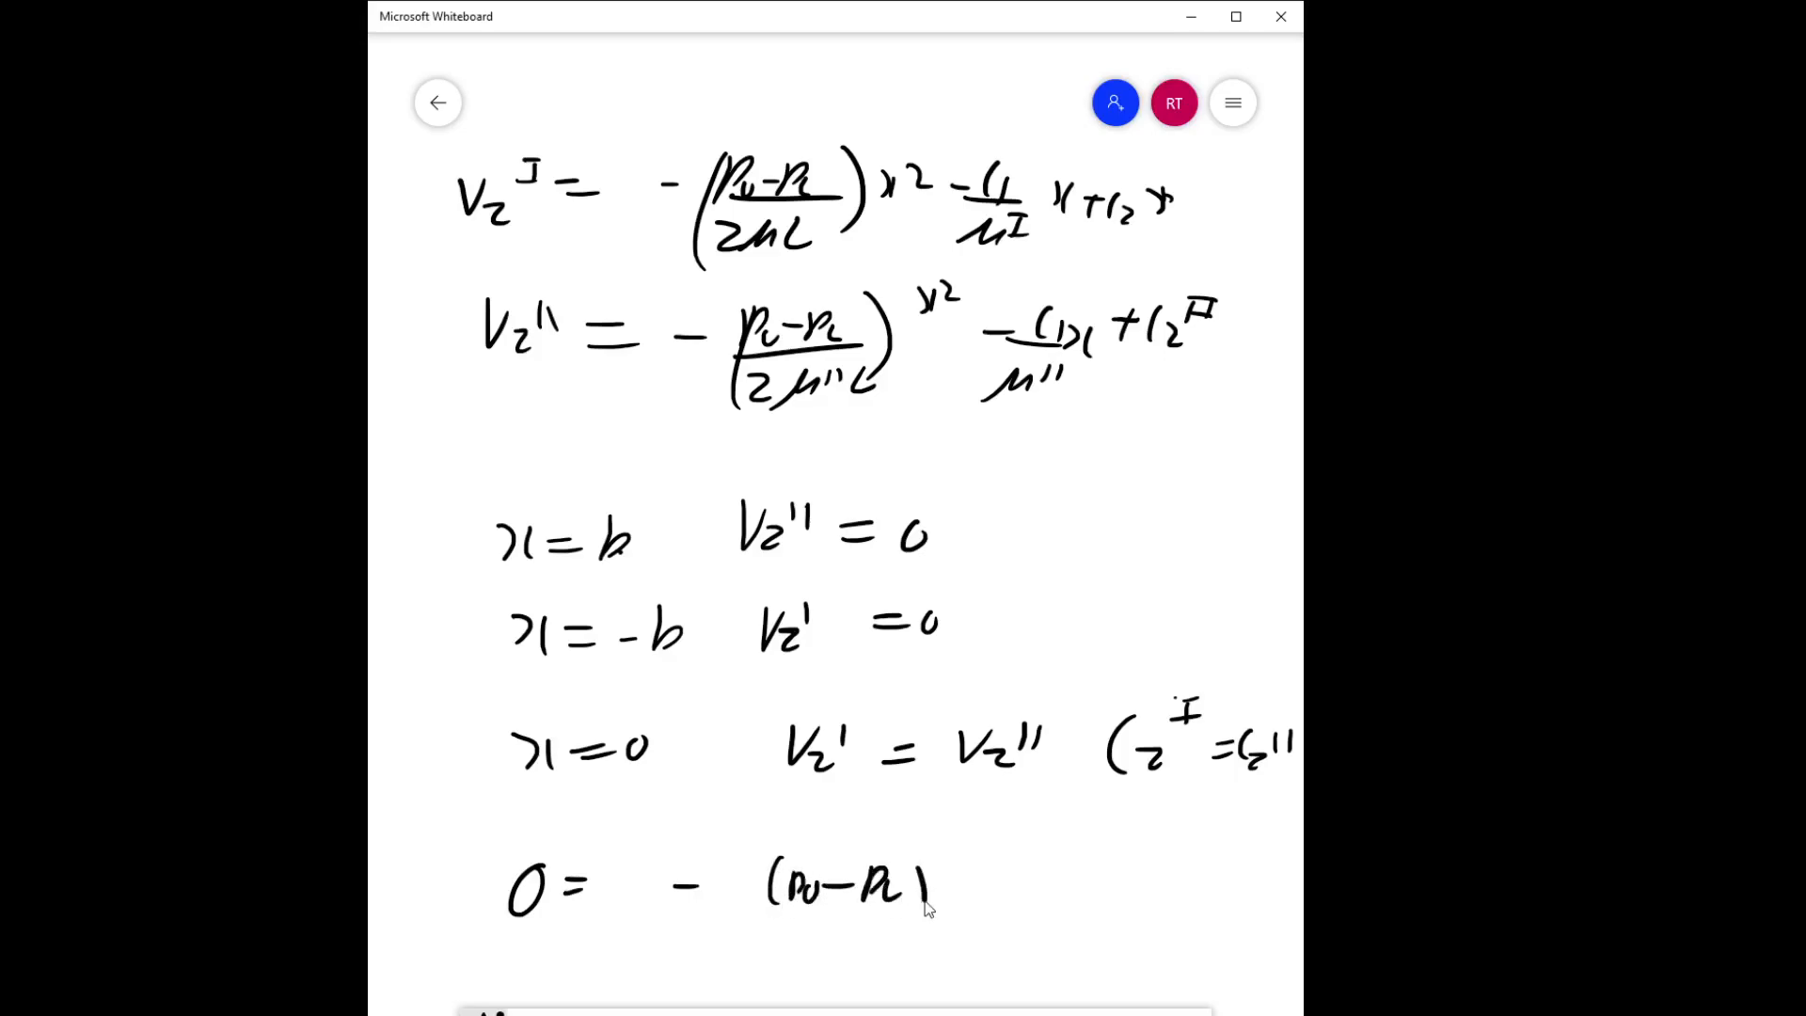
left_click_drag(806, 915, 909, 944)
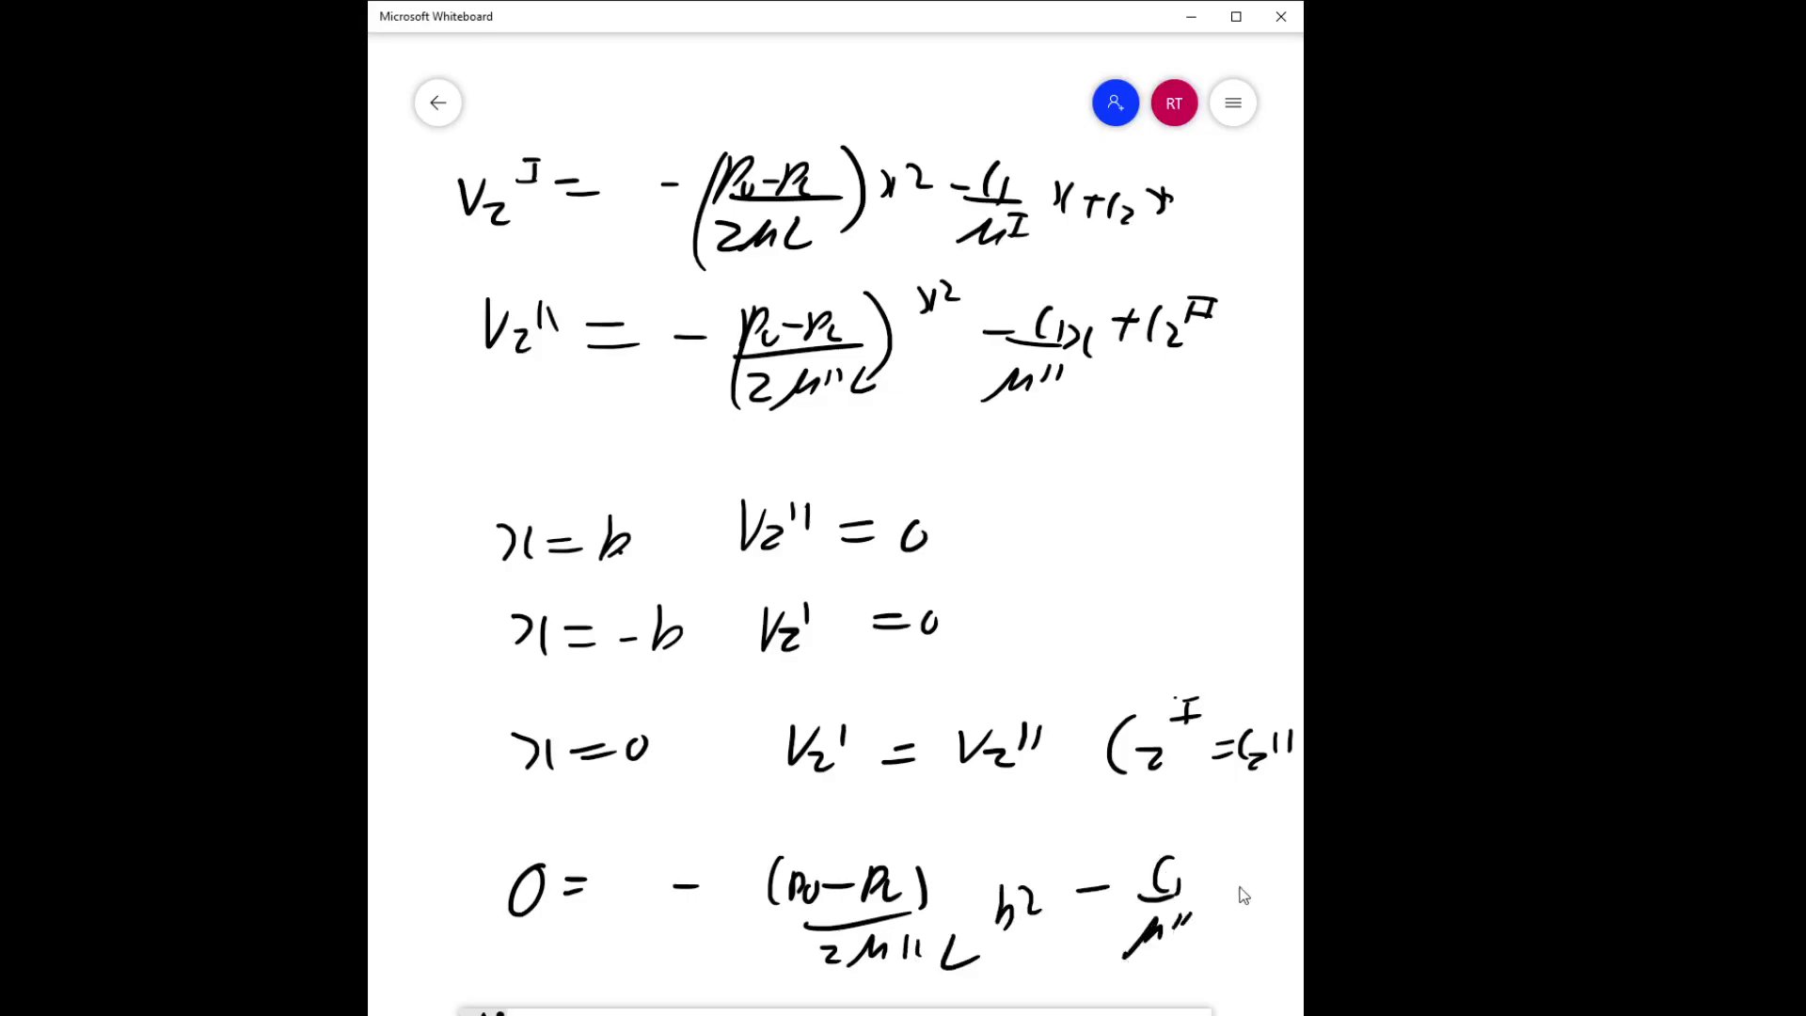
left_click_drag(1226, 892, 1289, 892)
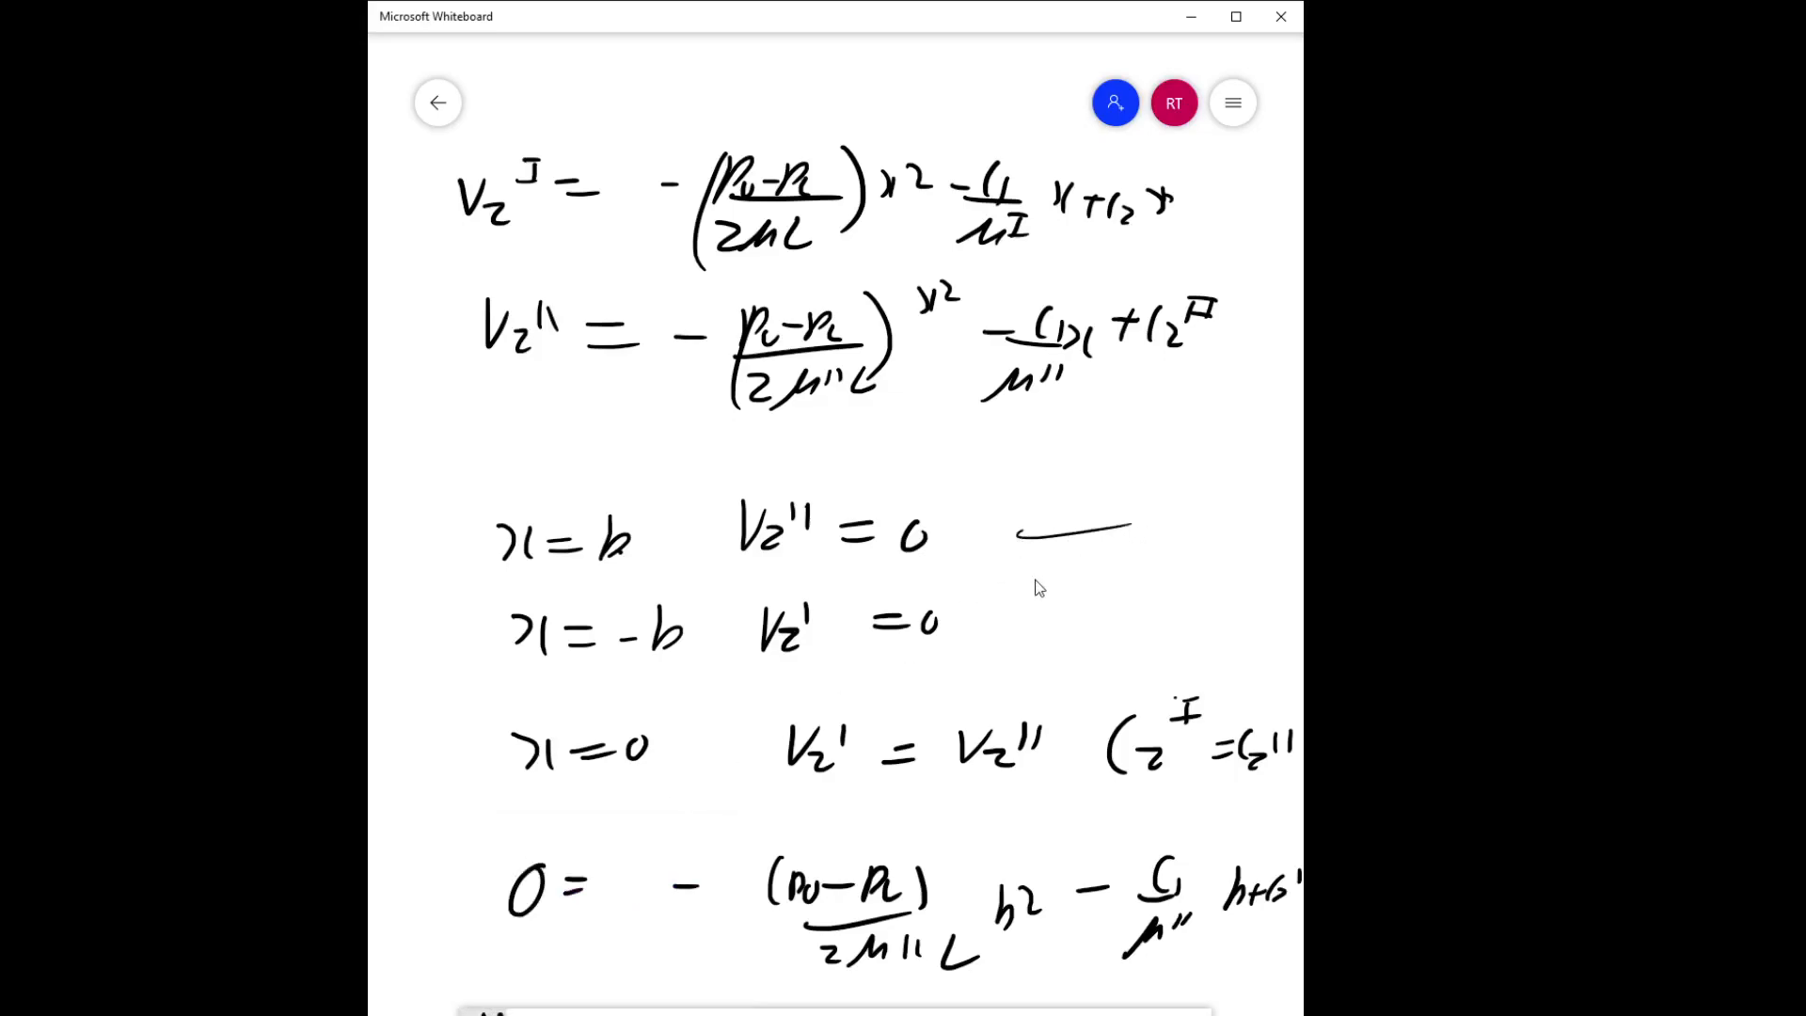
left_click_drag(1031, 575, 1111, 559)
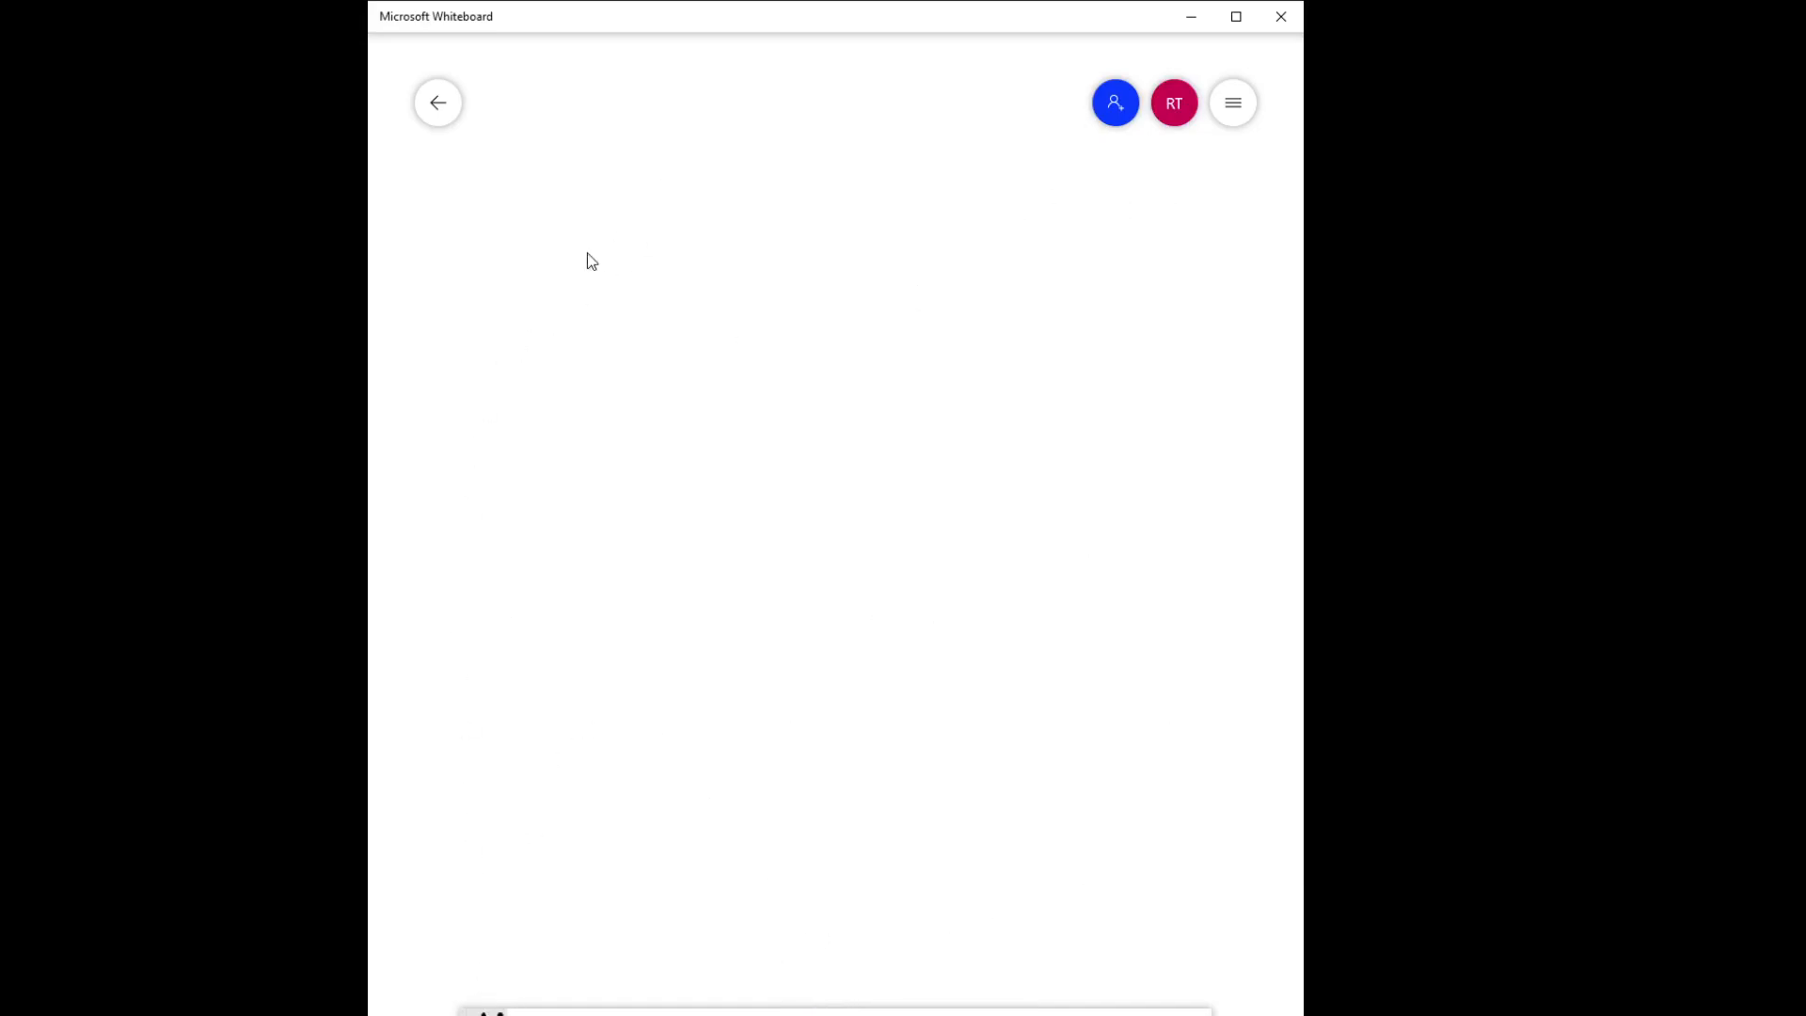
mouse_move(599, 274)
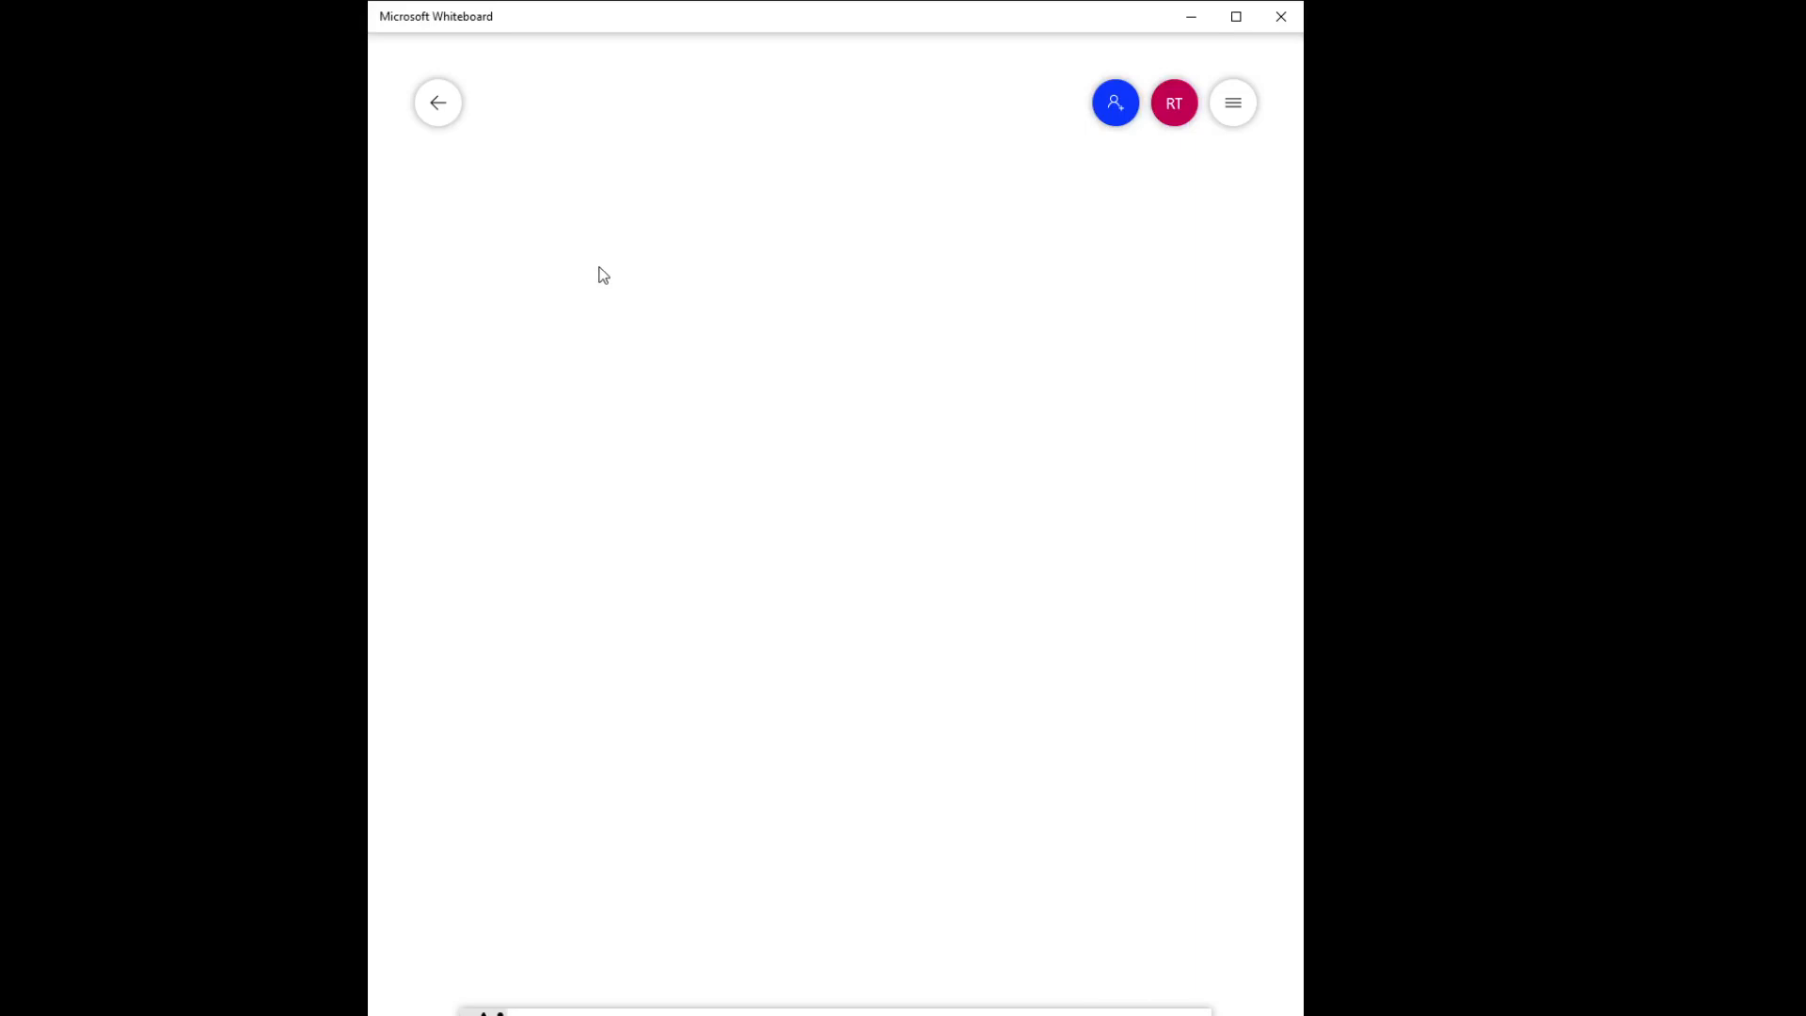
mouse_move(627, 246)
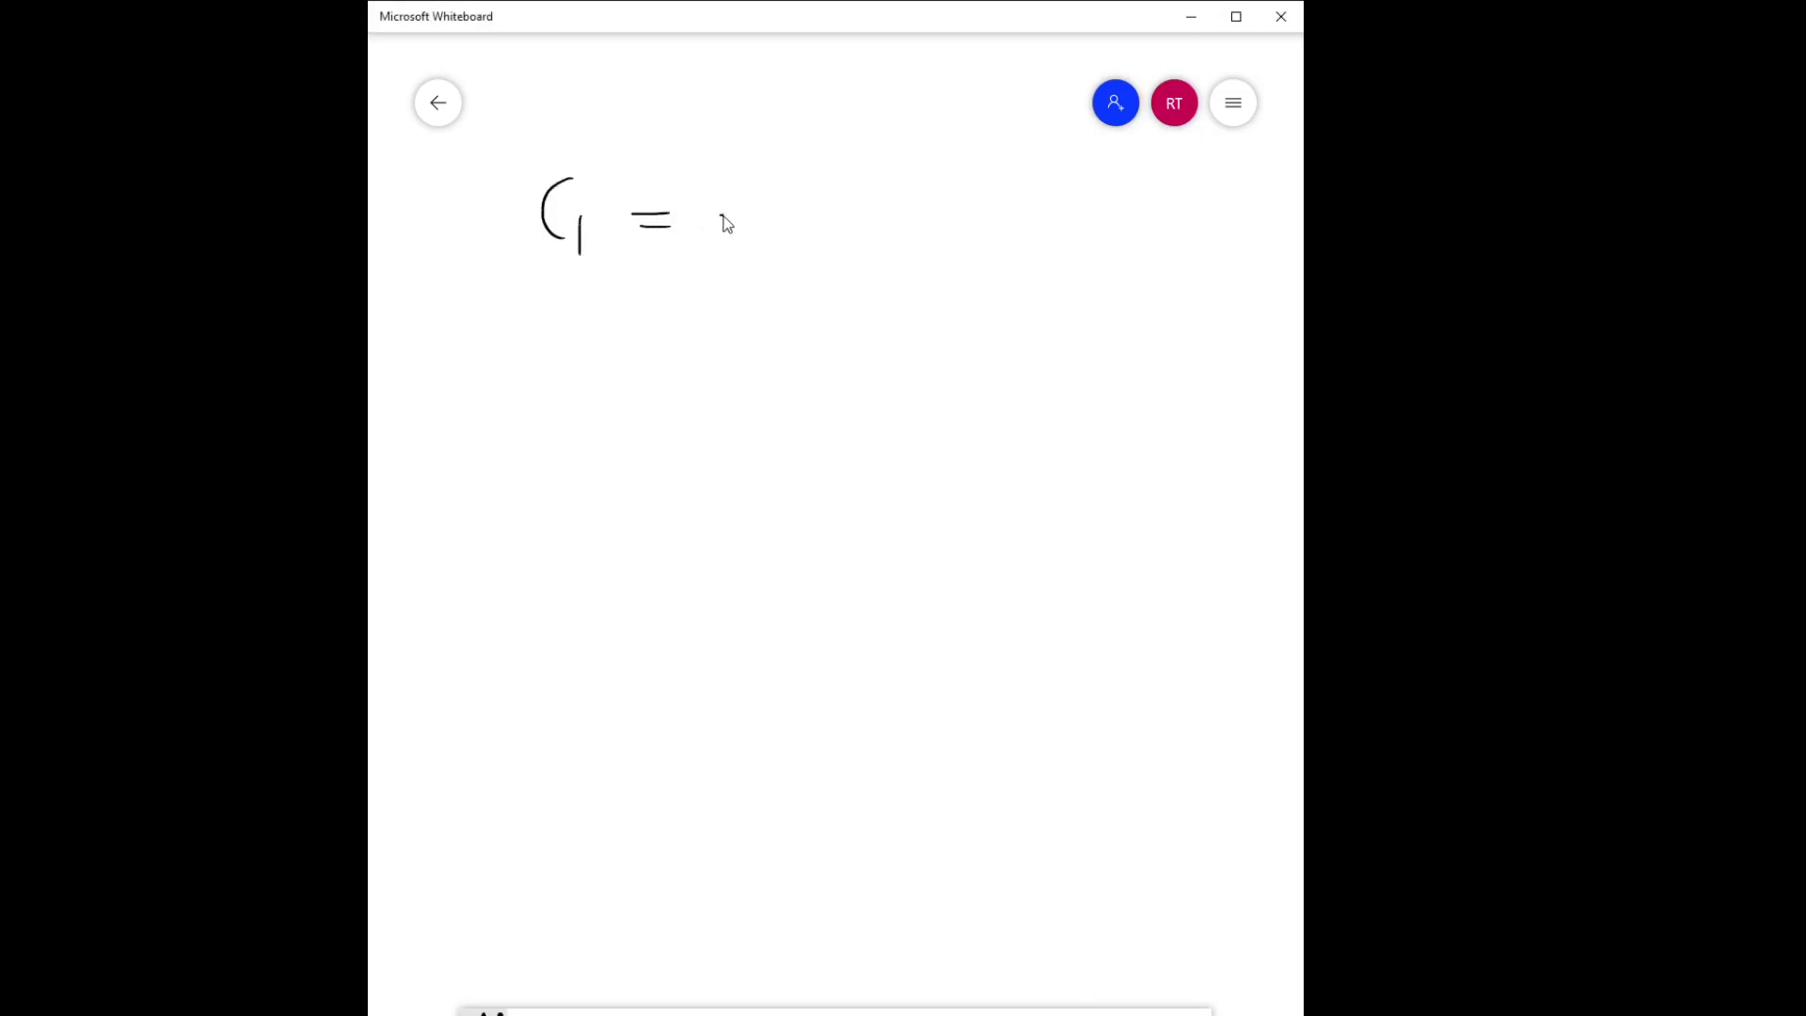
Handwrite C1 = −(P0−PL)b/2L·(μI−μII)/(μI+μII).
left_click_drag(714, 219, 869, 225)
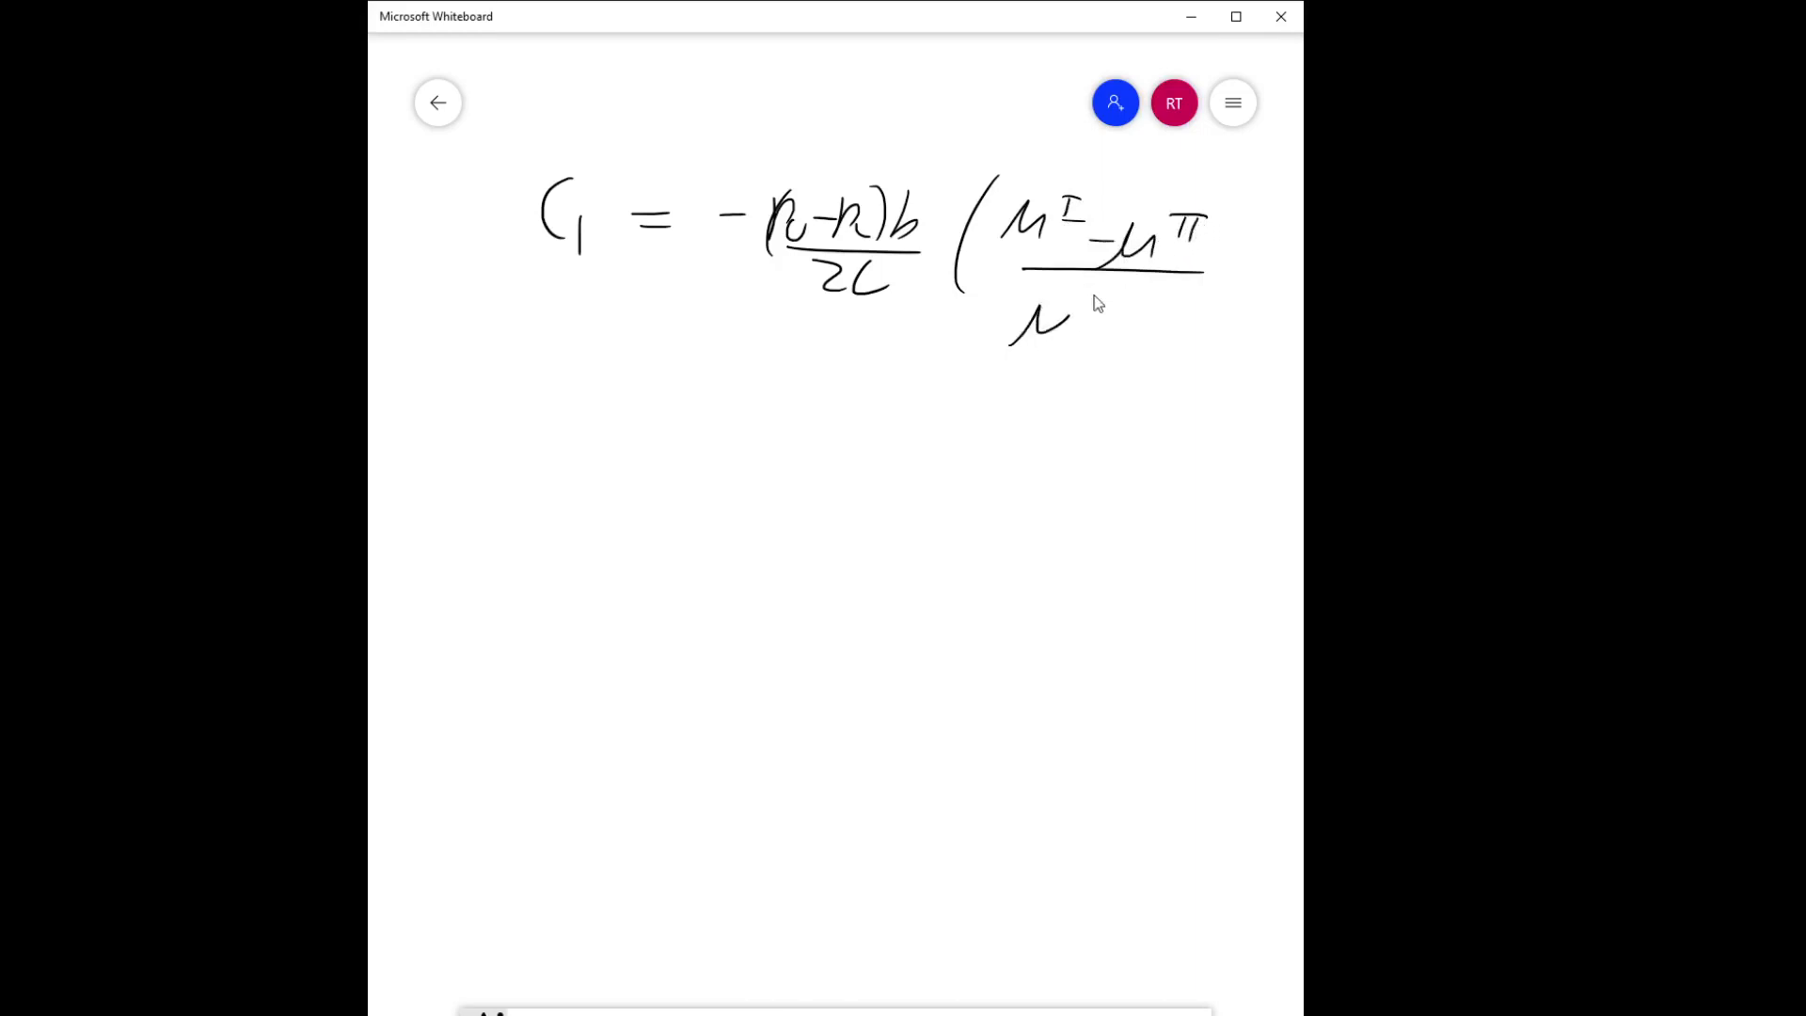
left_click_drag(1072, 323, 1198, 329)
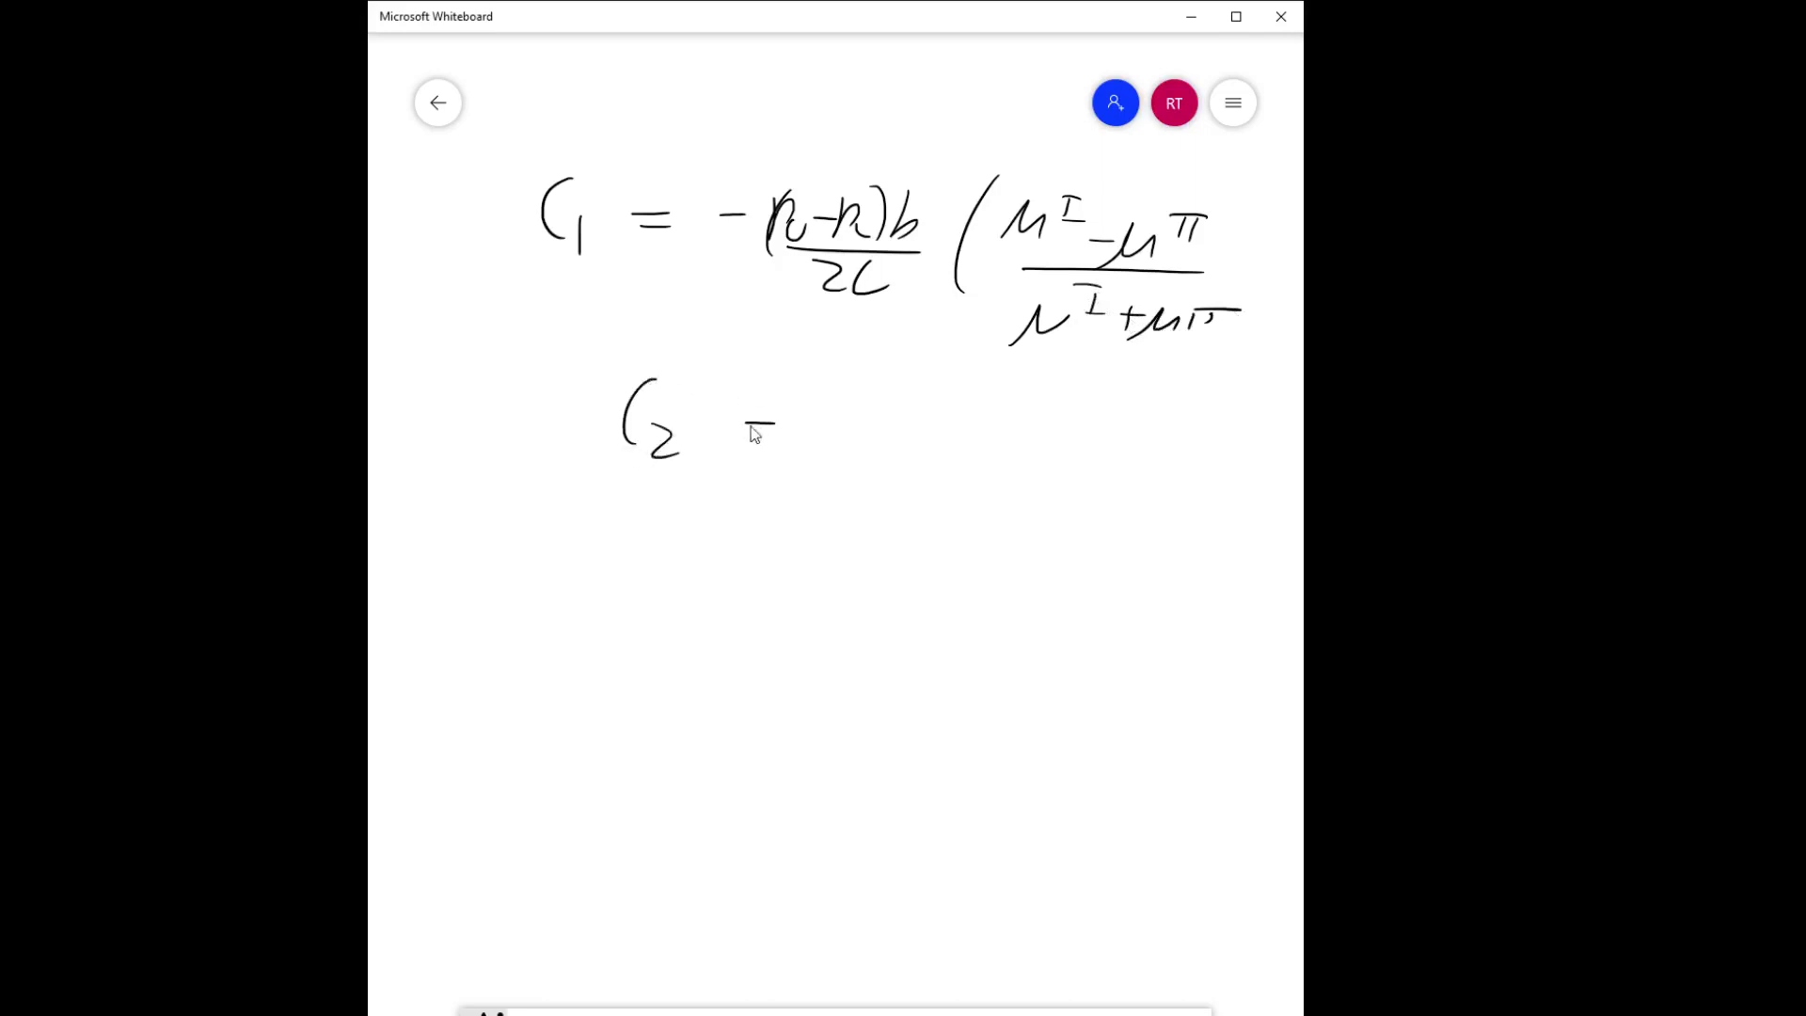
left_click_drag(748, 431, 950, 455)
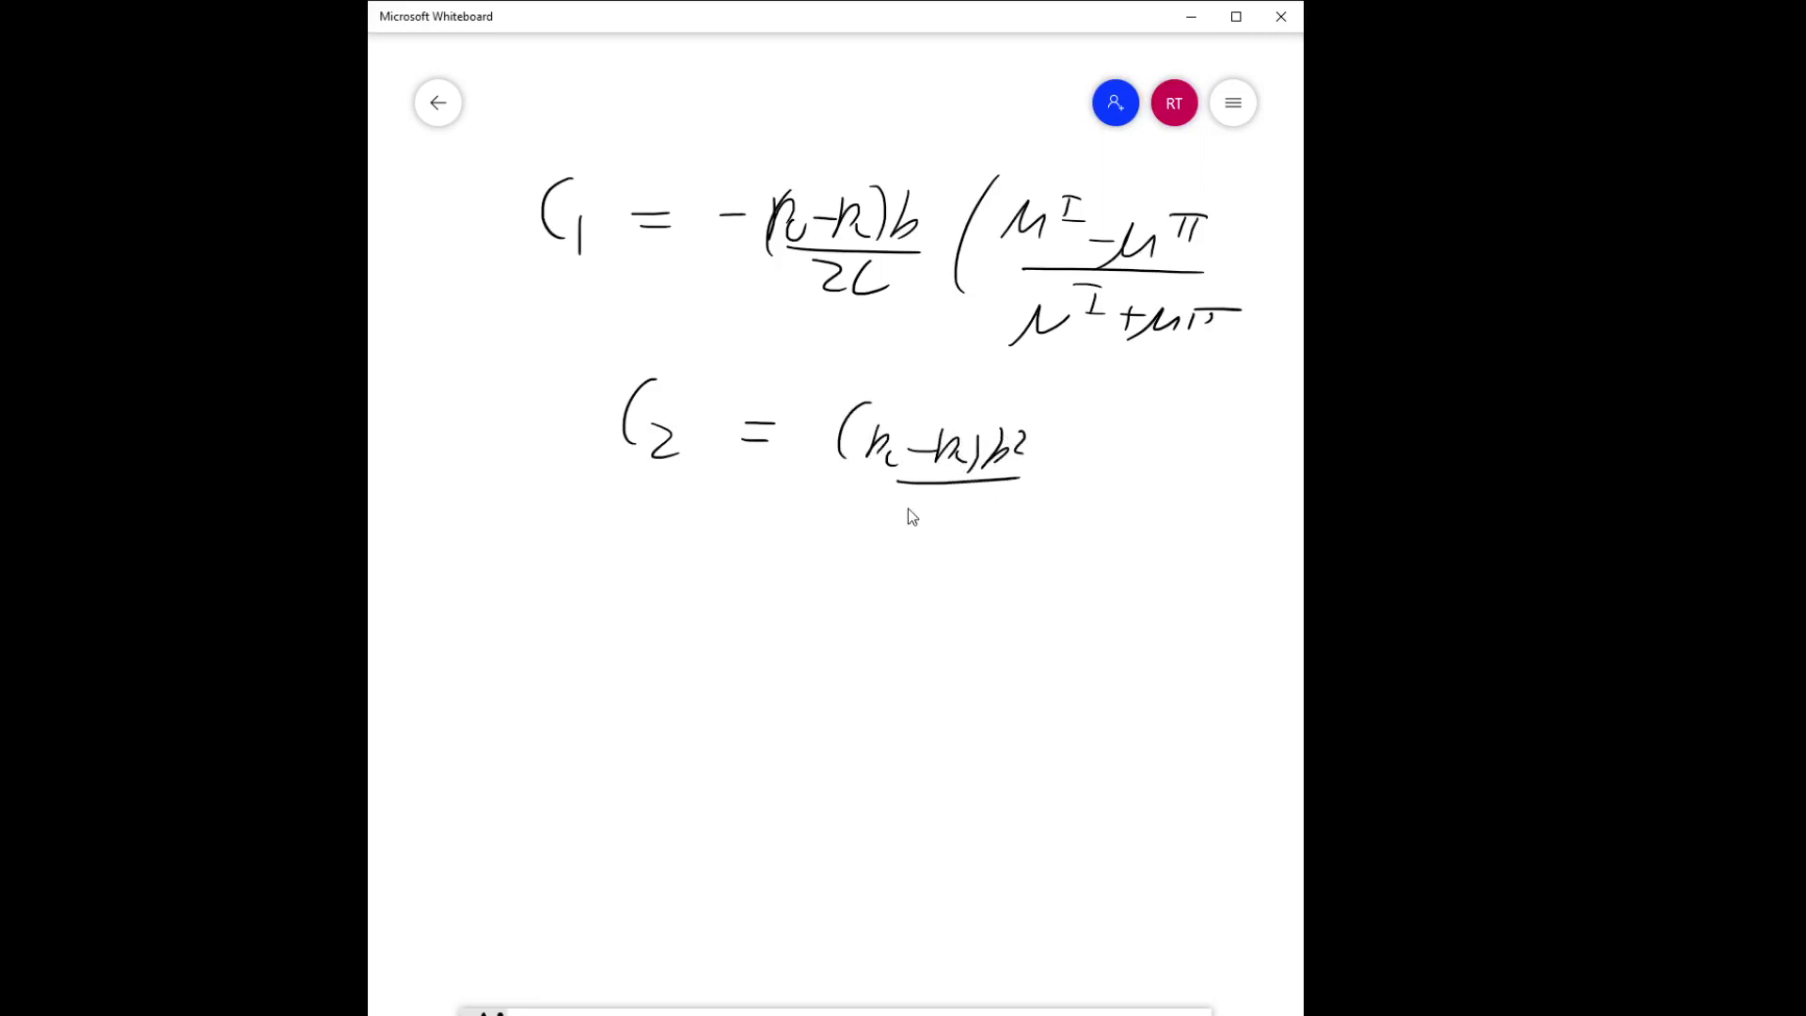
Handwrite C2 = (P0−PL)b²/(2μI L)·2μI/(μI+μII).
left_click_drag(887, 542, 1025, 541)
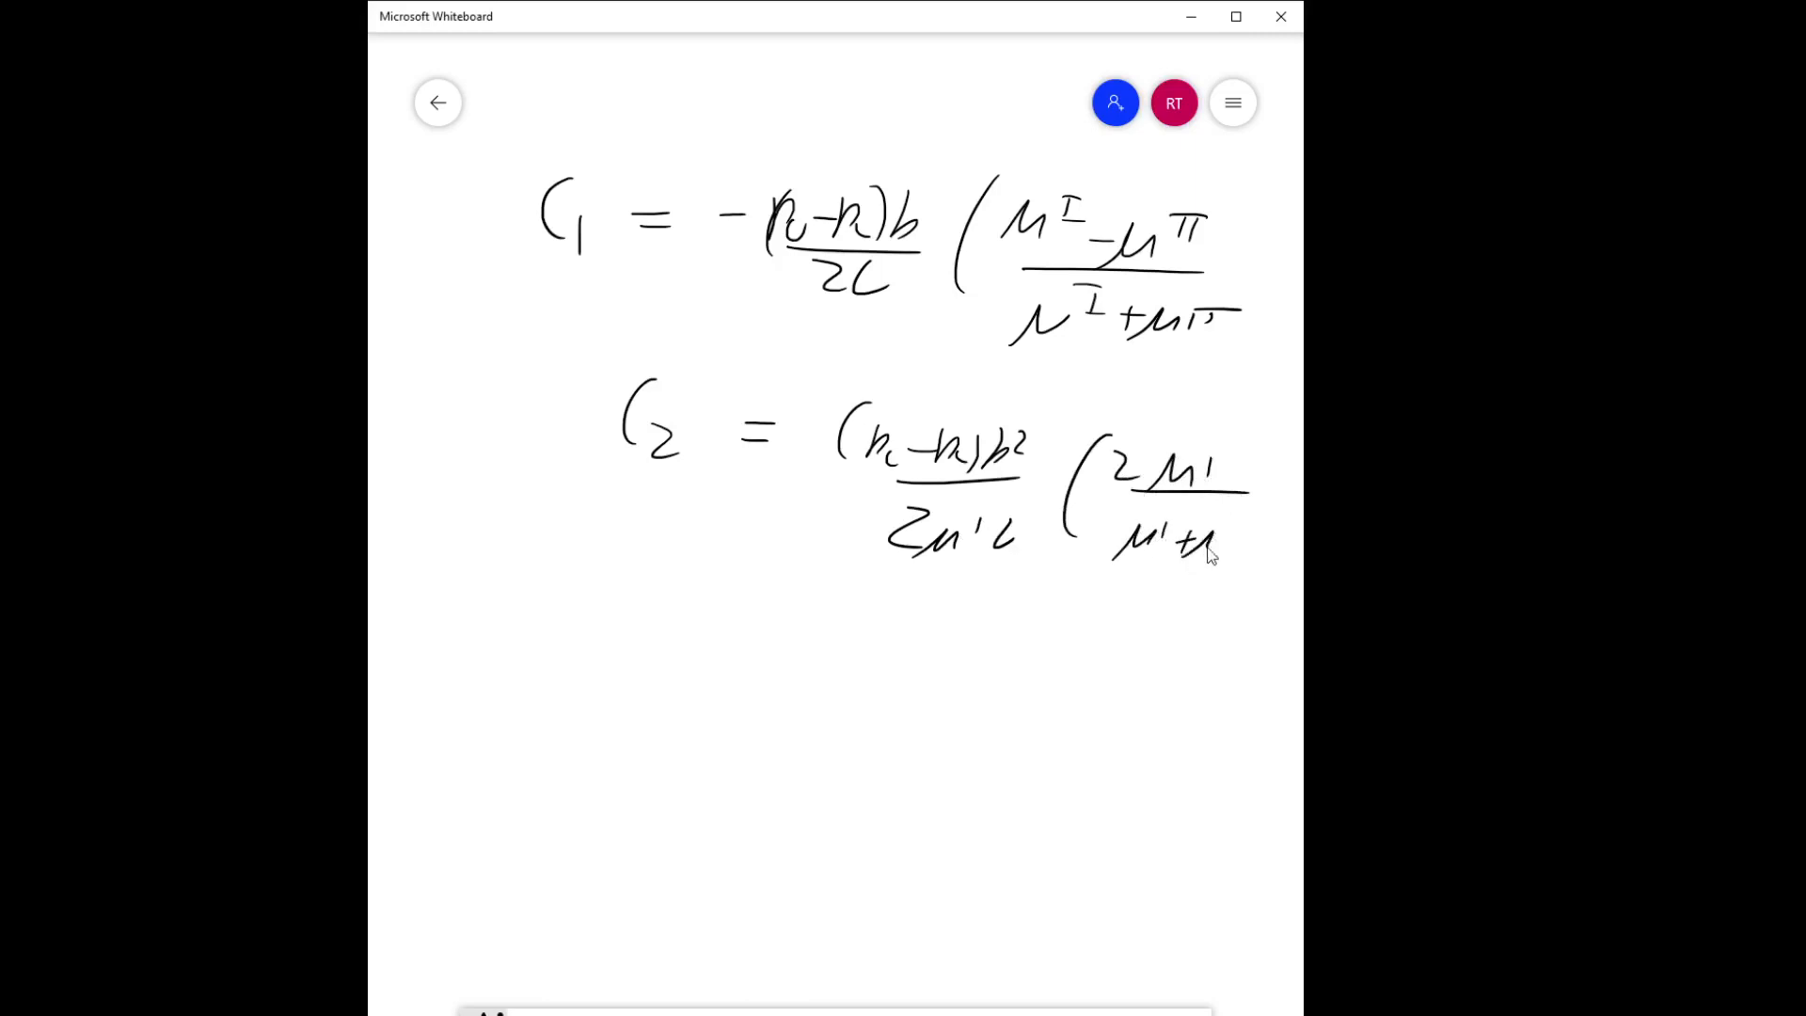
left_click_drag(1255, 484, 1210, 553)
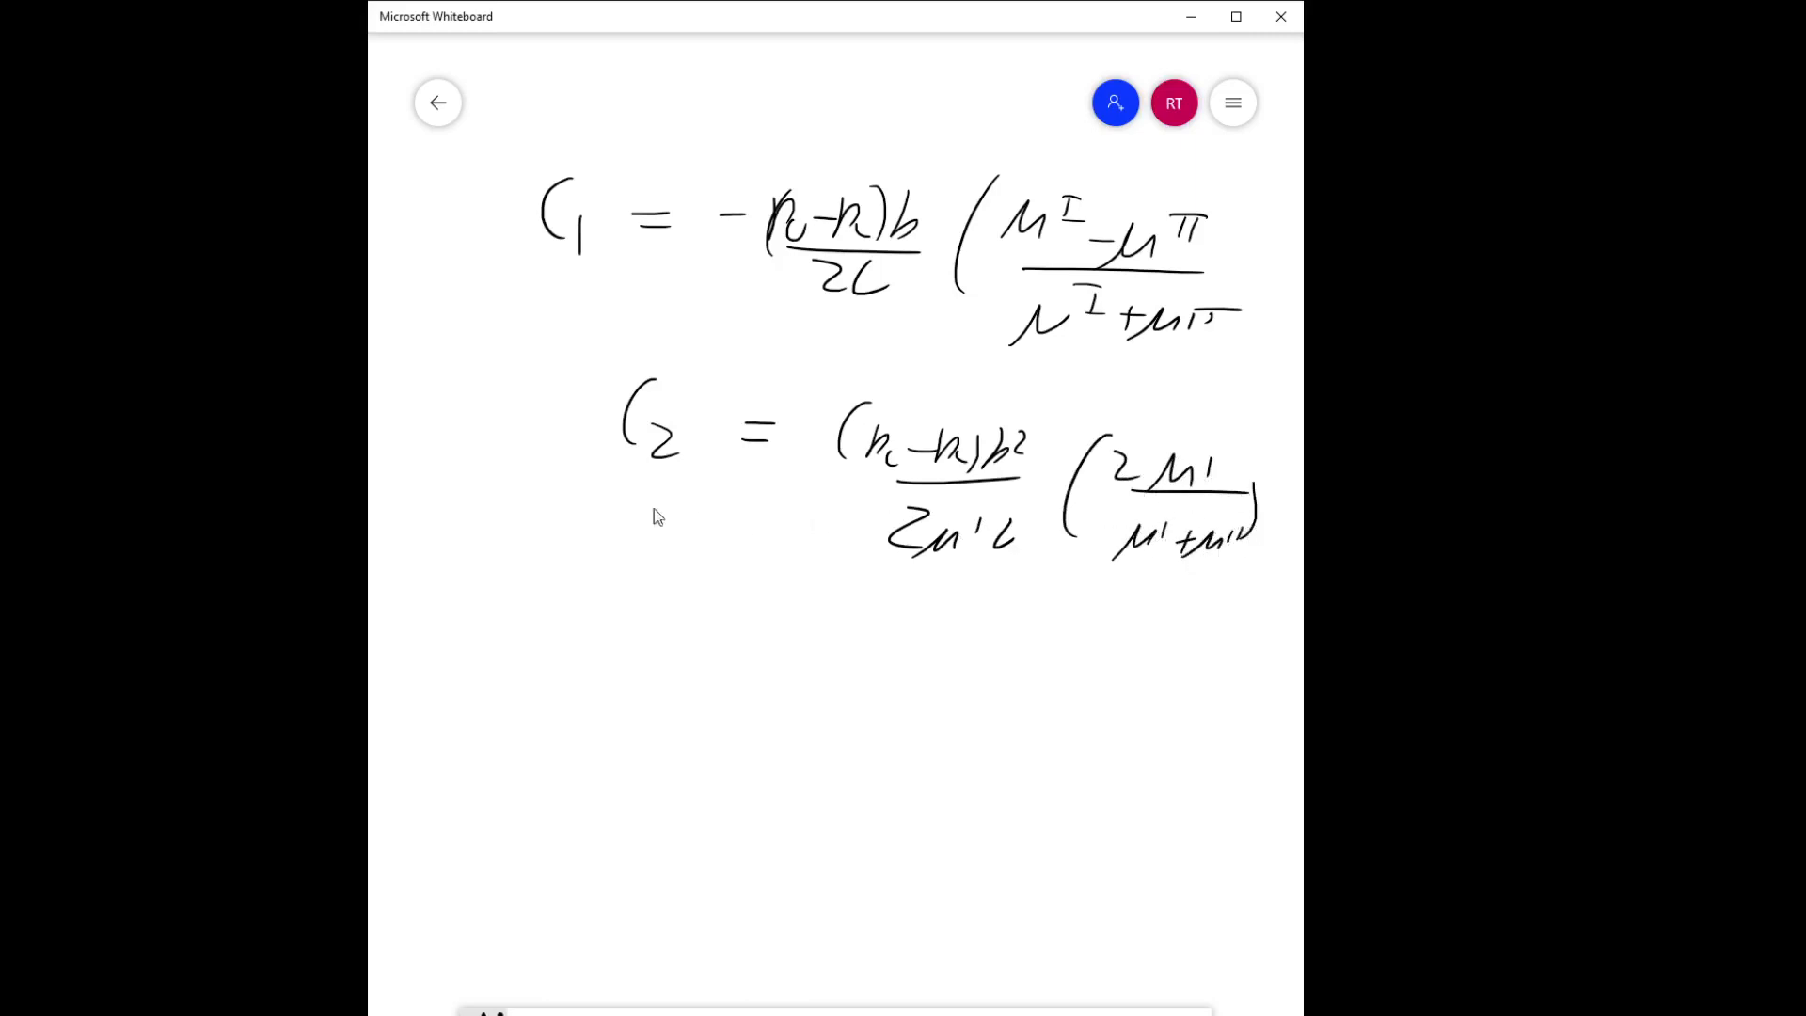
mouse_move(552, 529)
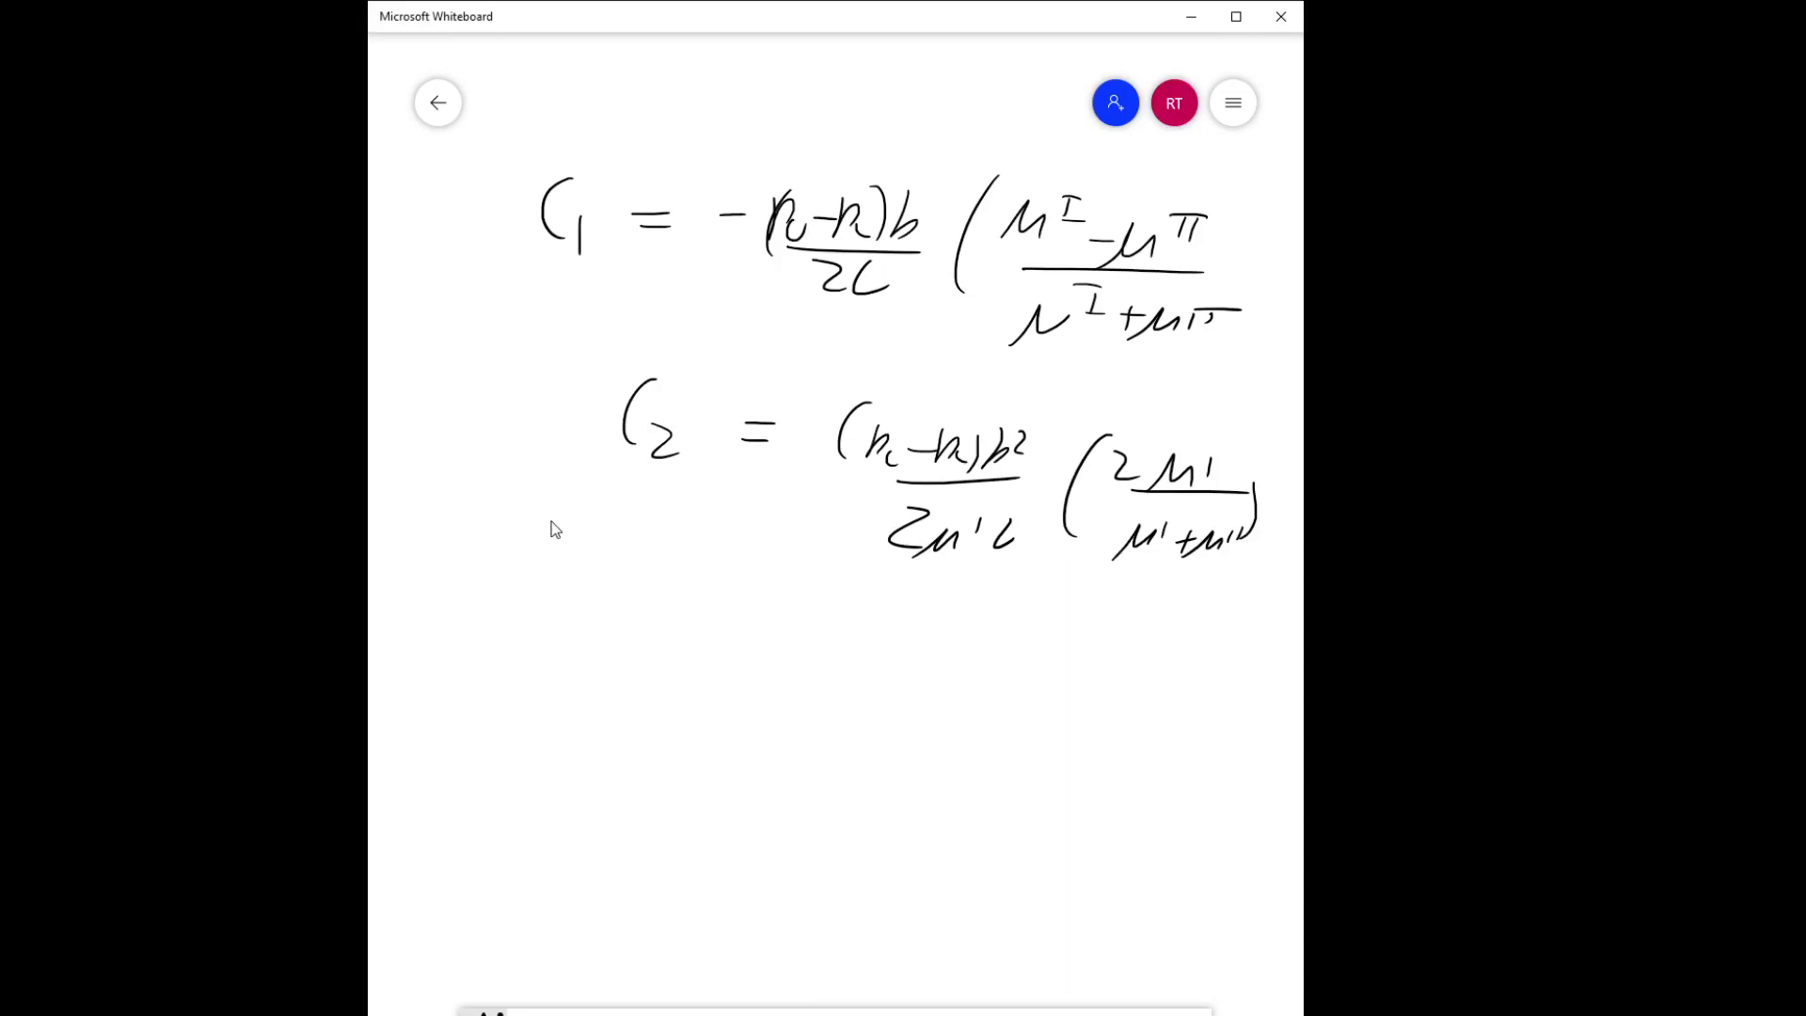